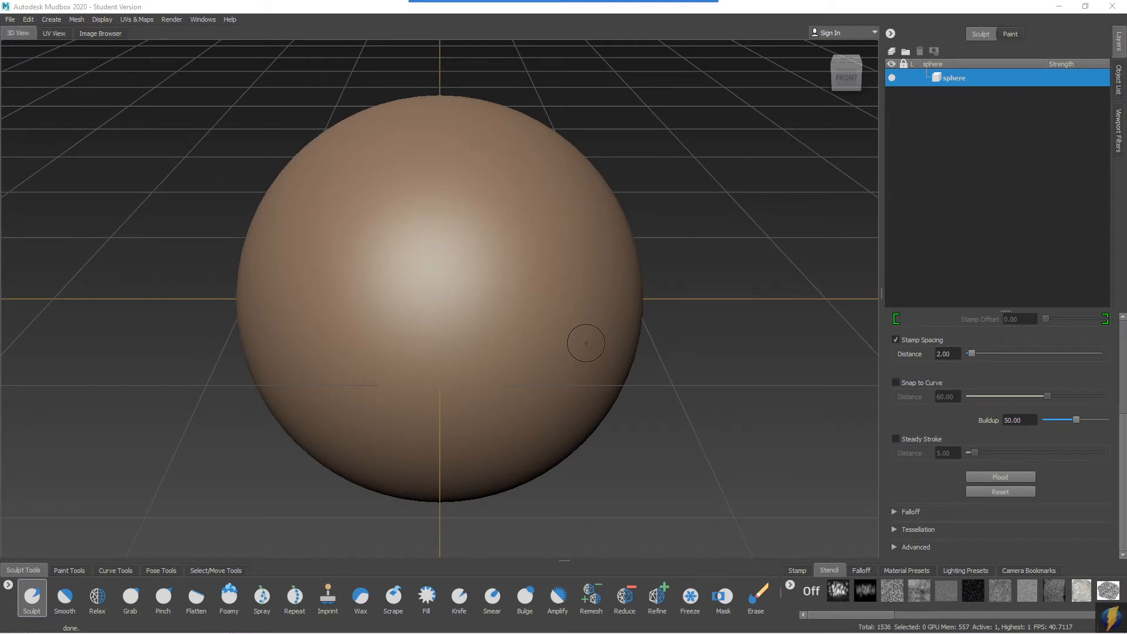
mouse_move(569, 335)
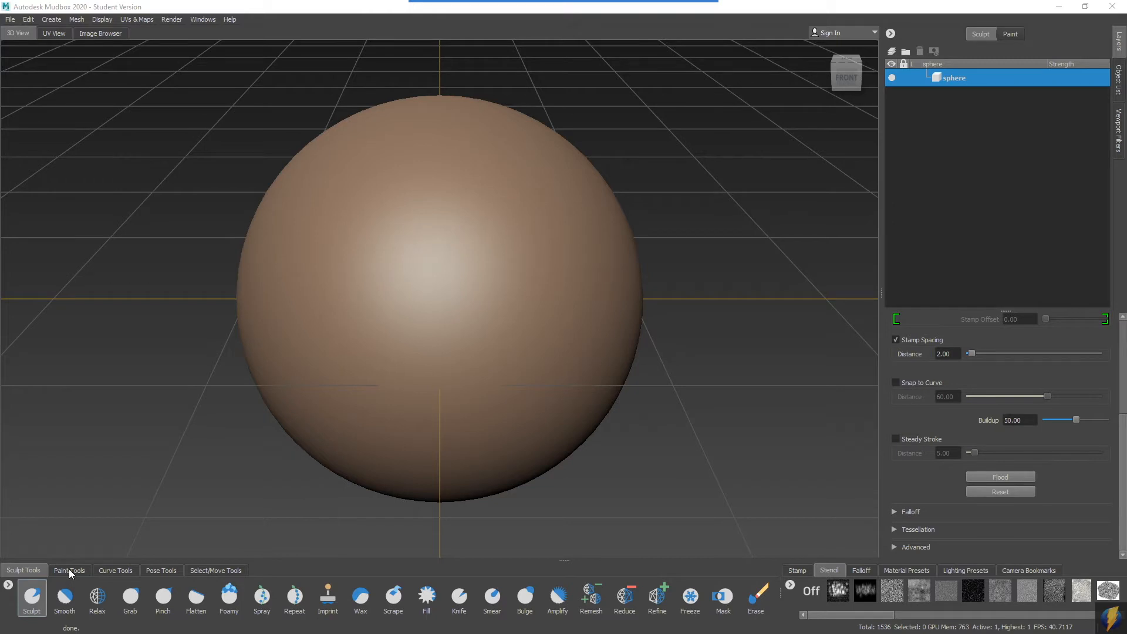
Switch the bottom tool tray from sculpting brushes to the Paint Tools set.
click(70, 571)
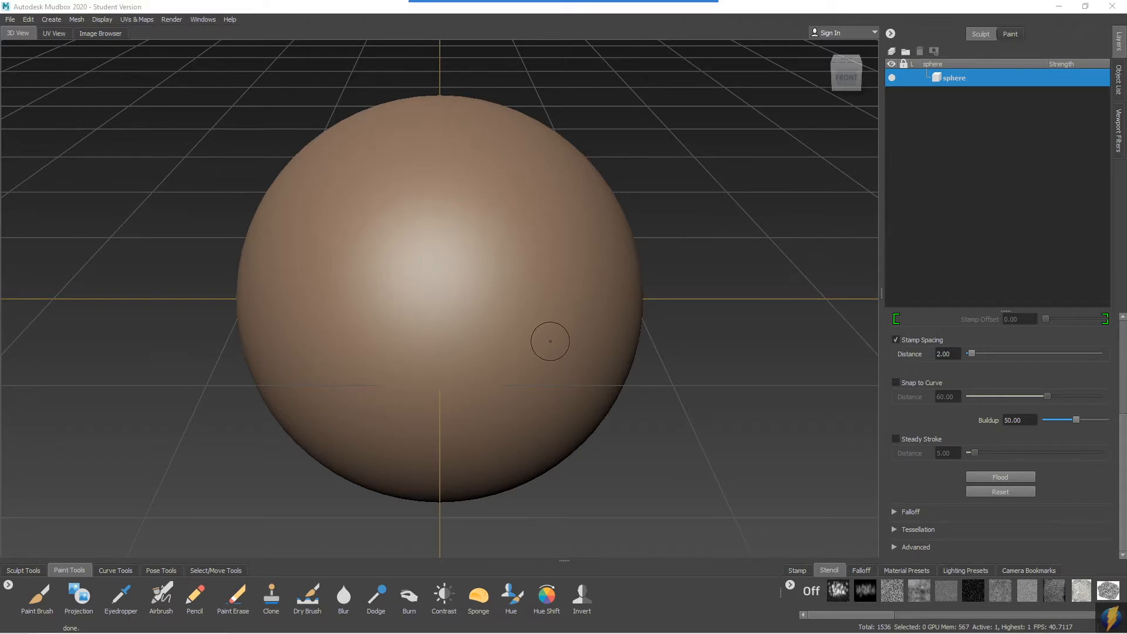
mouse_move(890, 140)
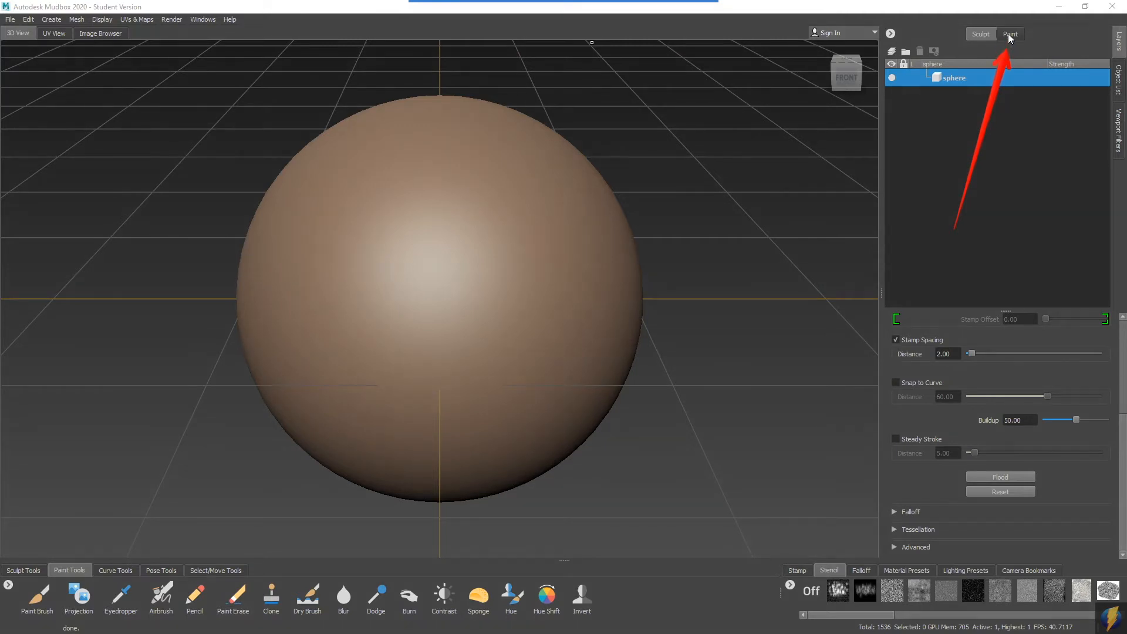
Show the sphere's paint layers and make the Paint Brush active with its blue colour.
click(1010, 33)
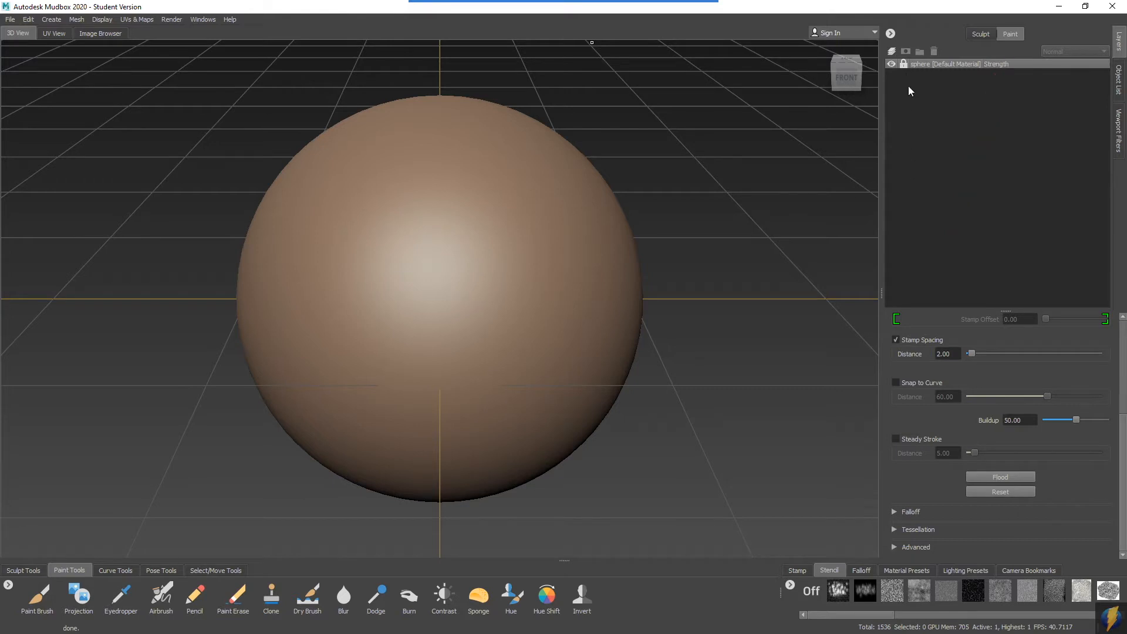
mouse_move(1018, 94)
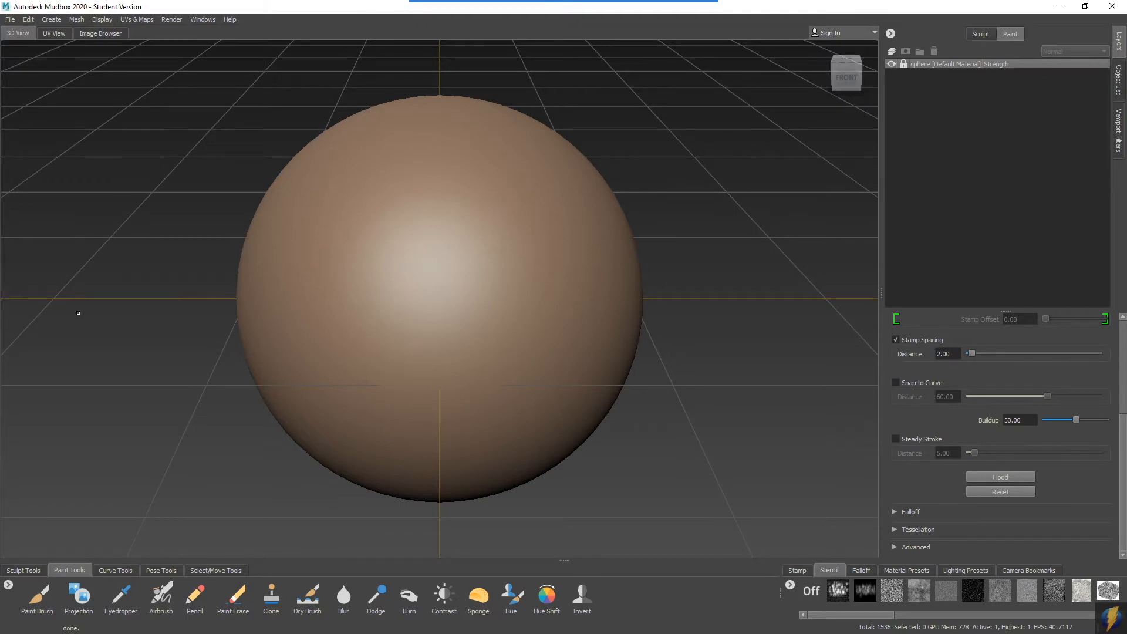
click(36, 596)
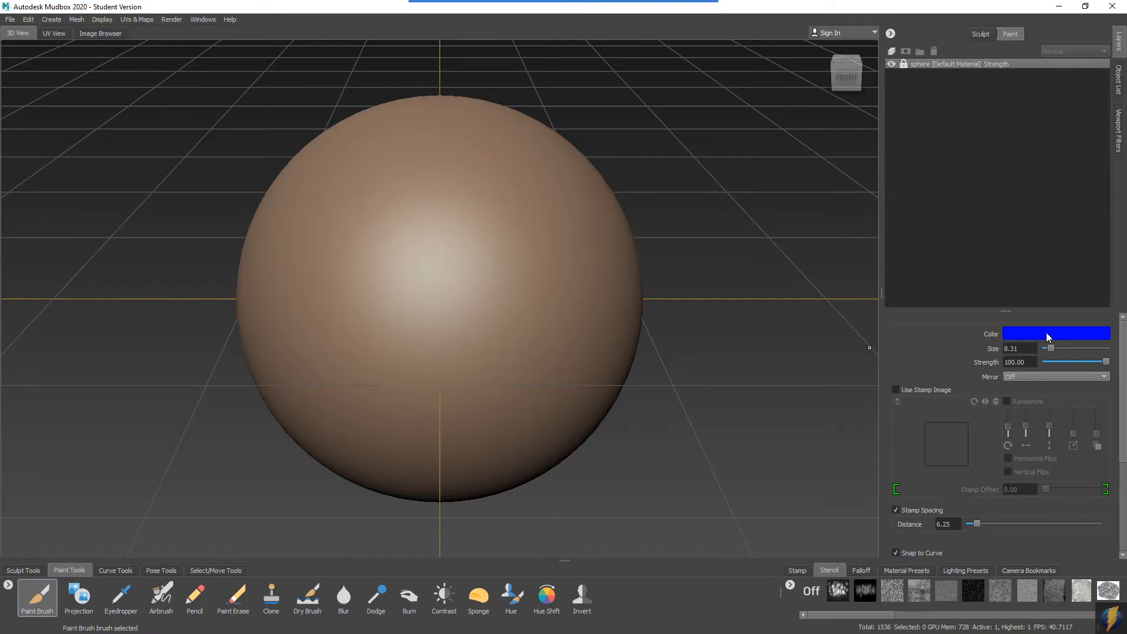
mouse_move(1038, 333)
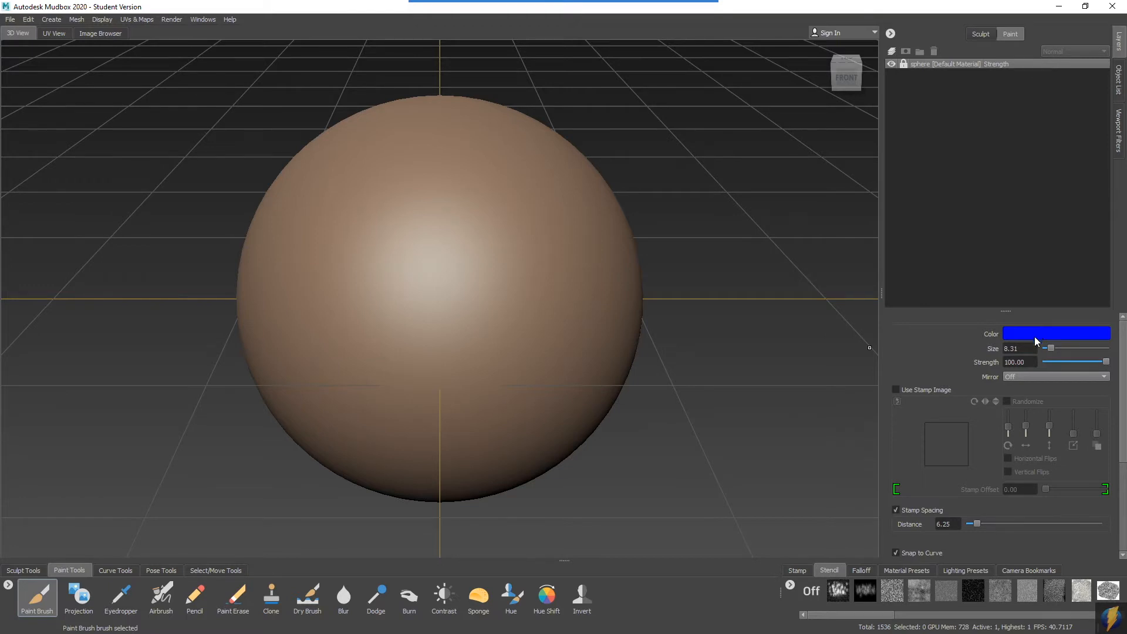
mouse_move(361, 270)
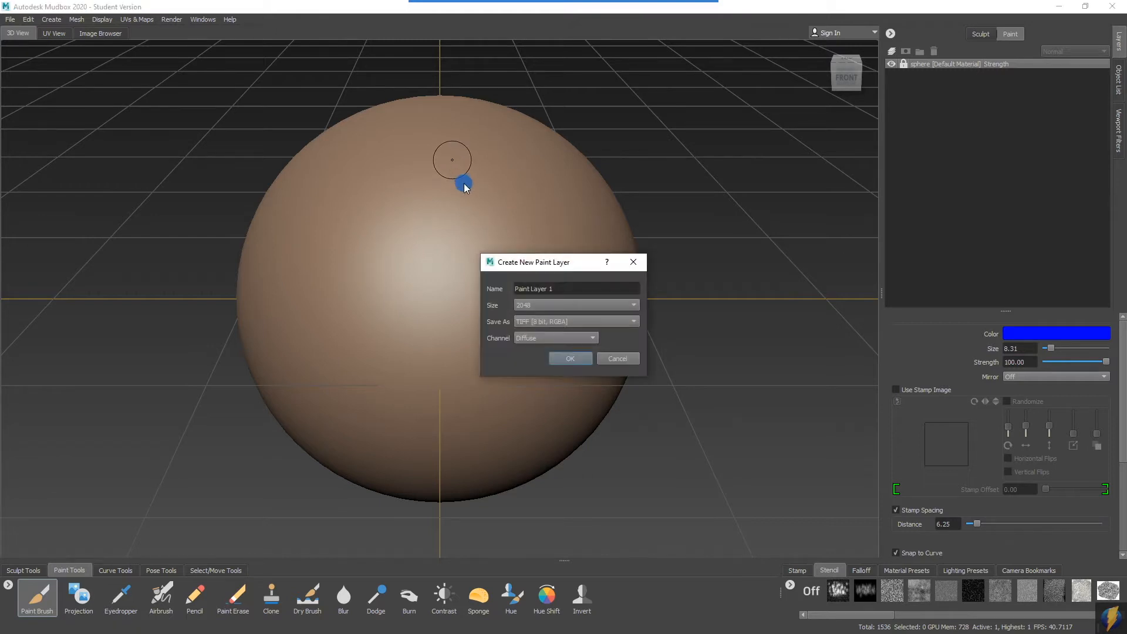
mouse_move(514, 267)
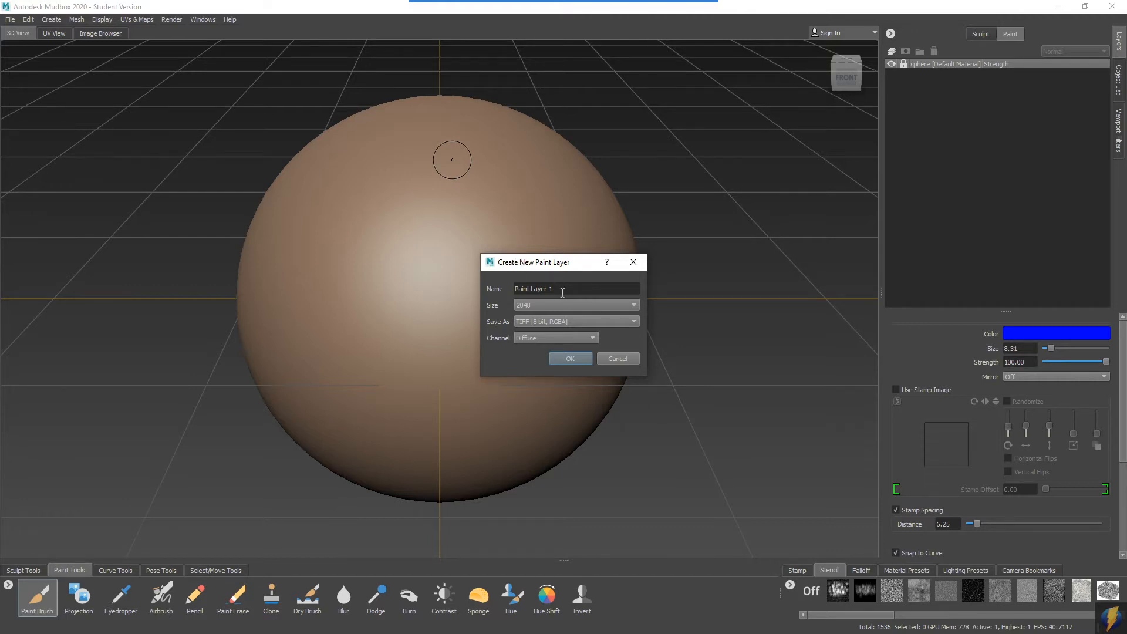
mouse_move(496, 326)
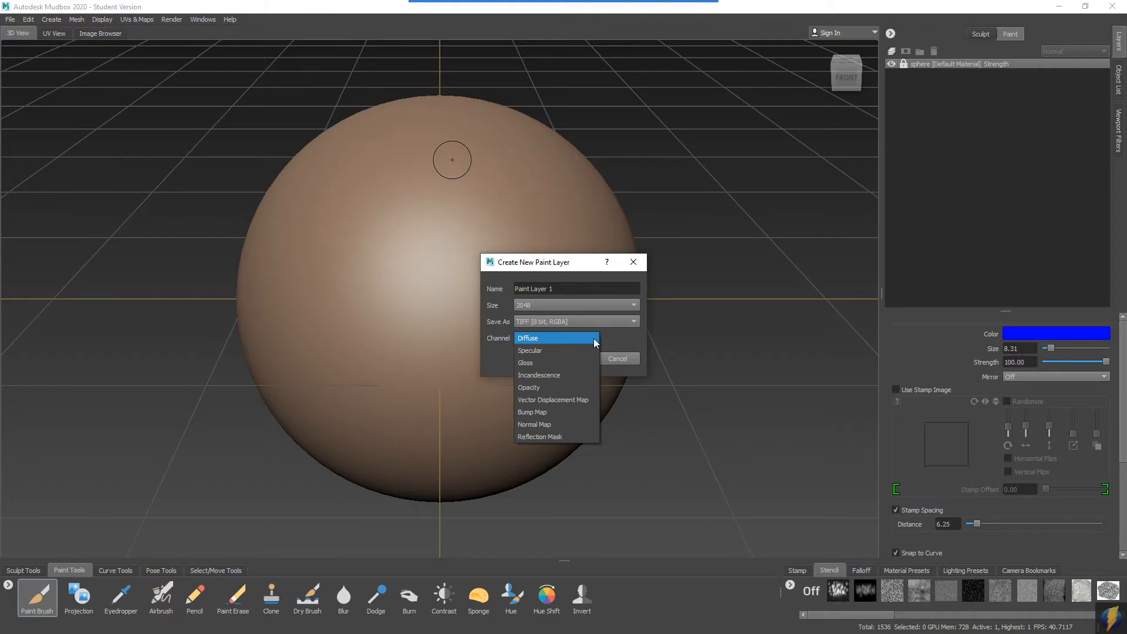
Keep Diffuse as the channel for the new Paint Layer 1.
click(529, 338)
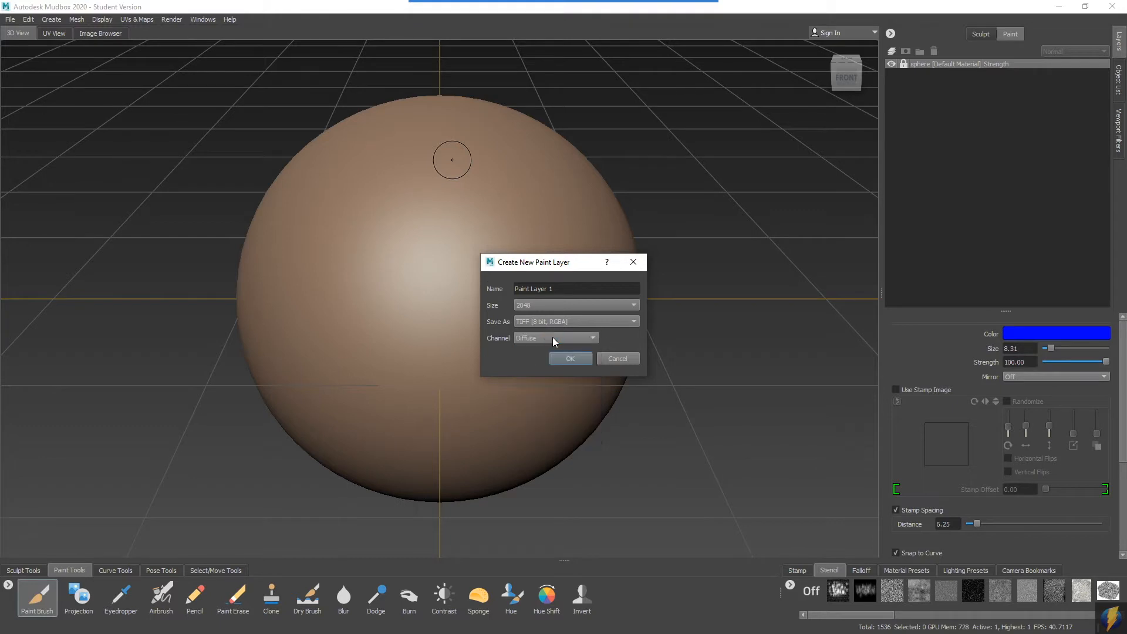
mouse_move(554, 342)
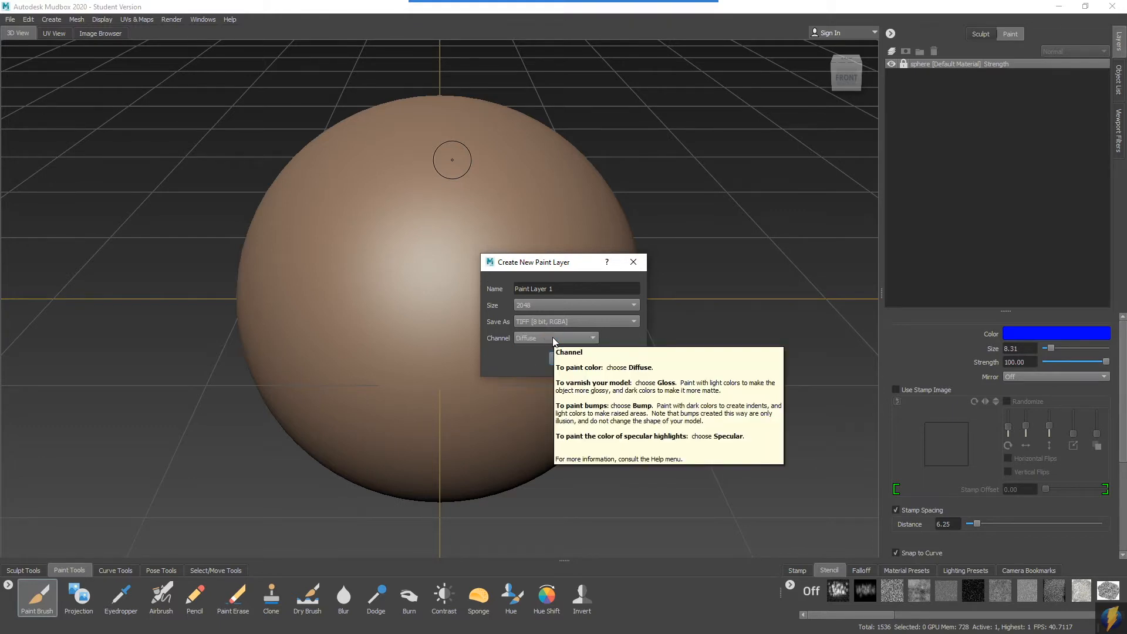
mouse_move(565, 356)
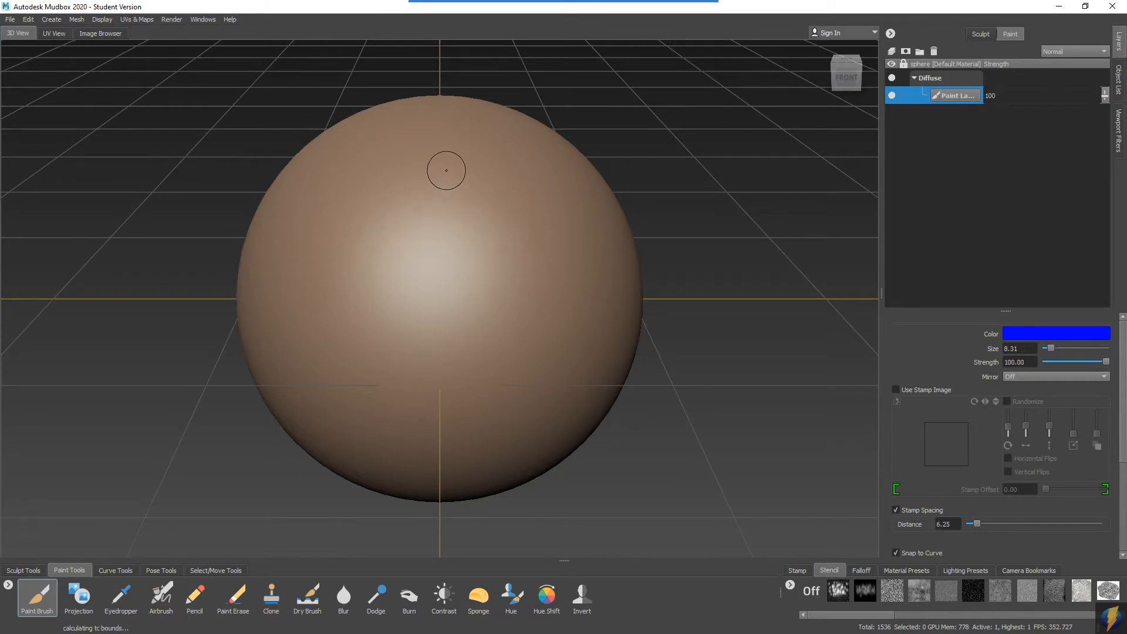
mouse_move(439, 169)
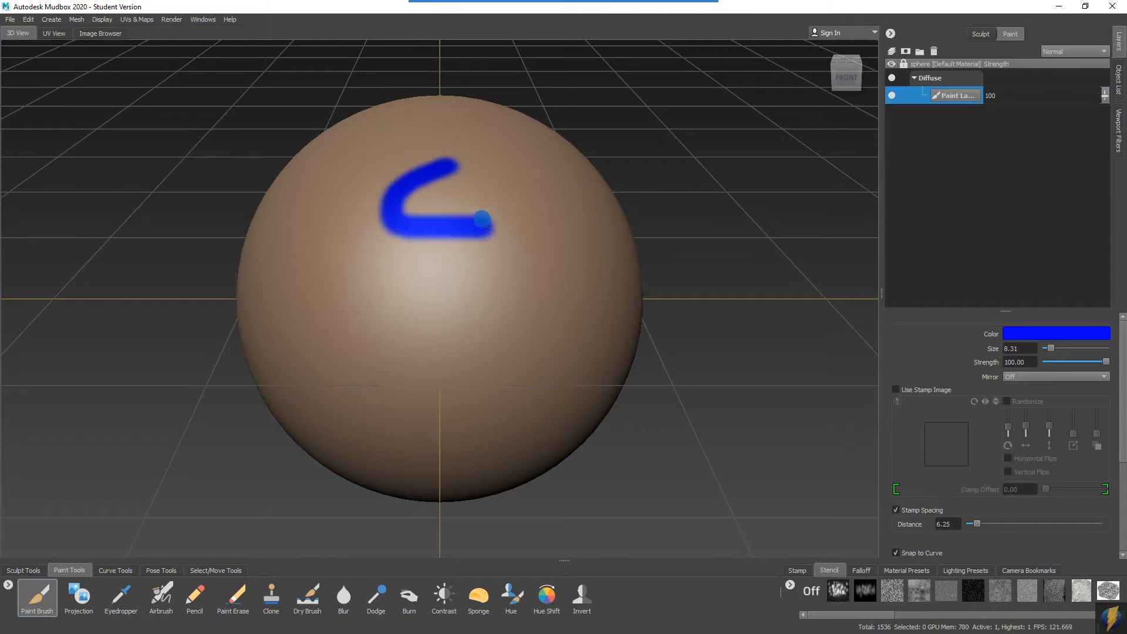
Paint two blue wavy lines and a thick blue squiggle on the sphere, resizing the brush between strokes.
drag(481, 222, 478, 399)
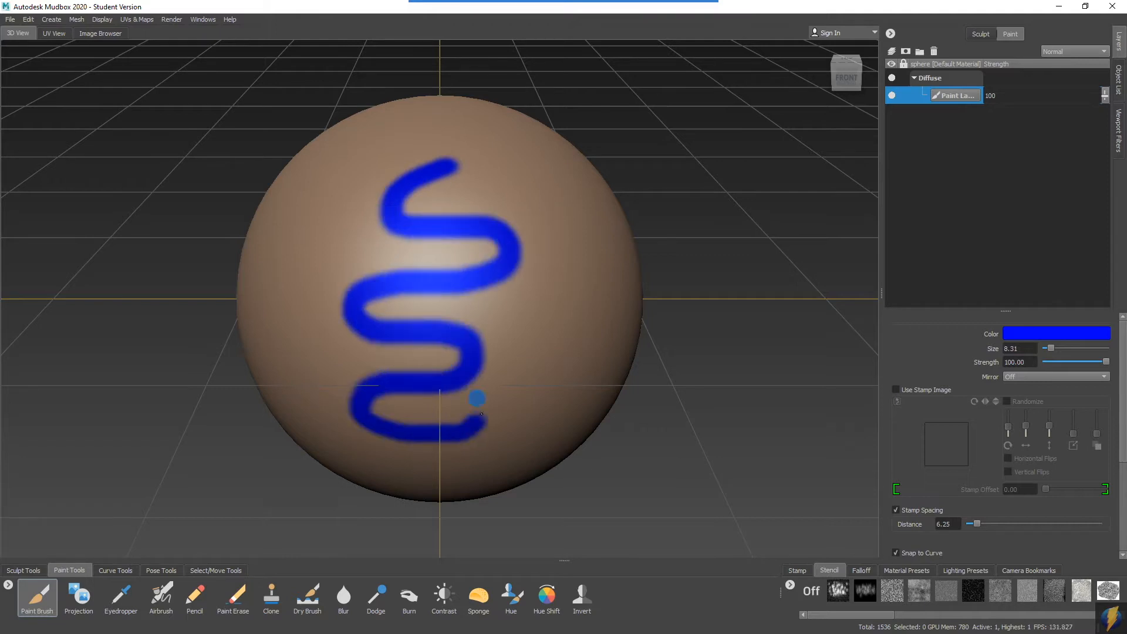
mouse_move(530, 319)
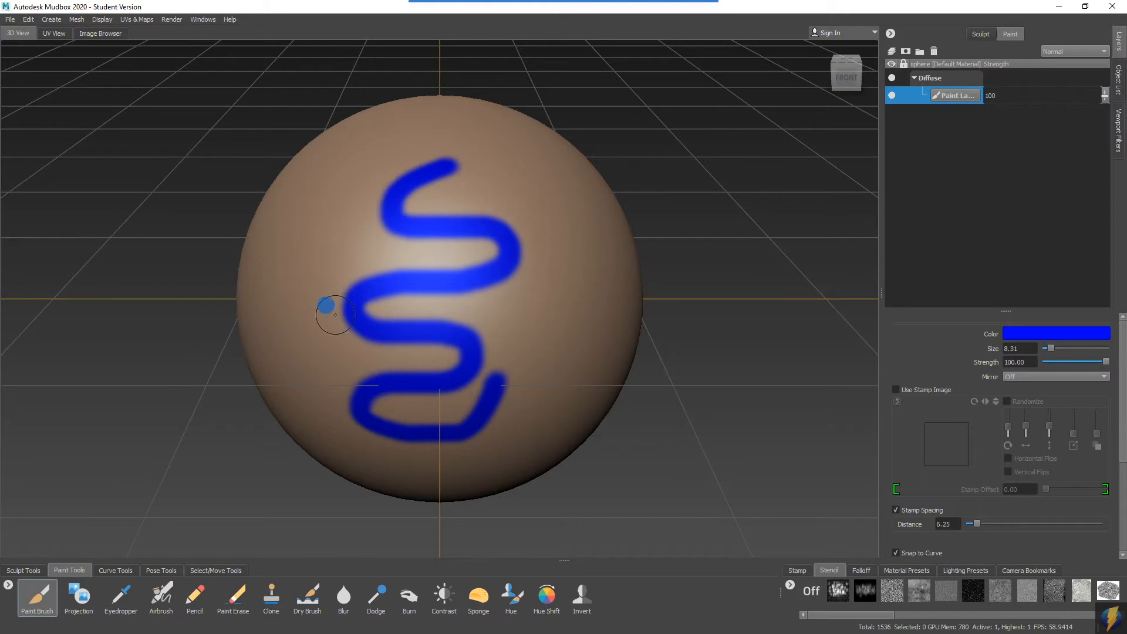
drag(334, 313, 446, 362)
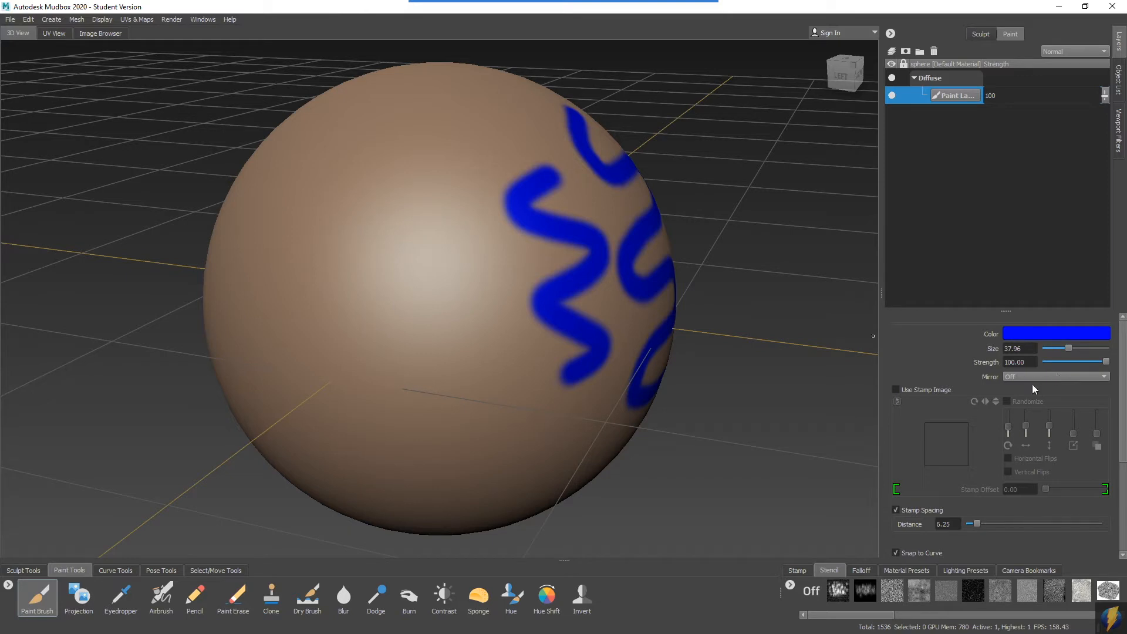
mouse_move(759, 363)
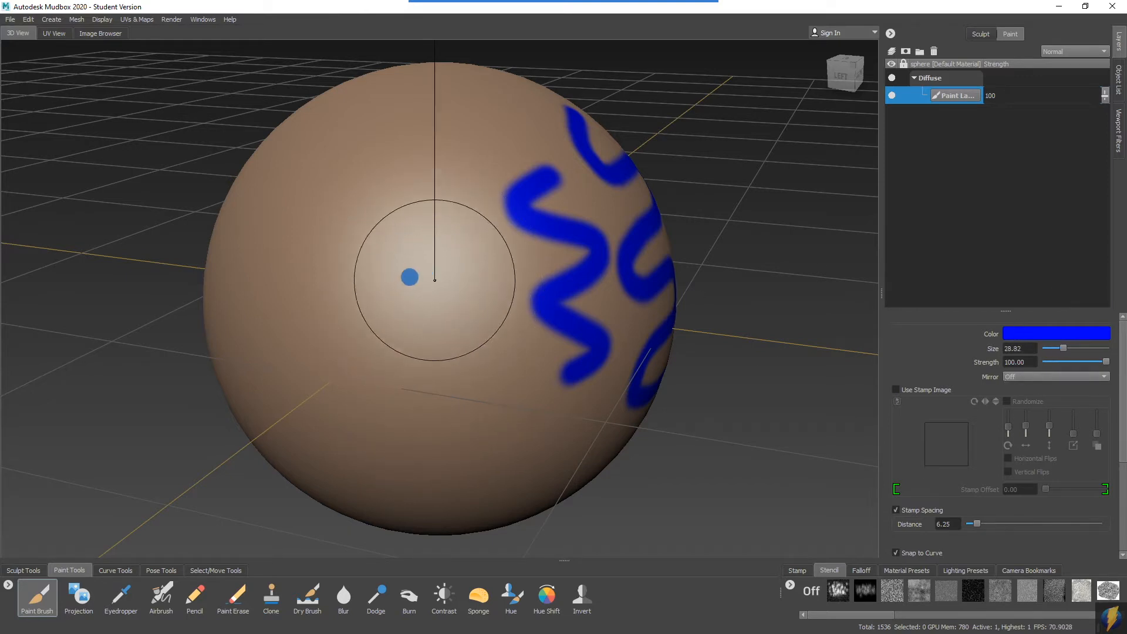
drag(1066, 348, 1058, 347)
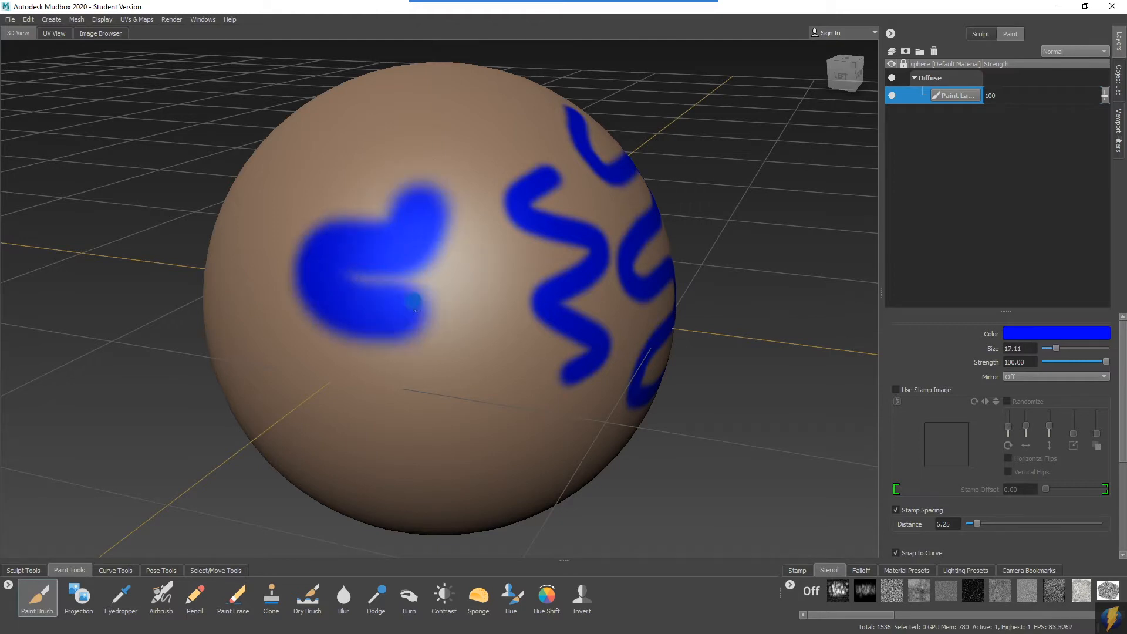
drag(402, 301, 485, 416)
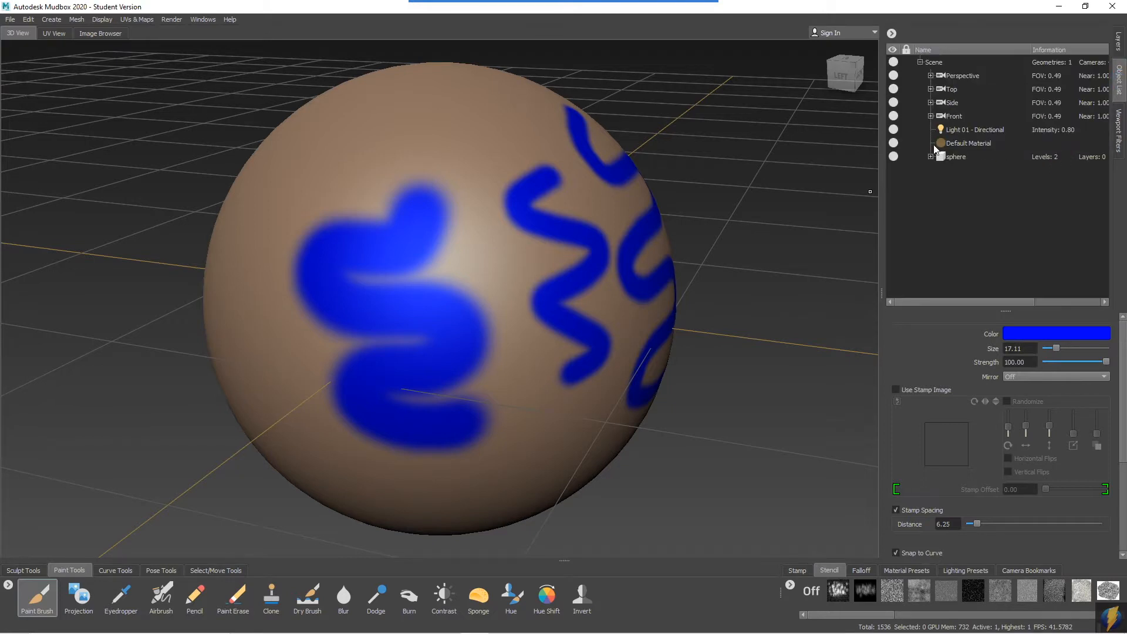
mouse_move(967, 148)
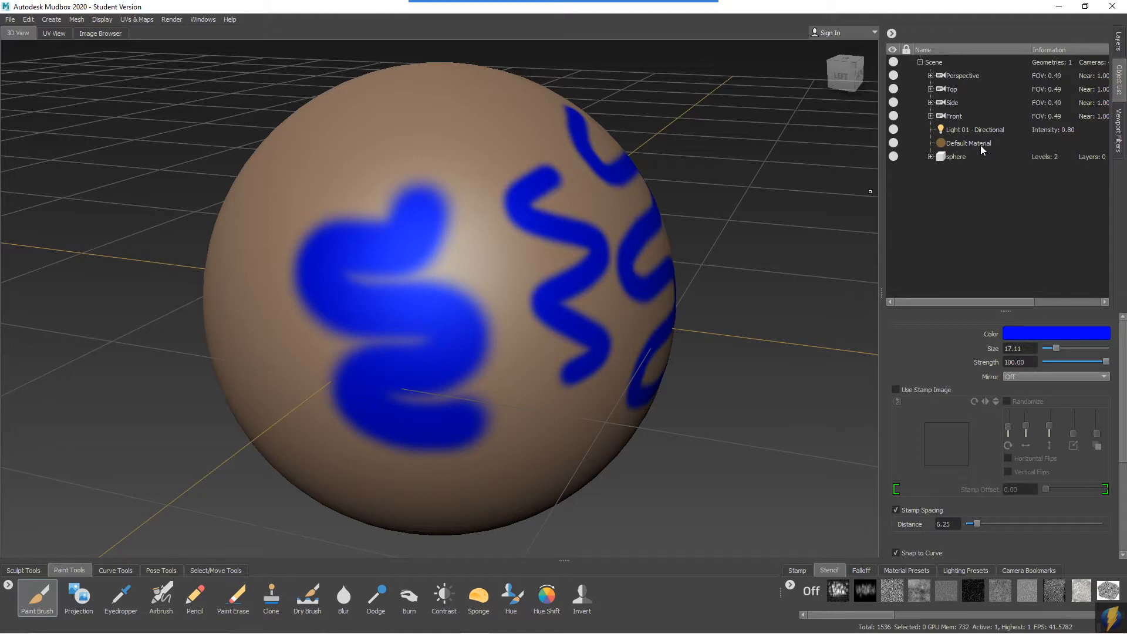
mouse_move(1120, 42)
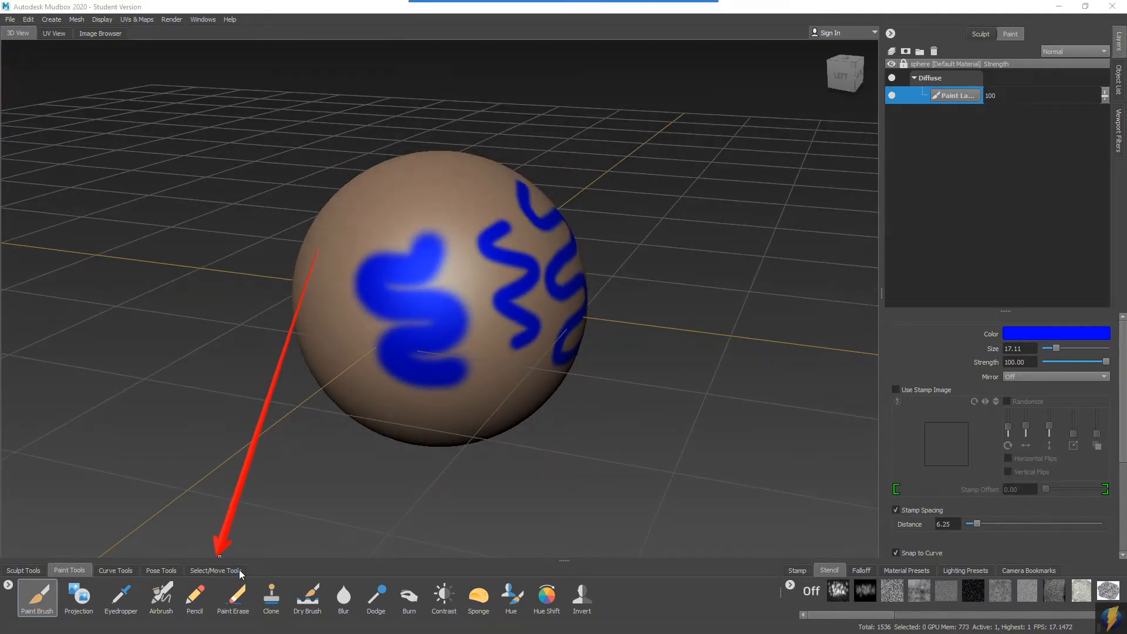
click(216, 570)
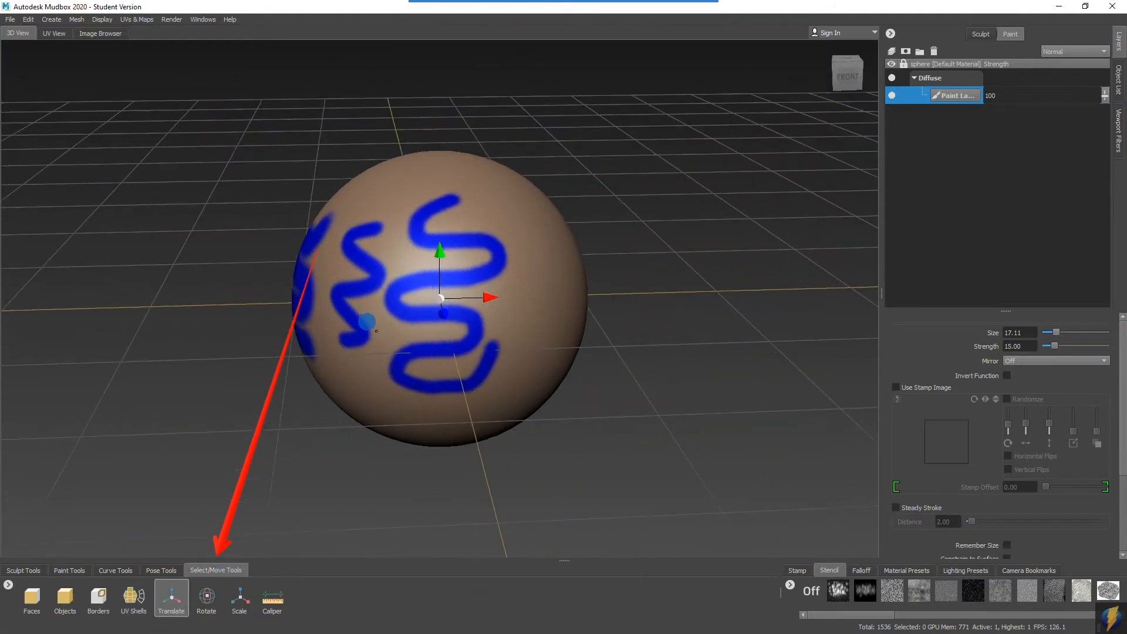
drag(441, 298, 534, 296)
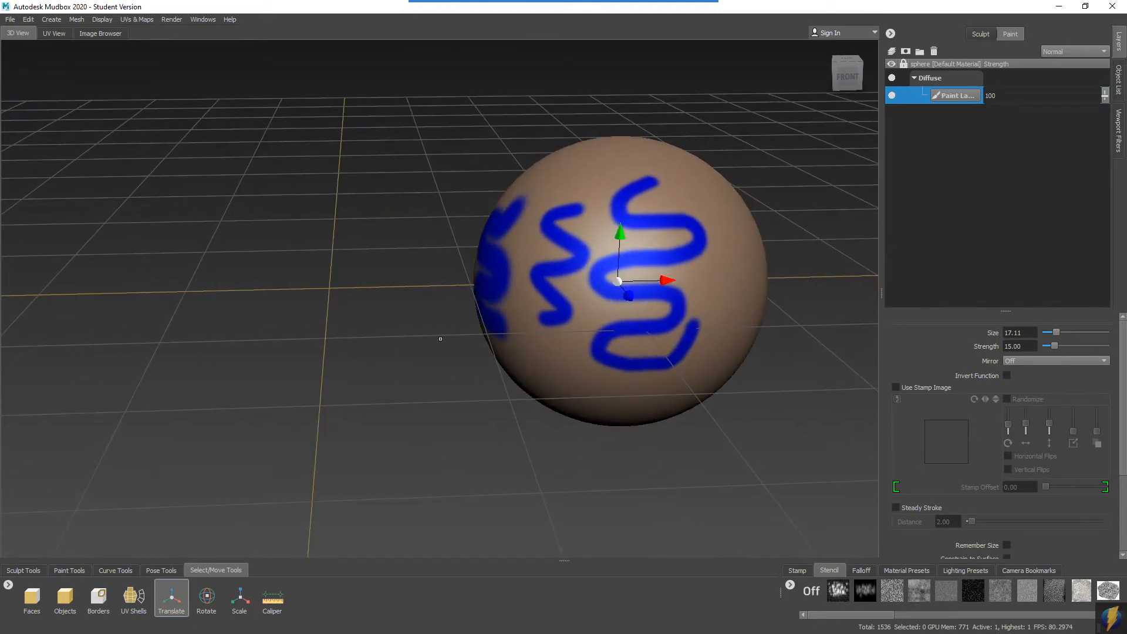
click(51, 19)
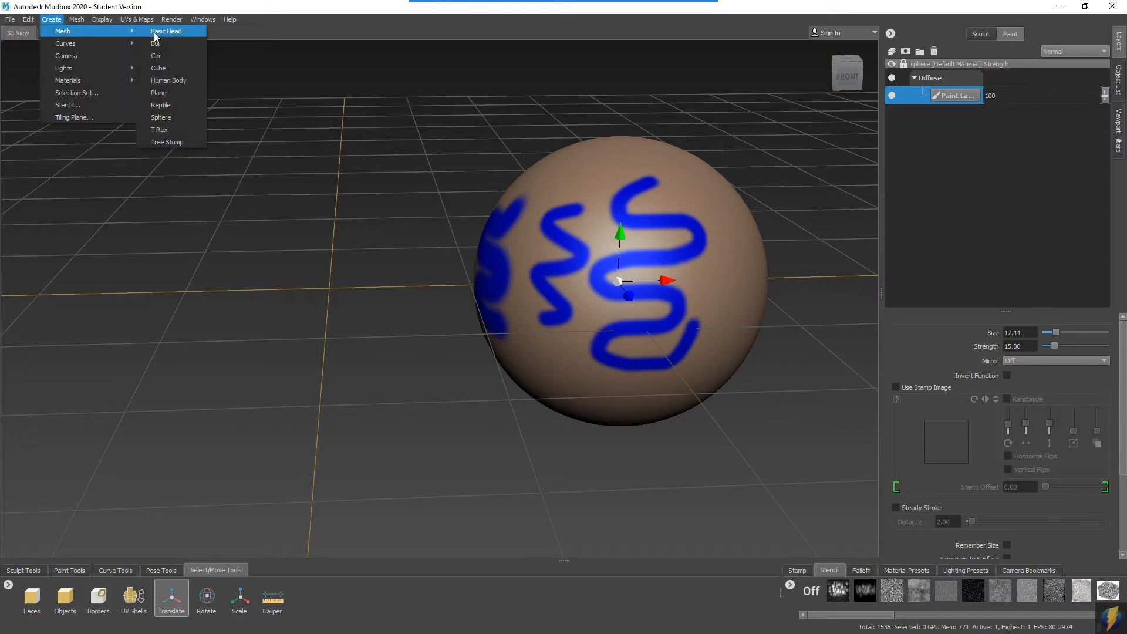
mouse_move(168, 80)
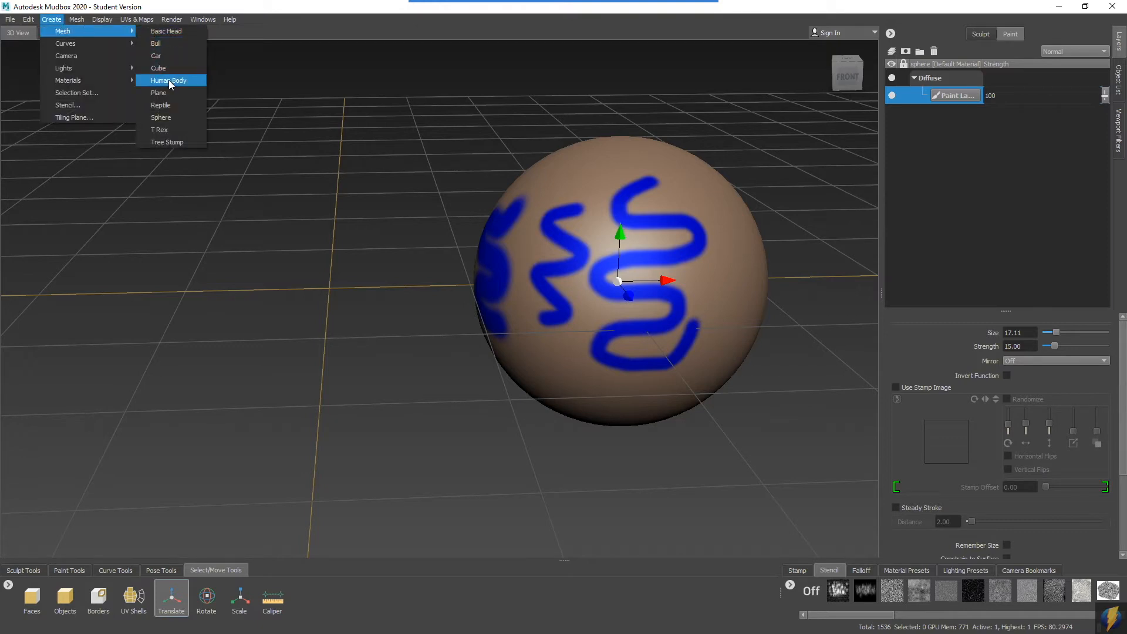
click(169, 79)
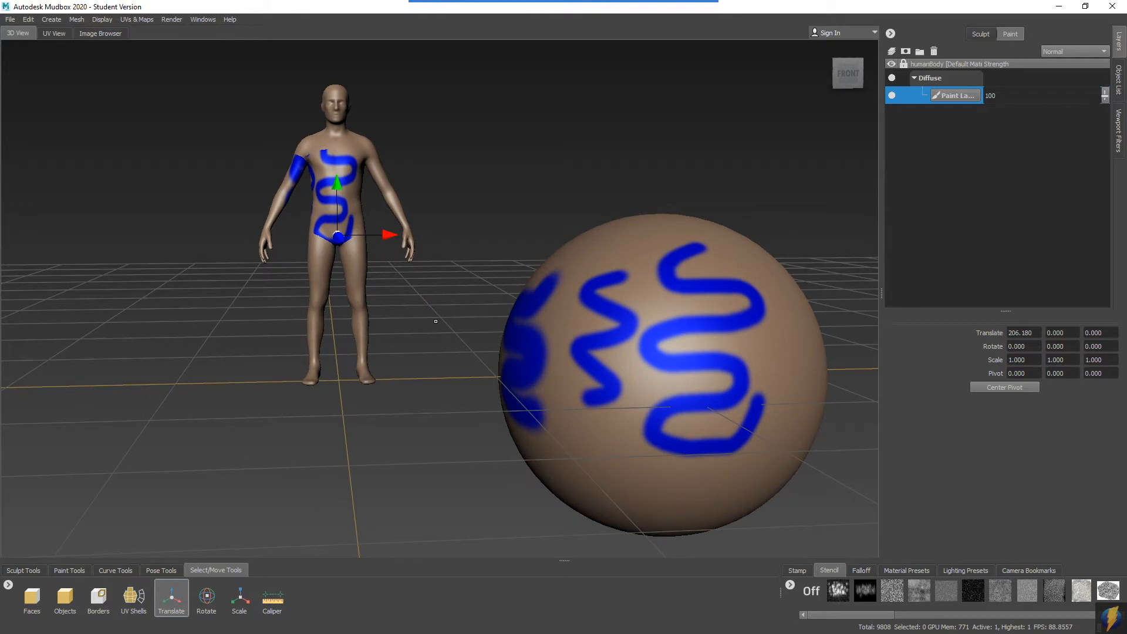
mouse_move(429, 338)
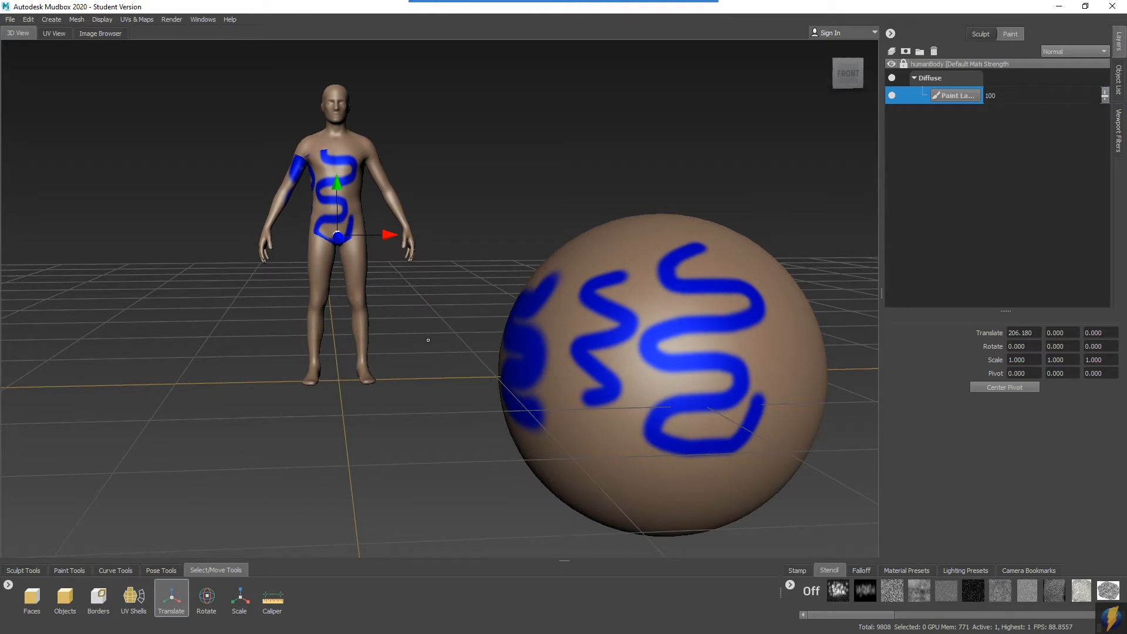
mouse_move(587, 389)
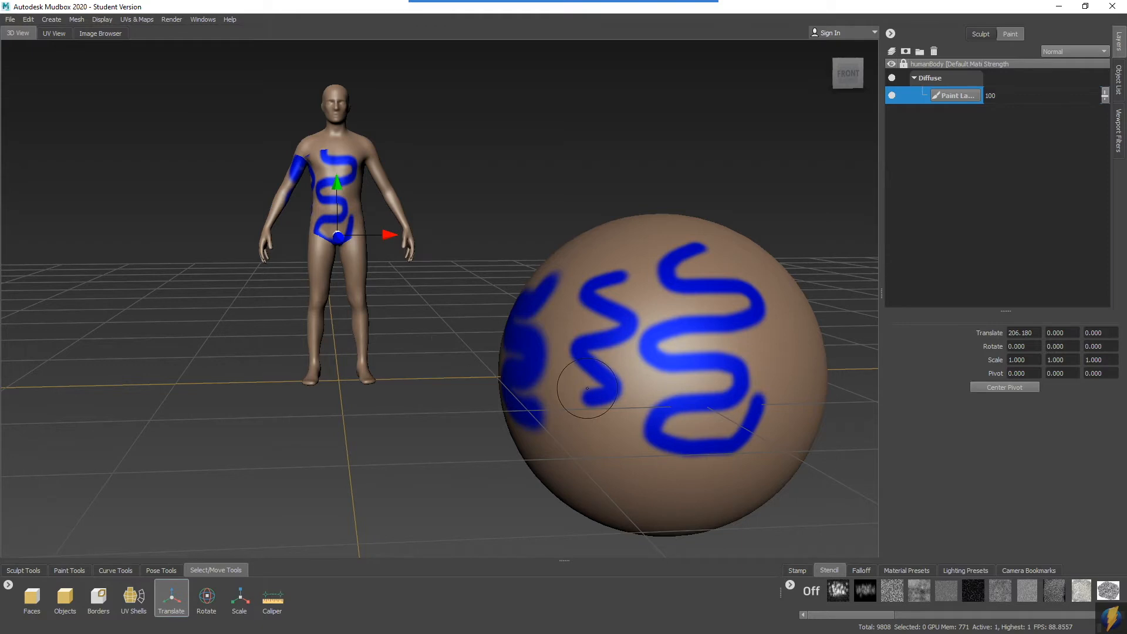
mouse_move(770, 397)
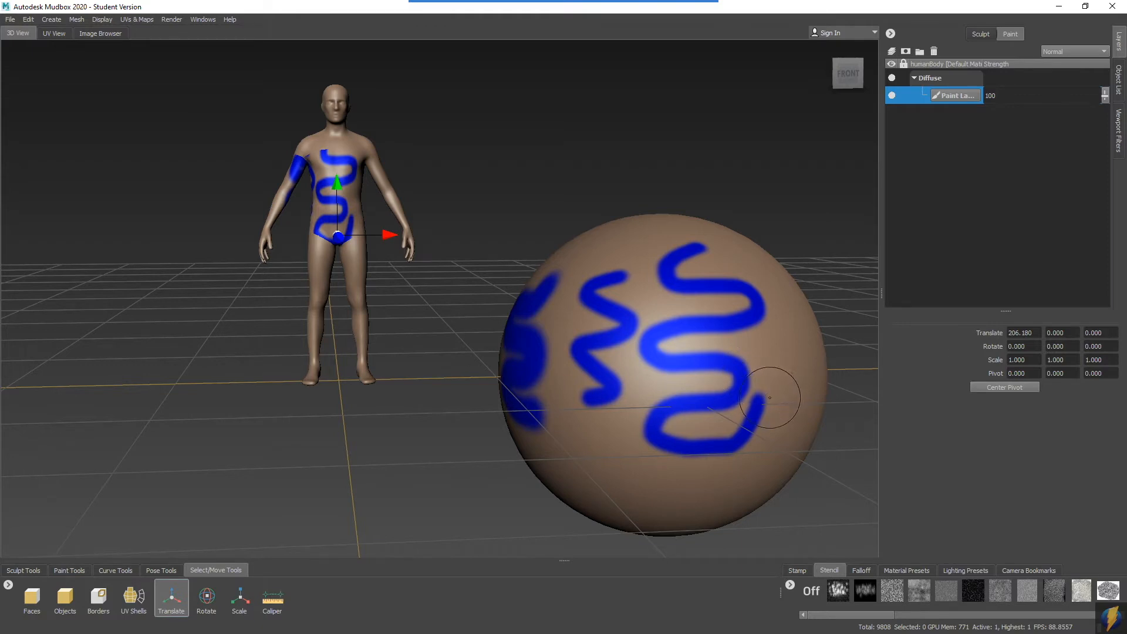
mouse_move(707, 361)
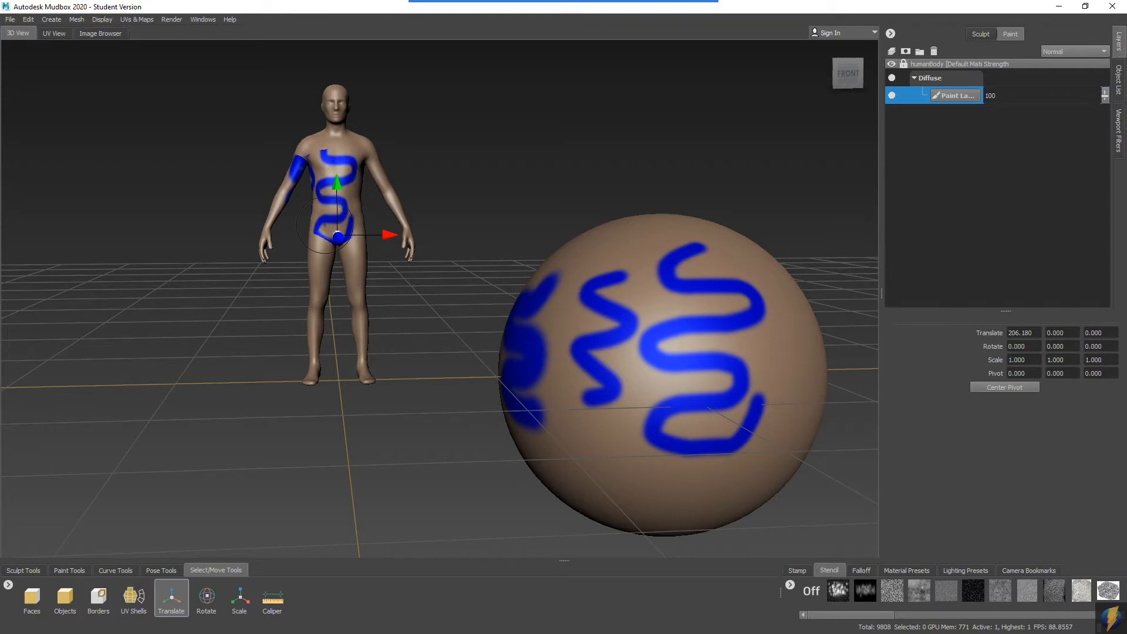
mouse_move(594, 342)
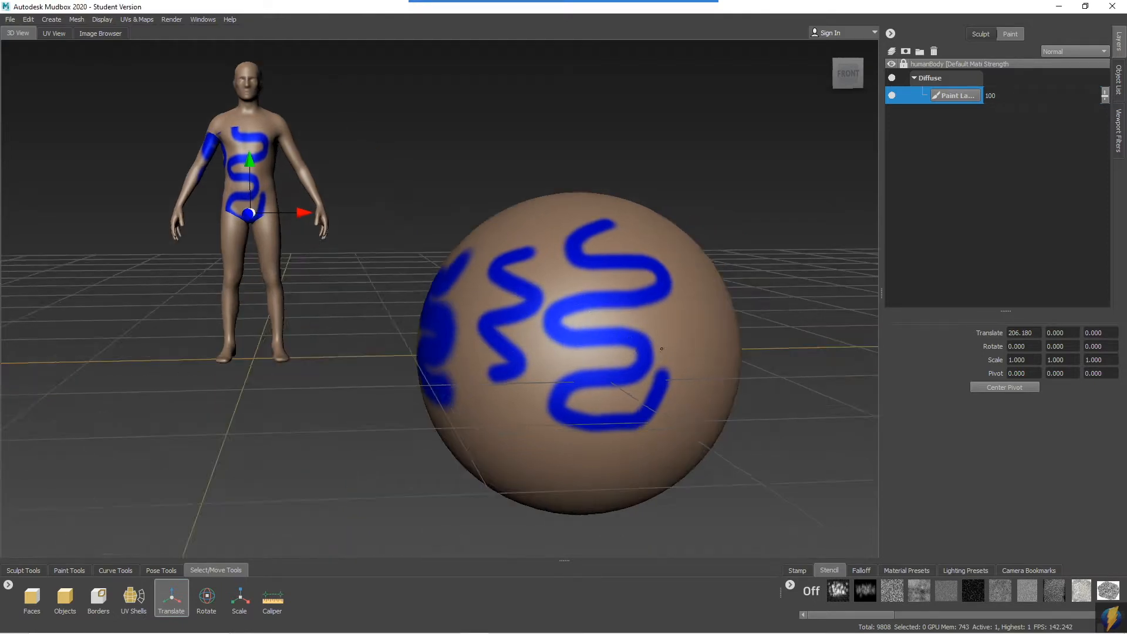
Assign a new Mudbox Material to the sphere from its right-click marking menu.
right_click(627, 312)
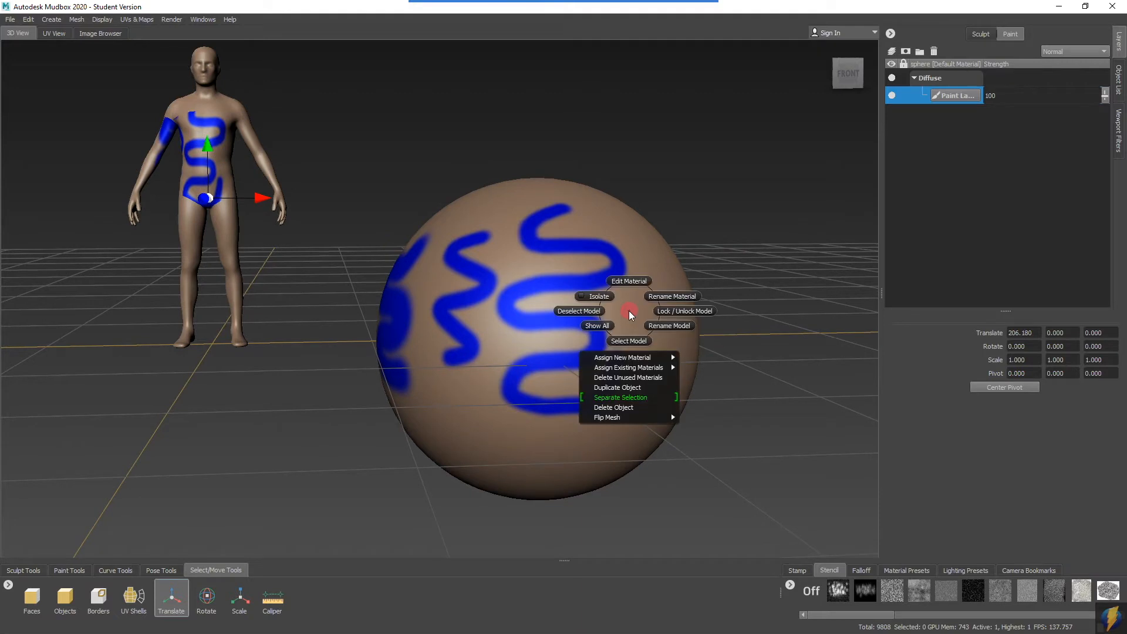
mouse_move(628, 340)
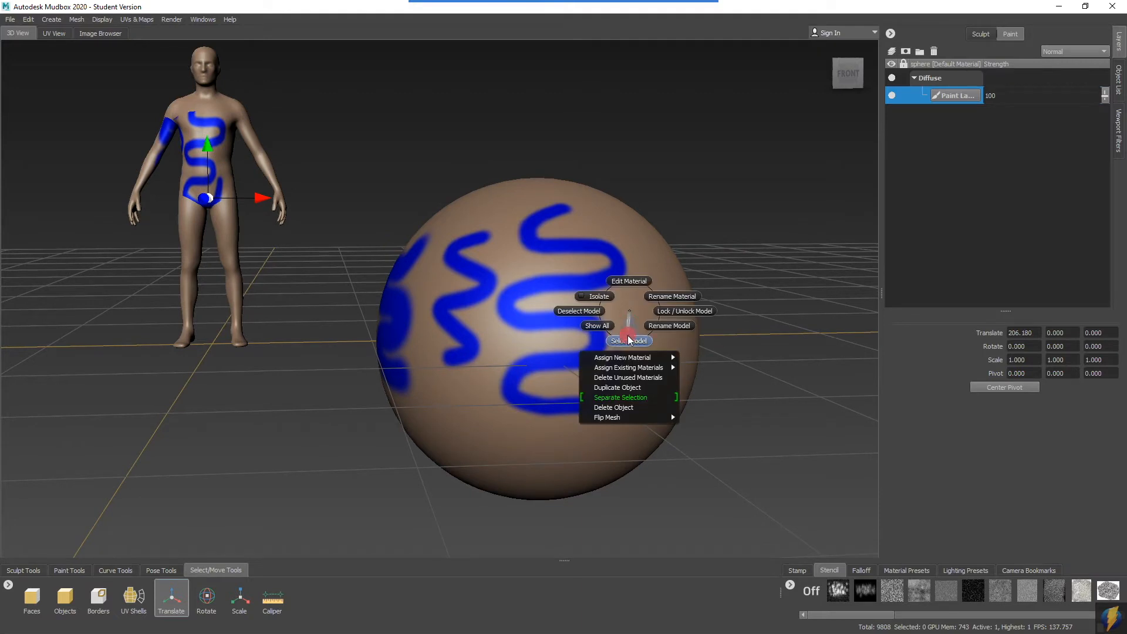
mouse_move(622, 357)
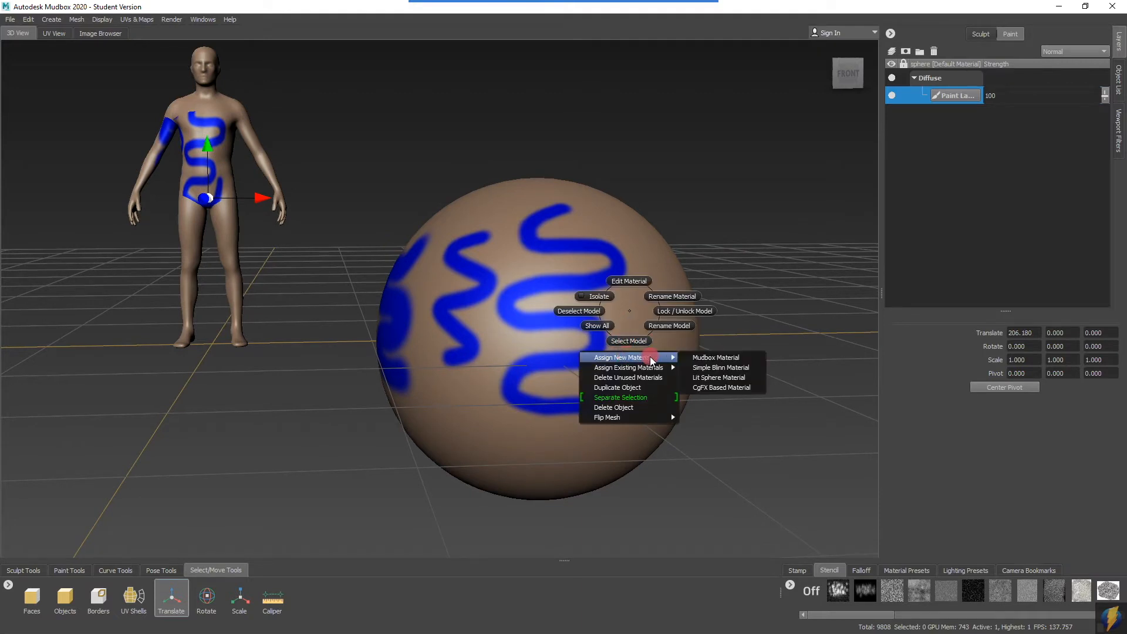
mouse_move(717, 357)
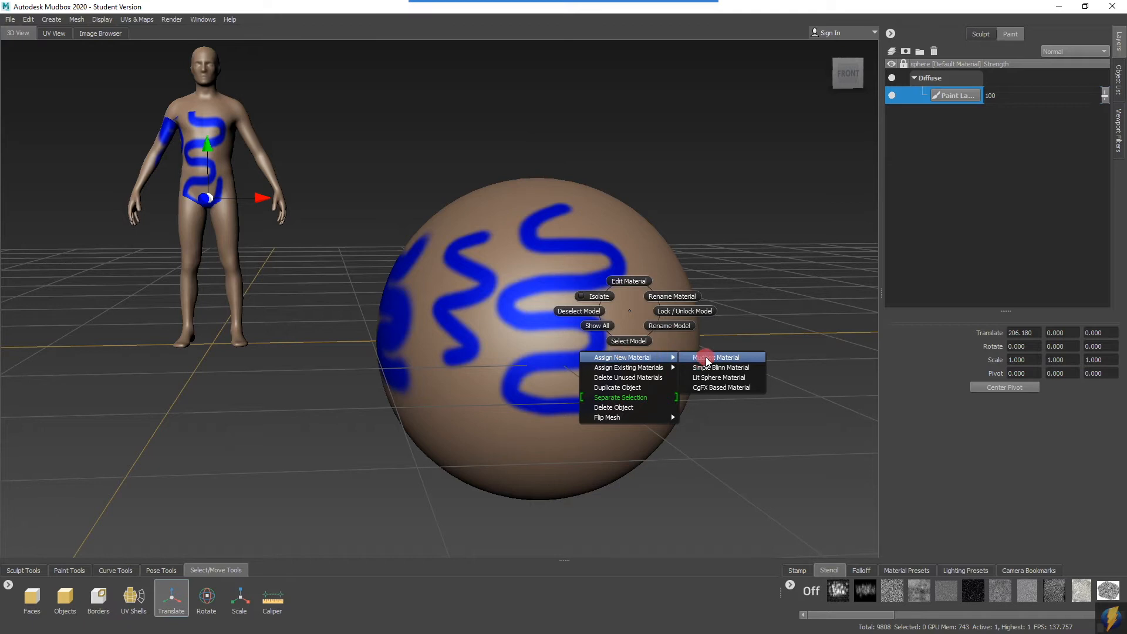
click(712, 357)
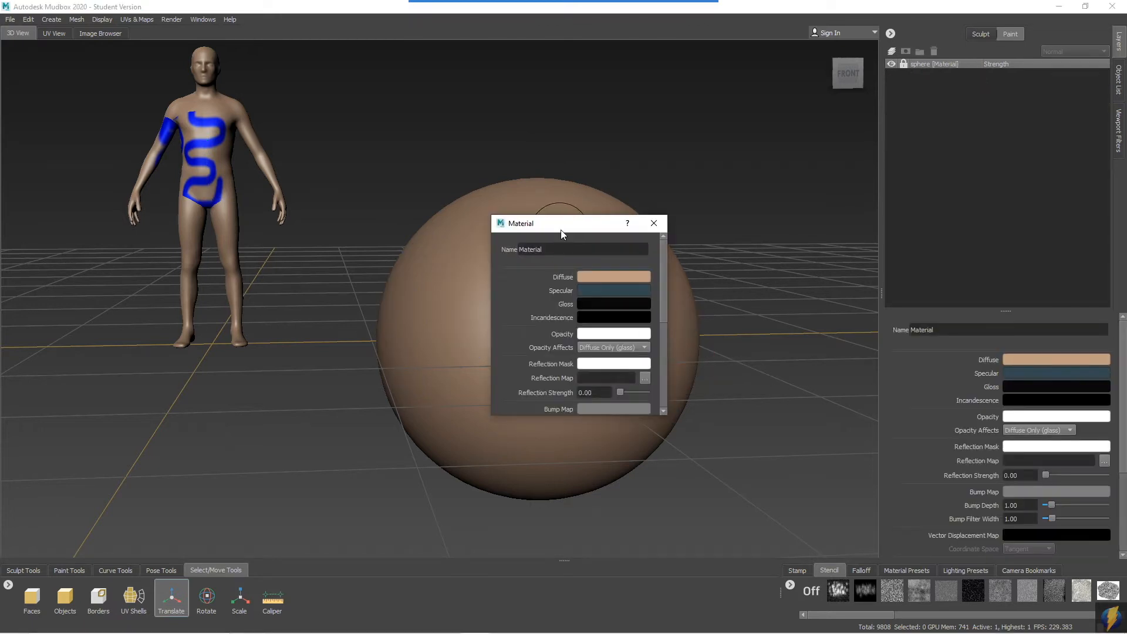
Set the material's Diffuse colour to a dark green in the Color Chooser.
drag(563, 223, 766, 158)
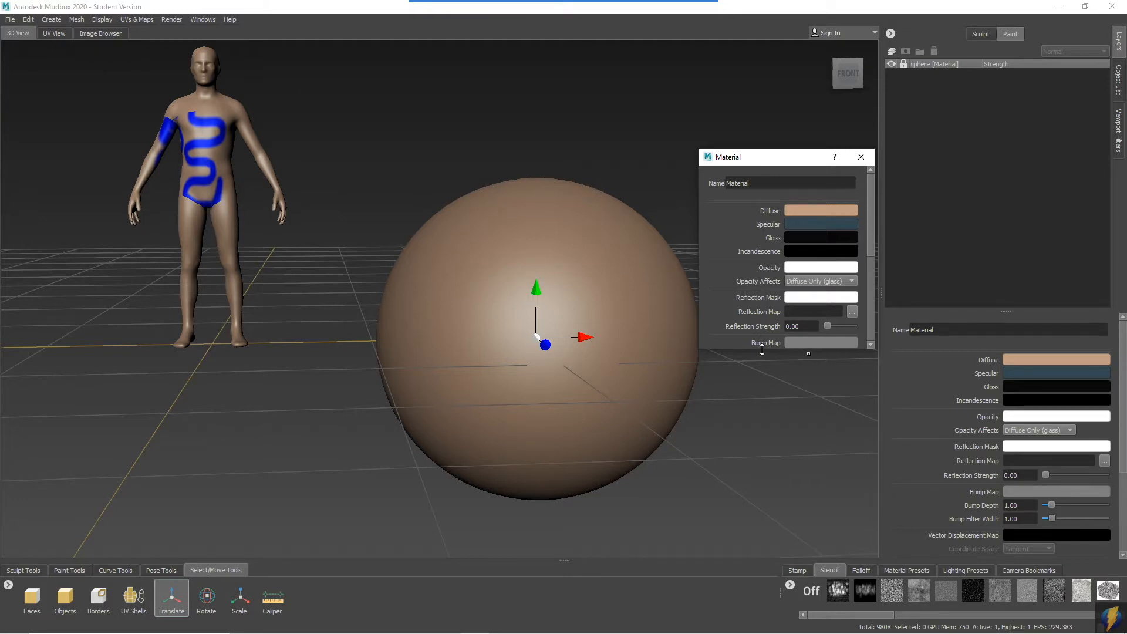
scroll(down, 3)
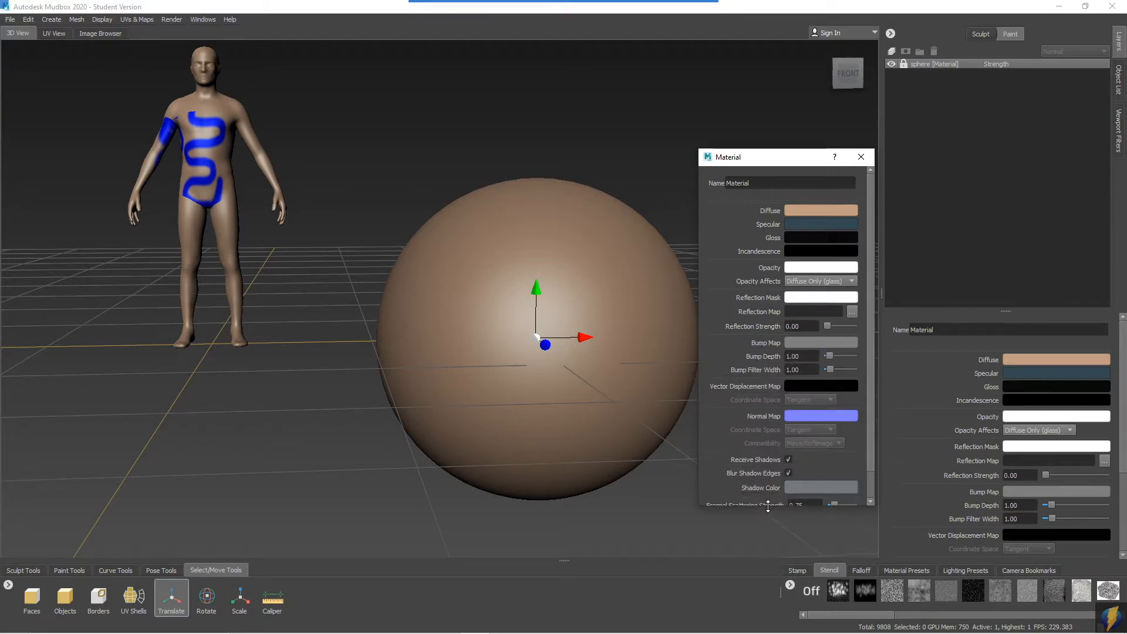
click(820, 211)
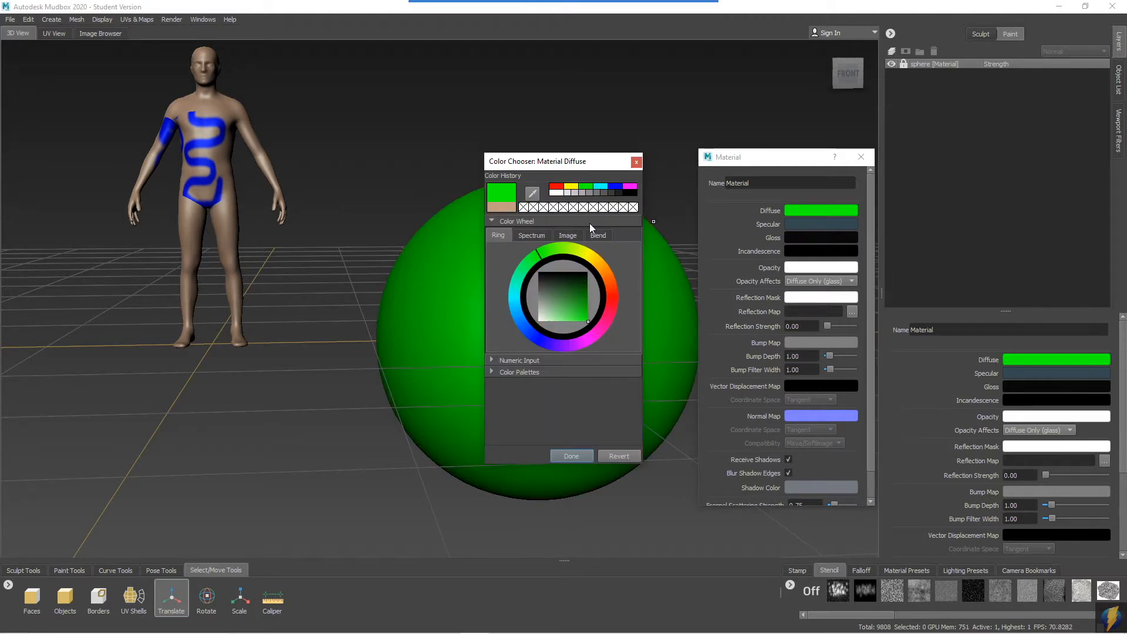
mouse_move(540, 256)
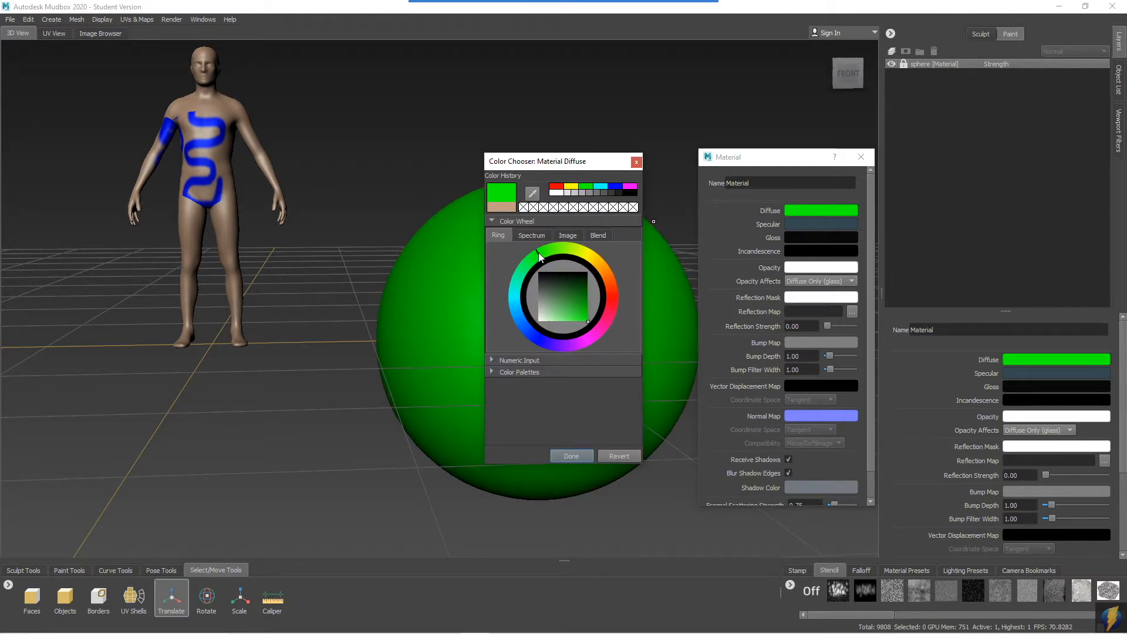
click(607, 267)
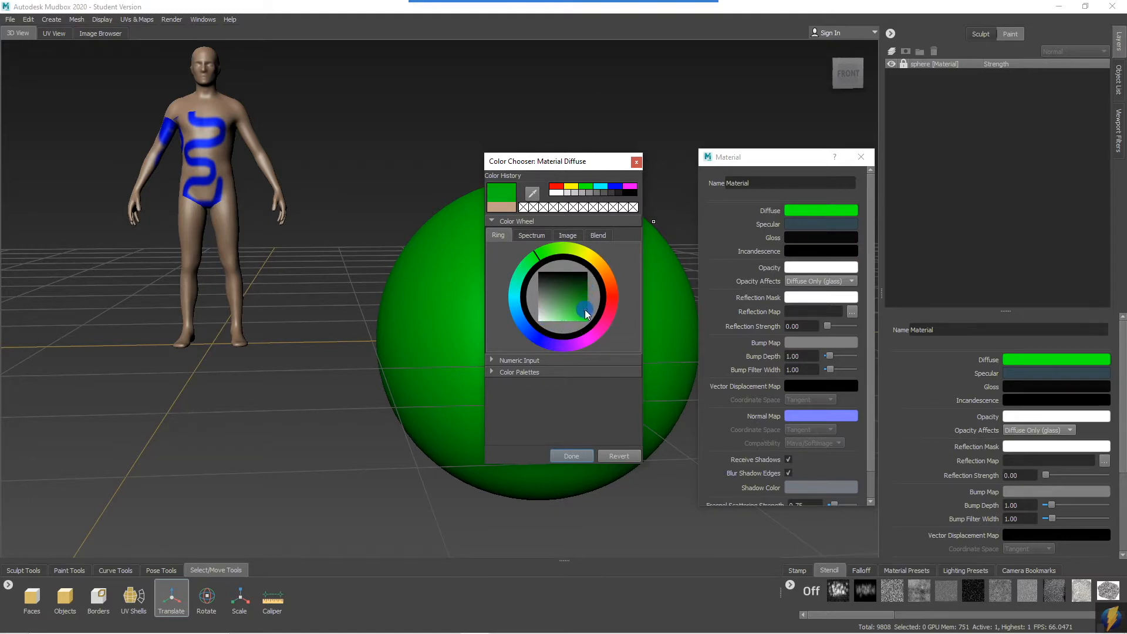
click(567, 306)
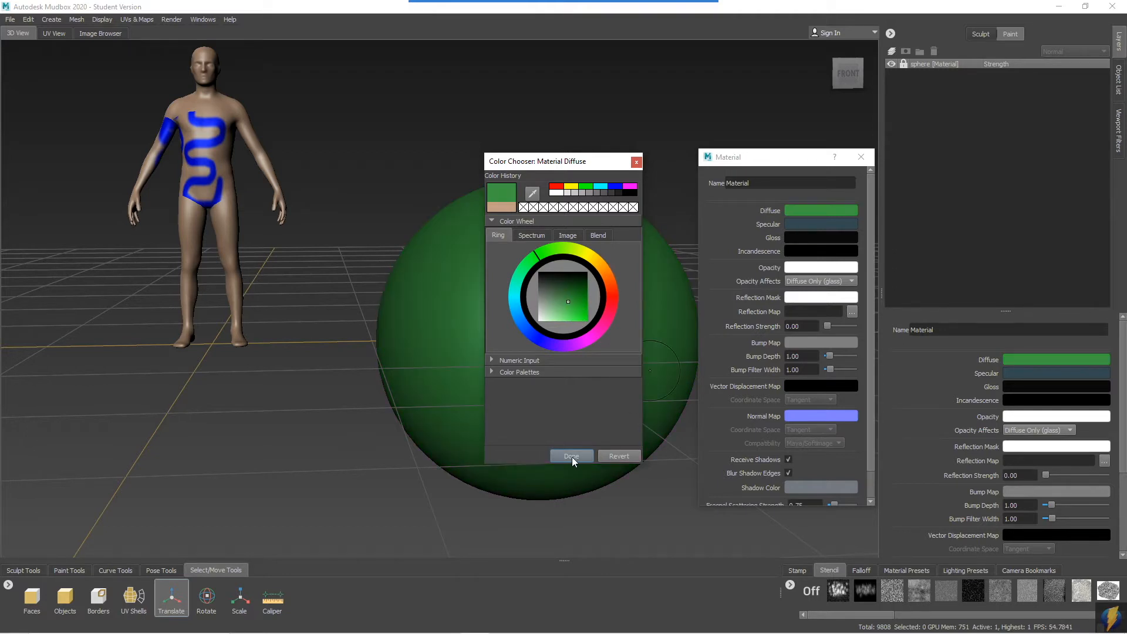
click(572, 456)
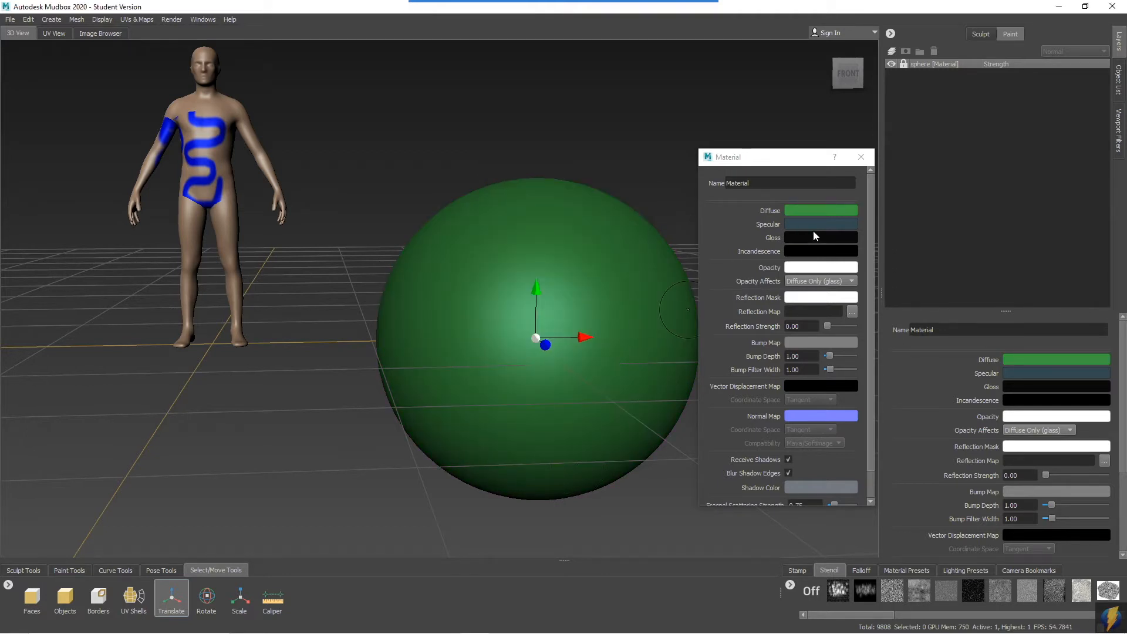
Set the Specular colour to cyan, then start choosing an Opacity colour.
click(820, 223)
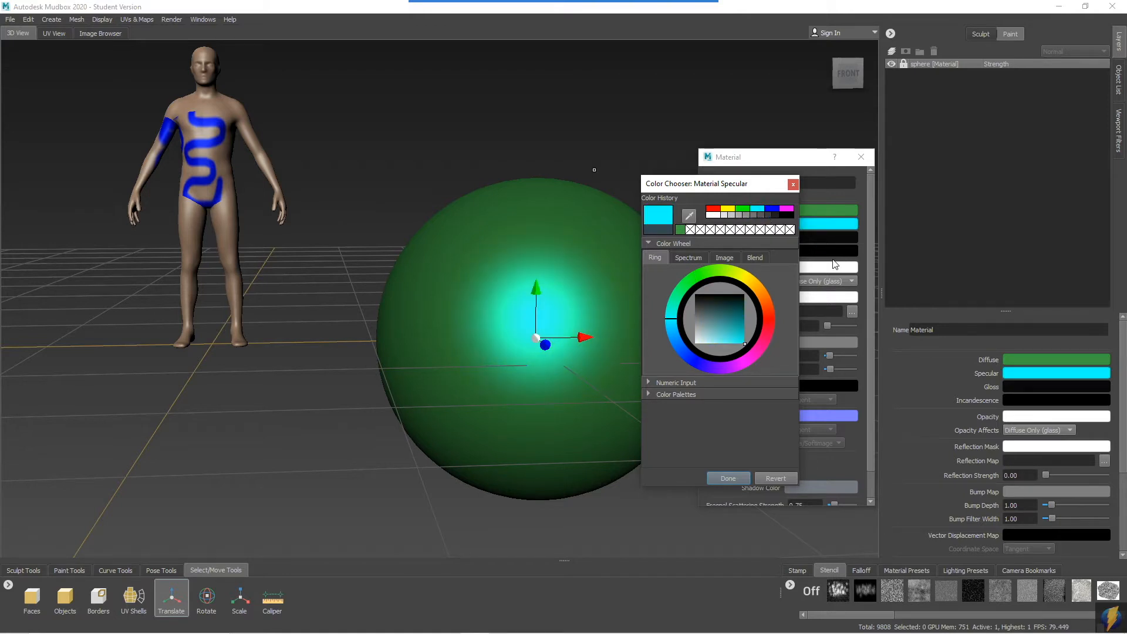
click(727, 478)
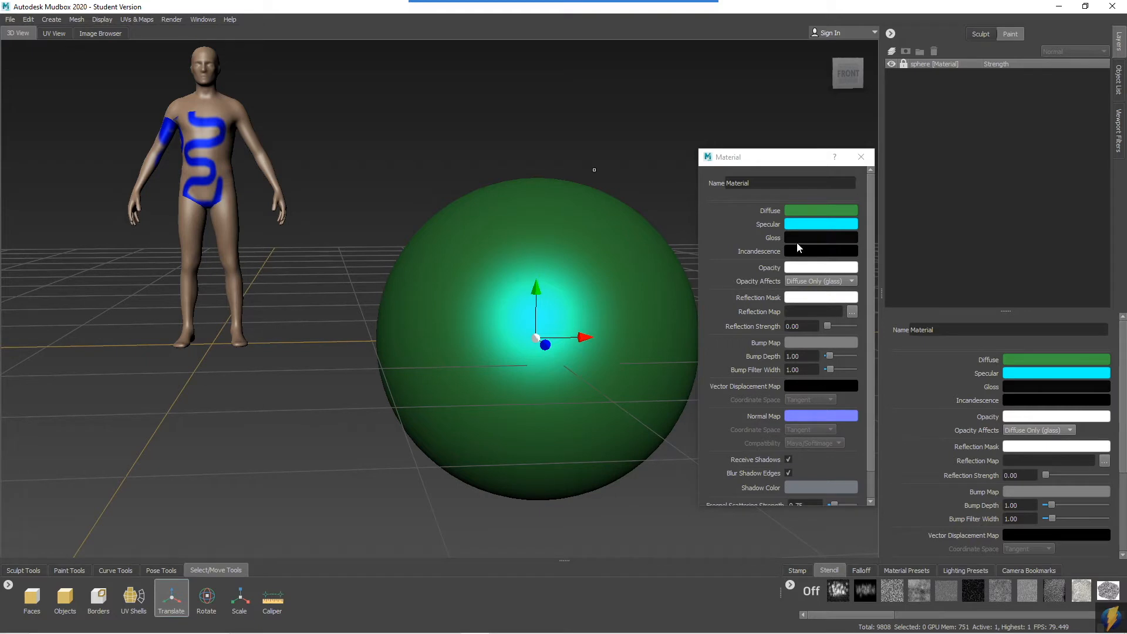
mouse_move(814, 273)
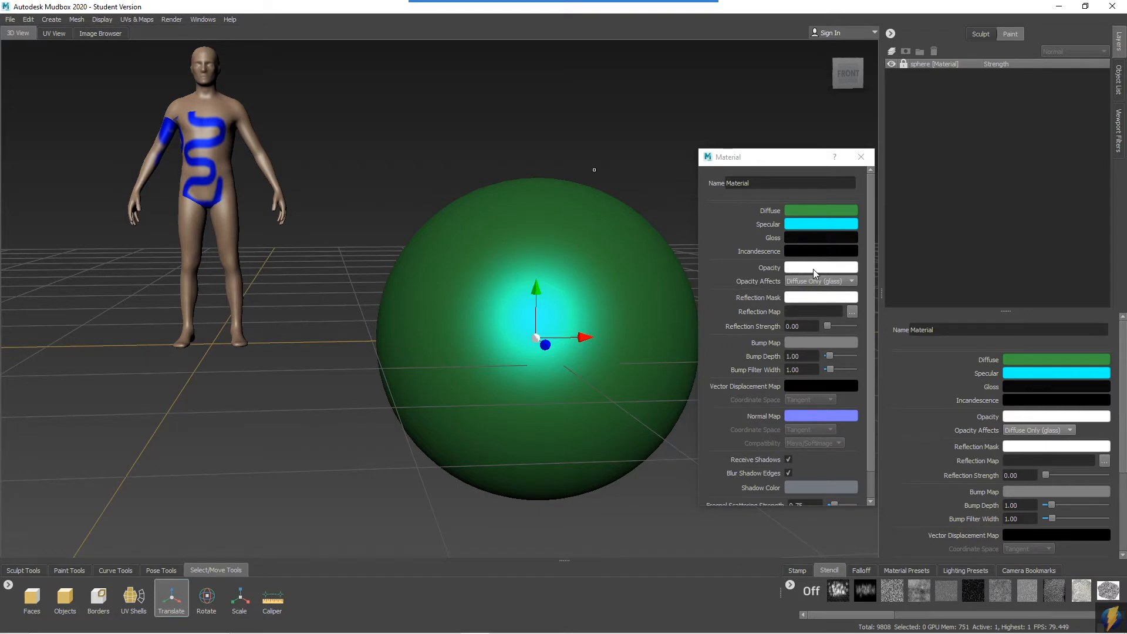
click(820, 267)
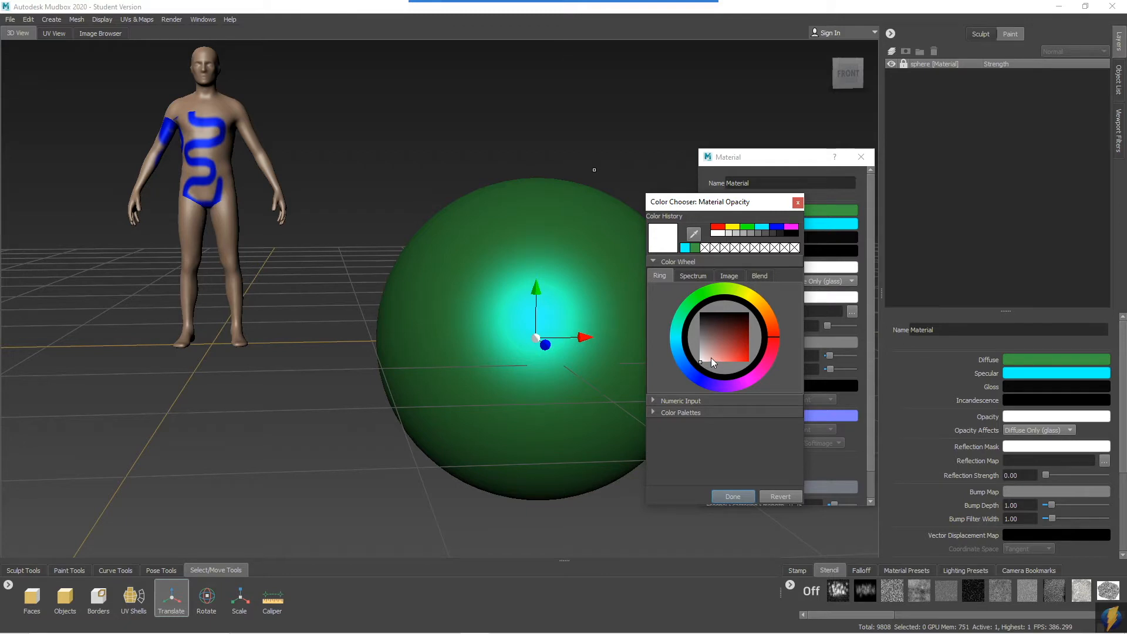
click(697, 341)
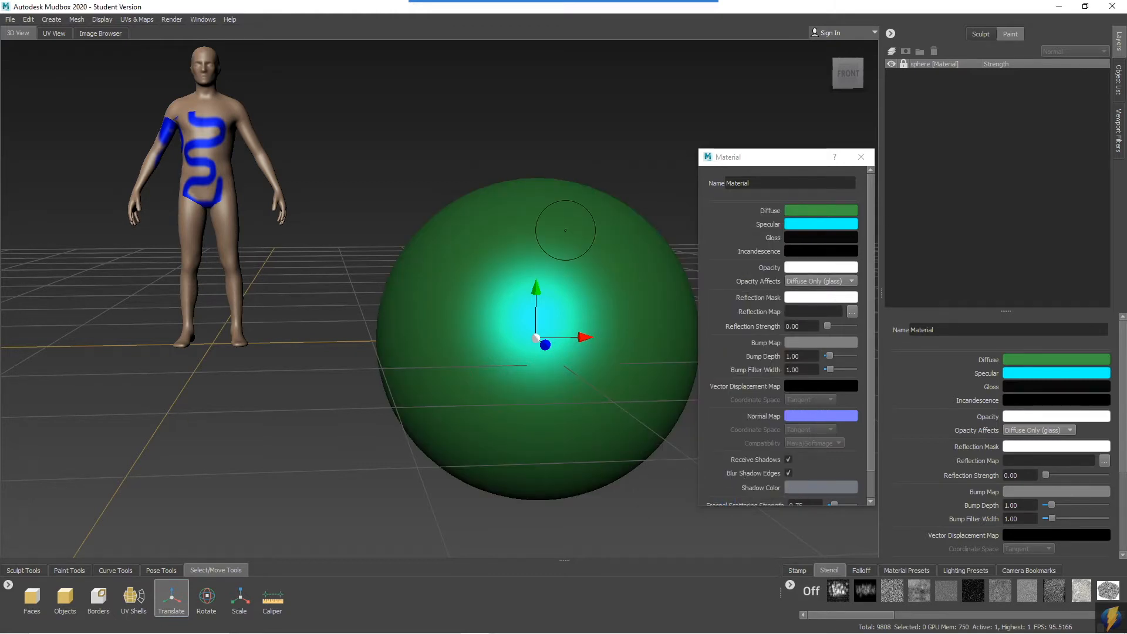
mouse_move(860, 157)
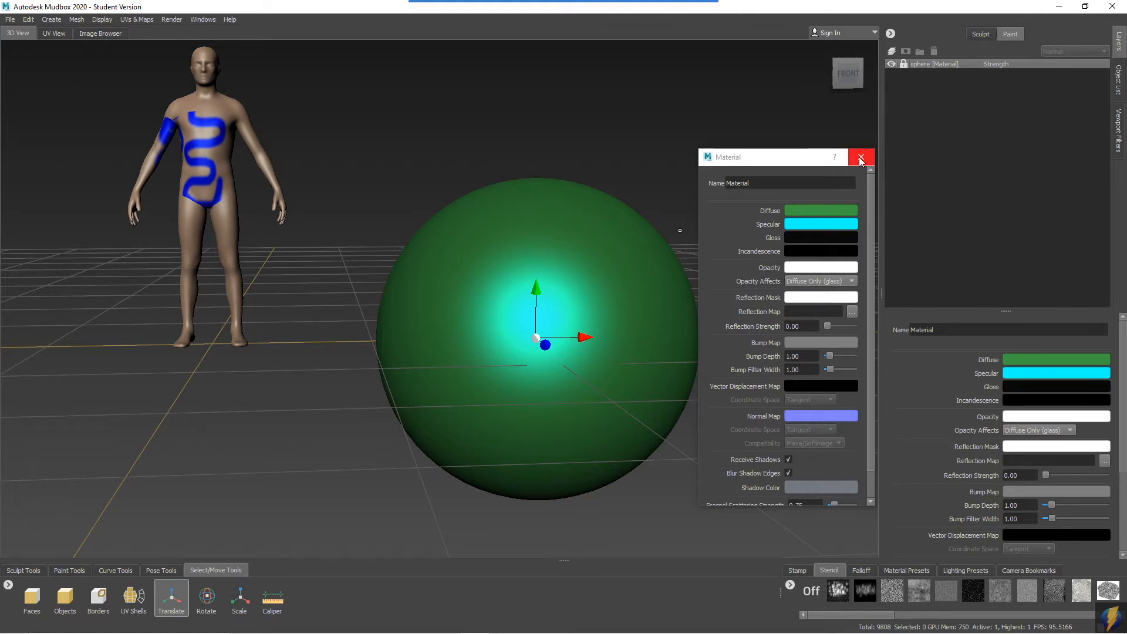
Delete the humanBody model and set the sphere's Translate values to 0.
click(862, 157)
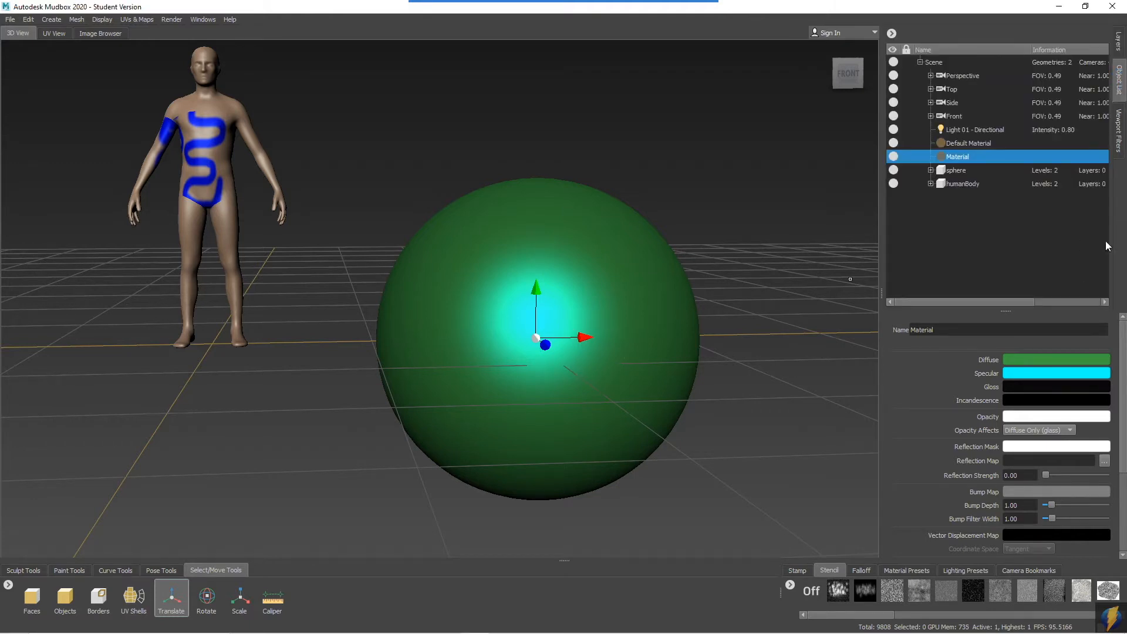
click(961, 183)
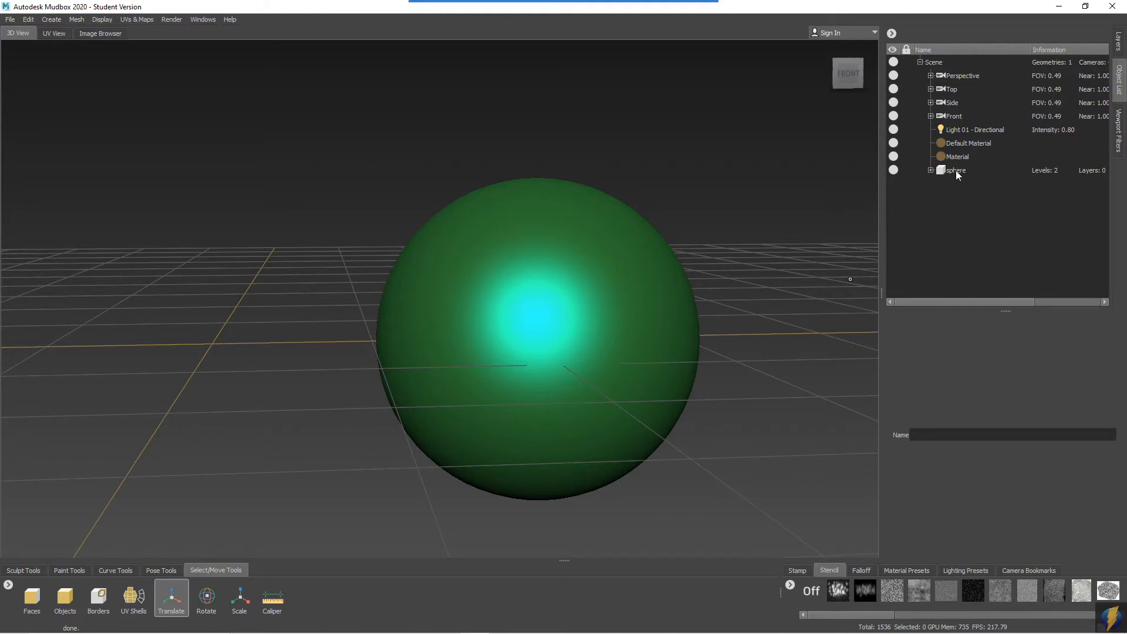
click(955, 170)
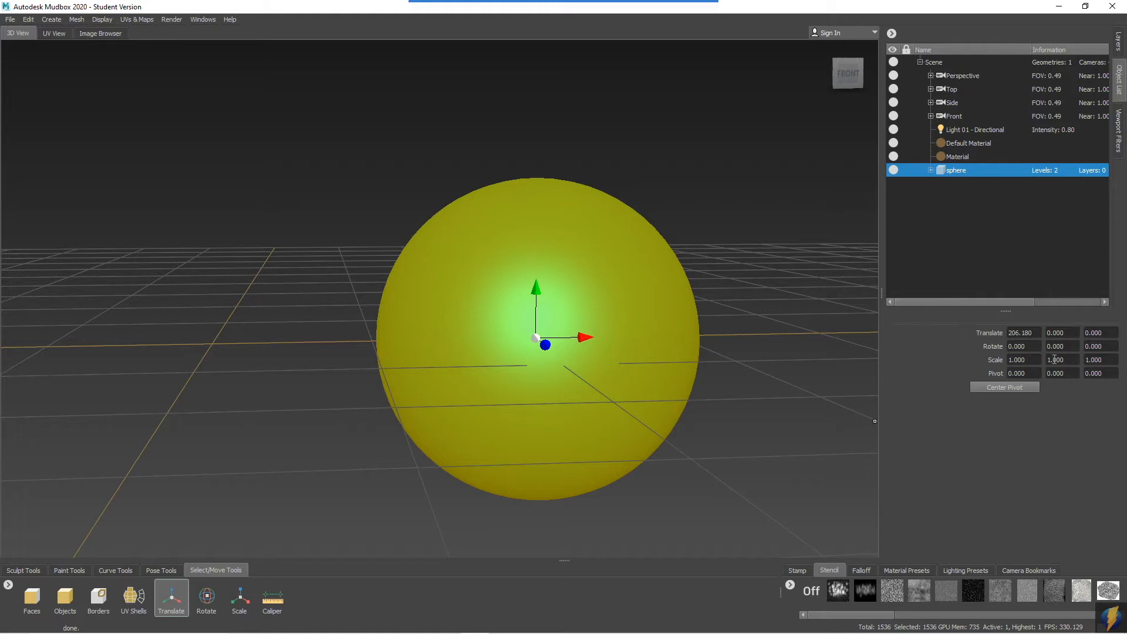
click(1022, 332)
text(0.000)
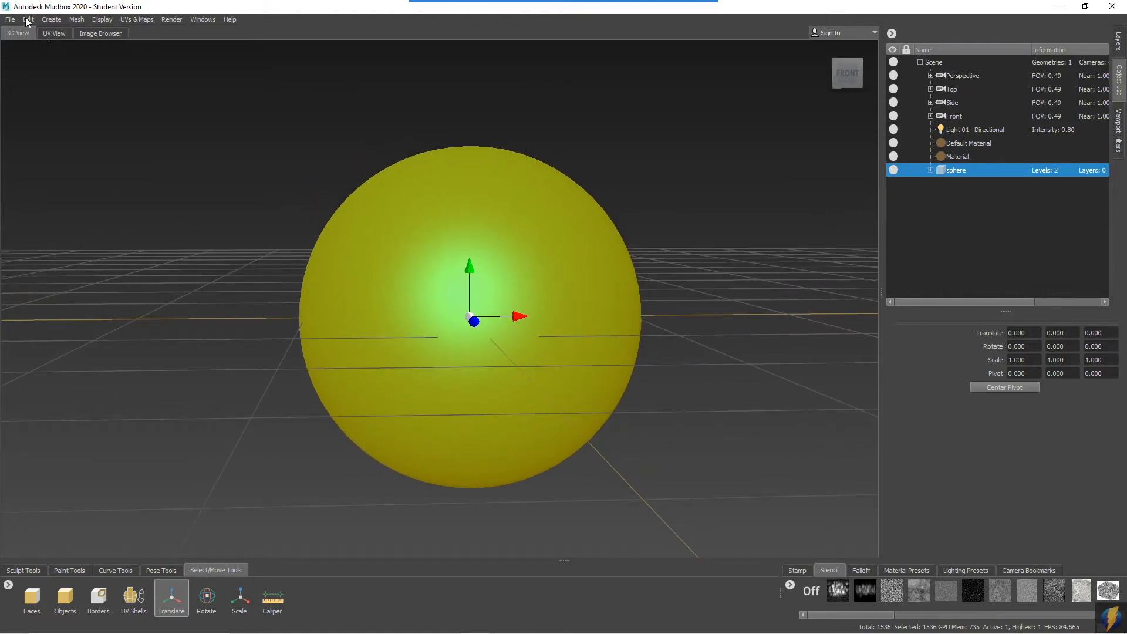
Open the list of editing commands from the top menu bar.
click(28, 19)
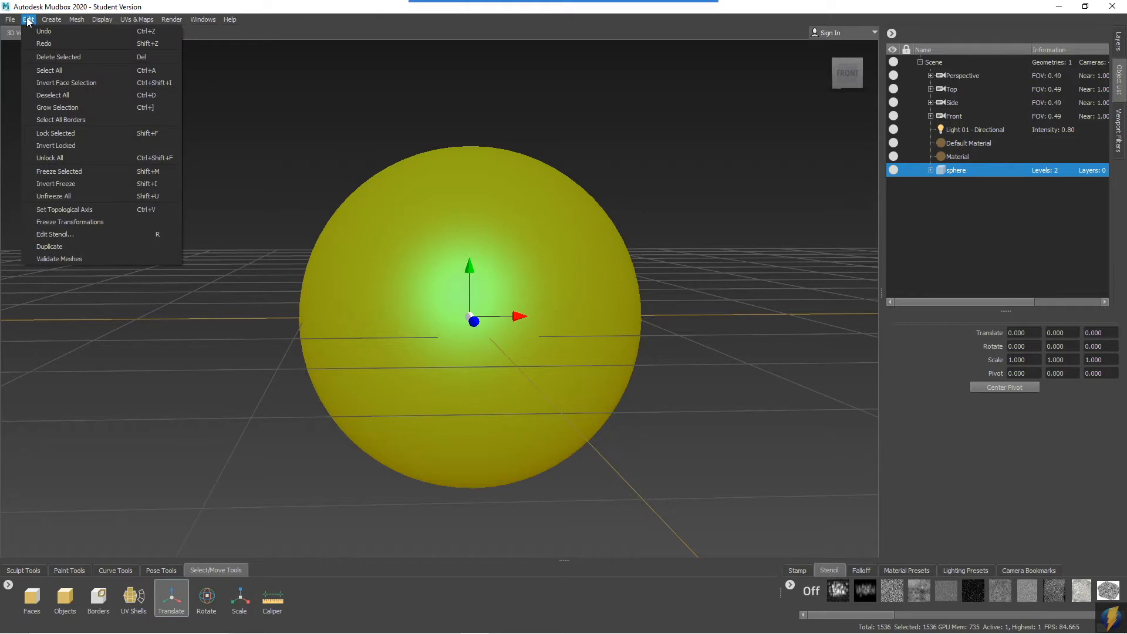
mouse_move(61, 120)
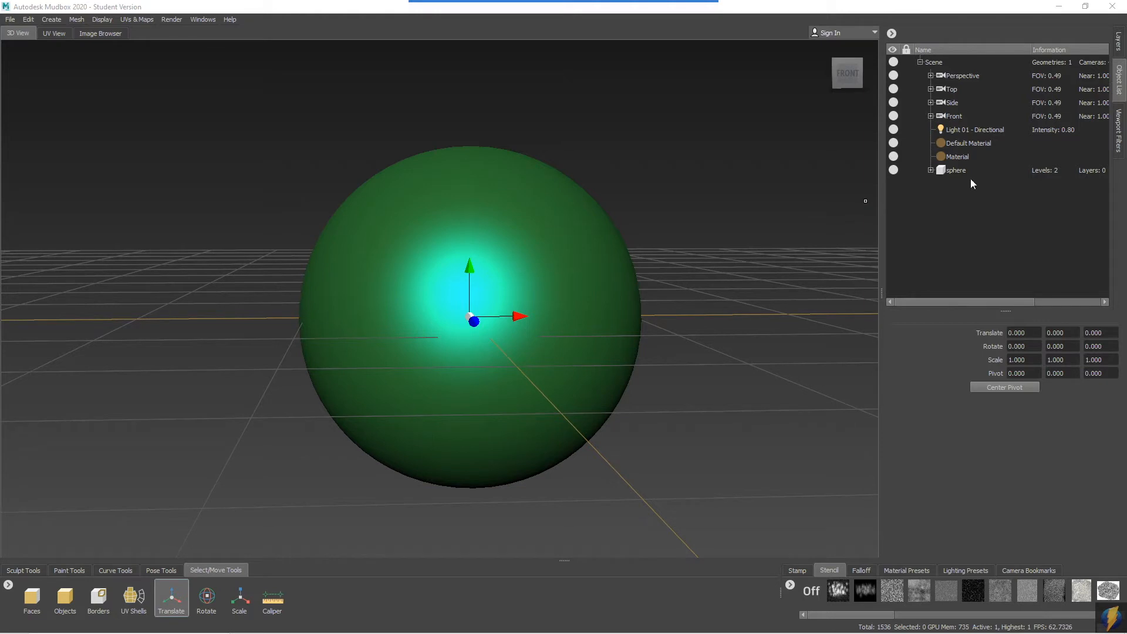
mouse_move(706, 186)
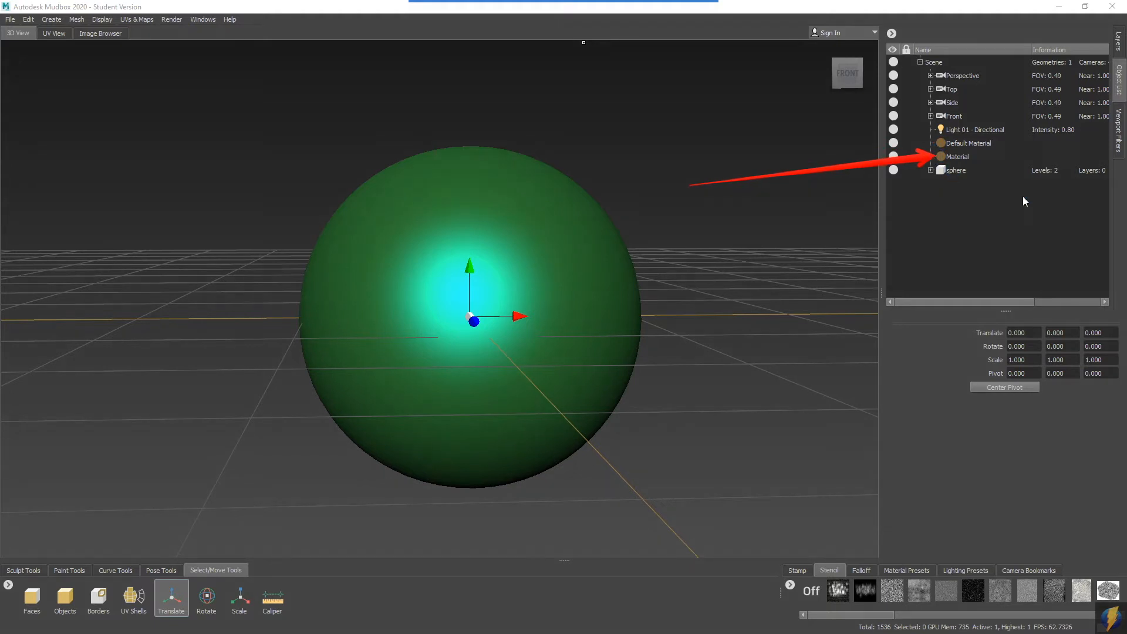
mouse_move(945, 174)
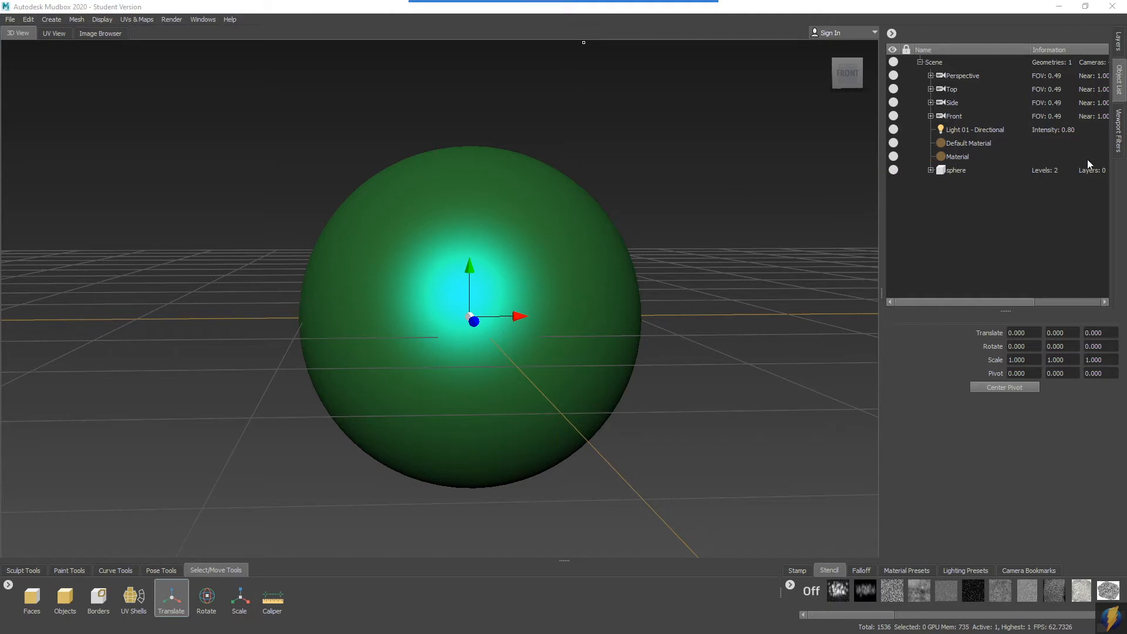
mouse_move(955, 160)
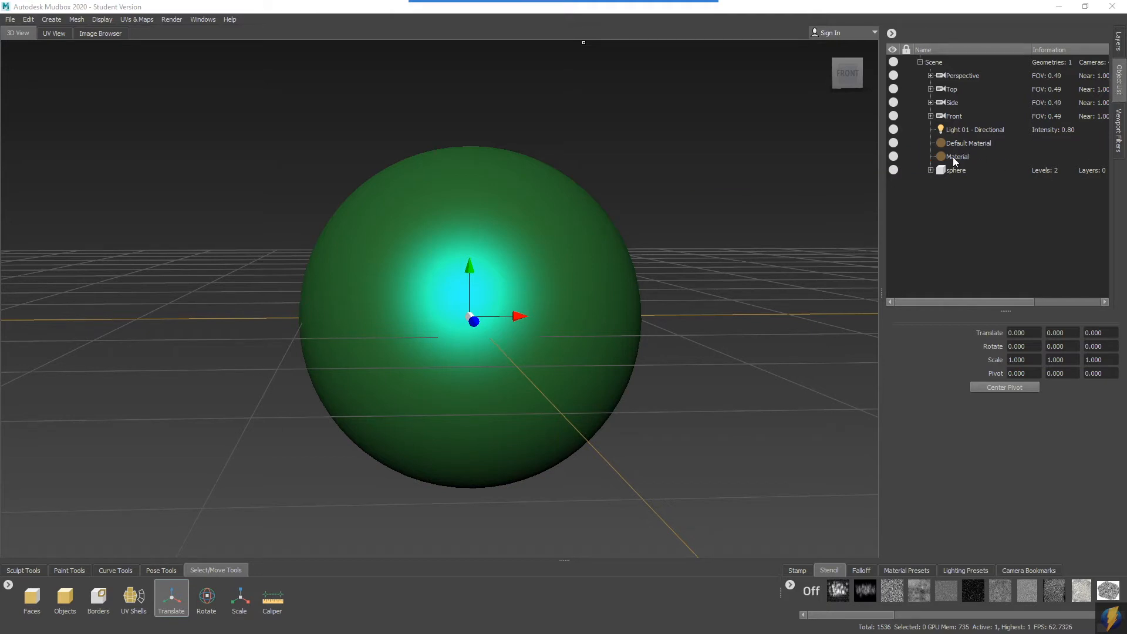
Select the Material in the Object List and set its Diffuse to teal and Specular to yellow.
click(958, 158)
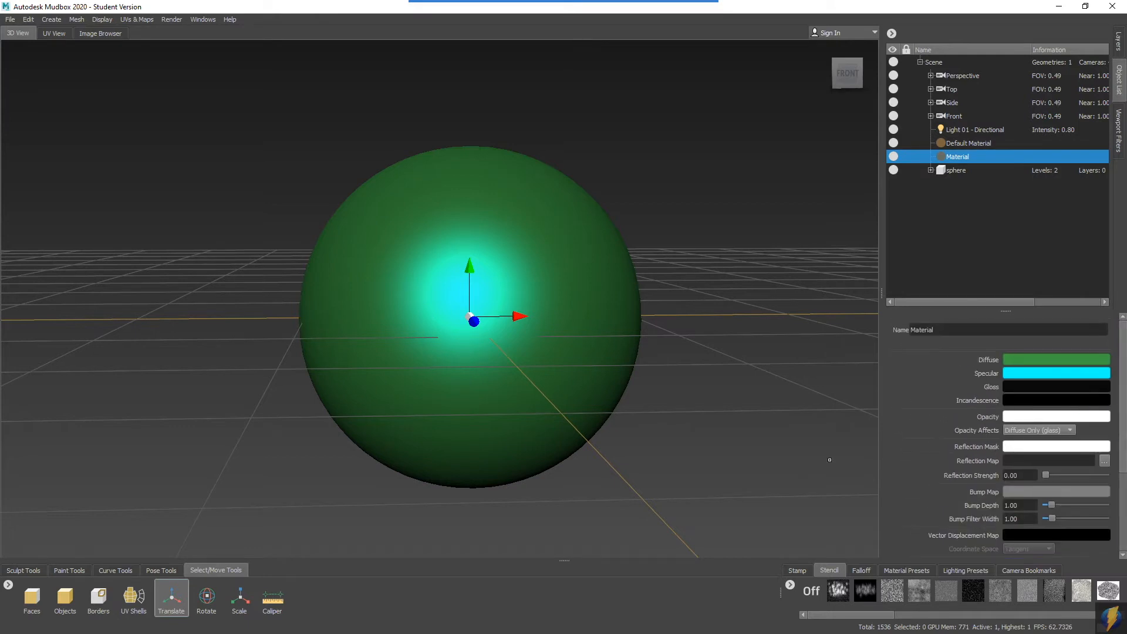
mouse_move(859, 435)
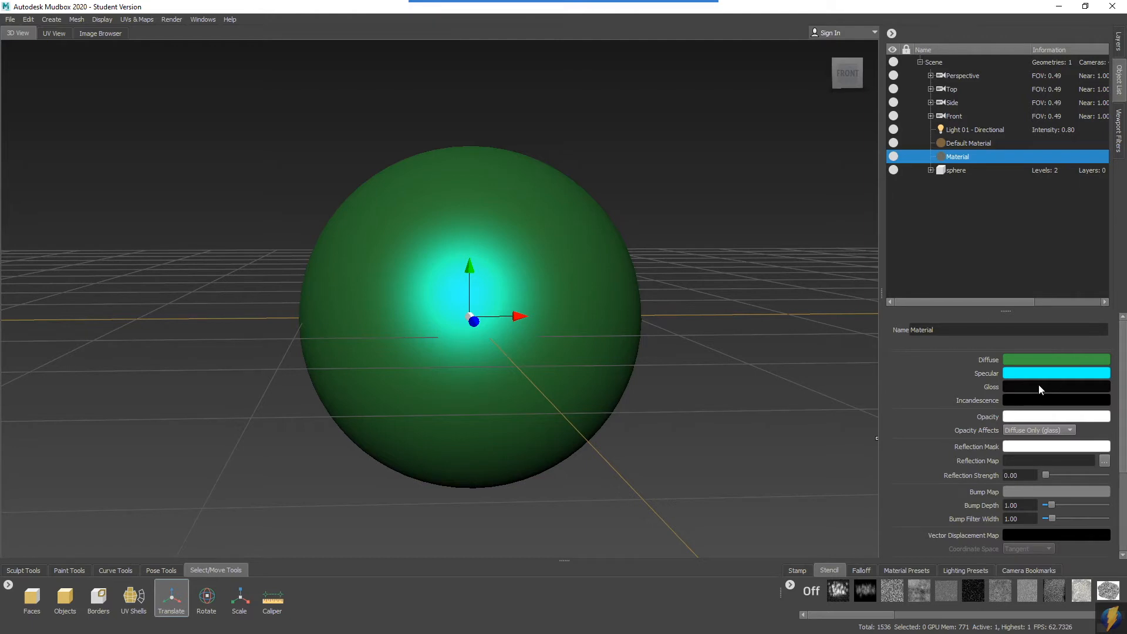
mouse_move(1061, 388)
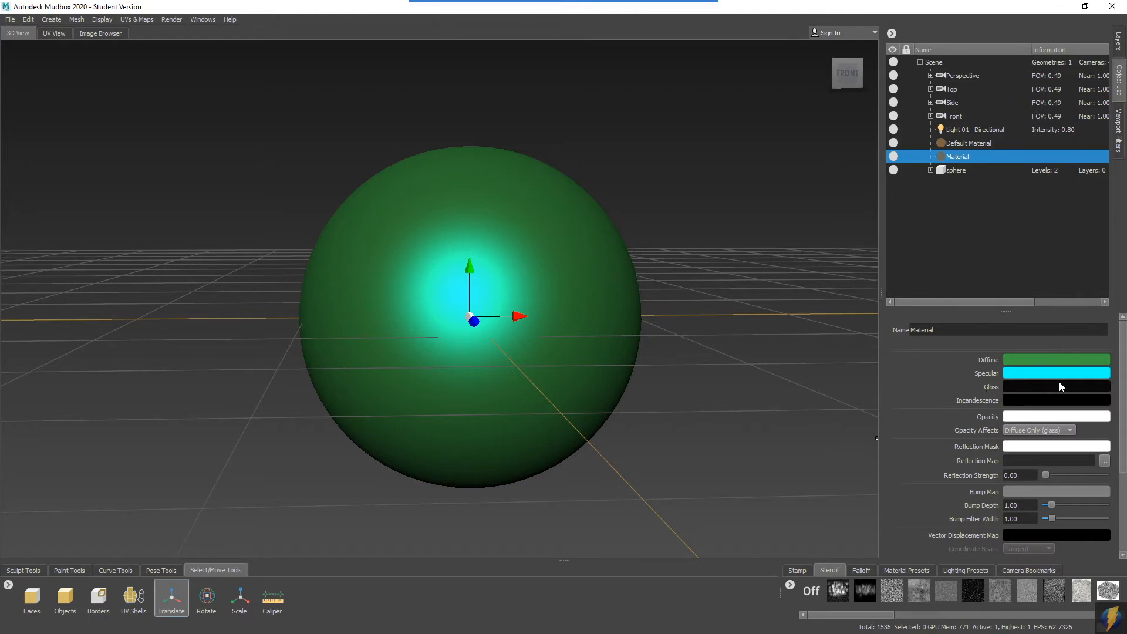
mouse_move(1000, 380)
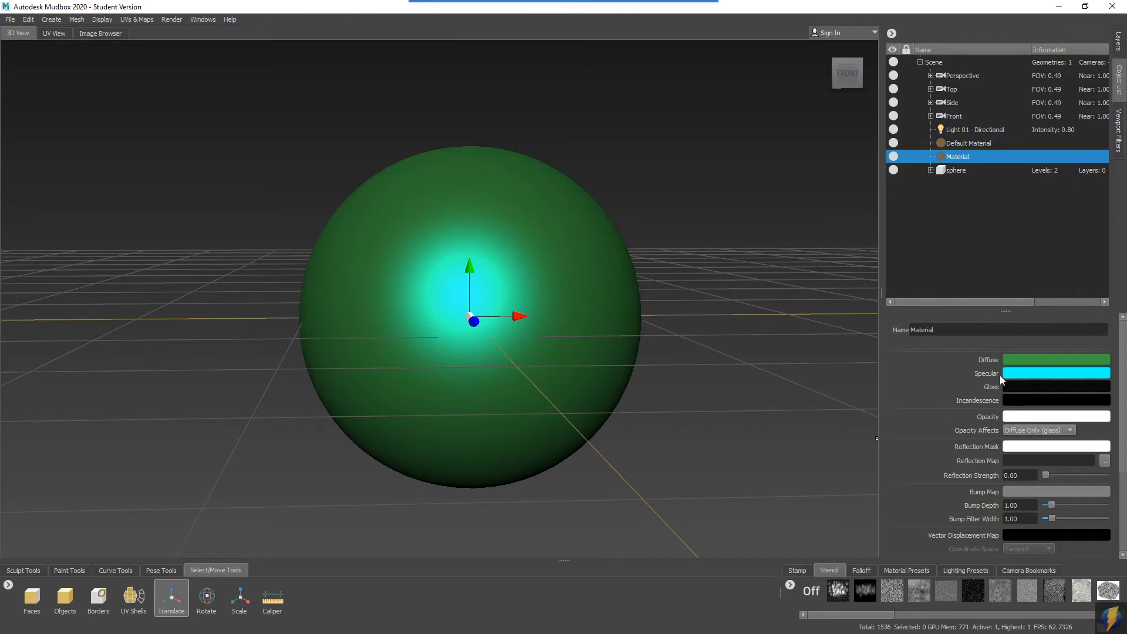
click(1056, 361)
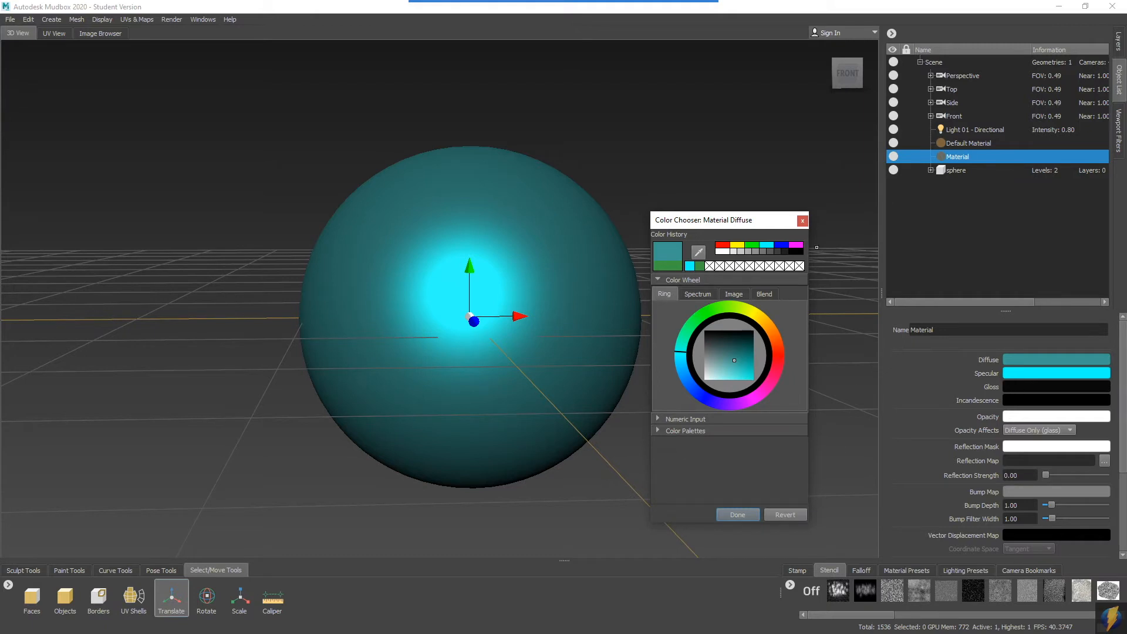
click(738, 514)
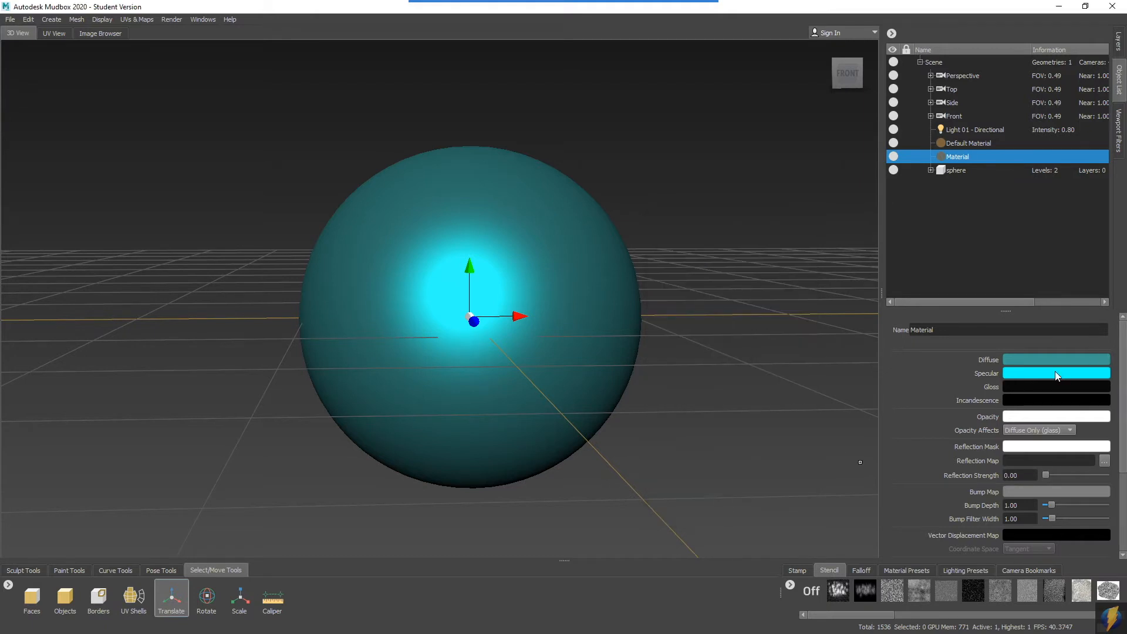
click(1056, 373)
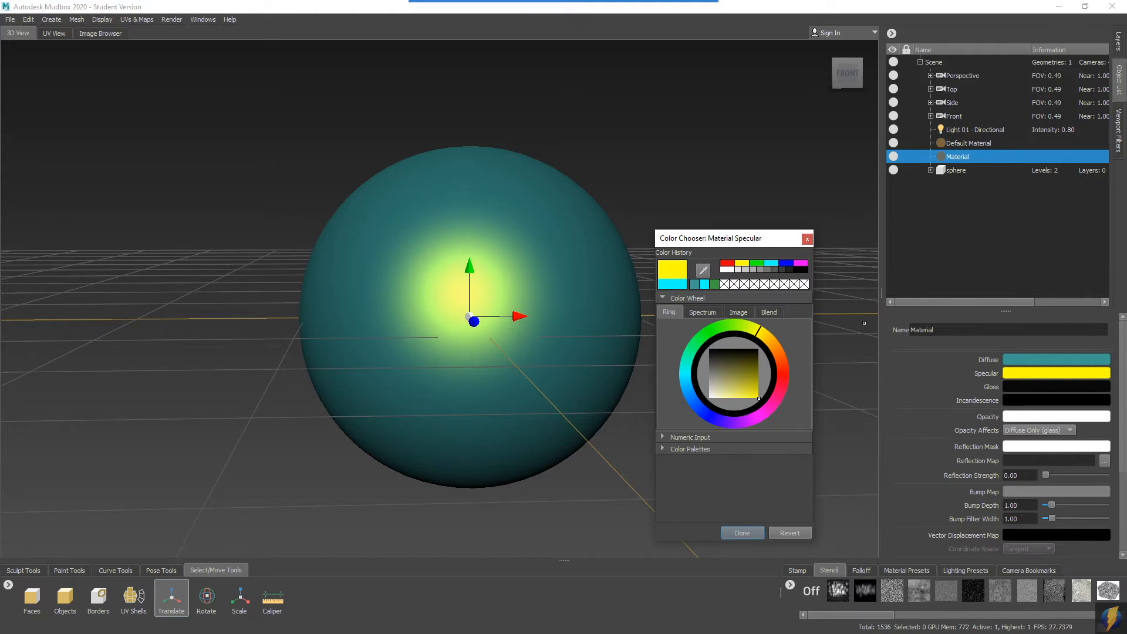
Raise the Gloss value so the specular highlight shrinks to a small spot.
click(742, 533)
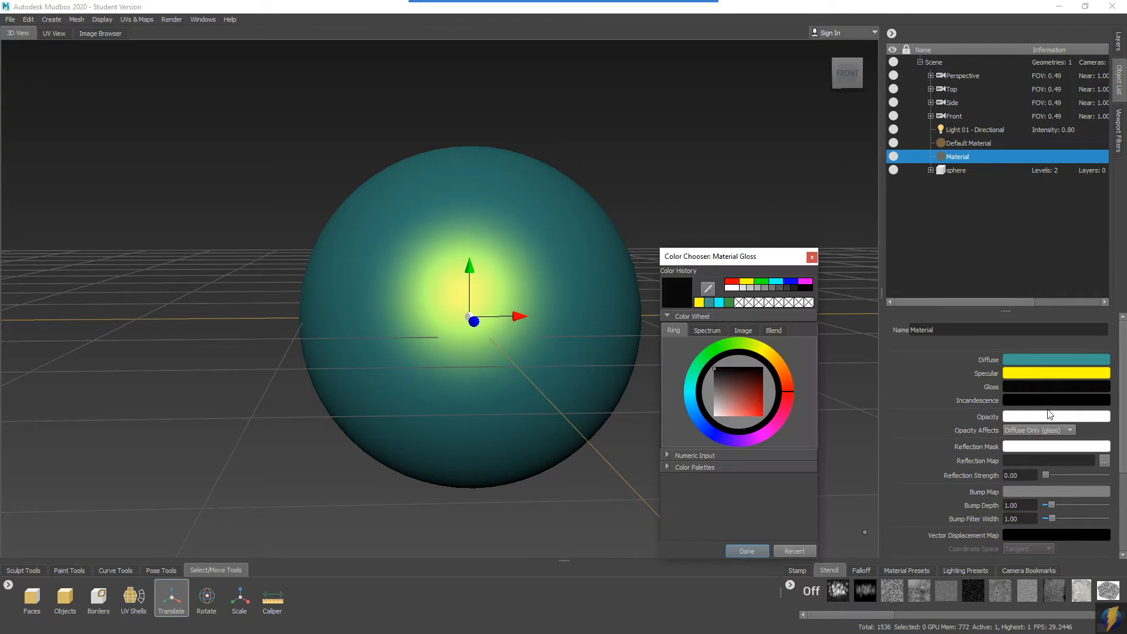
click(710, 399)
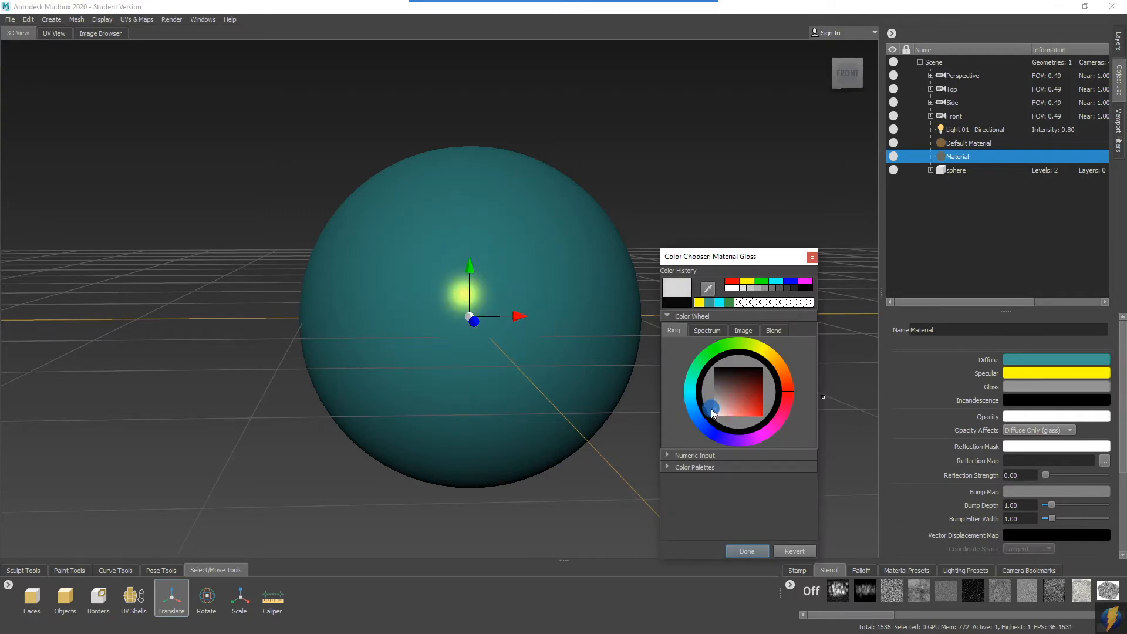
drag(711, 409, 711, 383)
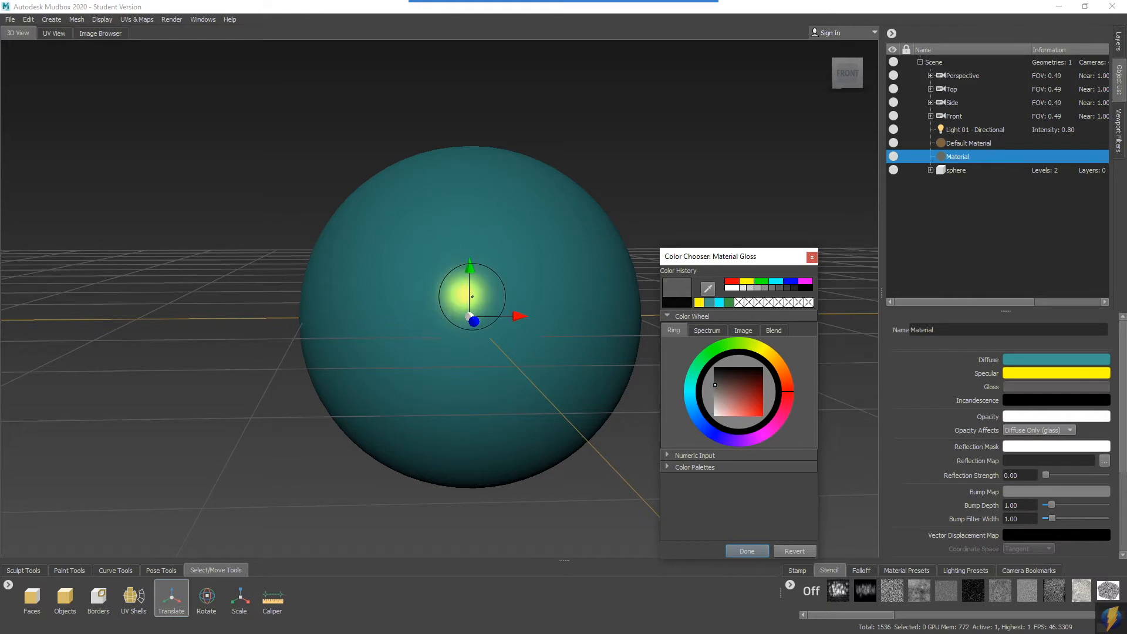
click(714, 370)
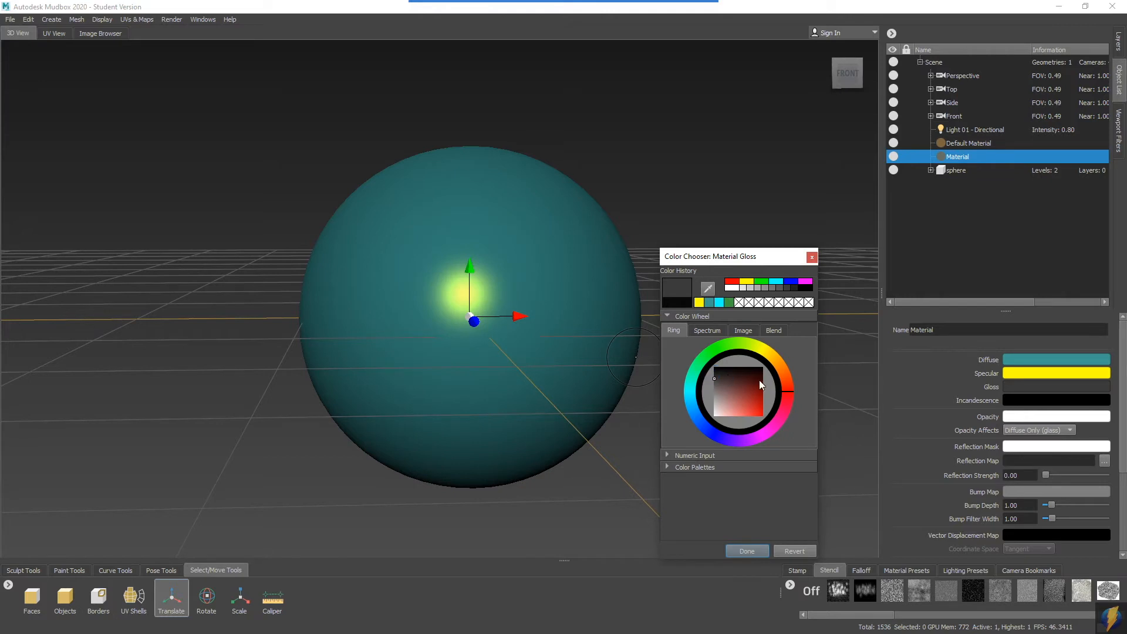
click(747, 551)
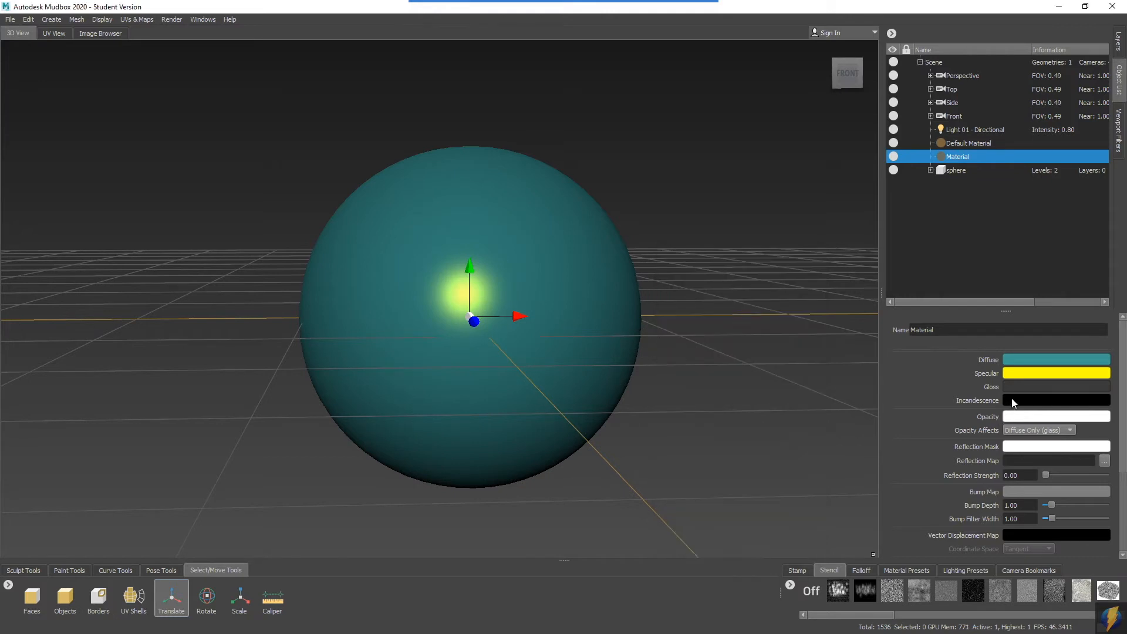
Try green and blue incandescence colours, then keep incandescence black.
click(1056, 400)
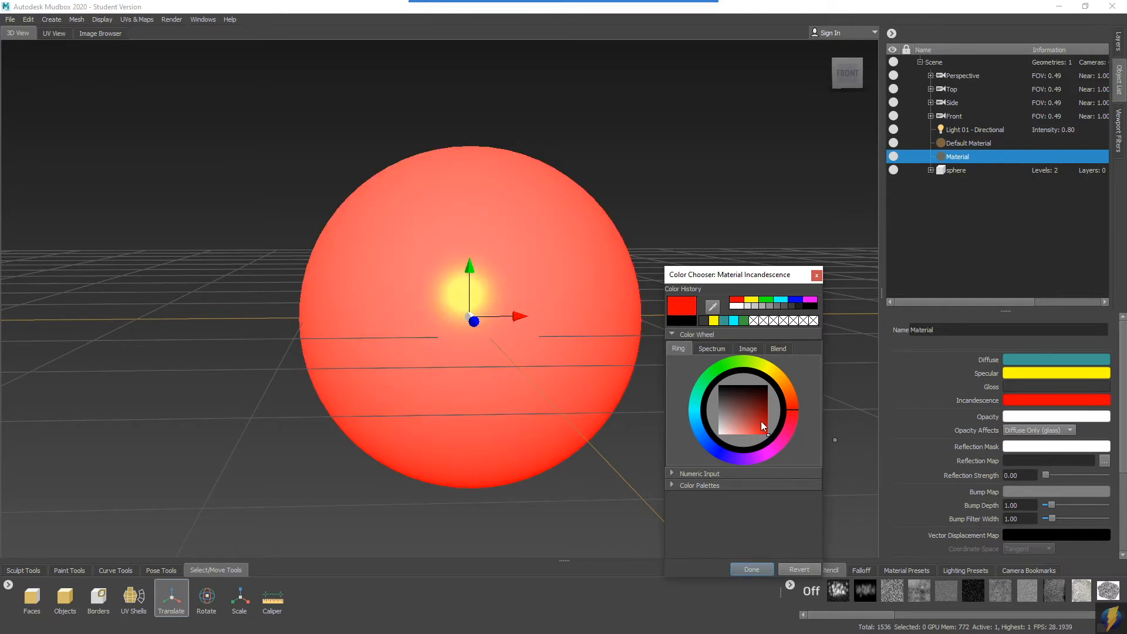
click(729, 387)
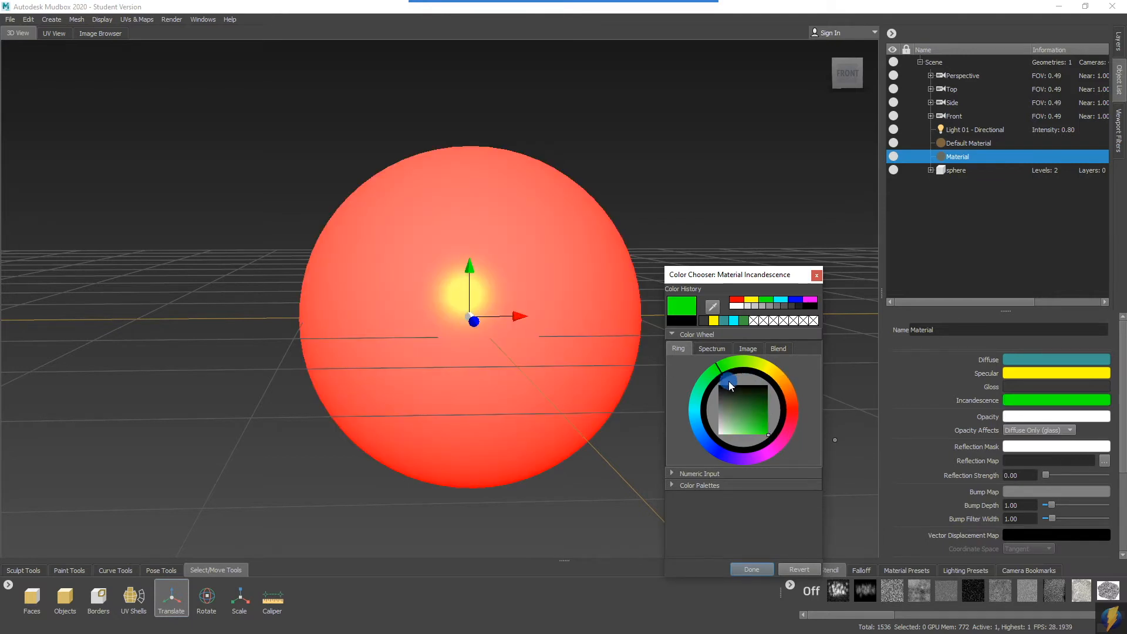
drag(728, 386, 724, 442)
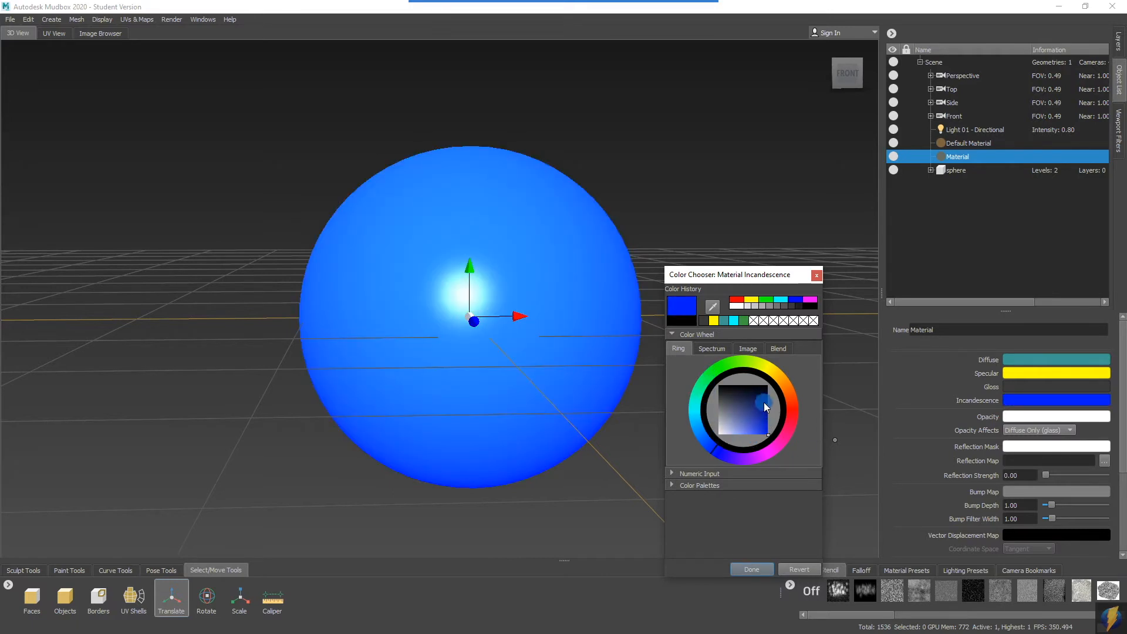
click(769, 383)
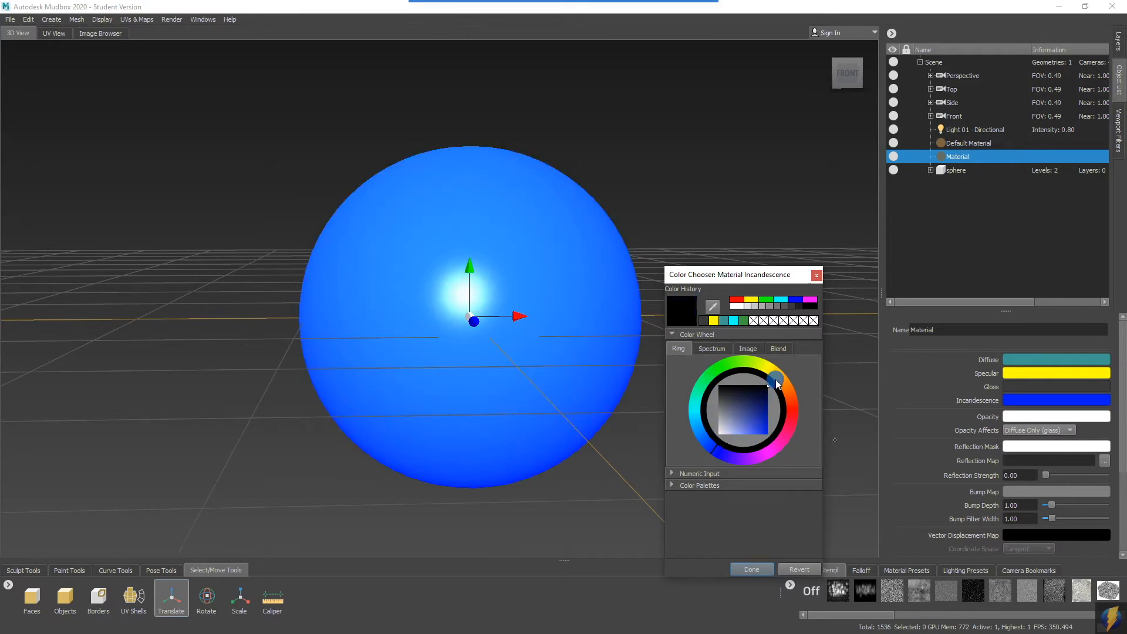
click(752, 568)
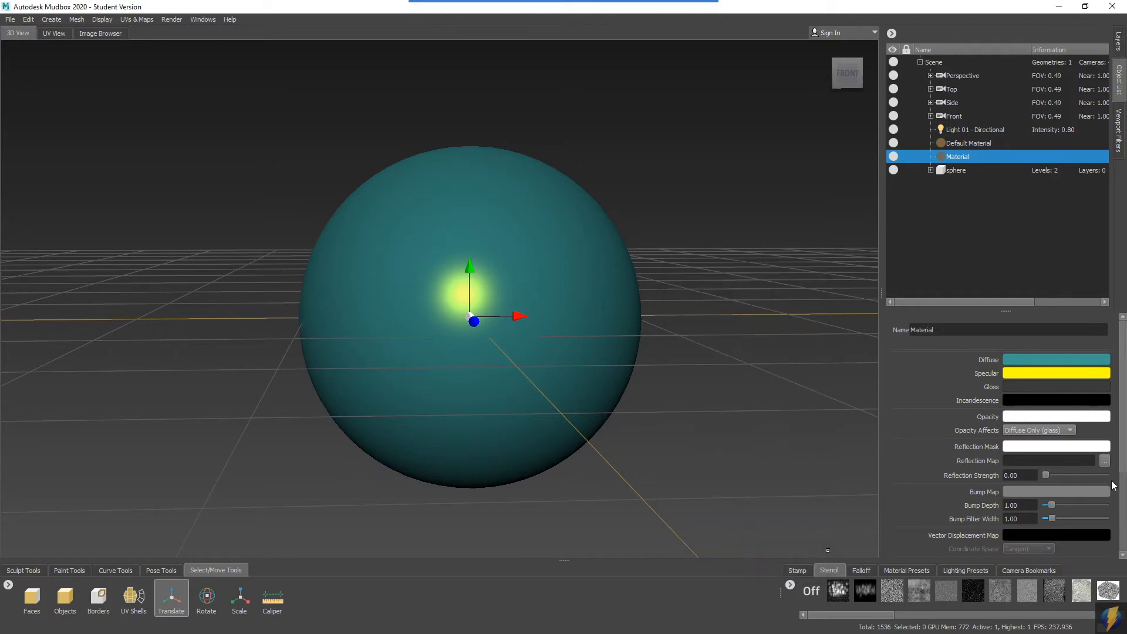
Leave Opacity white after checking its chooser, and return to the painting brushes.
click(1057, 416)
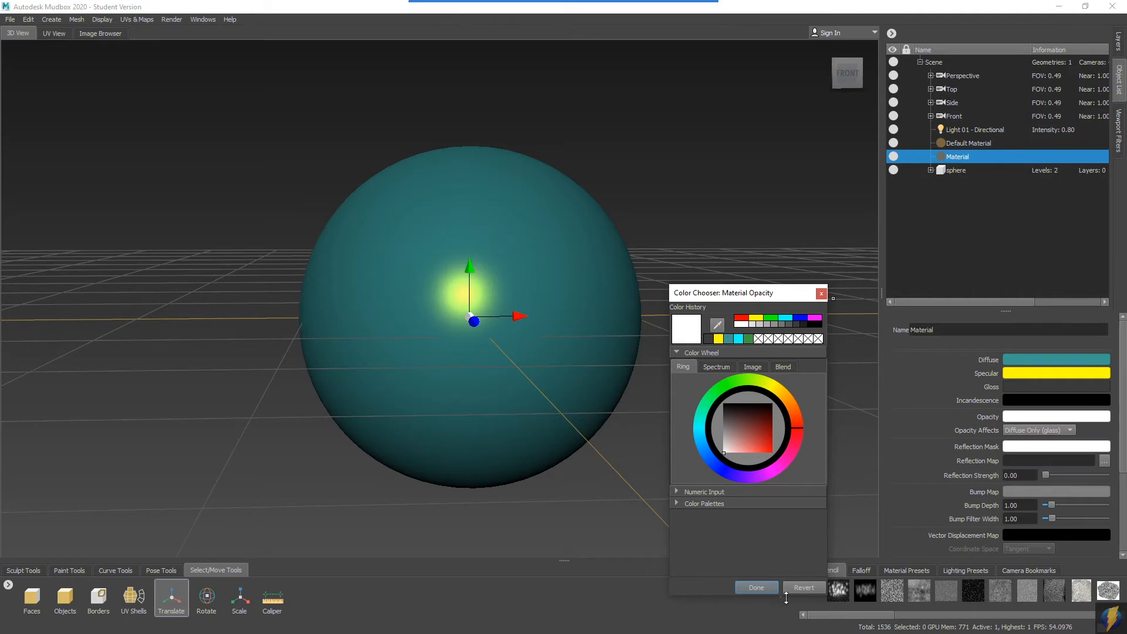
click(756, 587)
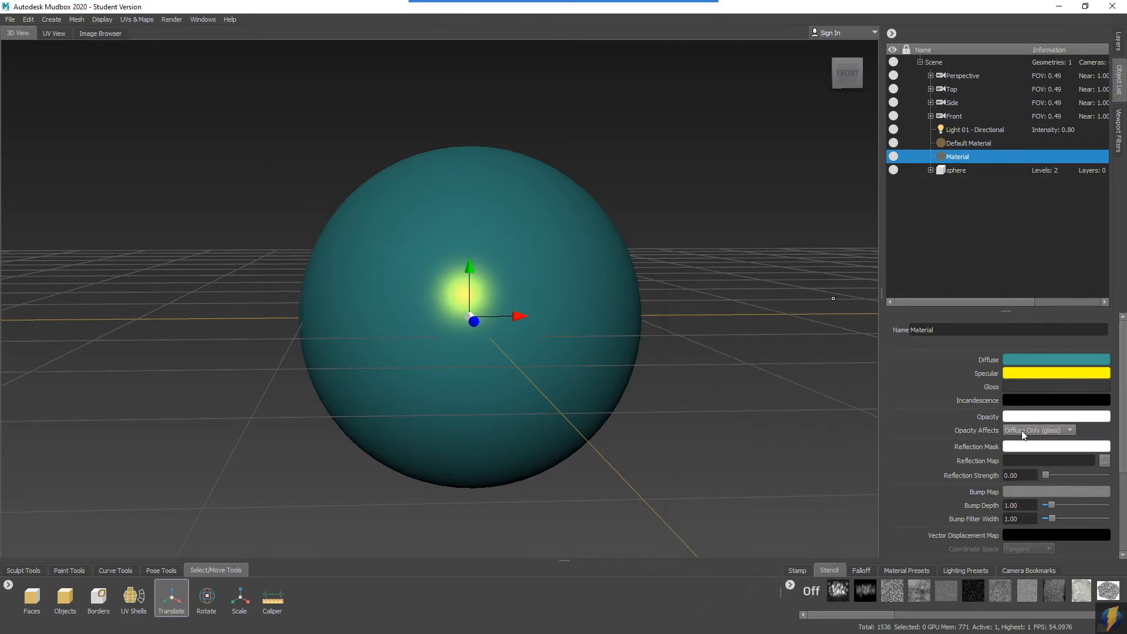
mouse_move(908, 480)
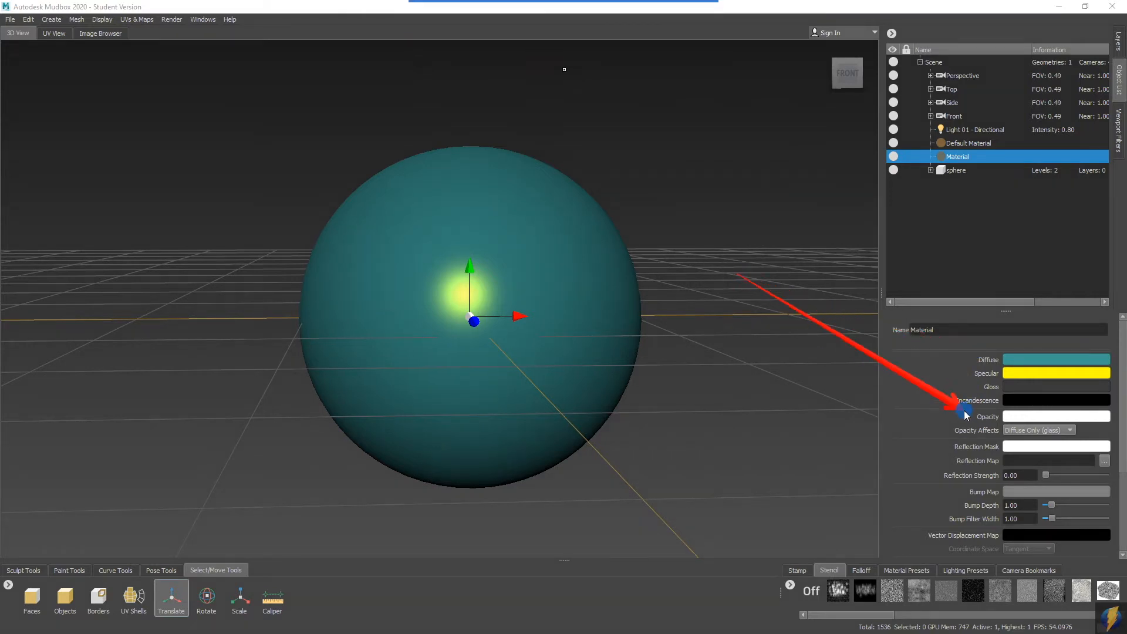
mouse_move(1026, 396)
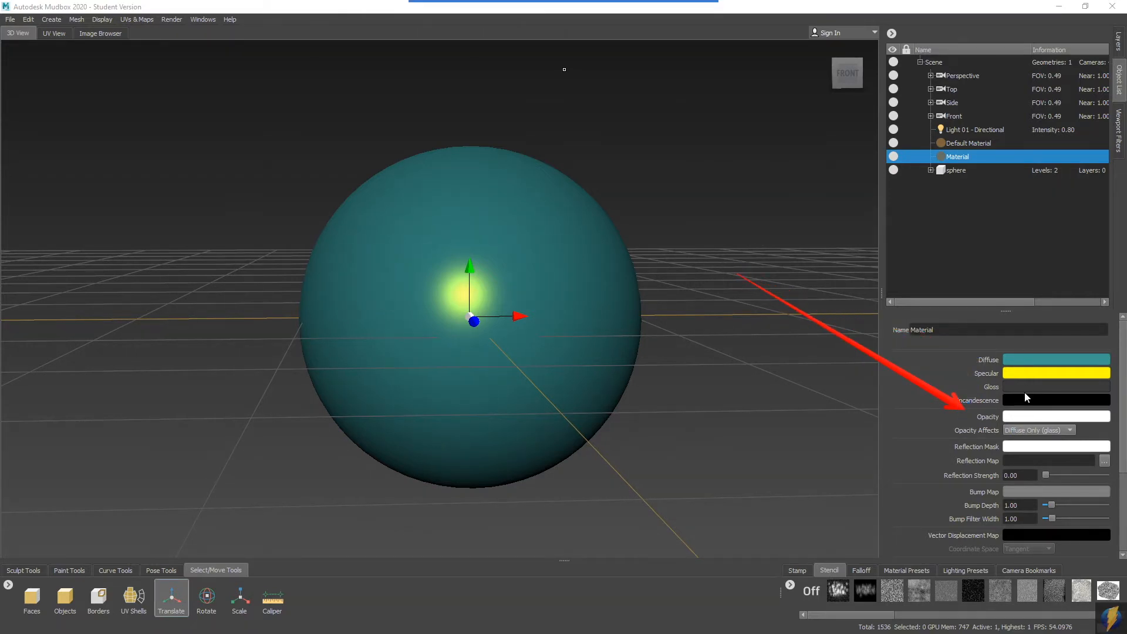
mouse_move(167, 499)
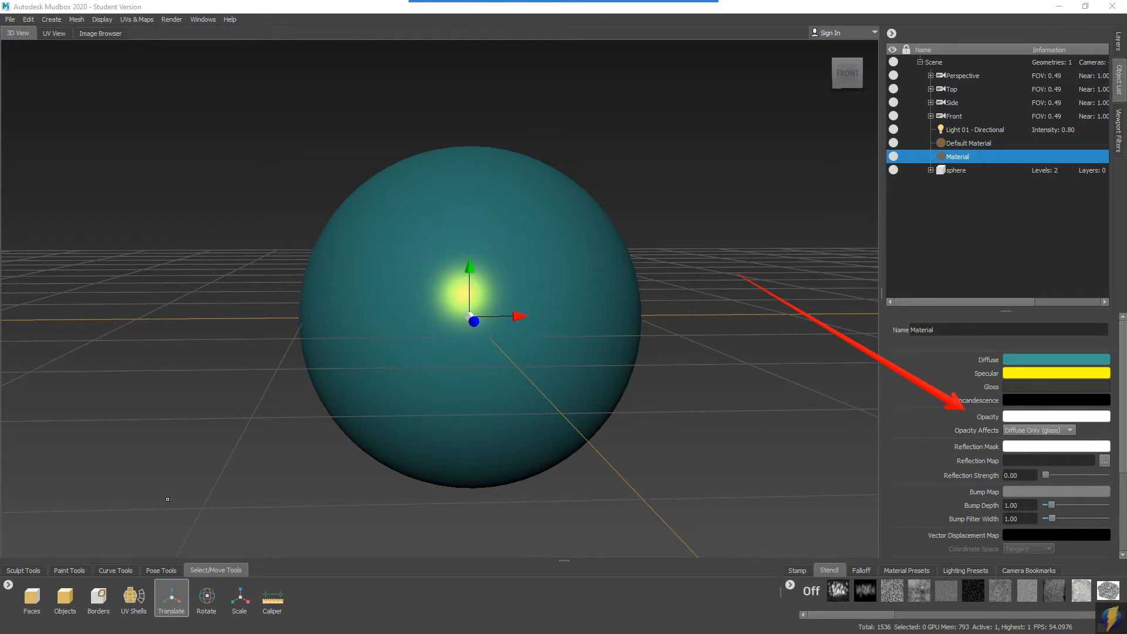
click(69, 570)
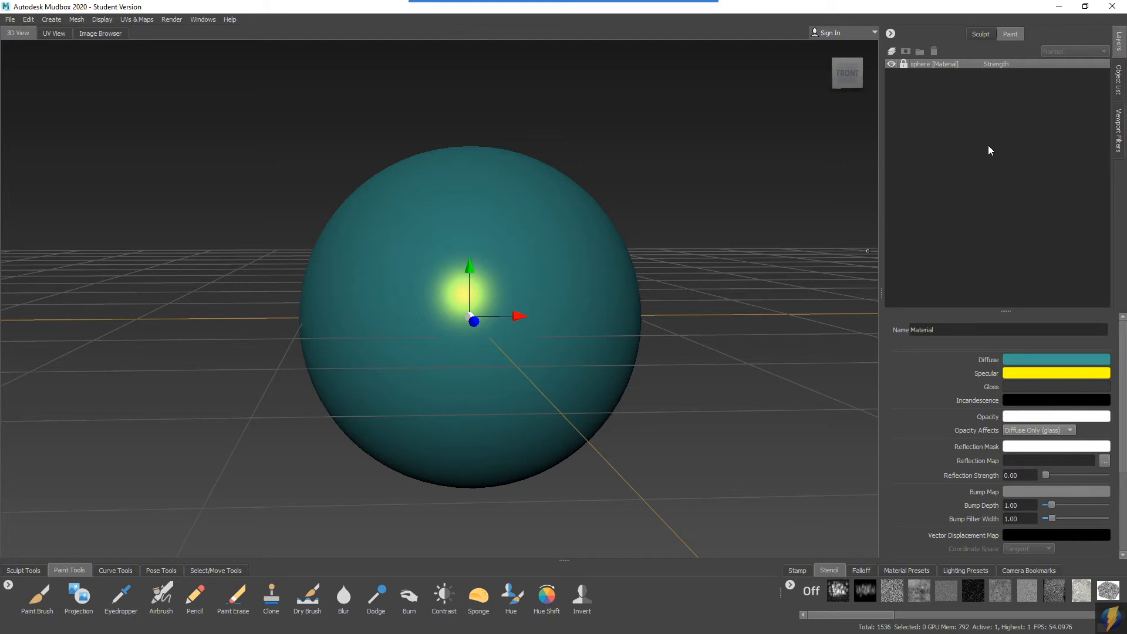
mouse_move(58, 551)
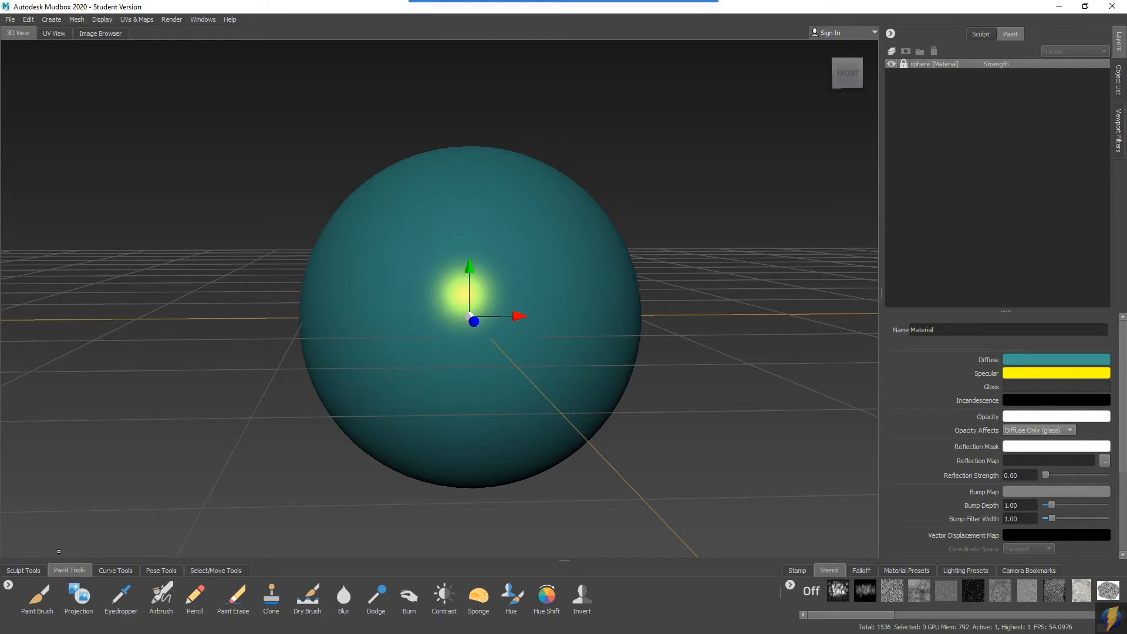
Create Paint Layer 1 on the Diffuse channel at size 2048, TIFF format.
click(36, 596)
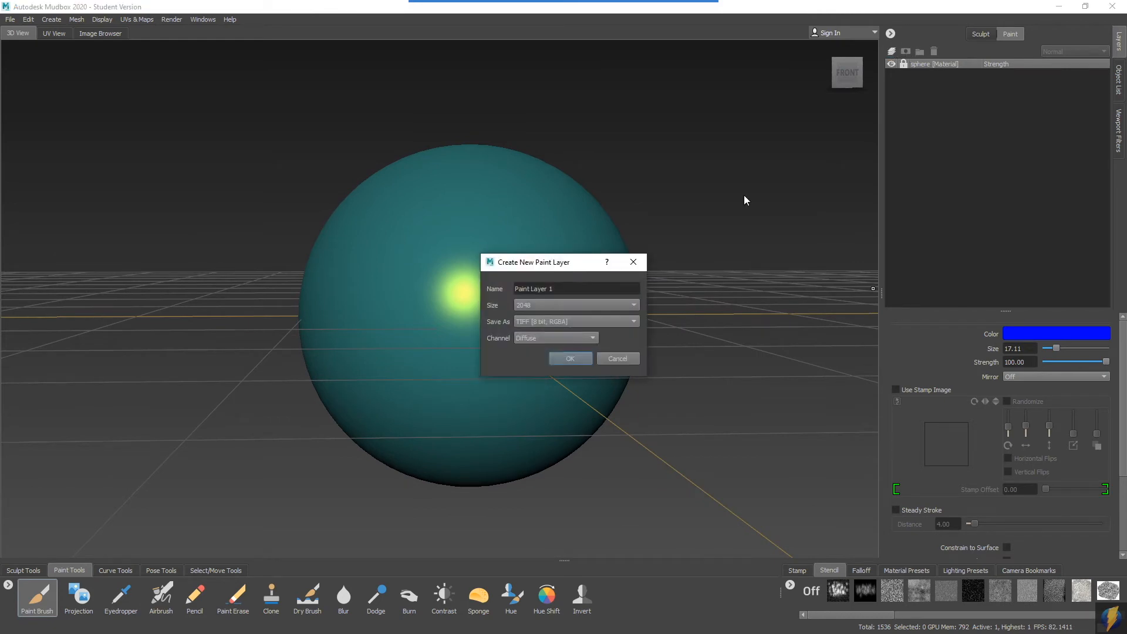
mouse_move(564, 347)
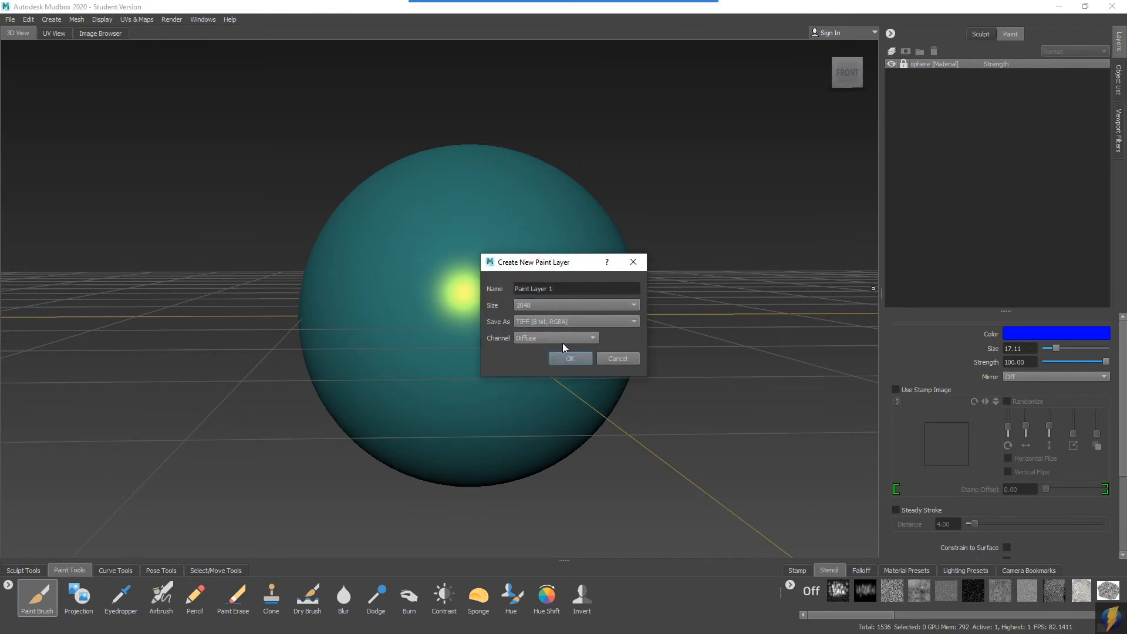
mouse_move(577, 305)
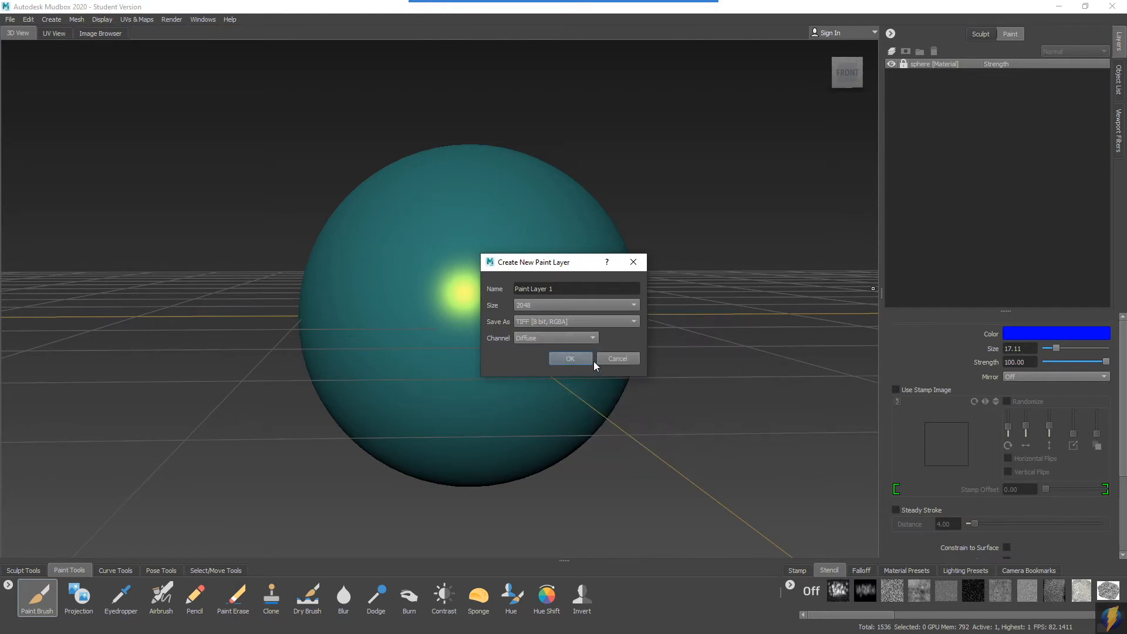
click(571, 358)
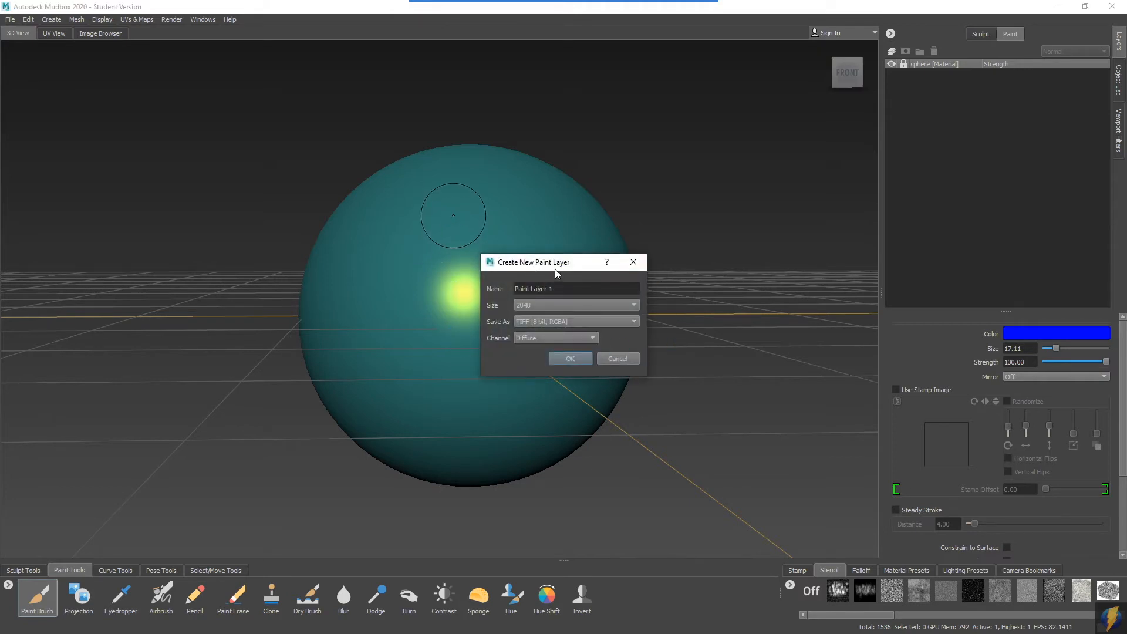
mouse_move(517, 349)
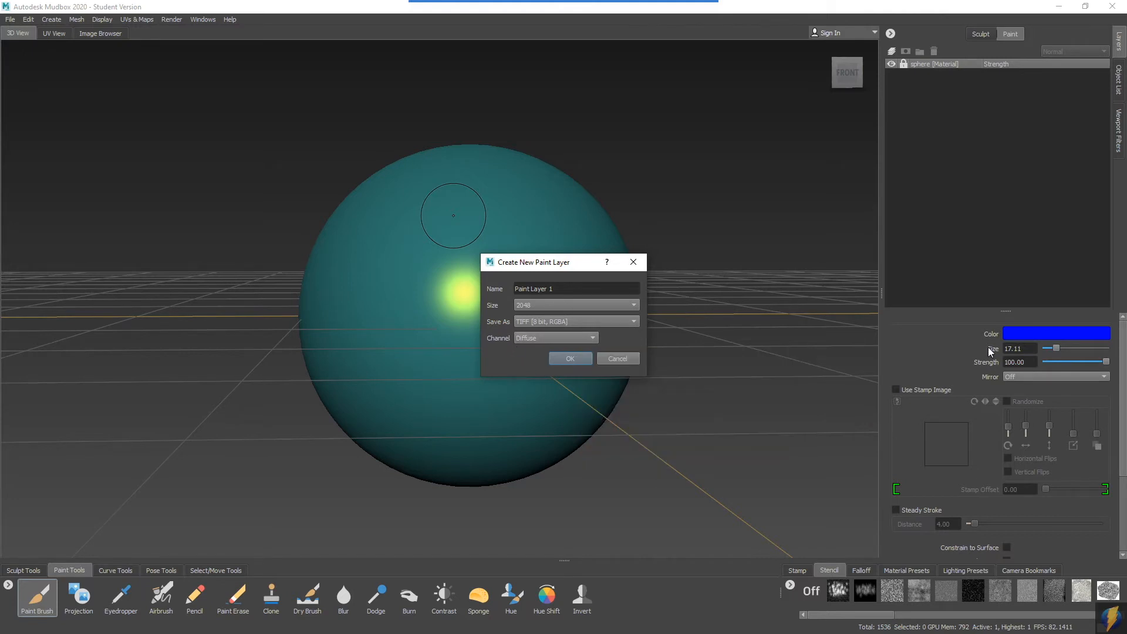
mouse_move(581, 394)
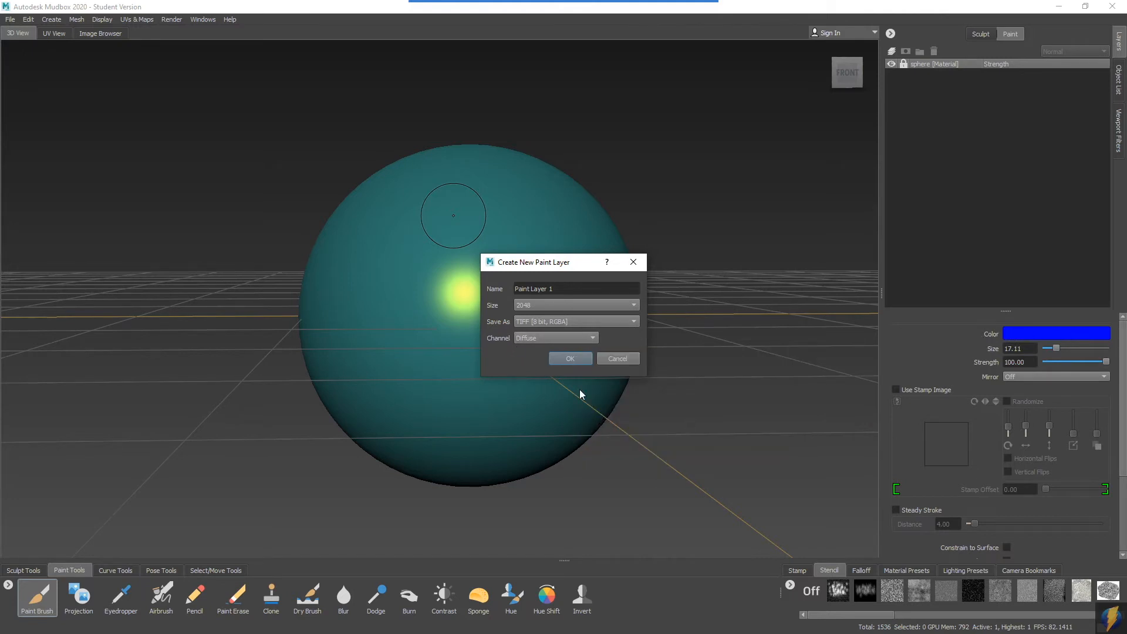
click(571, 358)
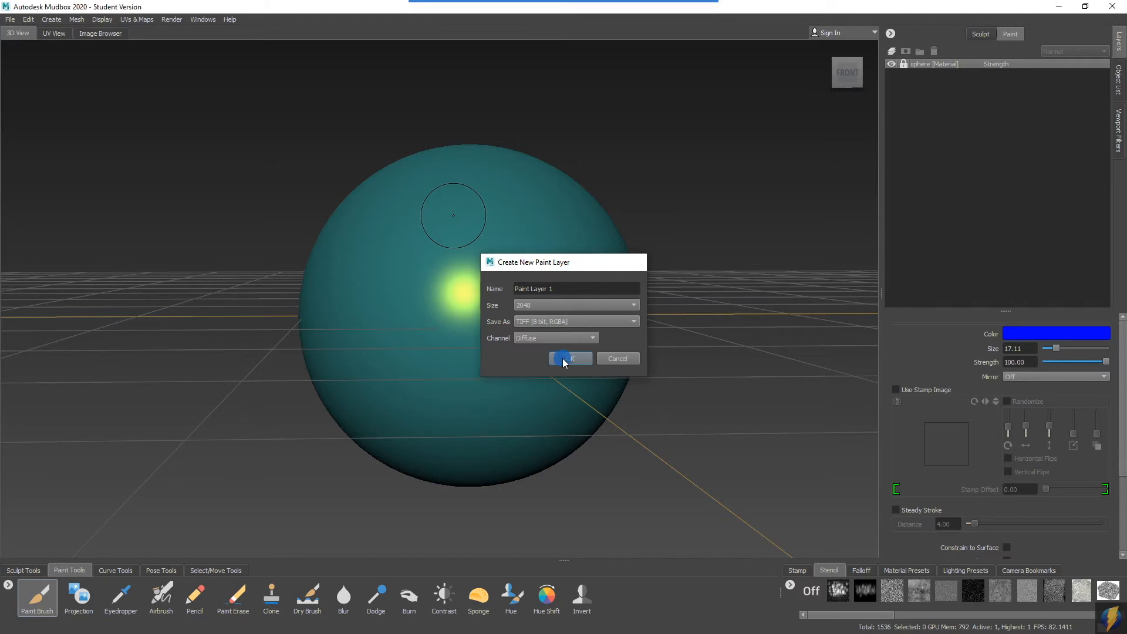
click(567, 358)
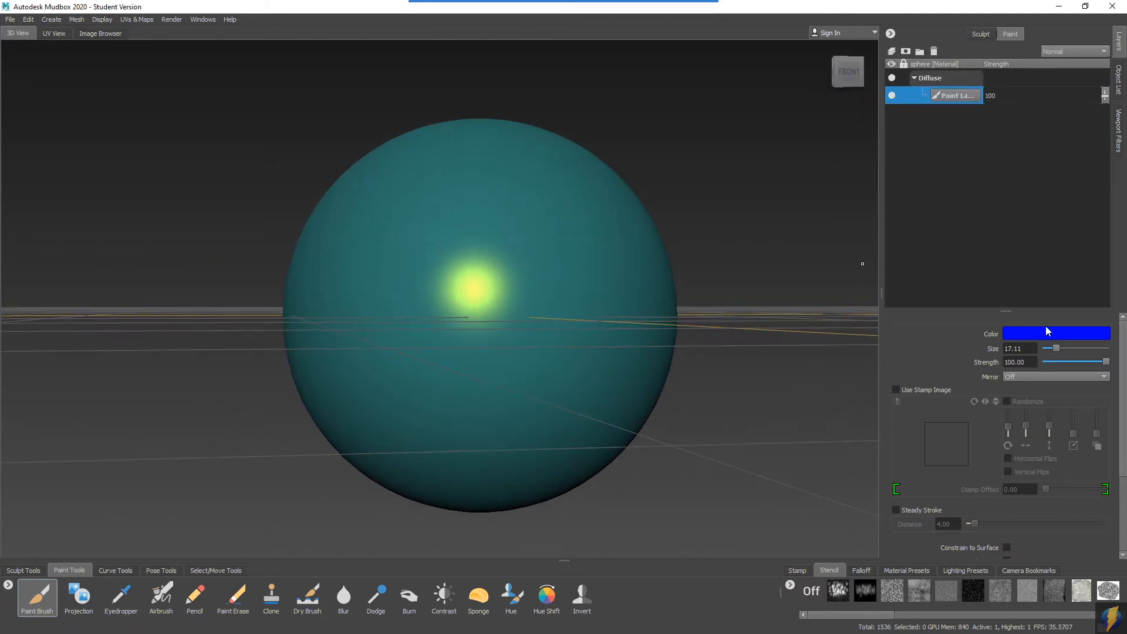
Paint an orange-red patch across the highlight and a thin stroke above it.
click(1057, 334)
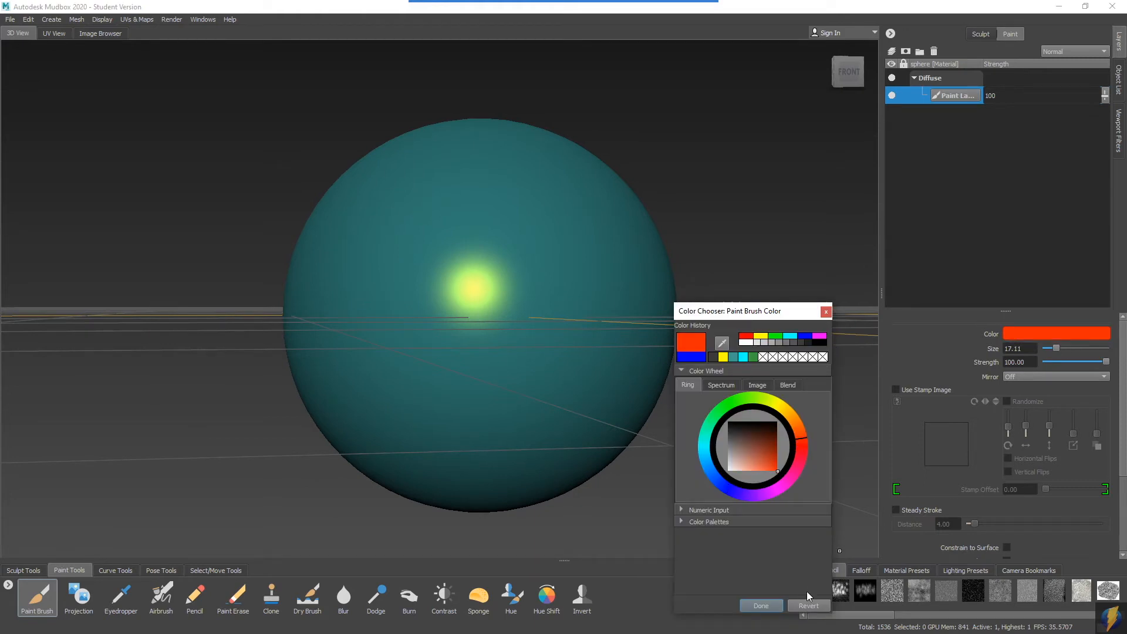
click(760, 606)
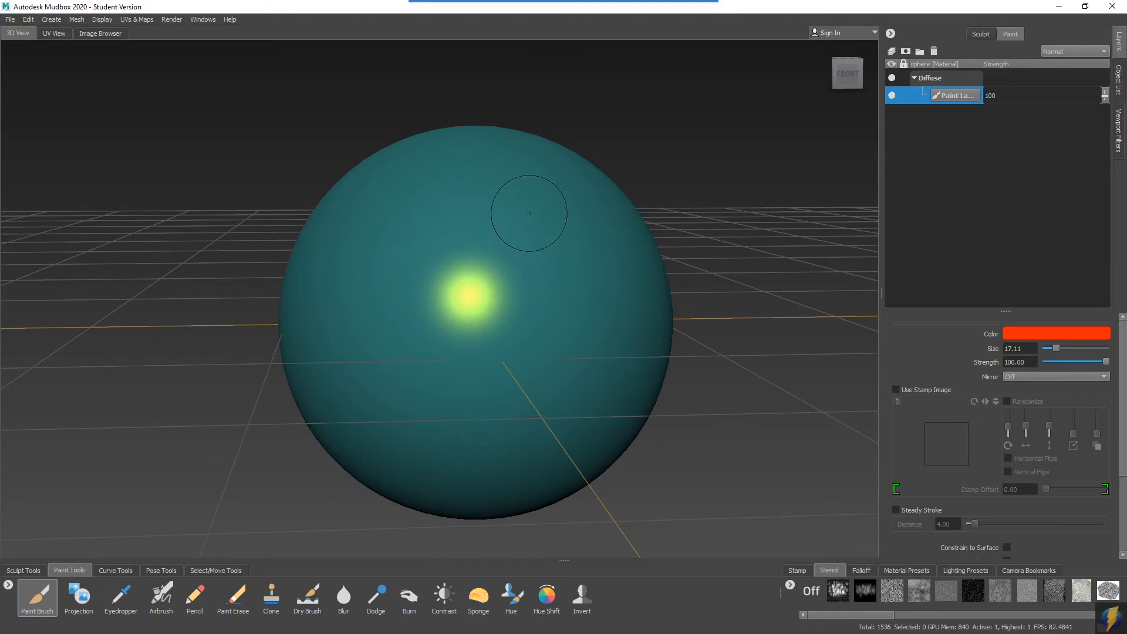
drag(528, 214, 497, 319)
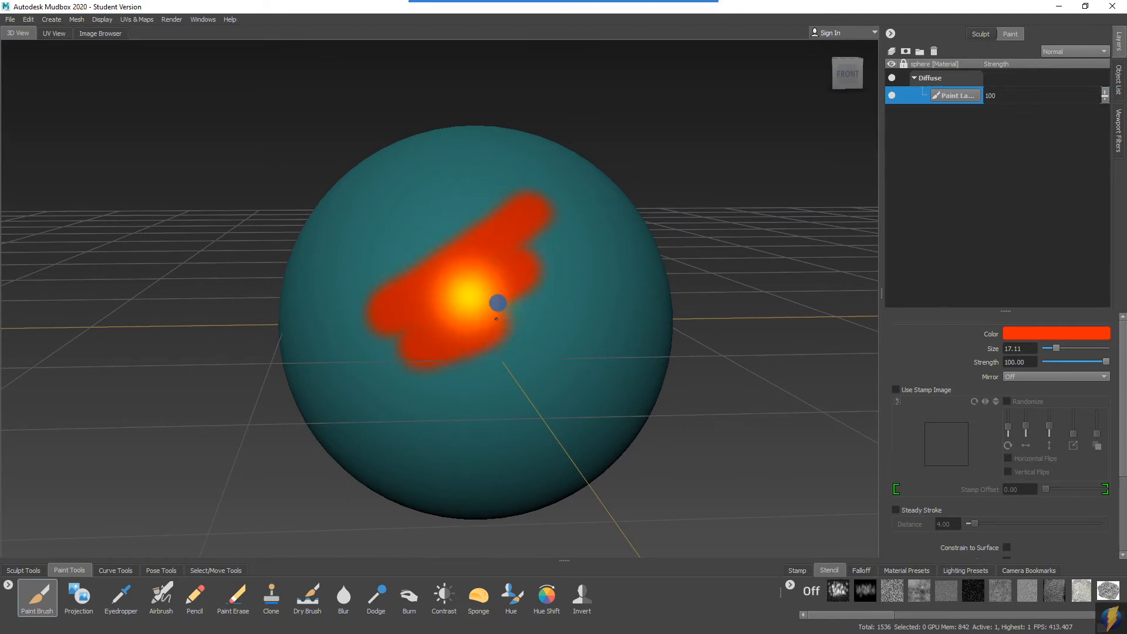
drag(495, 302, 488, 350)
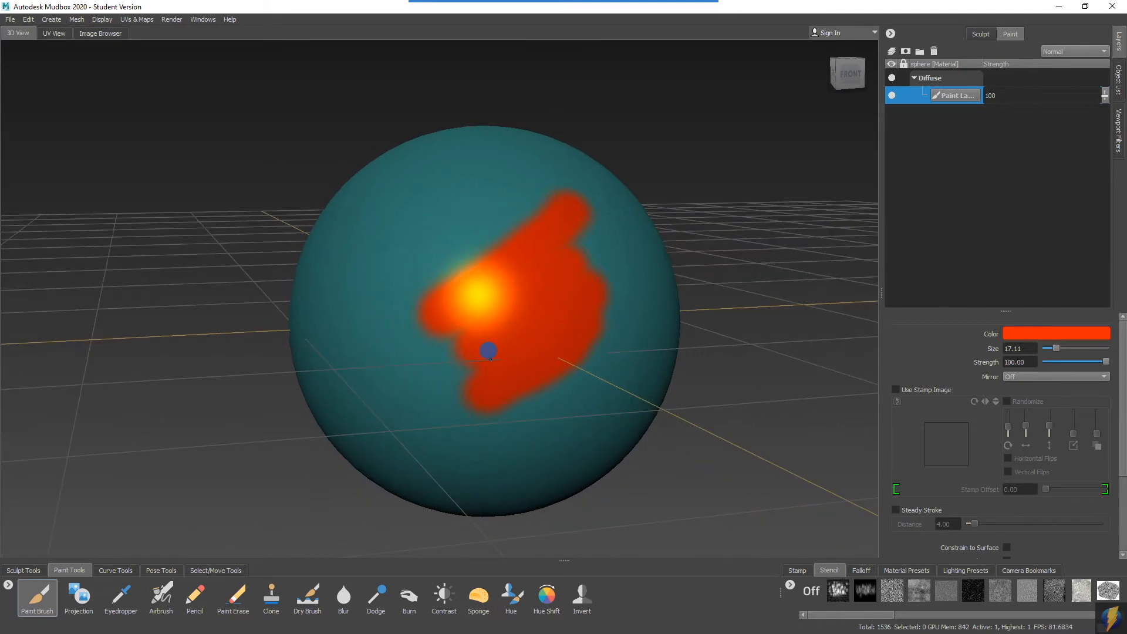
drag(1055, 347, 1046, 347)
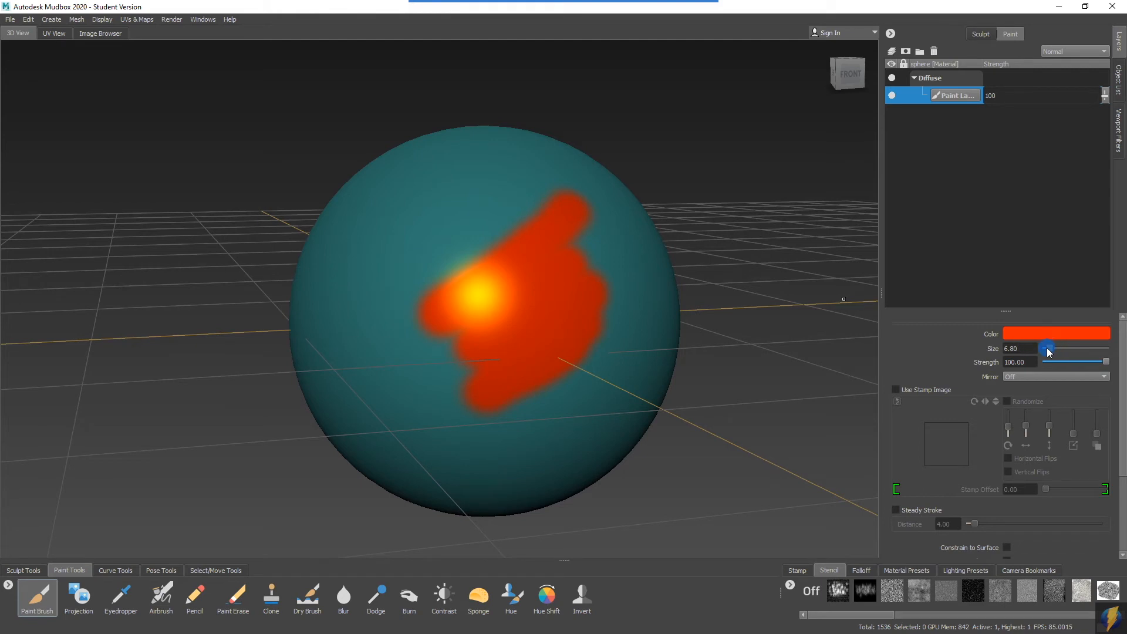
drag(417, 230, 503, 216)
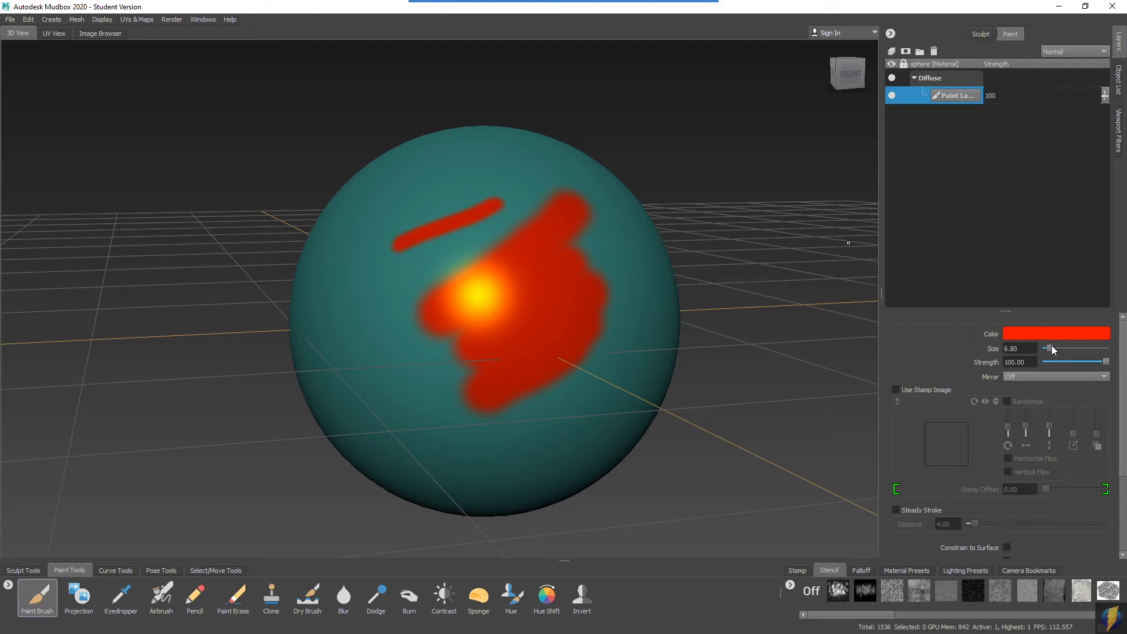
With a larger brush at about 19 strength, paint faint patches on the lower sphere.
drag(1049, 348, 1078, 349)
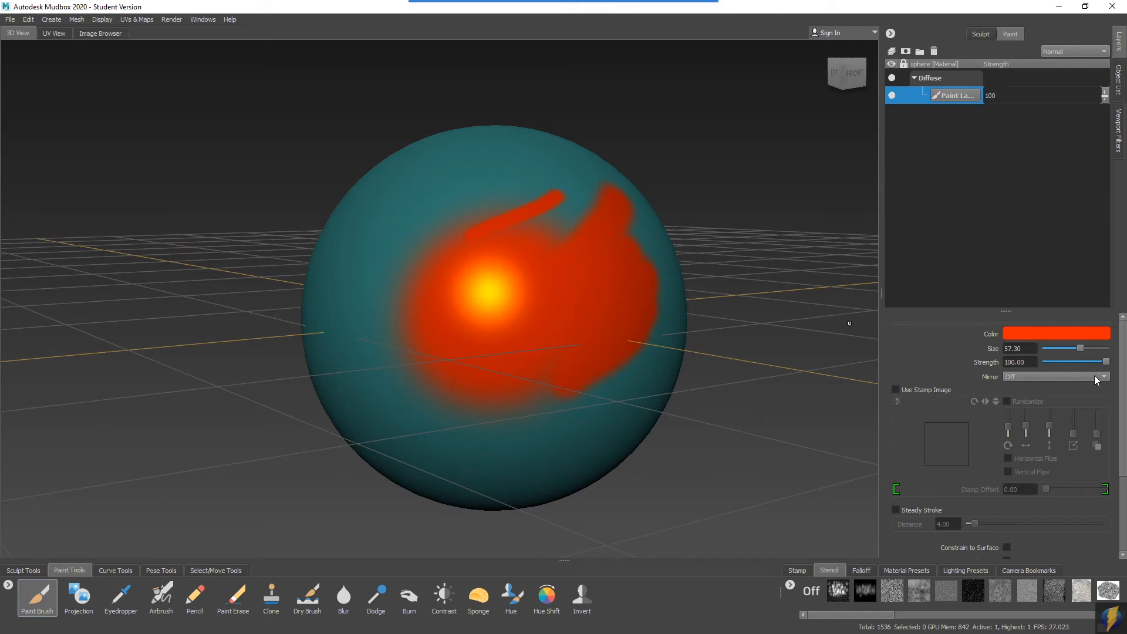
mouse_move(1019, 359)
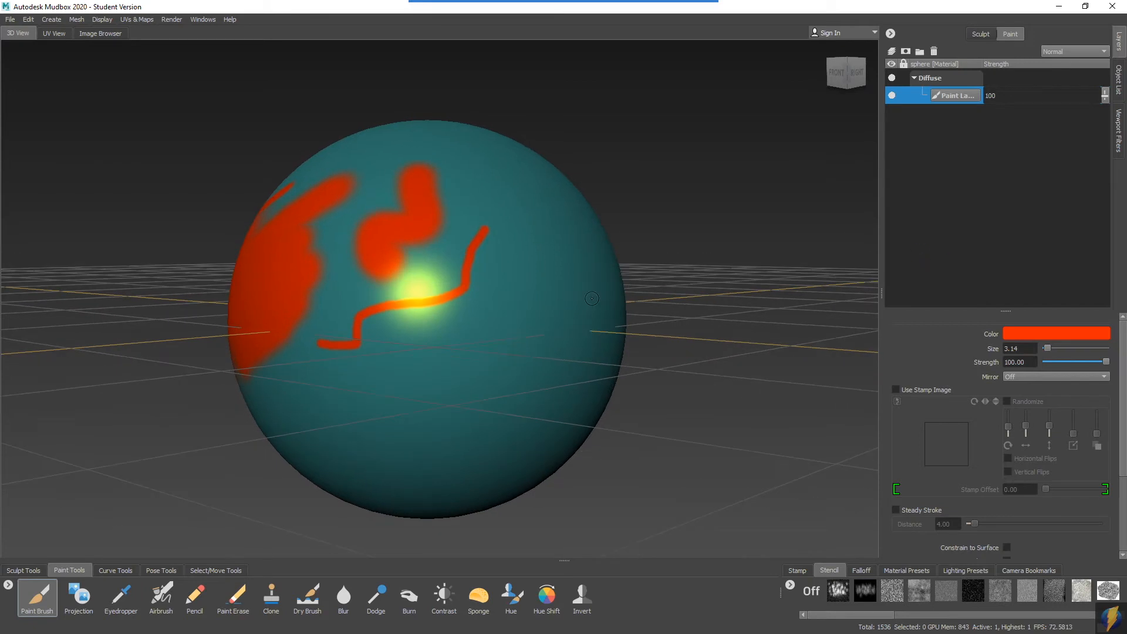
drag(1107, 366, 1050, 366)
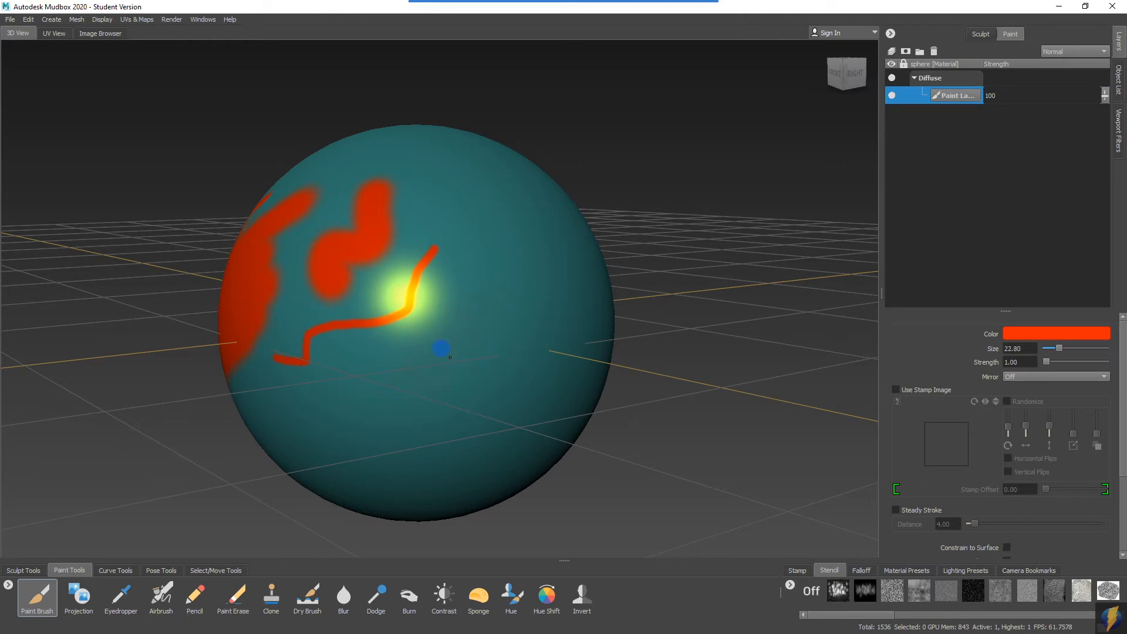
drag(1045, 361, 1057, 362)
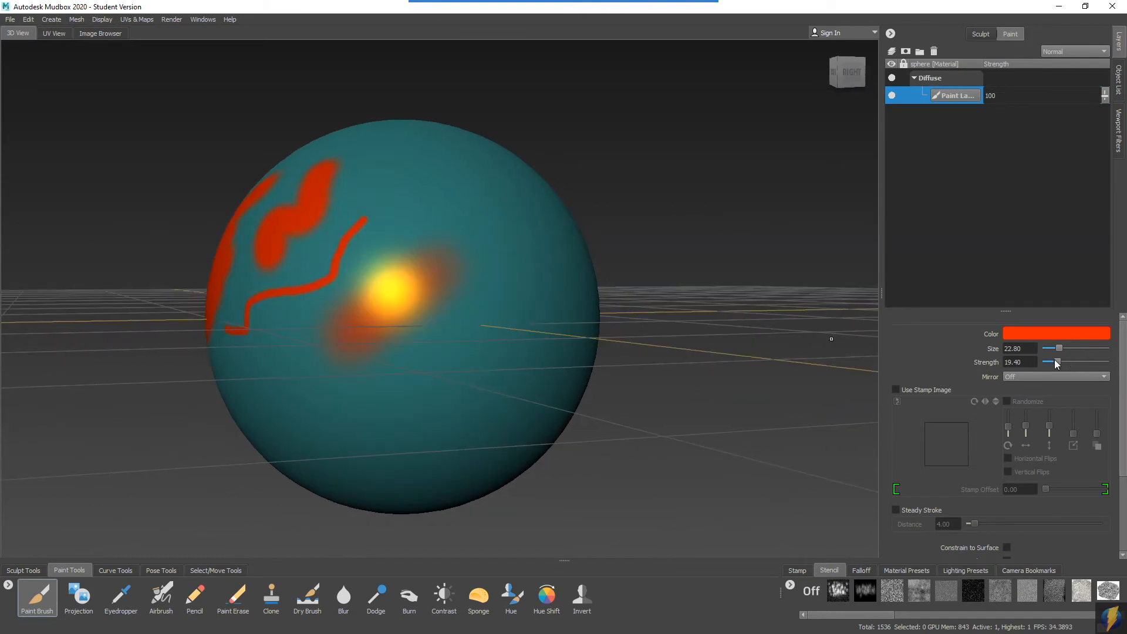
drag(1049, 361, 1070, 361)
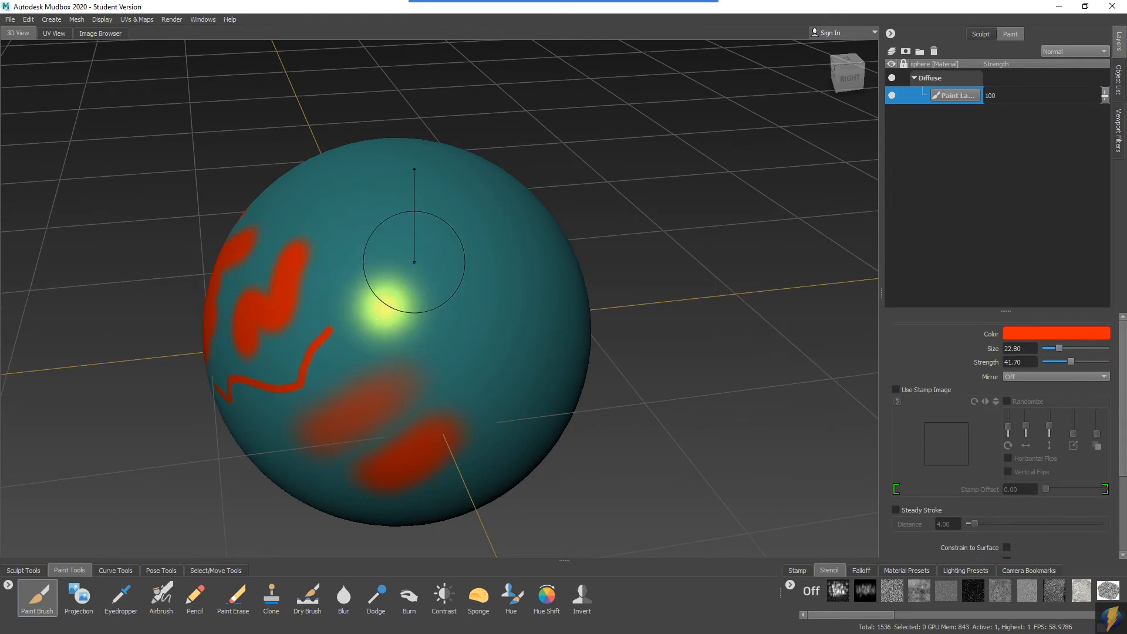
drag(1070, 361, 1046, 362)
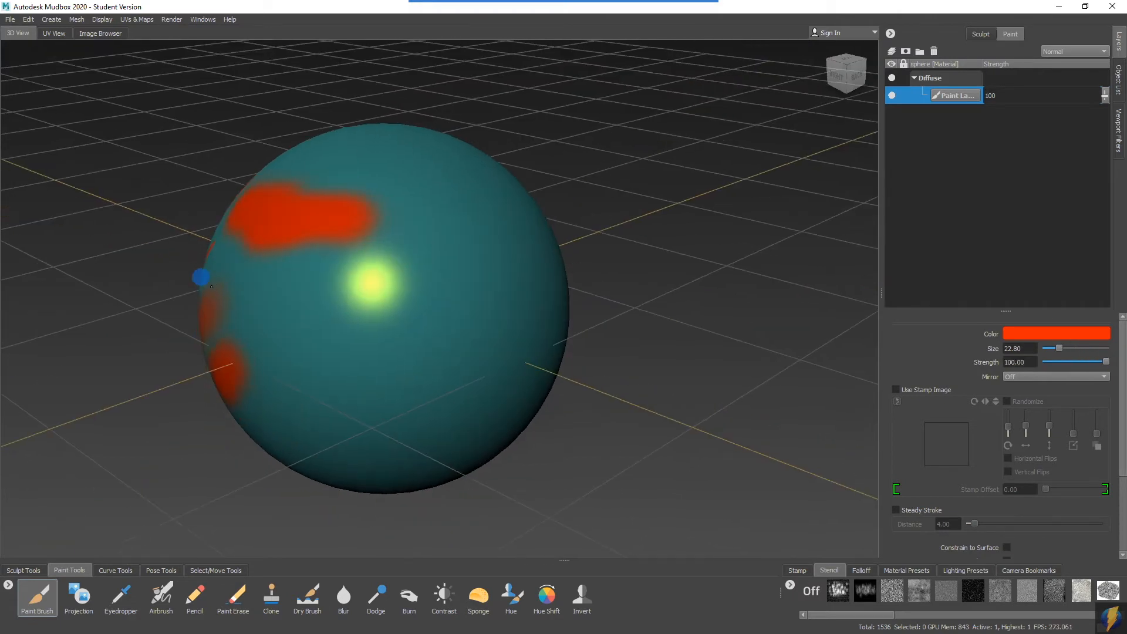
click(1055, 375)
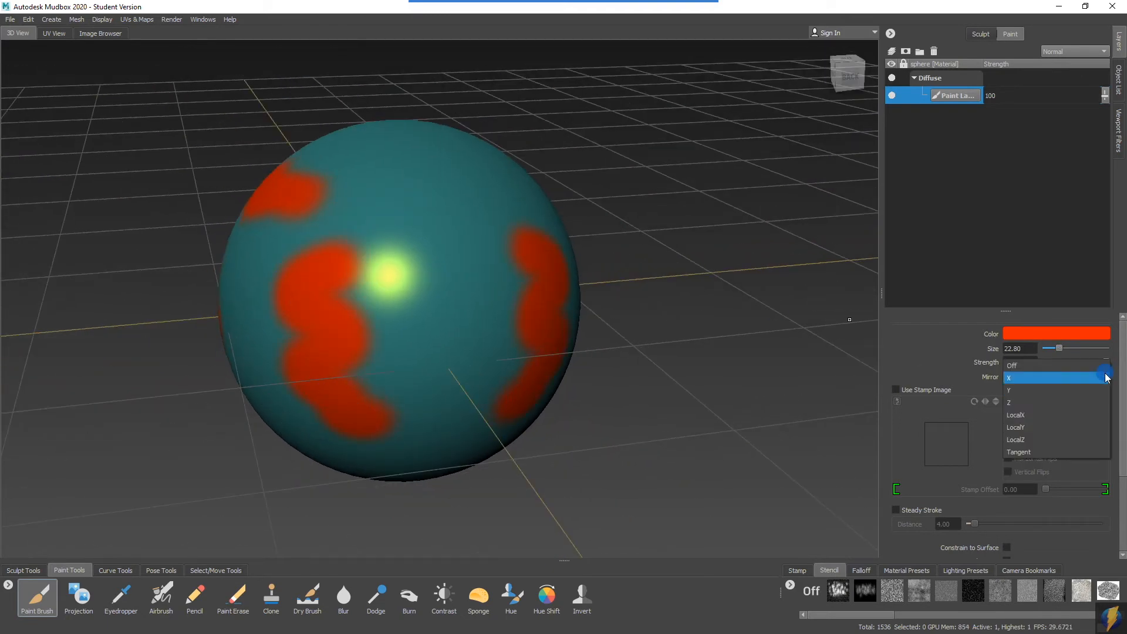
click(1011, 365)
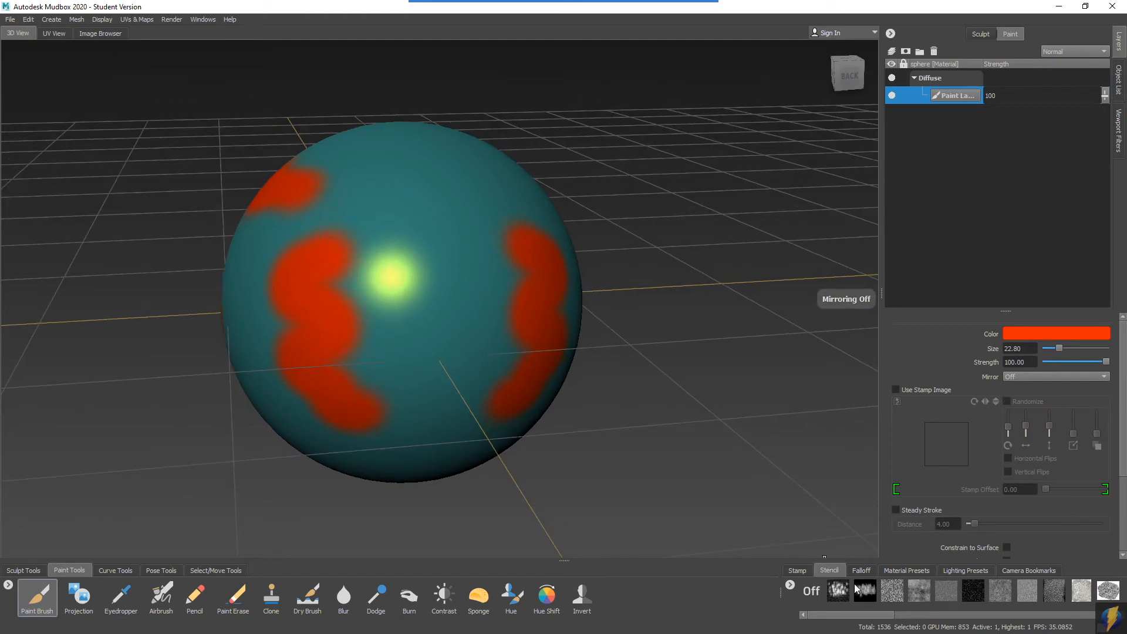
mouse_move(860, 588)
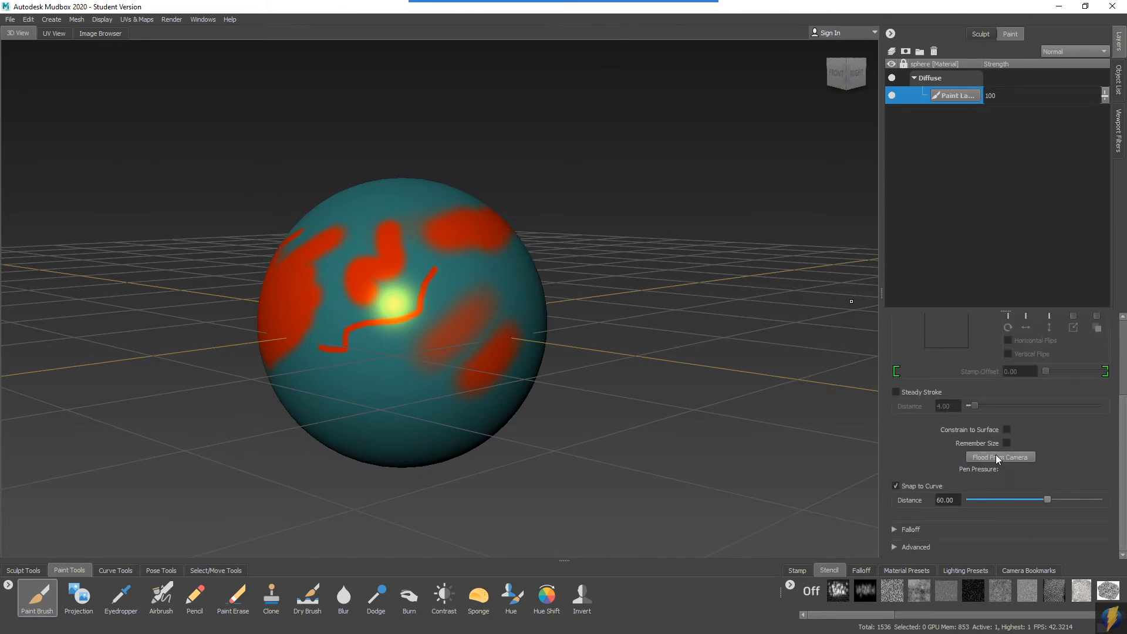
Flood the diffuse layer from camera twice so the whole sphere turns orange-red.
click(1001, 456)
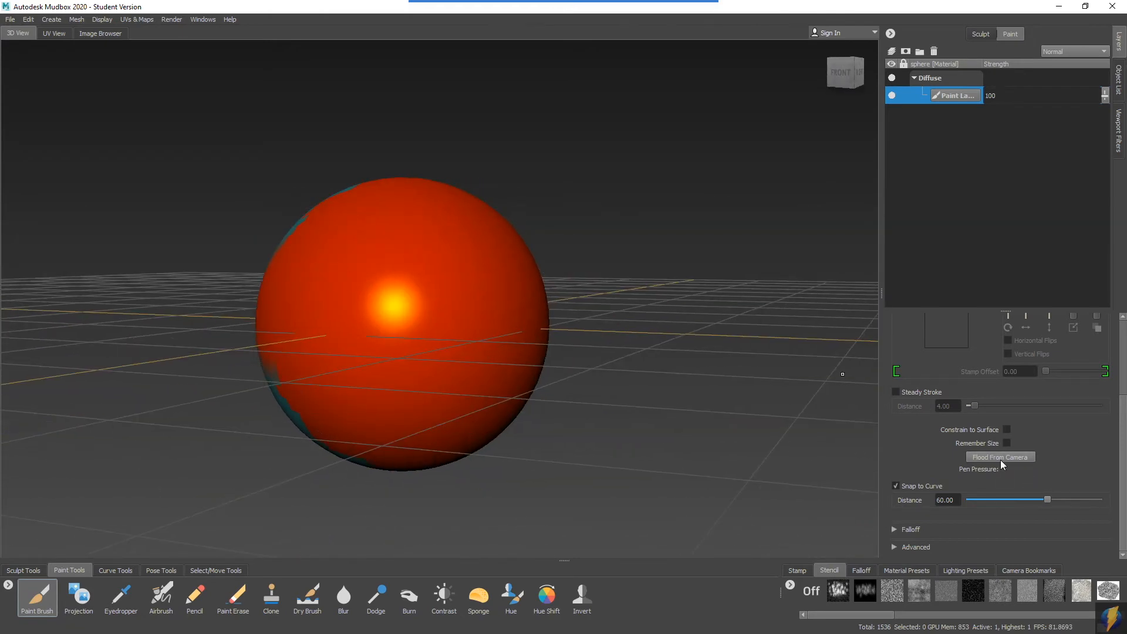
click(268, 321)
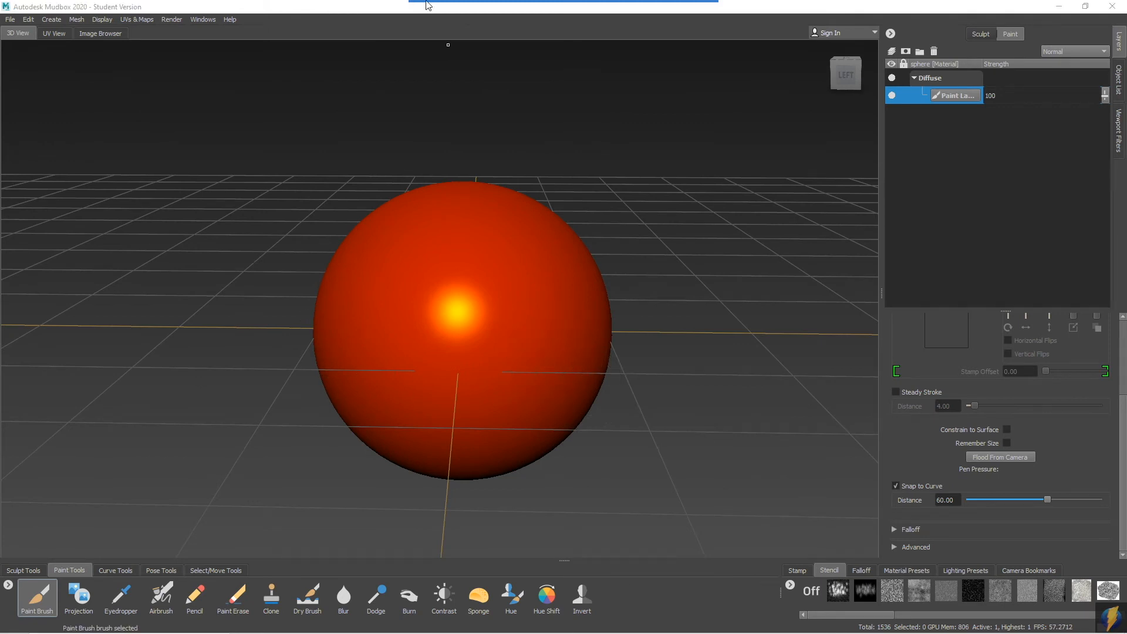
drag(446, 179, 294, 420)
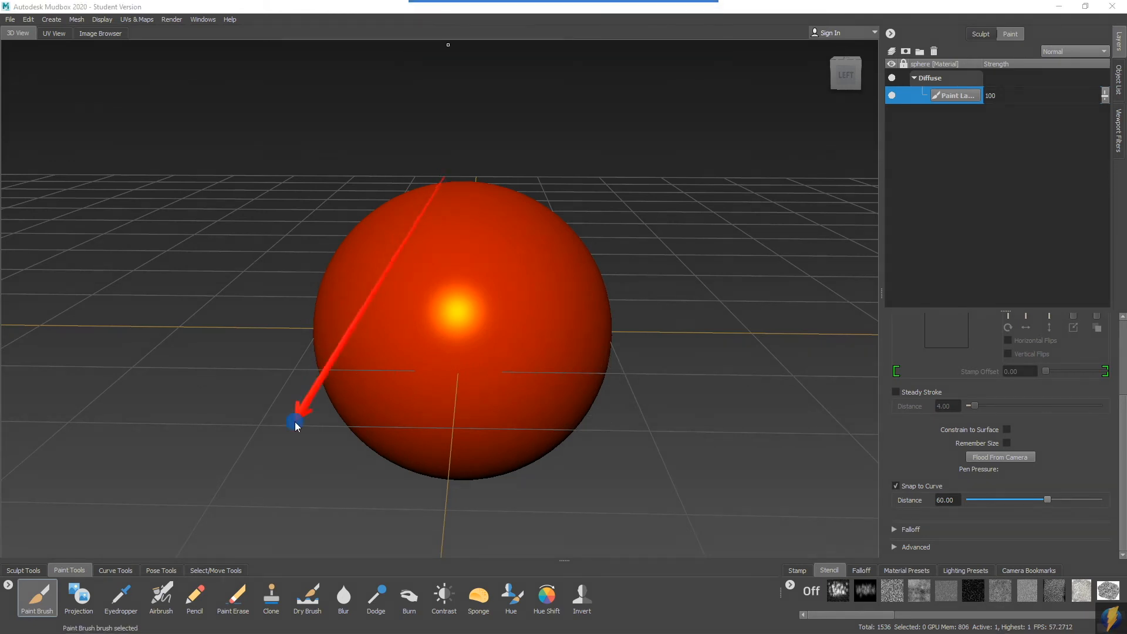
click(232, 598)
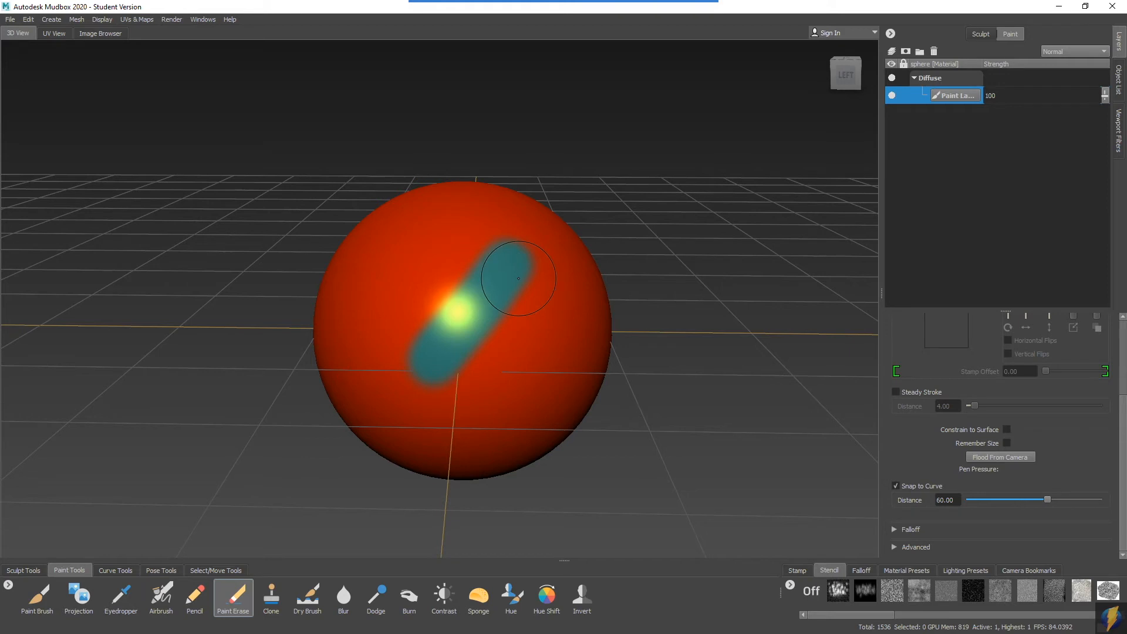
drag(516, 279, 482, 312)
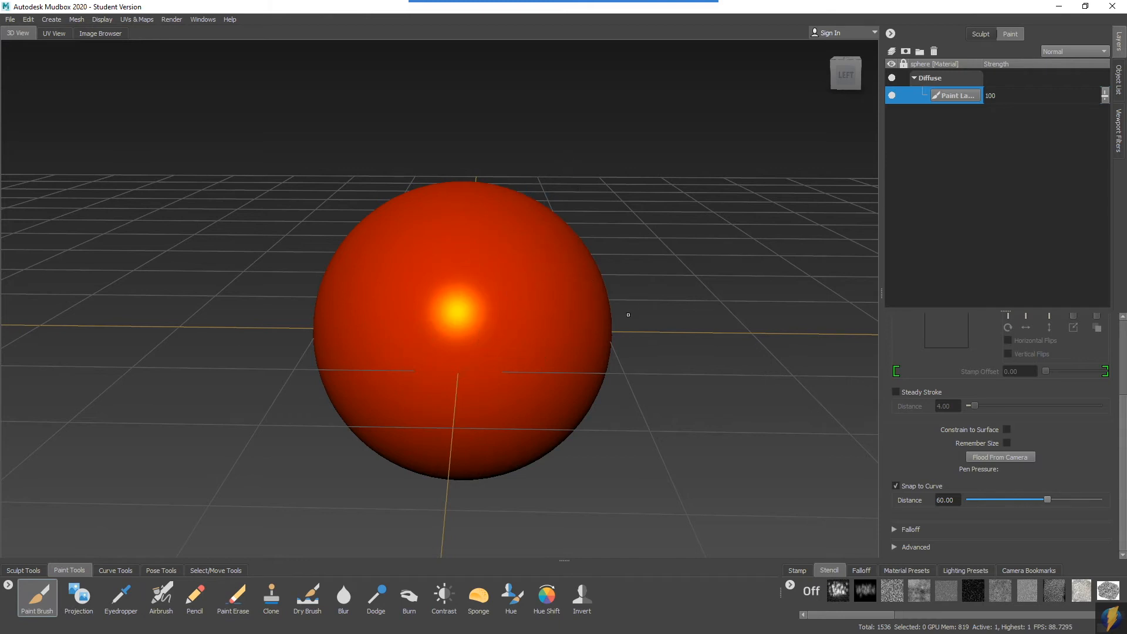
mouse_move(972, 102)
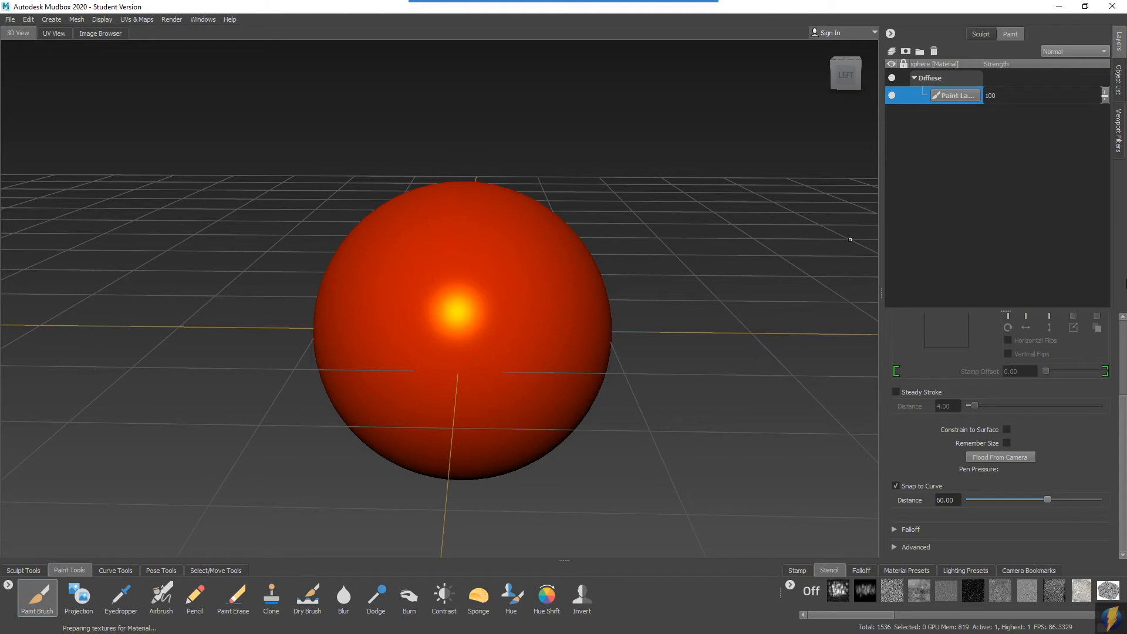
mouse_move(960, 105)
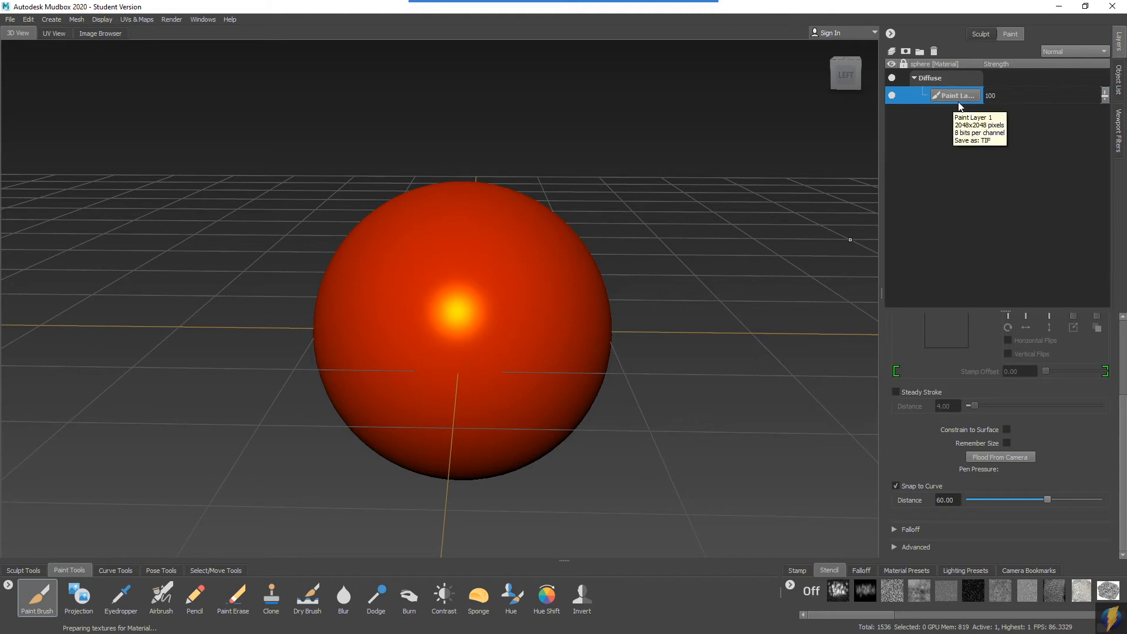
mouse_move(969, 190)
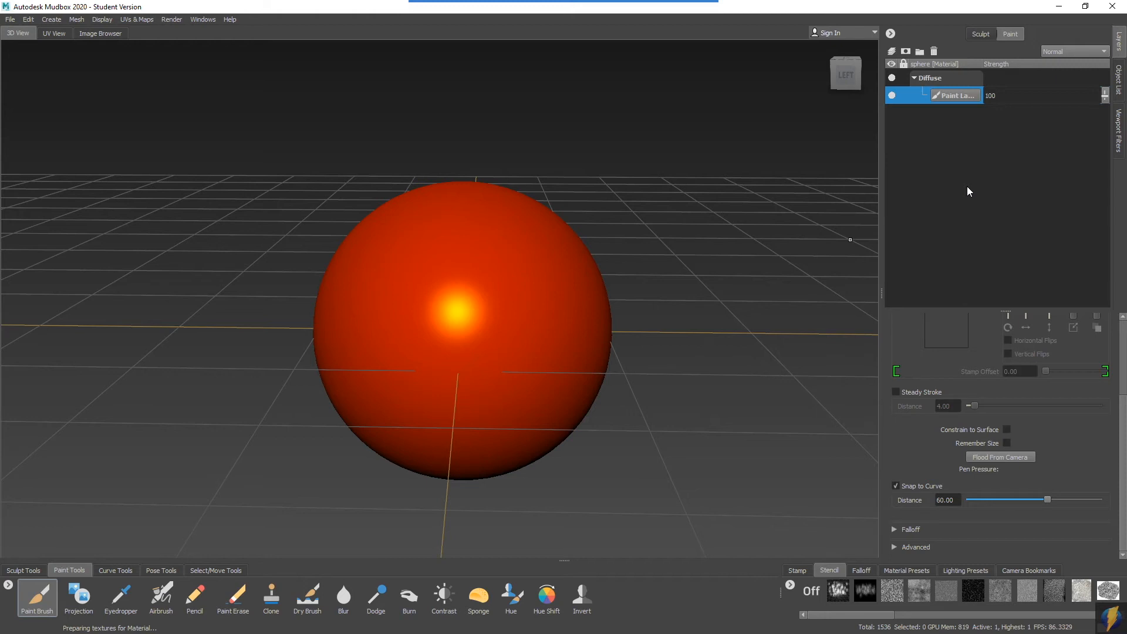
mouse_move(561, 345)
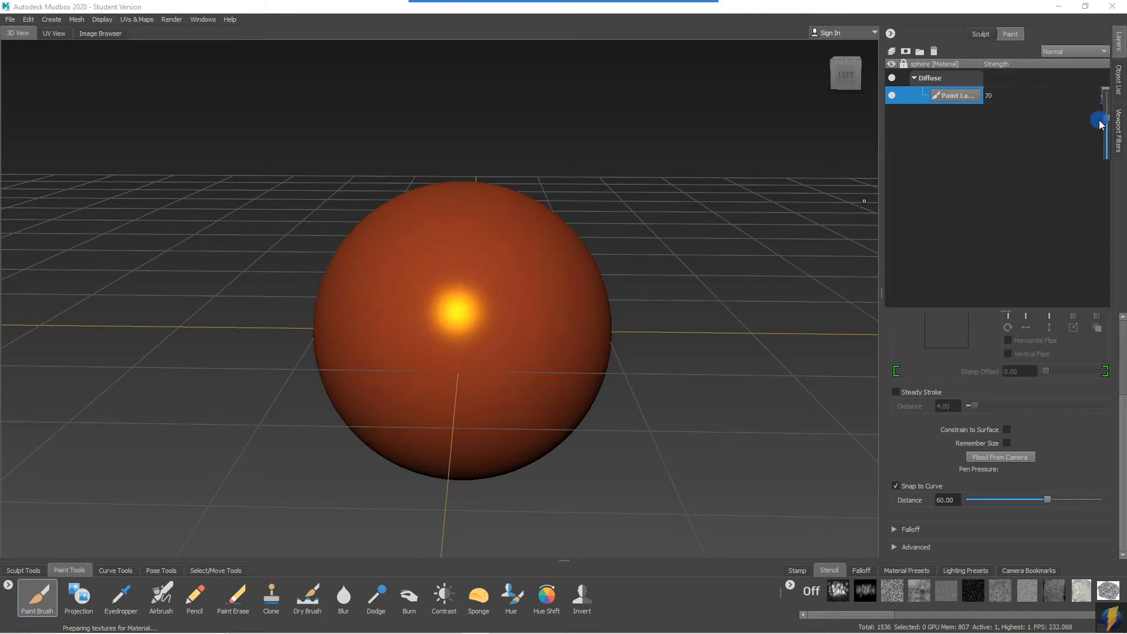
Lower Paint Layer 1's strength to 70, then restore it to 100.
drag(1099, 121, 1099, 142)
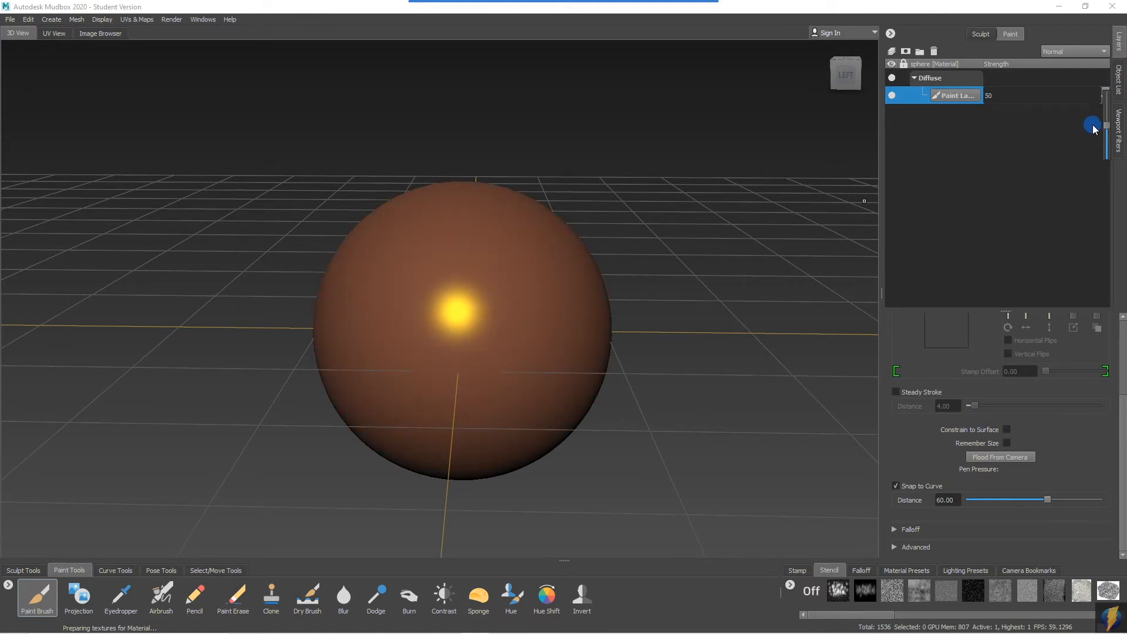
drag(1093, 123, 1066, 89)
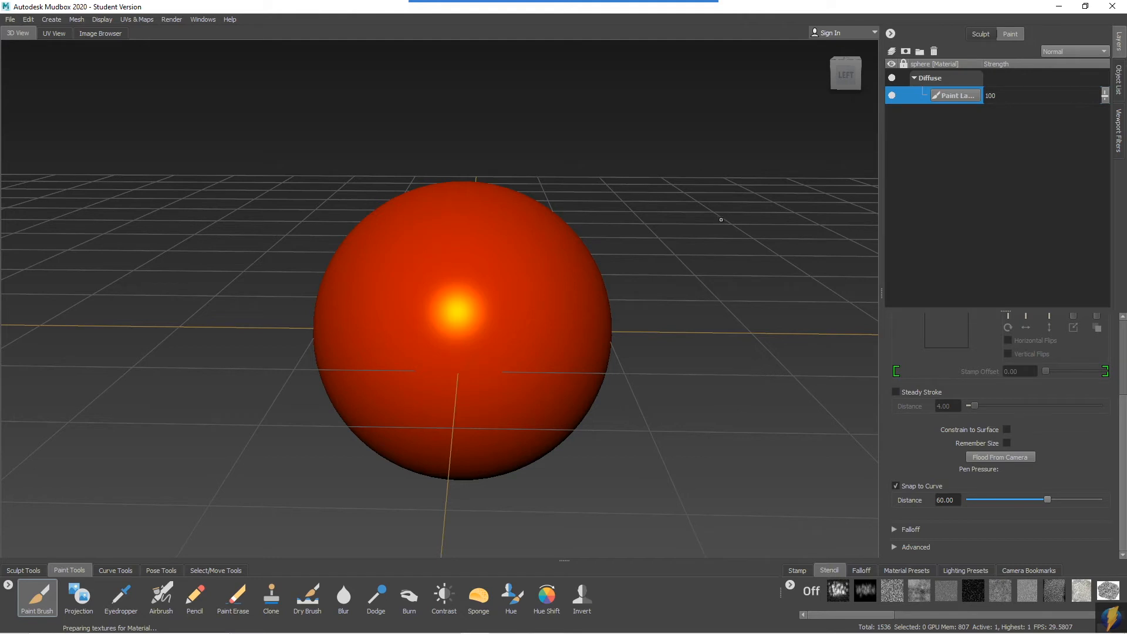
Pick magenta, light blue and green brush colours in turn from the Color Chooser.
click(1056, 333)
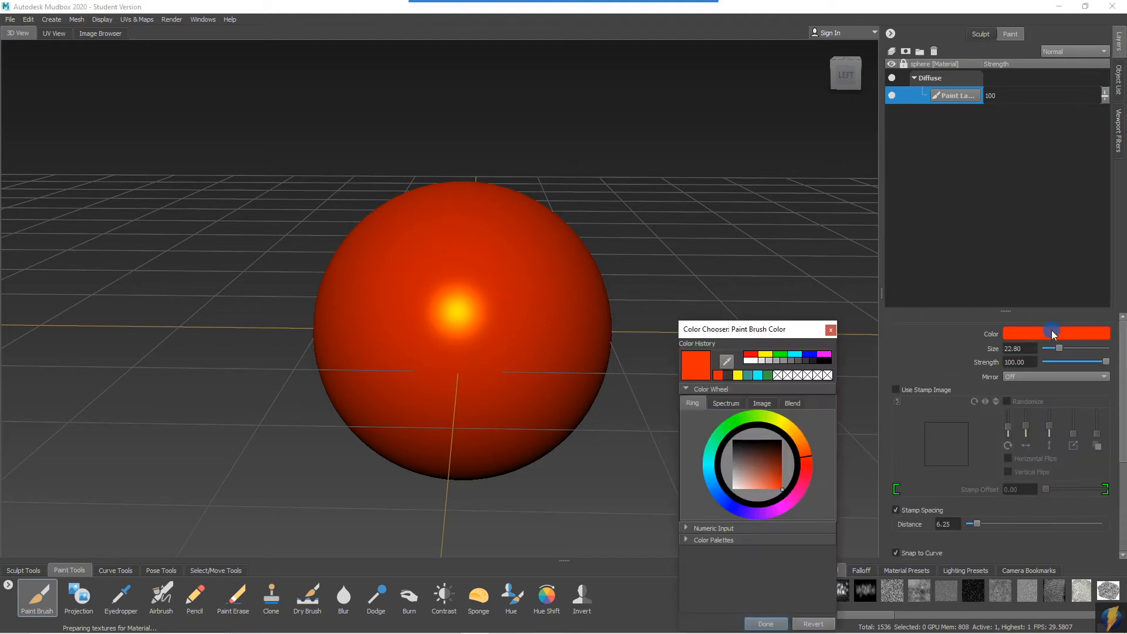
click(764, 421)
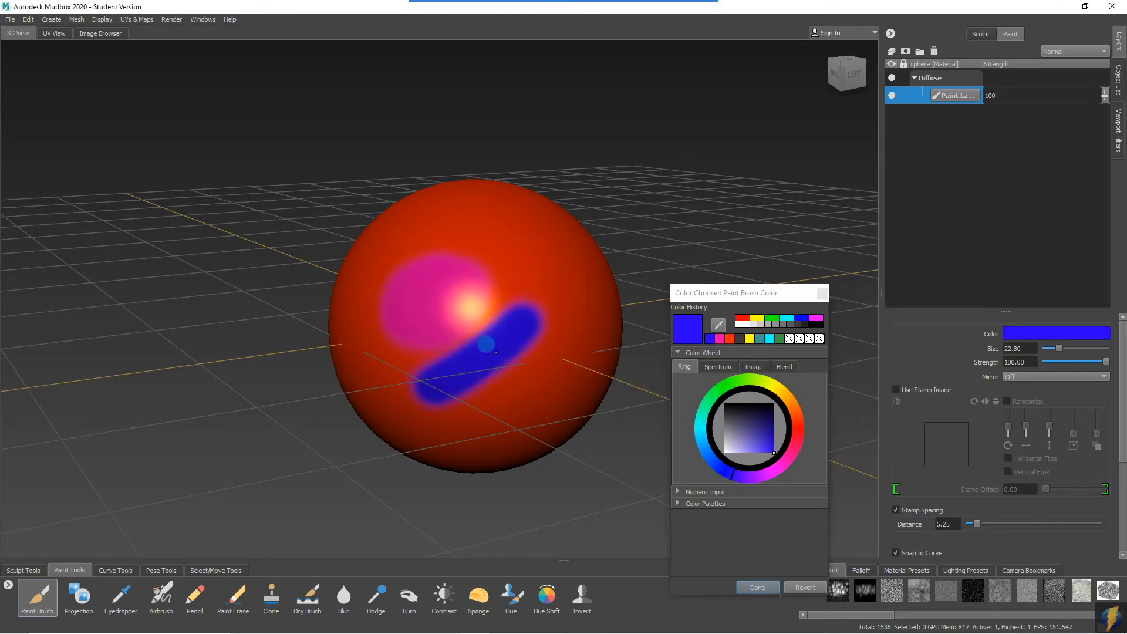
click(690, 463)
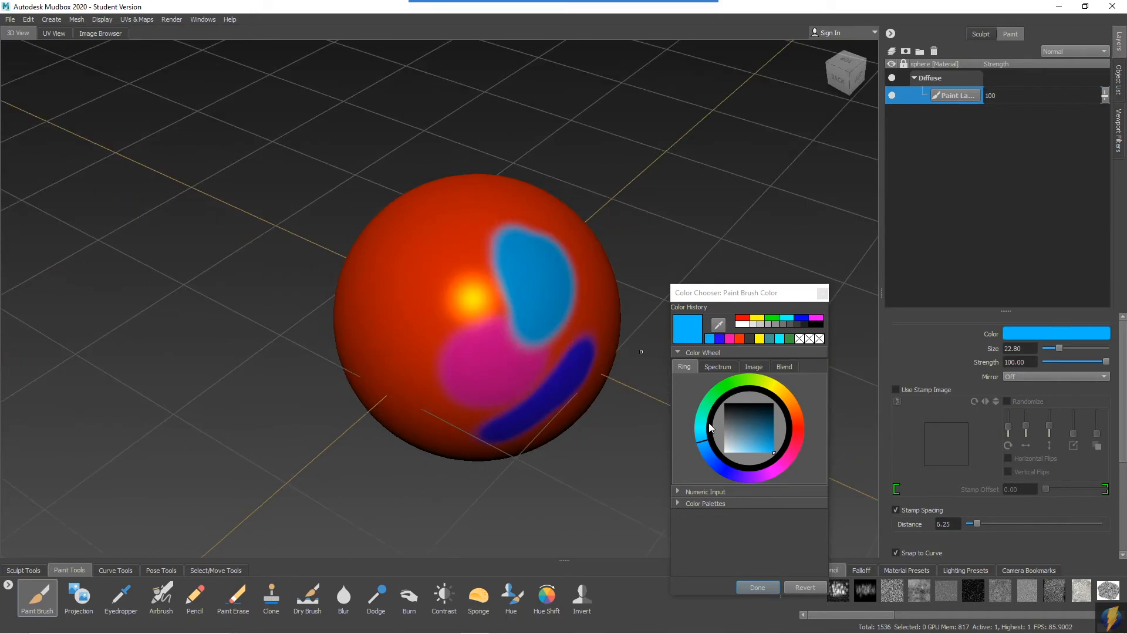
click(712, 418)
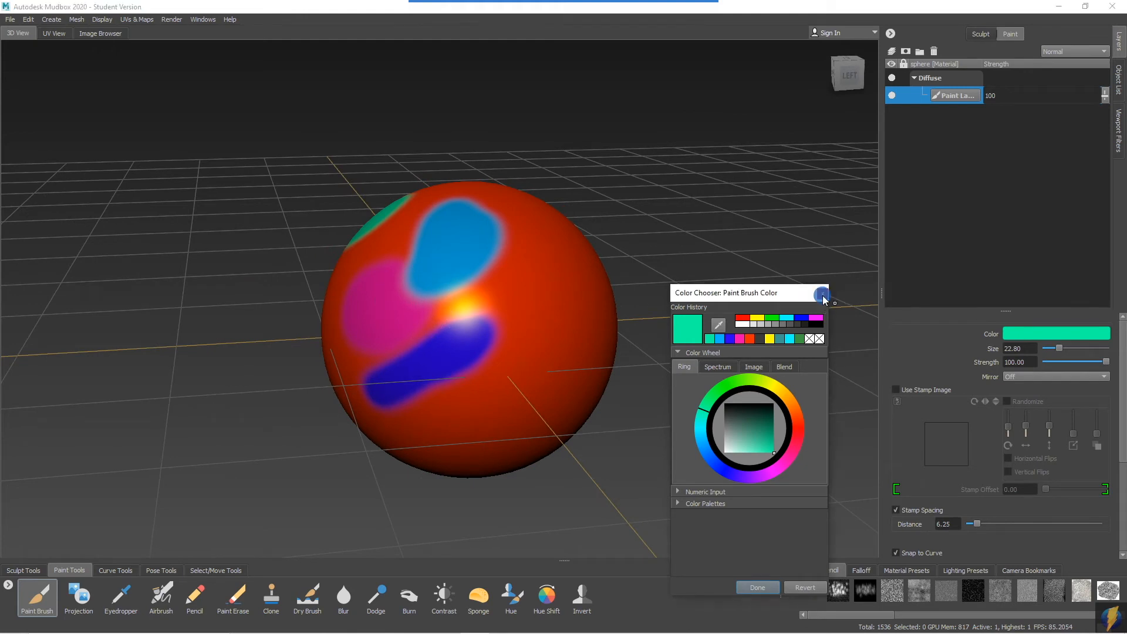
Create a second paint layer on the Opacity channel above the Diffuse layer.
click(757, 587)
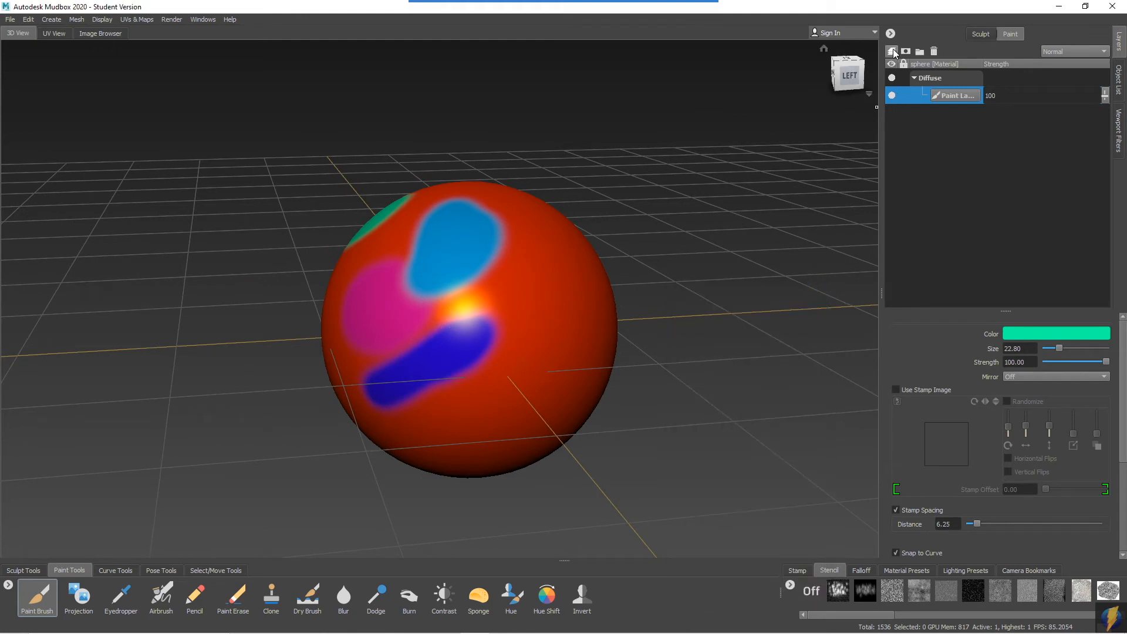
click(892, 51)
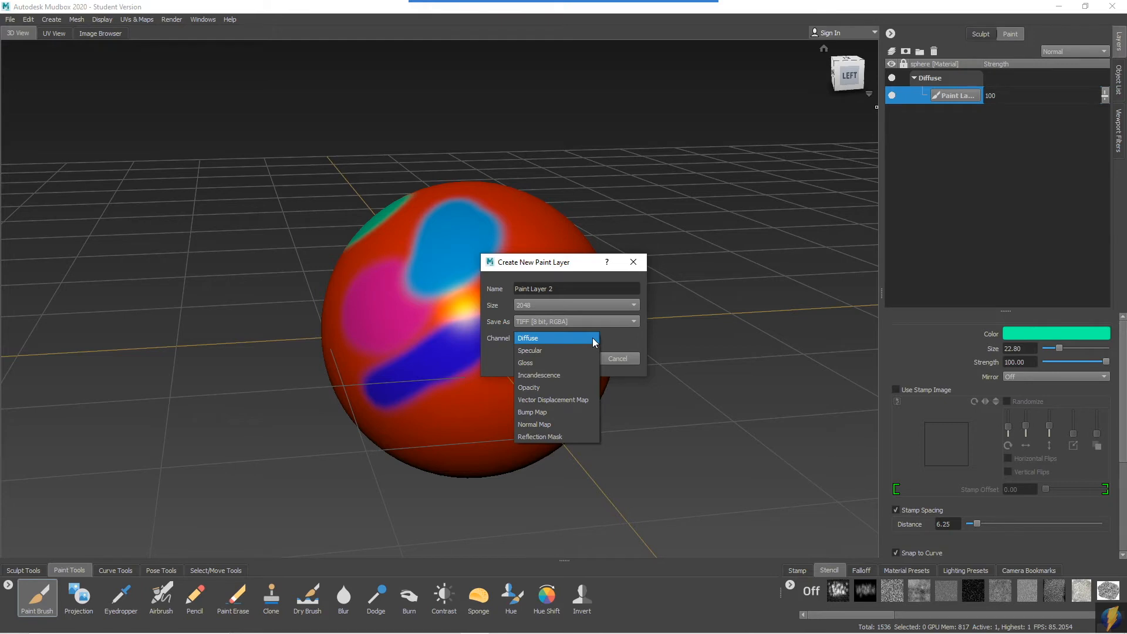
click(528, 387)
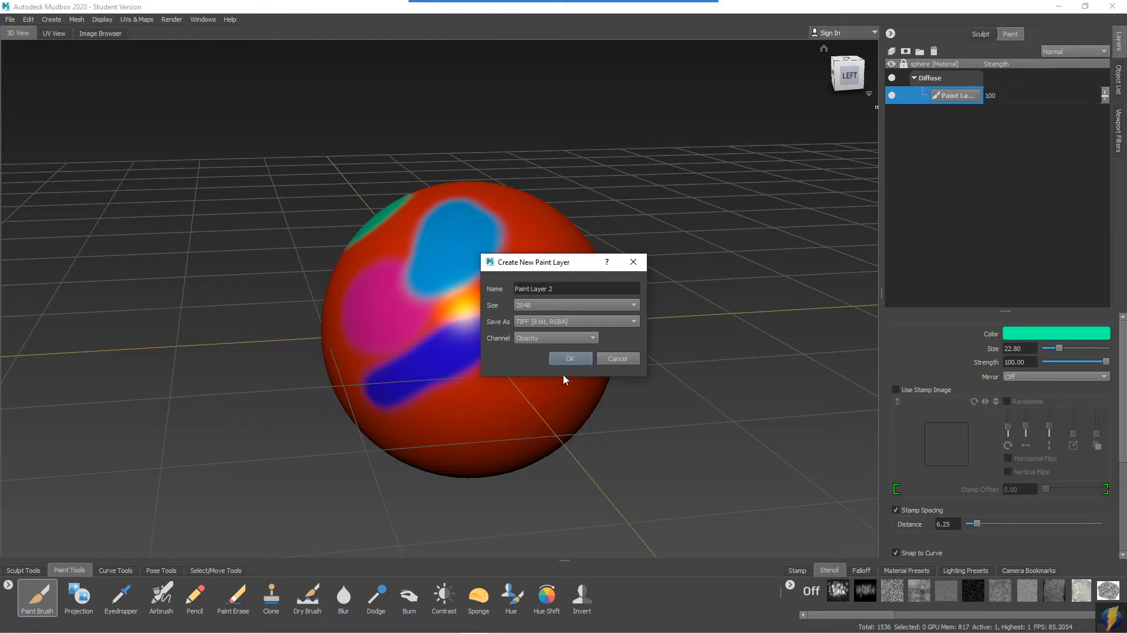
click(570, 358)
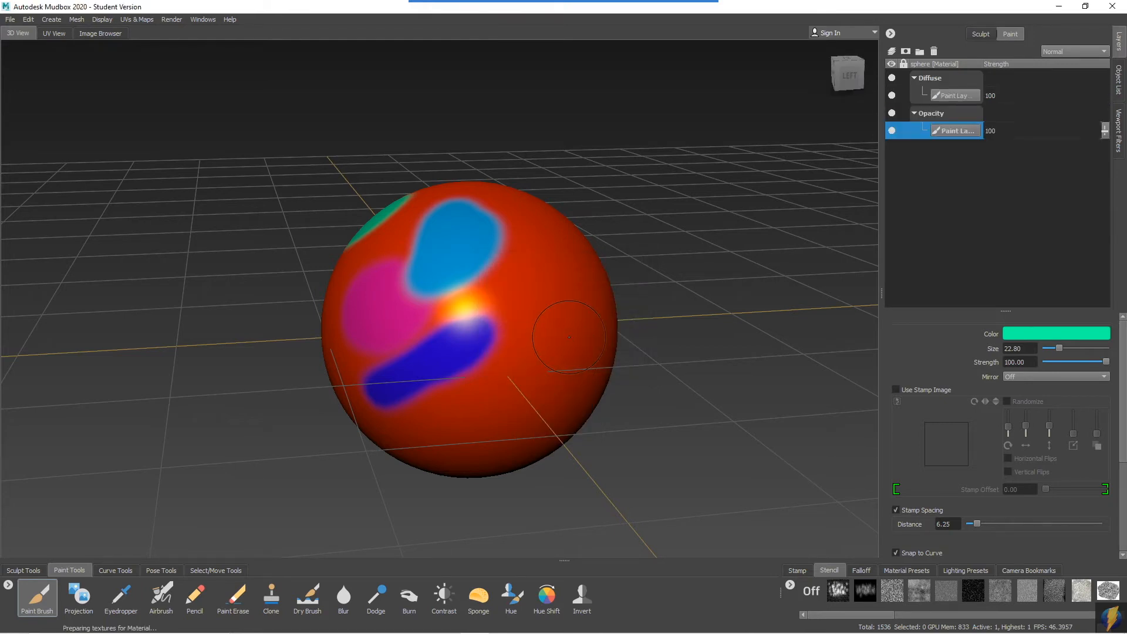
mouse_move(609, 343)
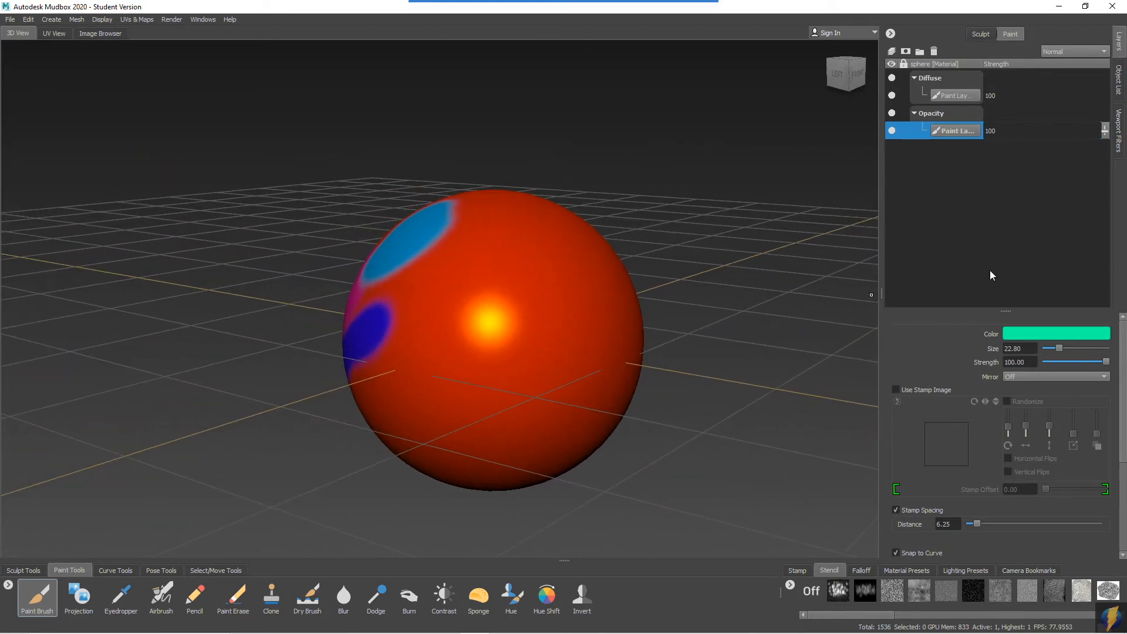
mouse_move(1043, 336)
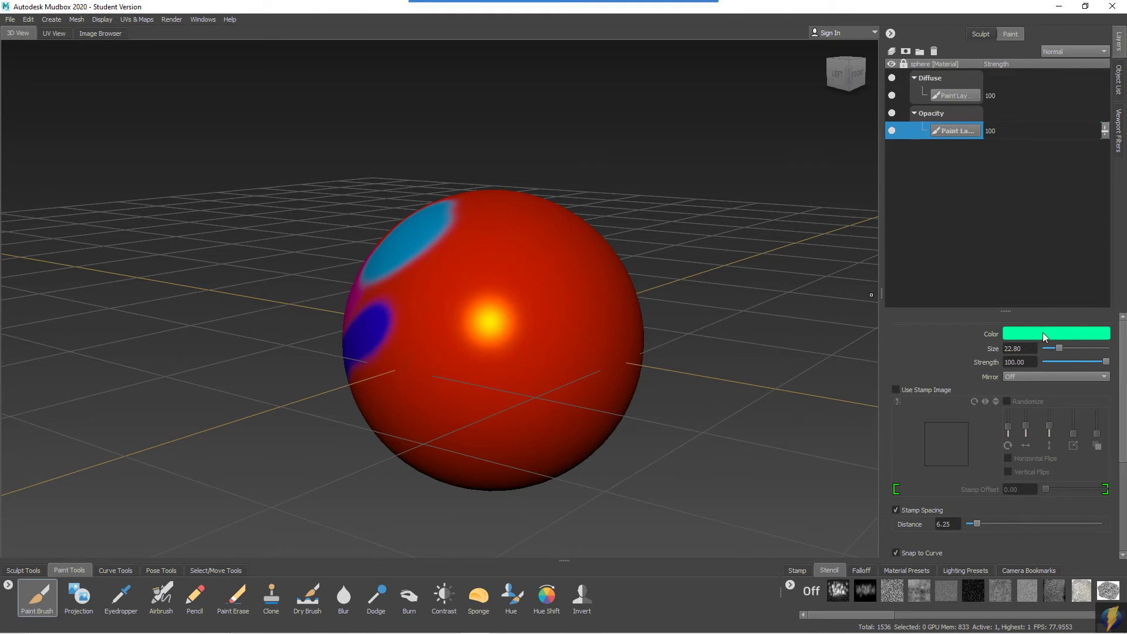
Paint a black see-through ring around the highlight and a translucent grey patch.
click(1056, 333)
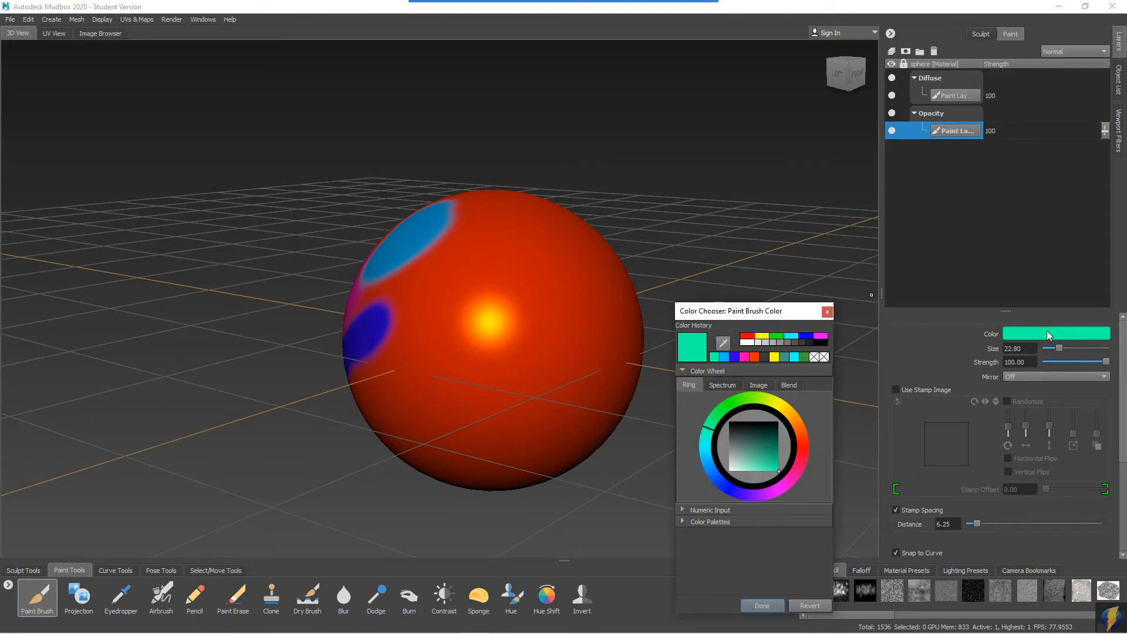
click(754, 357)
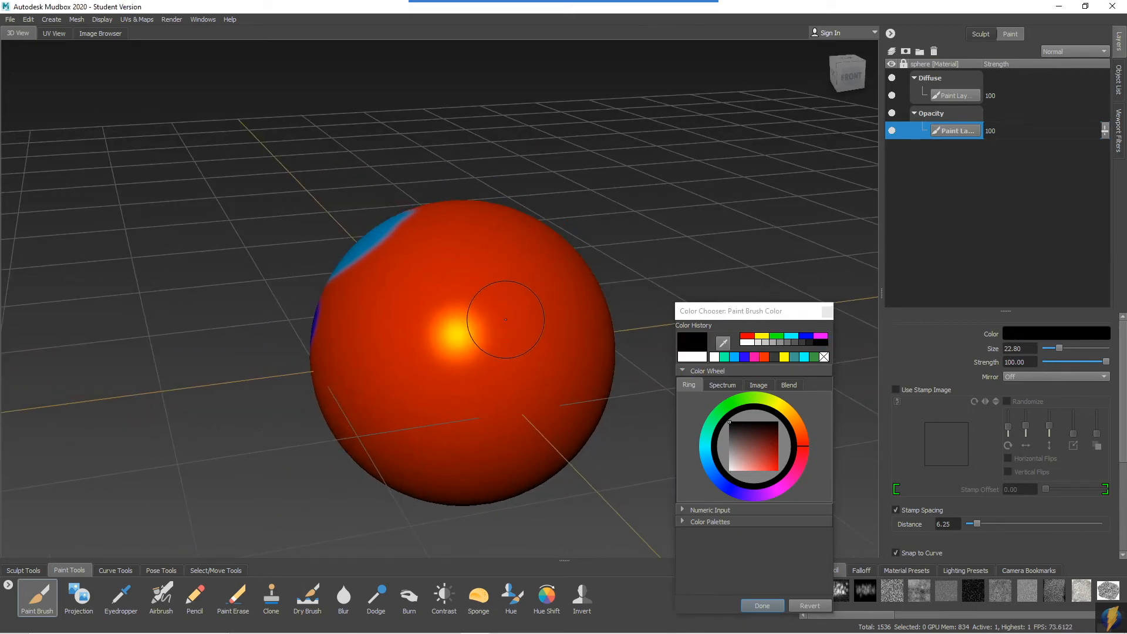
click(404, 326)
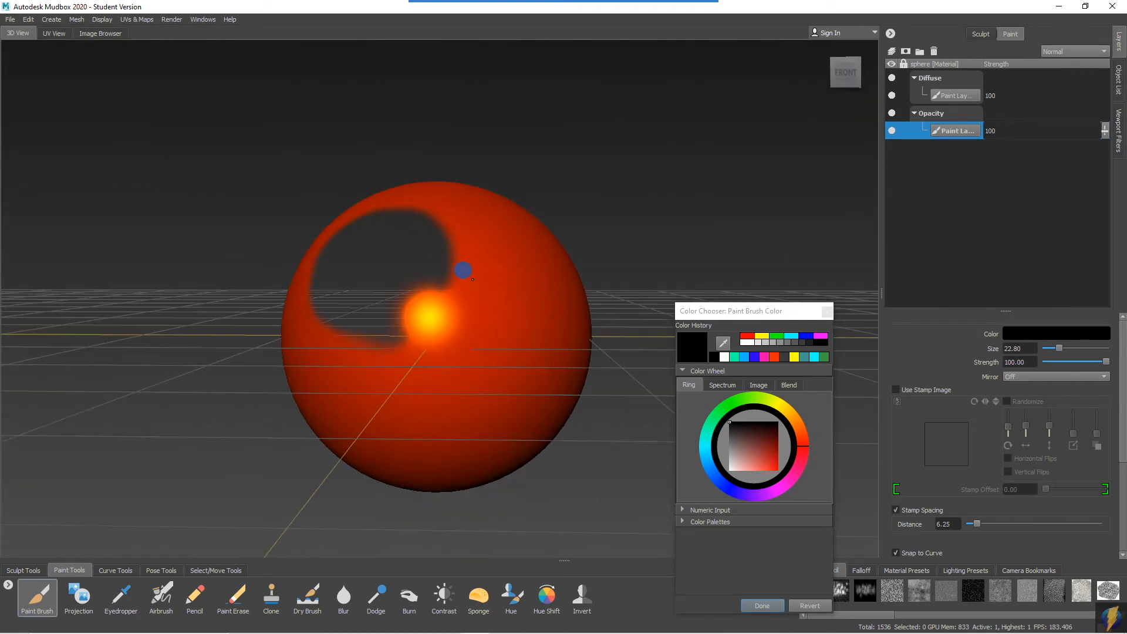
drag(464, 271, 464, 331)
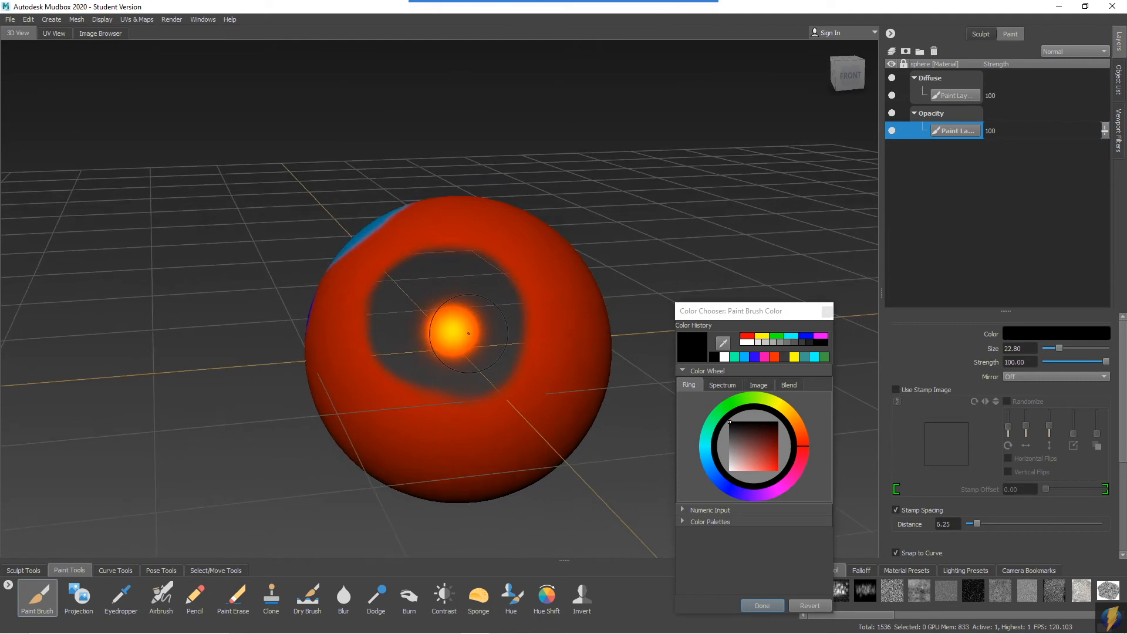
mouse_move(450, 356)
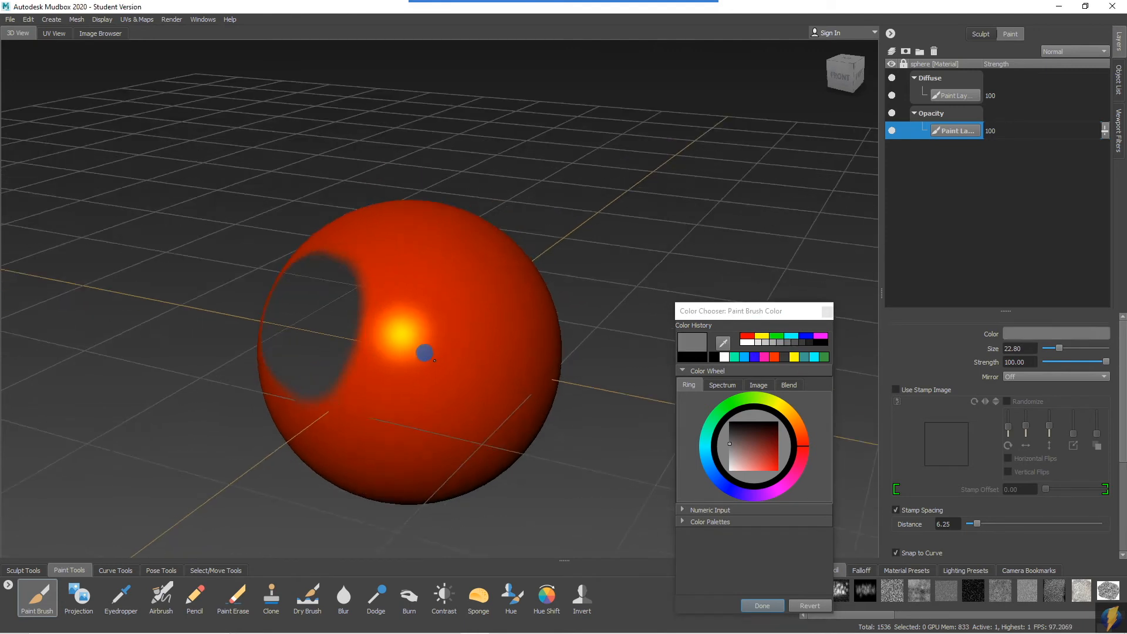
drag(424, 353, 377, 302)
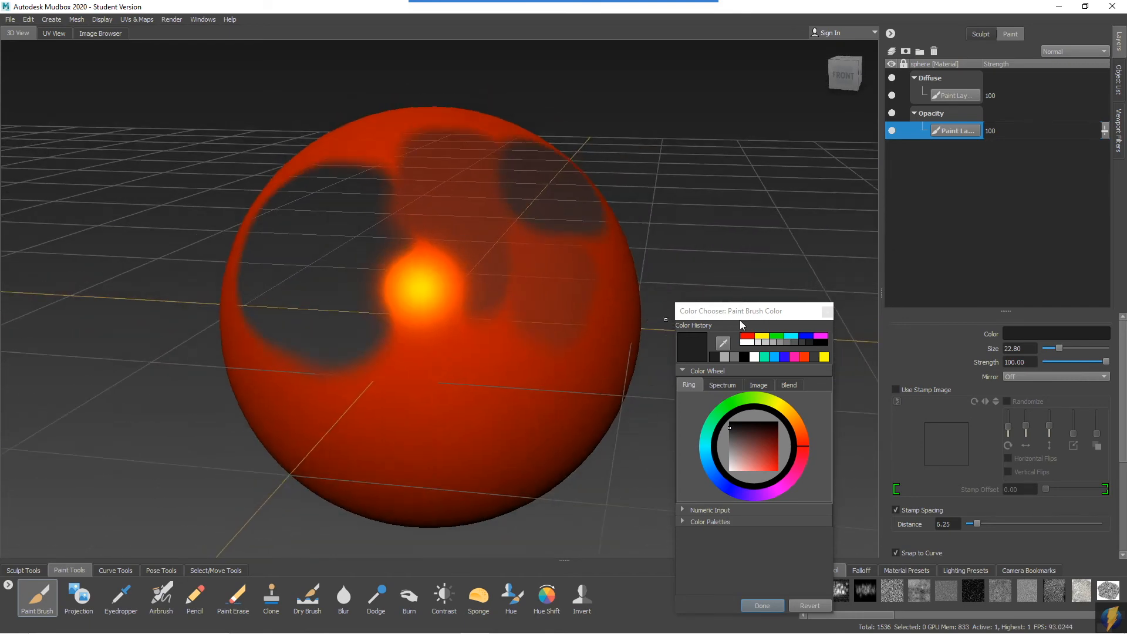
mouse_move(881, 314)
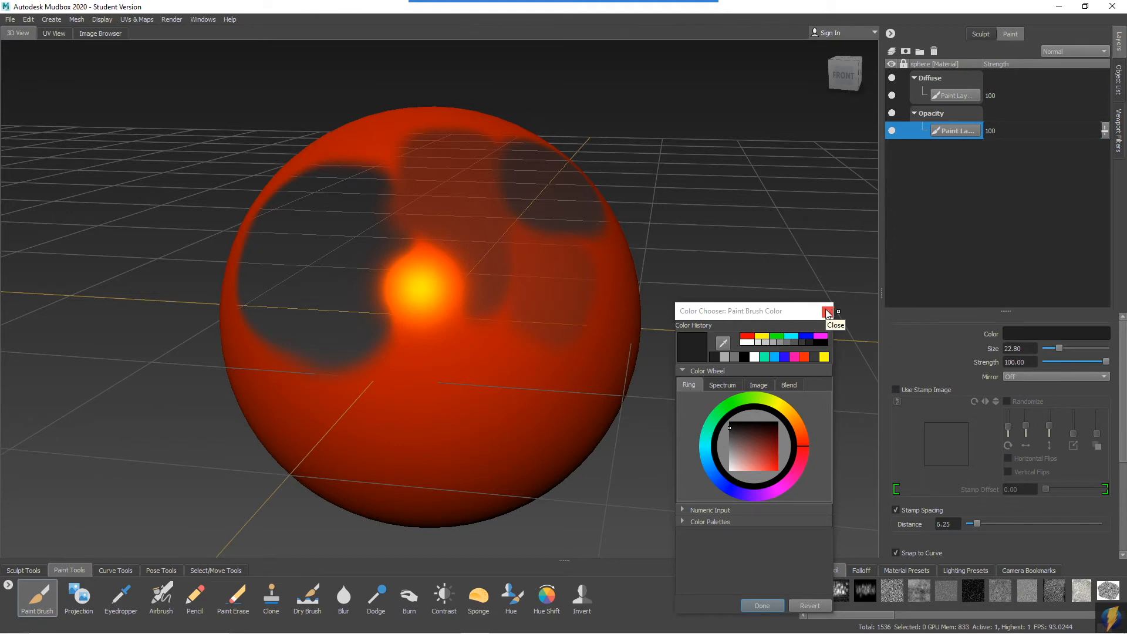
Solo the Opacity layer as diffuse and orbit to inspect its greyscale map.
click(828, 311)
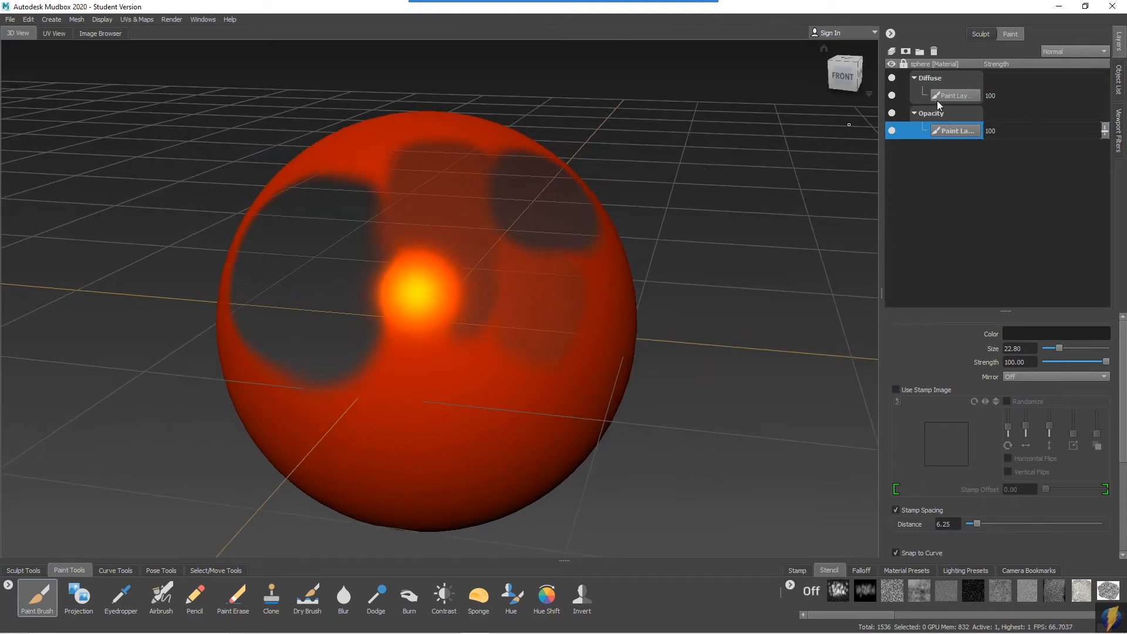
right_click(954, 131)
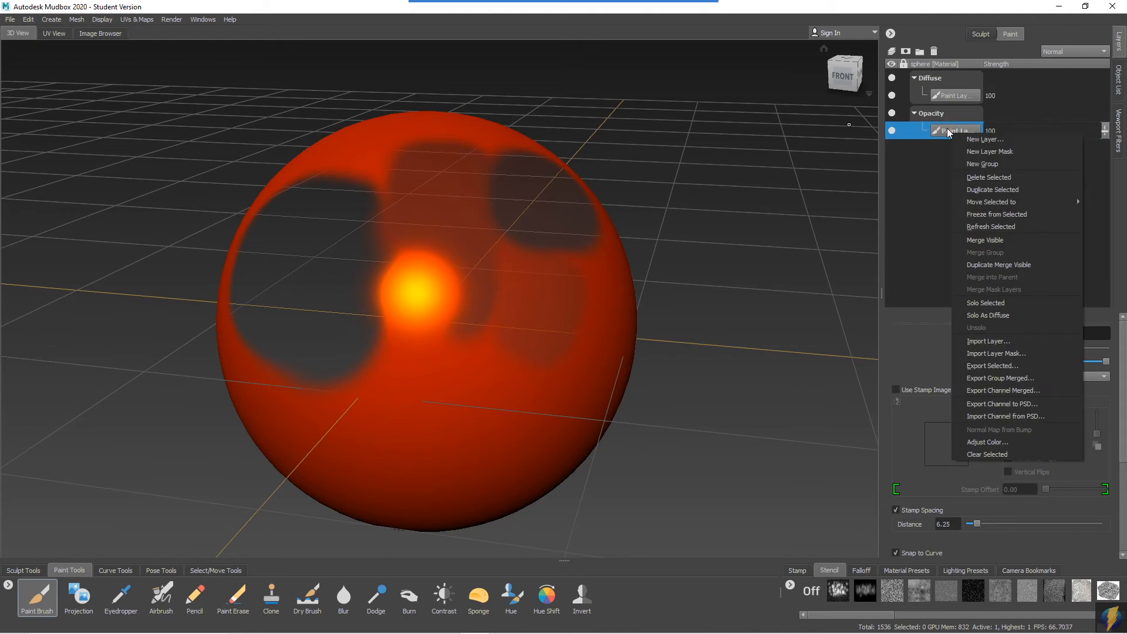
mouse_move(1009, 140)
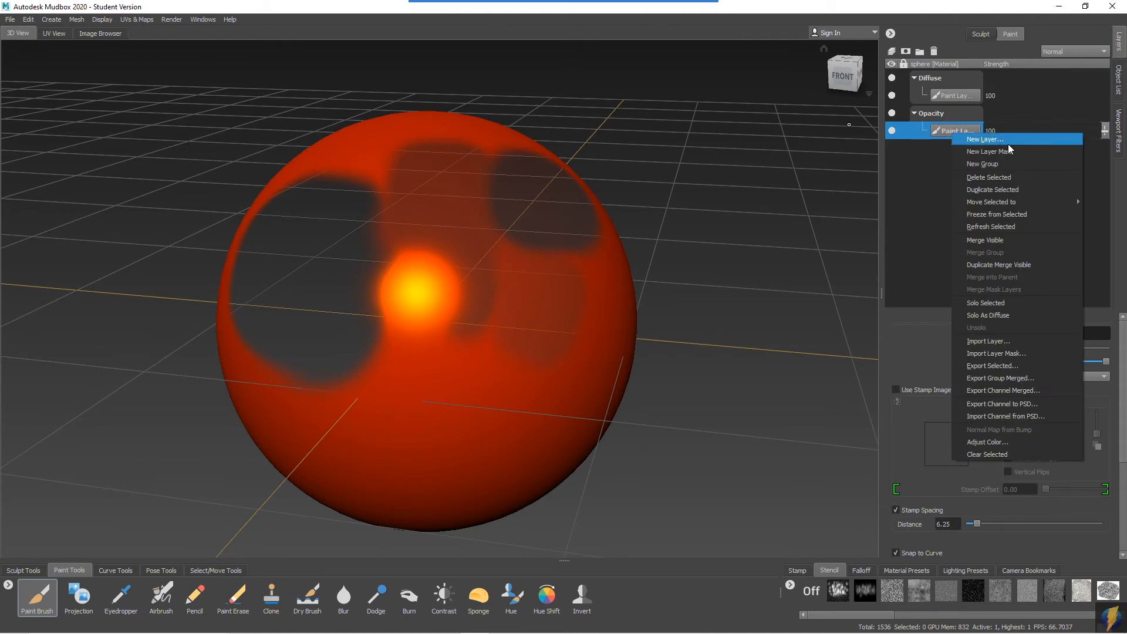
mouse_move(1018, 315)
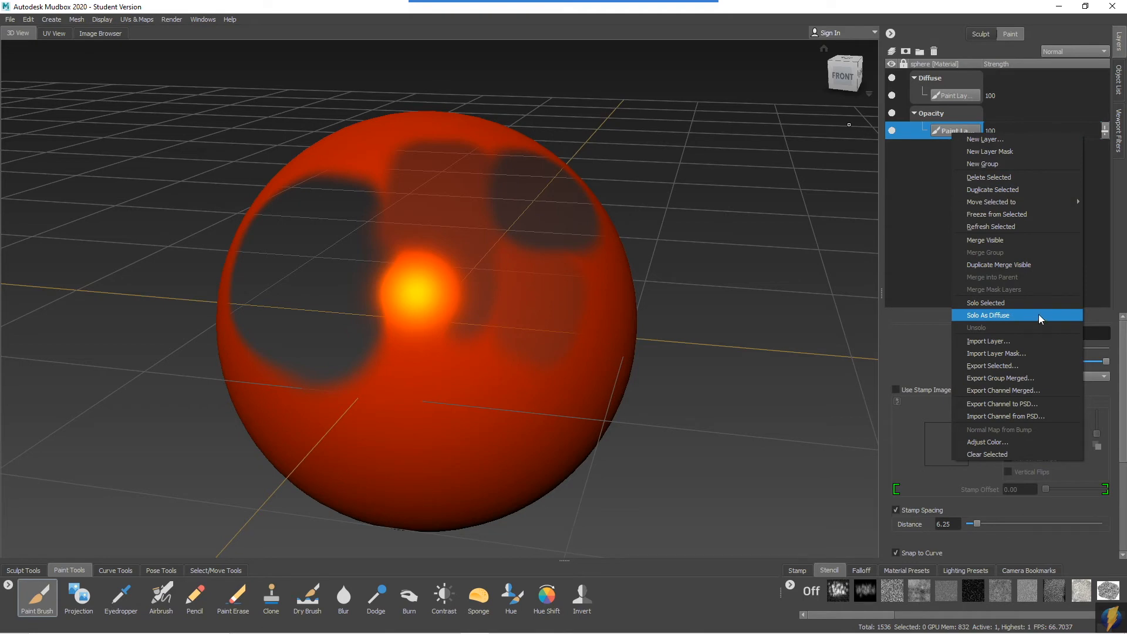
click(988, 315)
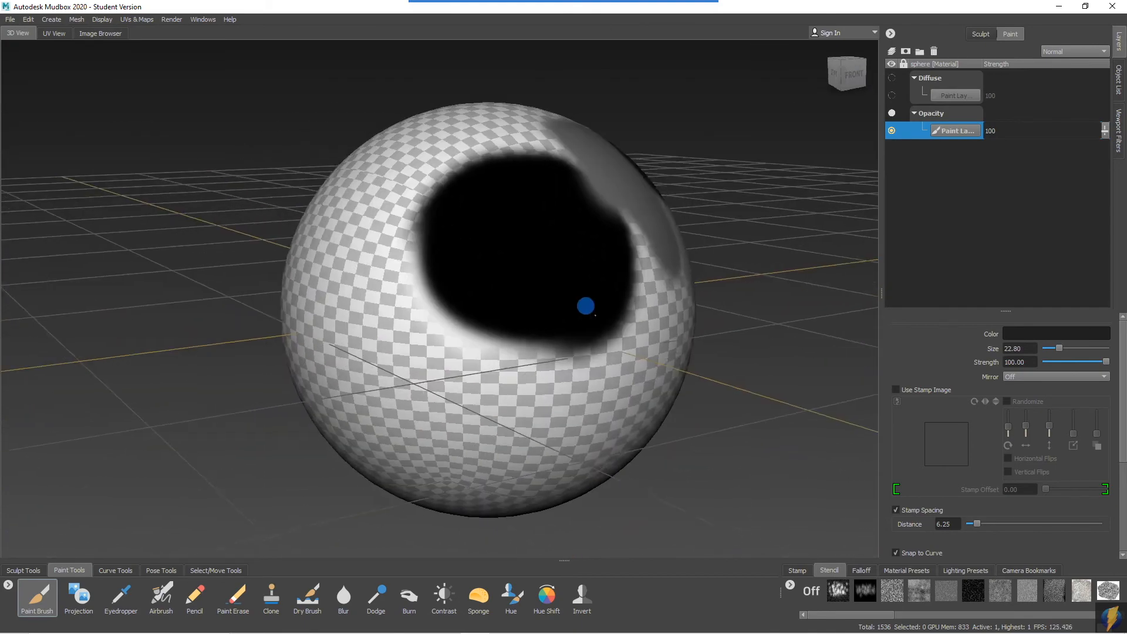
drag(585, 306, 204, 259)
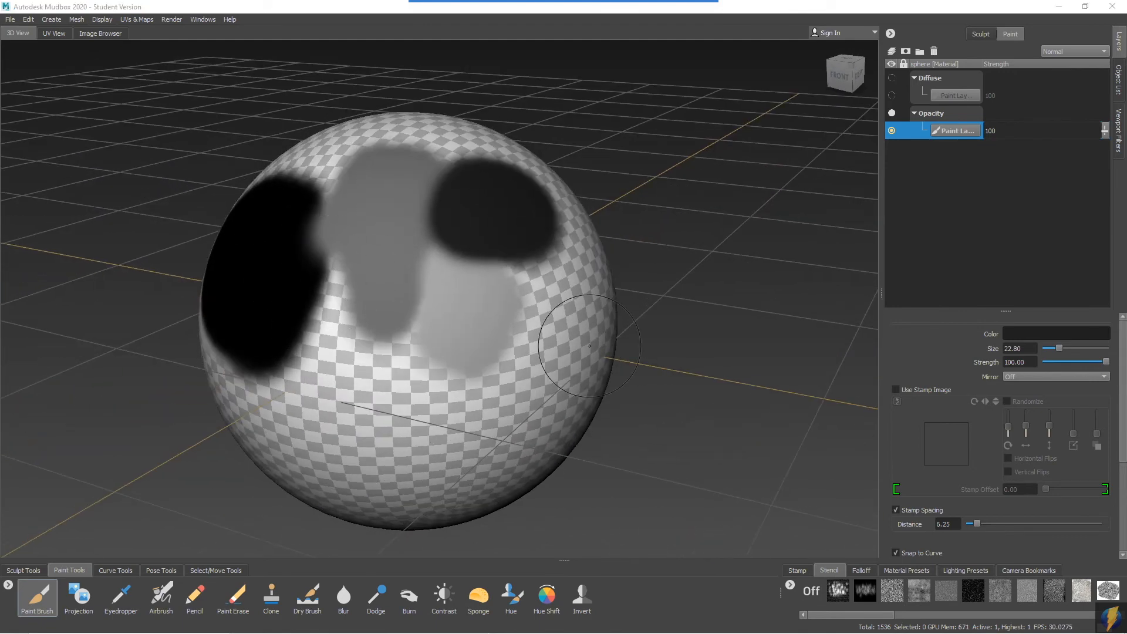
mouse_move(548, 320)
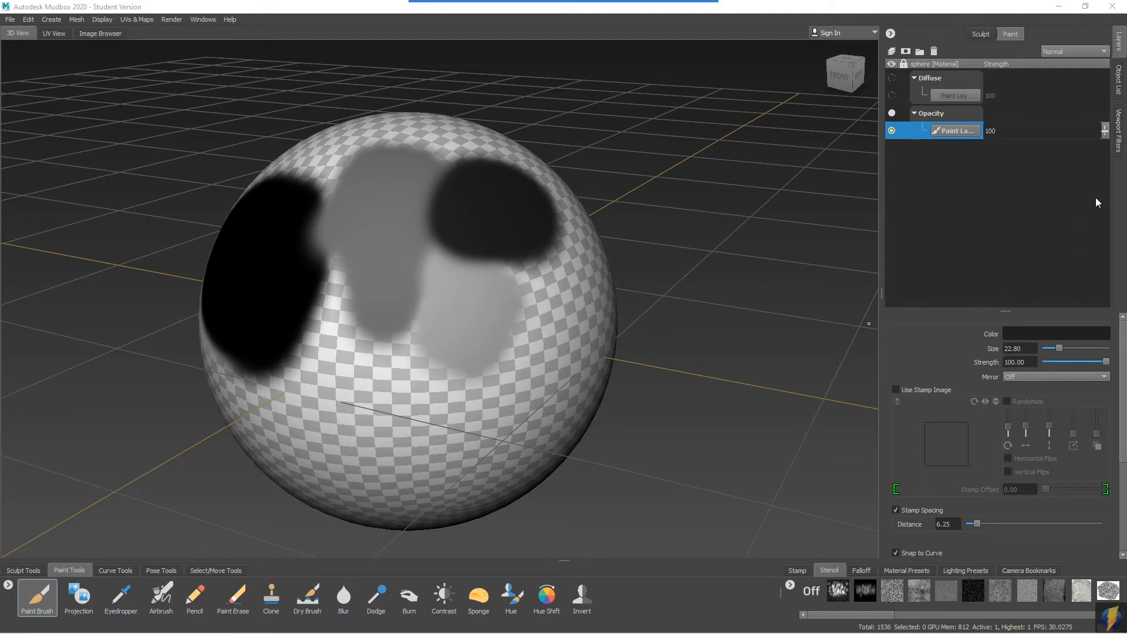
right_click(955, 131)
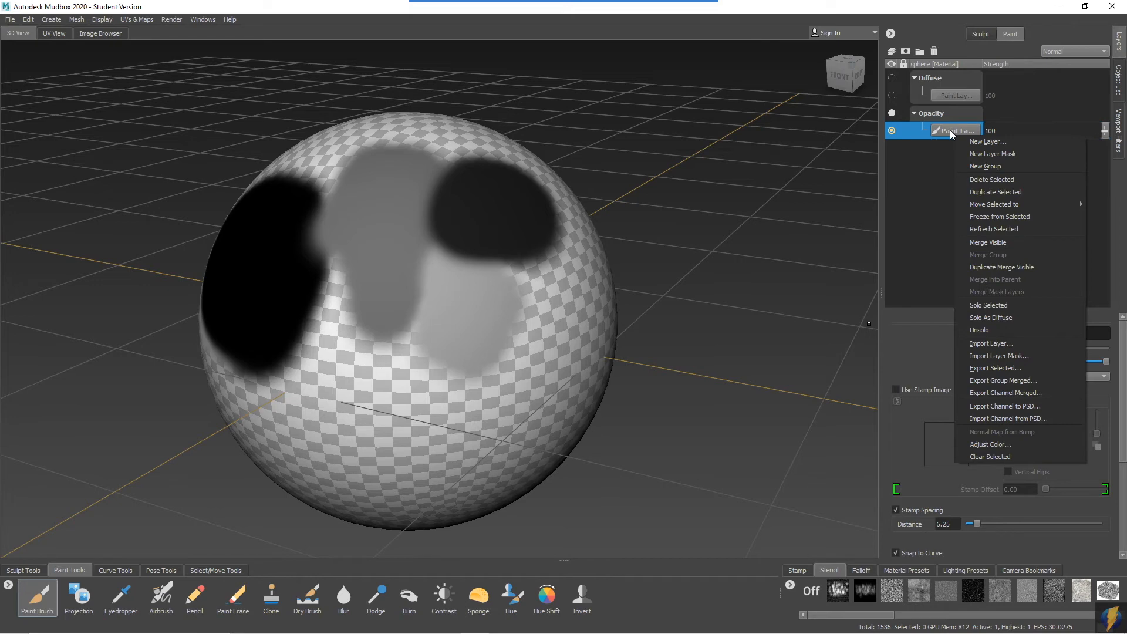
mouse_move(991, 330)
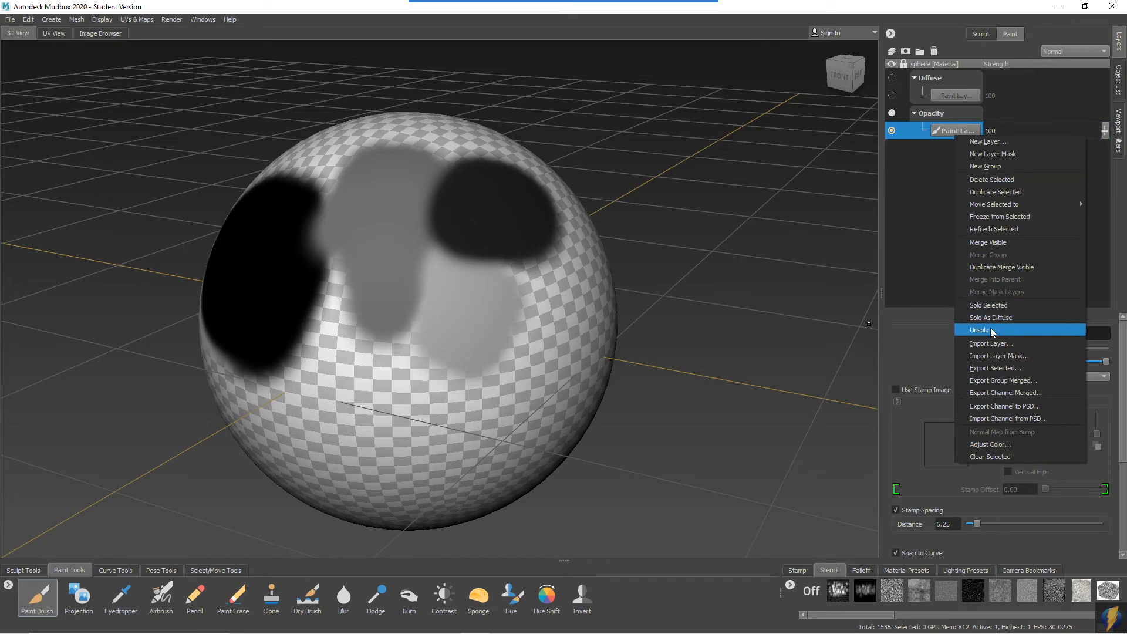
Unsolo back to the shaded orange-red view and start a new paint layer.
click(980, 329)
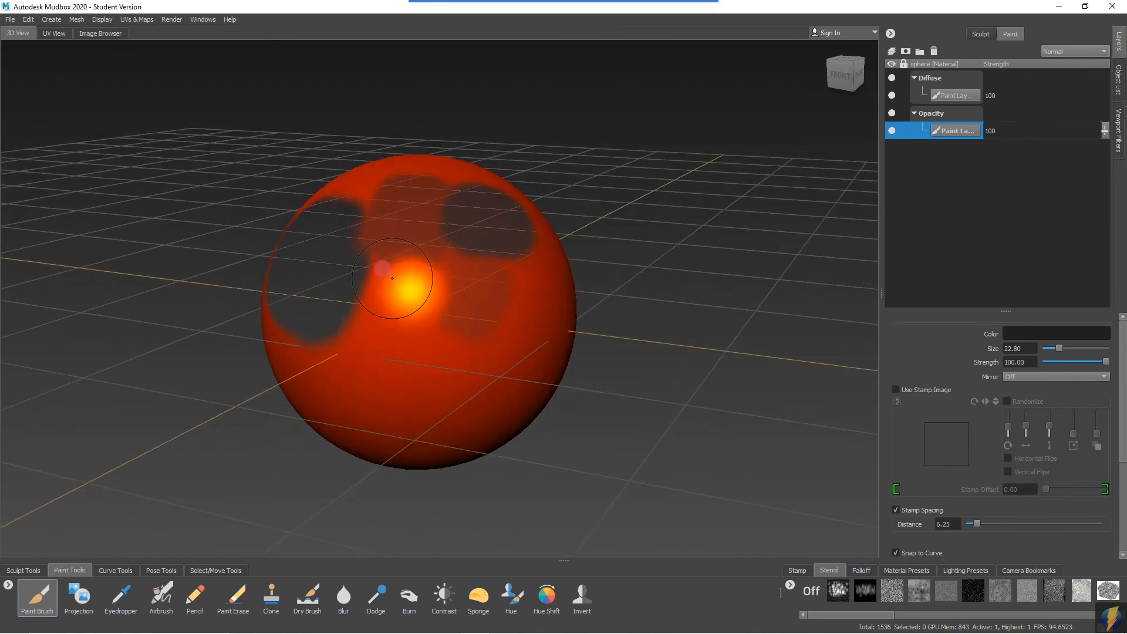
drag(380, 270, 507, 249)
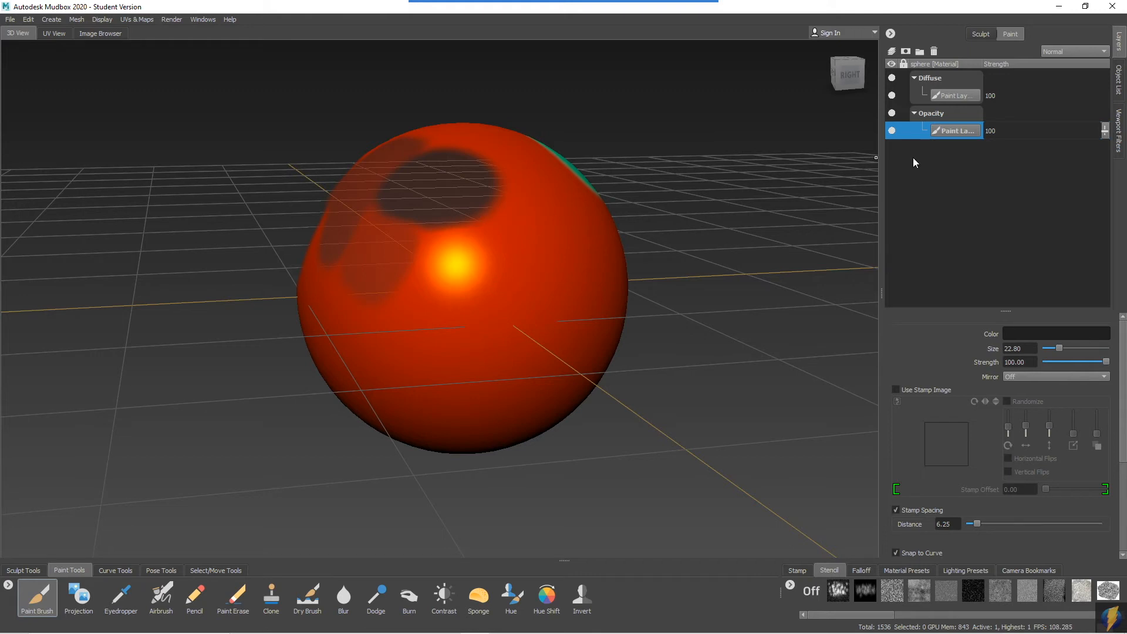
click(892, 50)
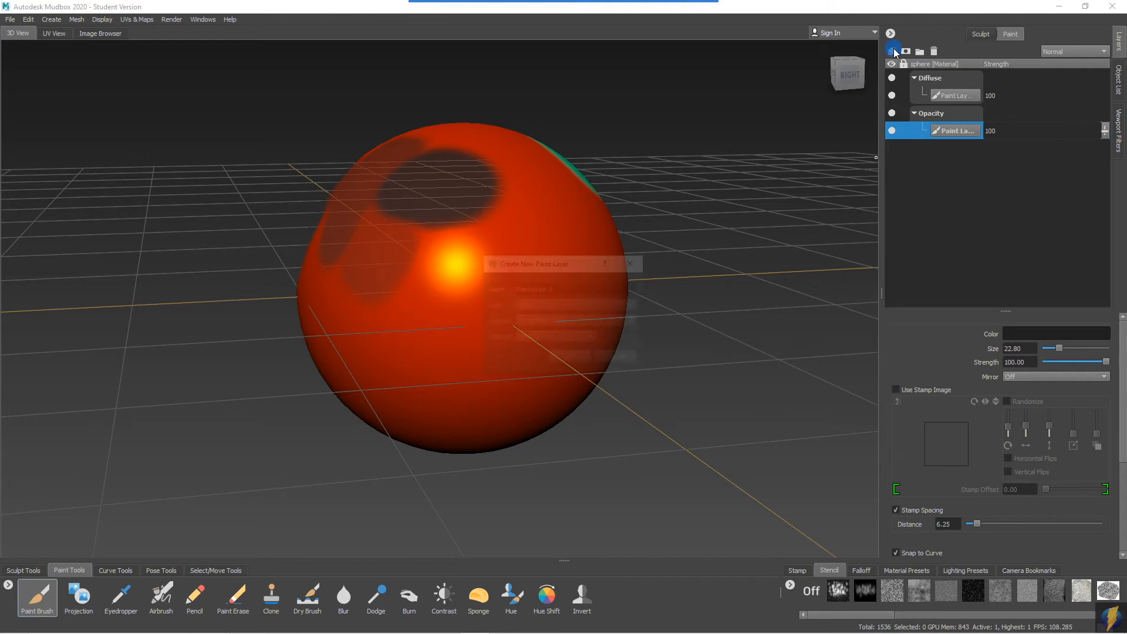
Set the new layer's channel to Gloss, then change it to Incandescence.
click(891, 50)
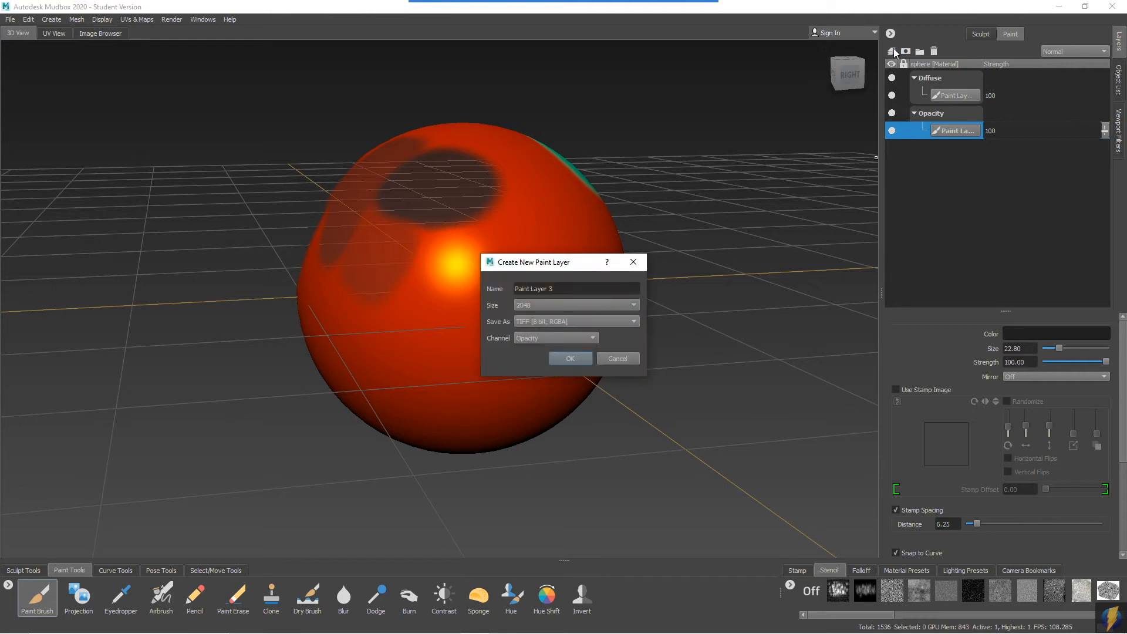
mouse_move(619, 263)
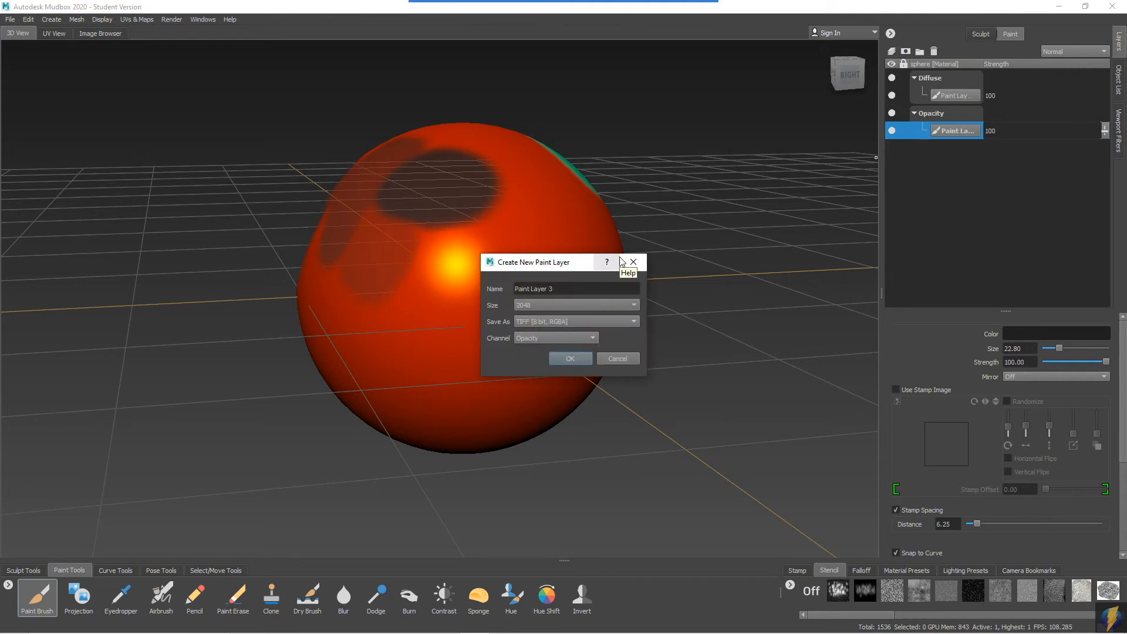
click(556, 339)
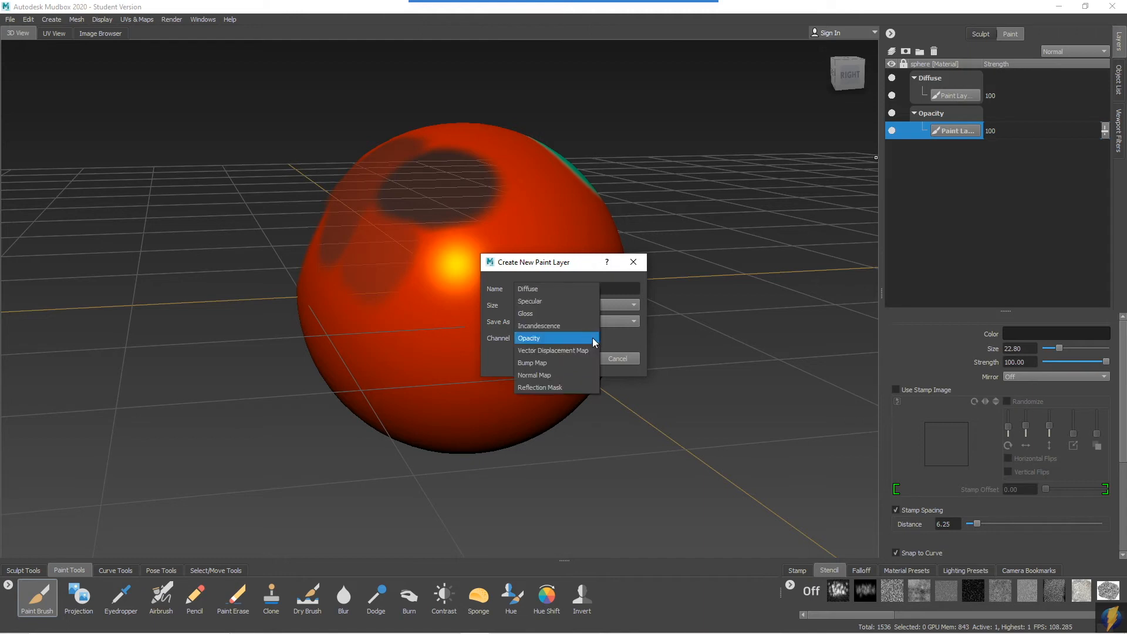
mouse_move(554, 309)
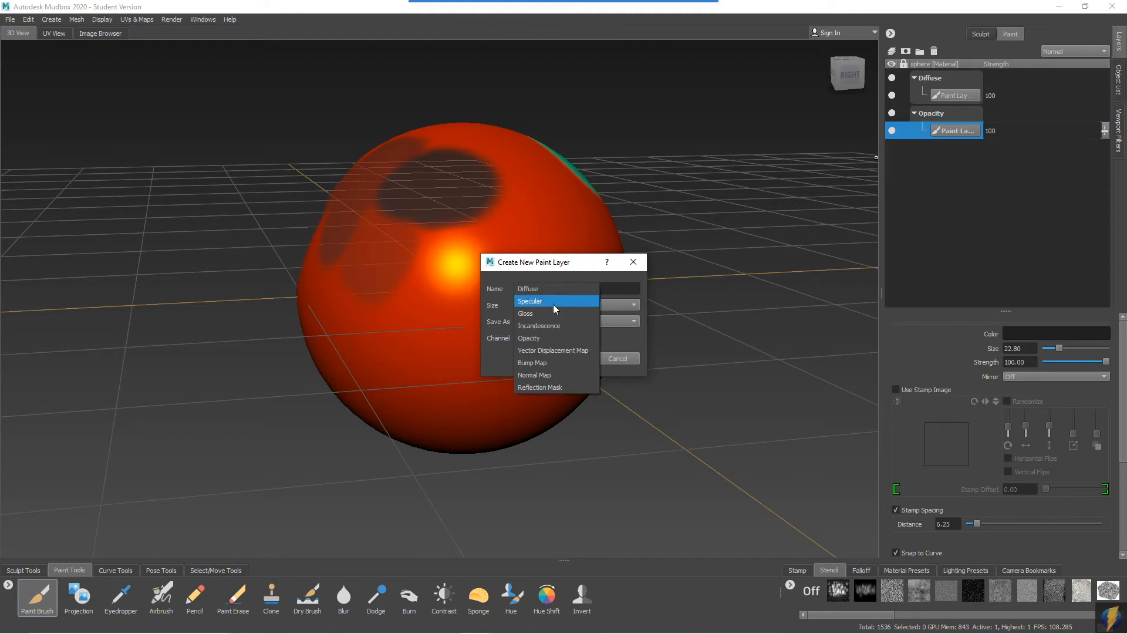
click(526, 313)
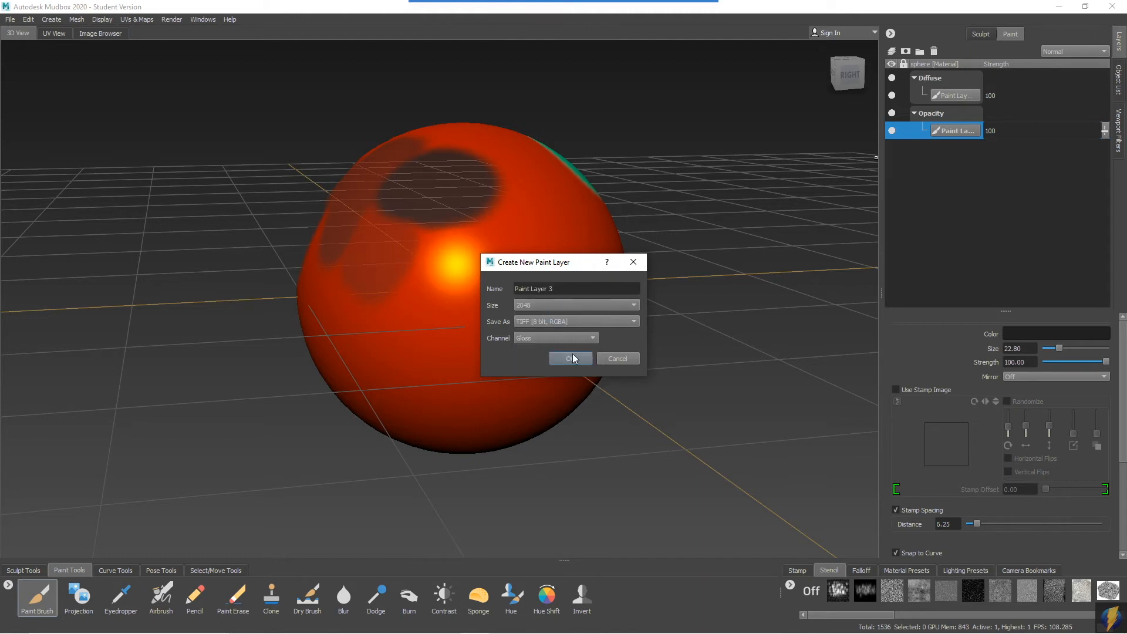
click(555, 338)
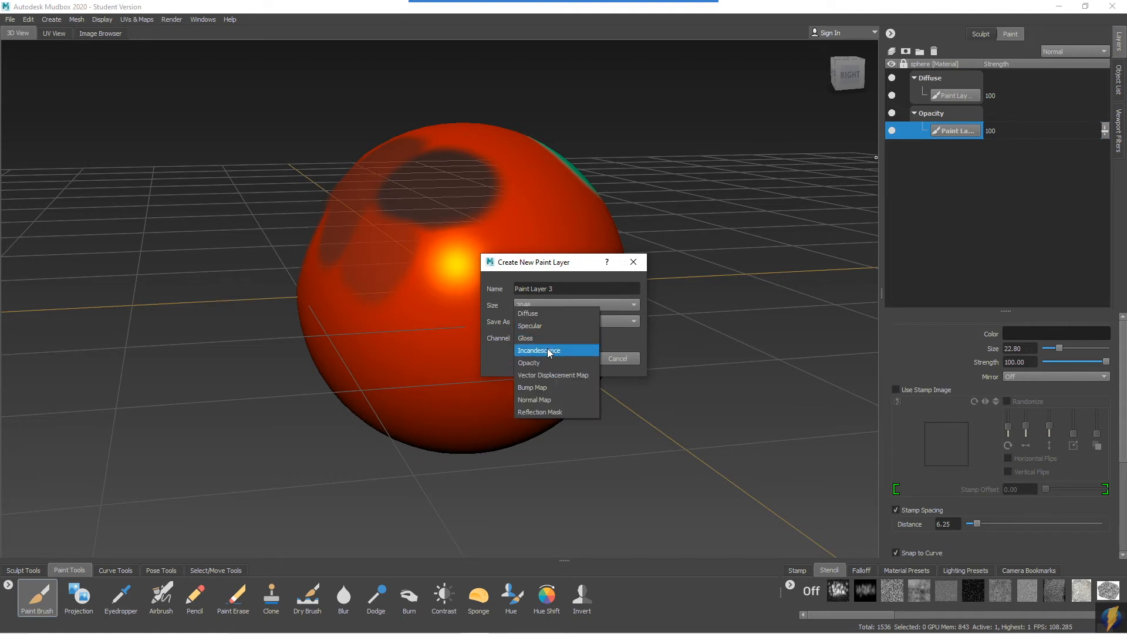
click(539, 350)
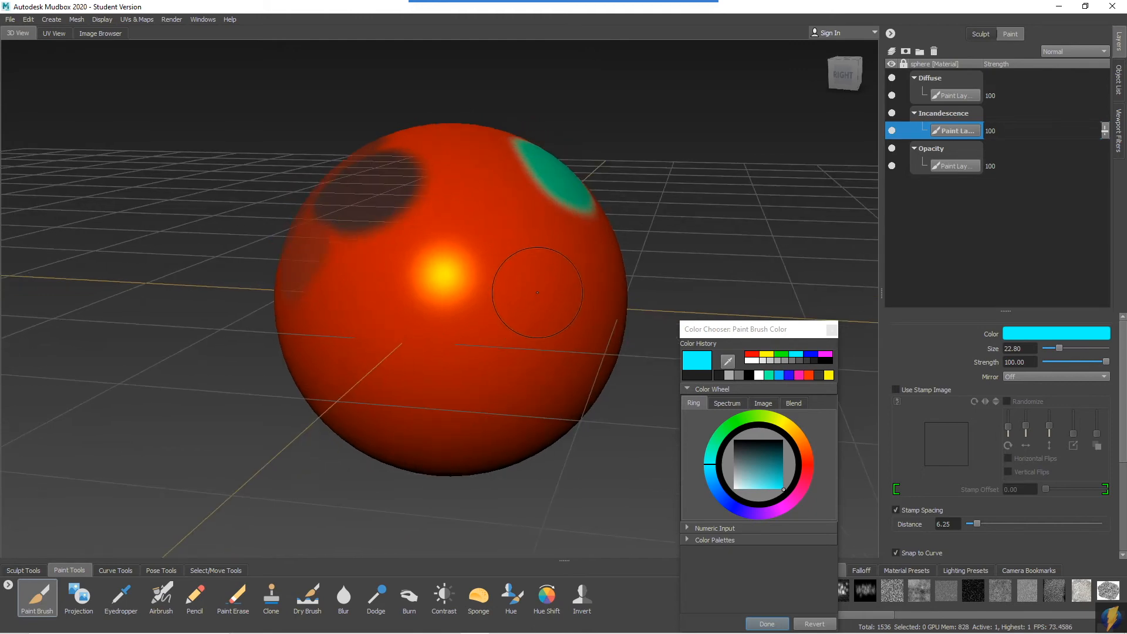
Paint a glowing cyan spot on the sphere's Incandescence layer.
click(537, 291)
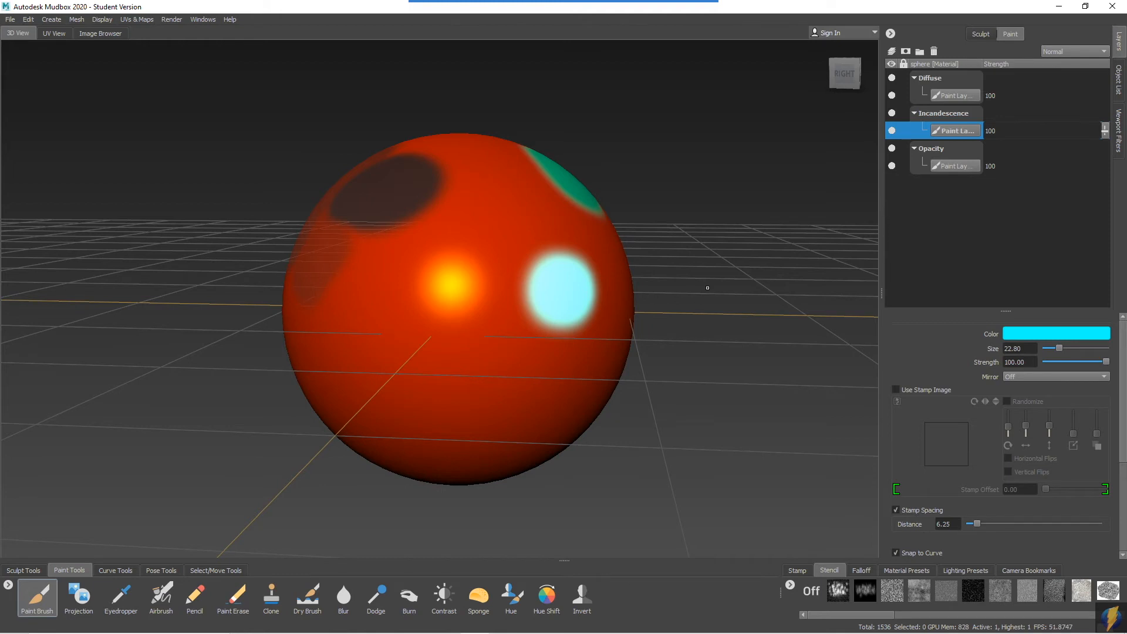
click(327, 261)
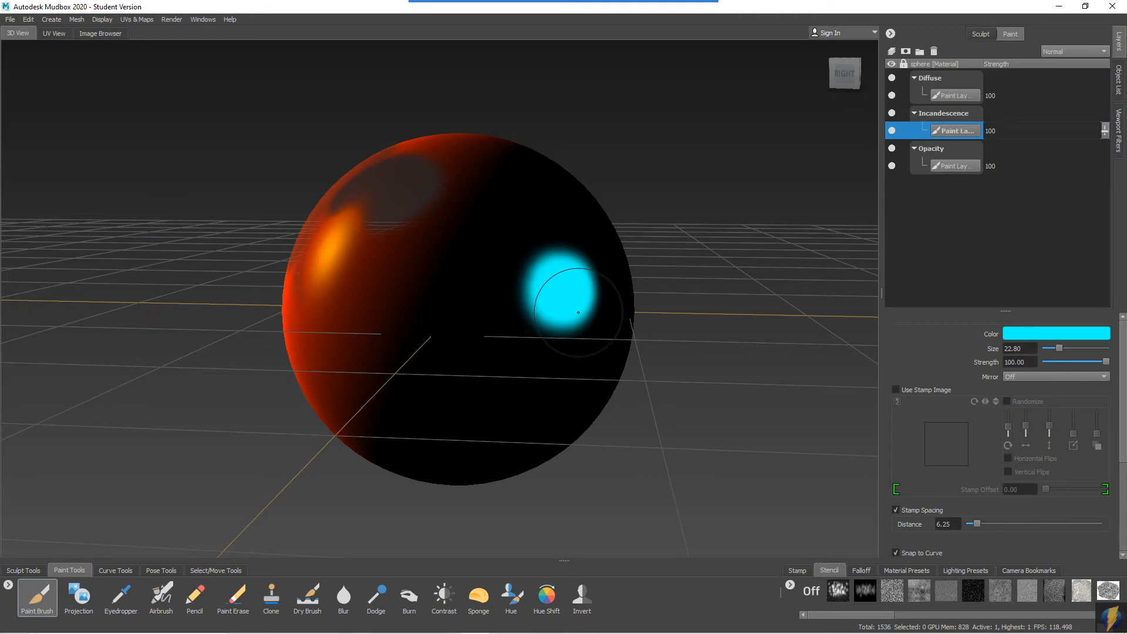
mouse_move(362, 340)
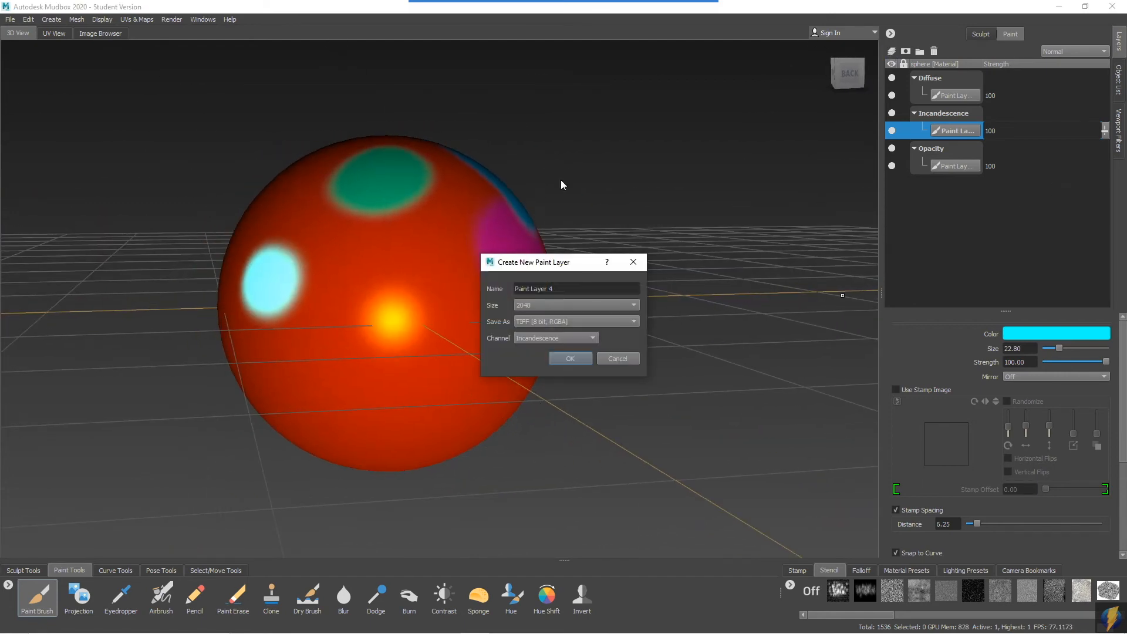
Create a Specular paint layer and switch the brush colour to magenta.
click(592, 338)
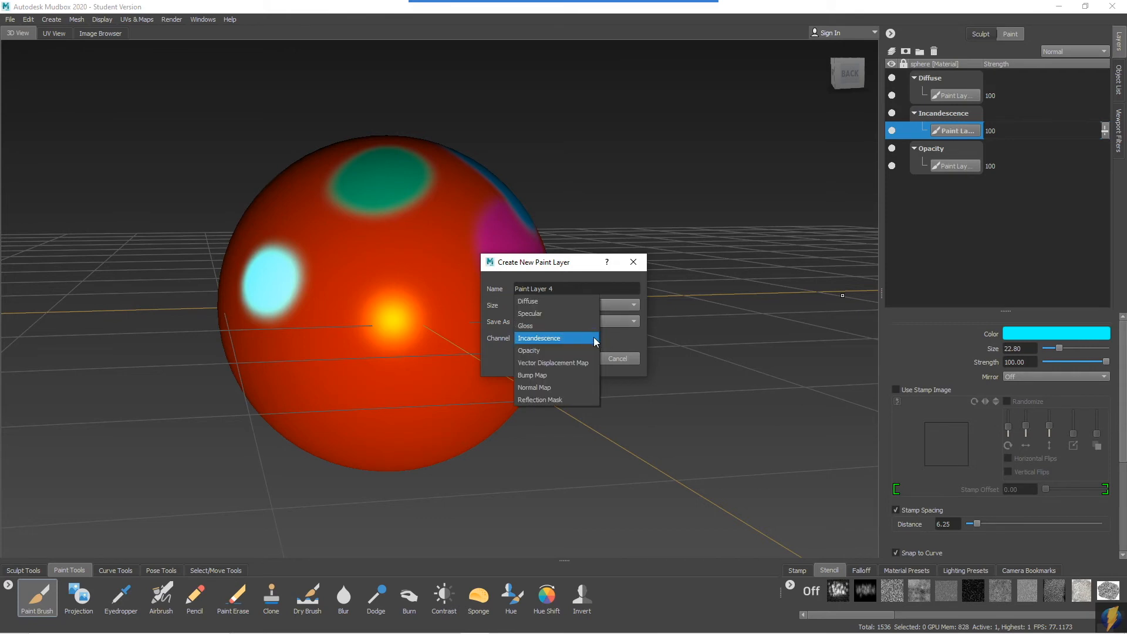
click(530, 313)
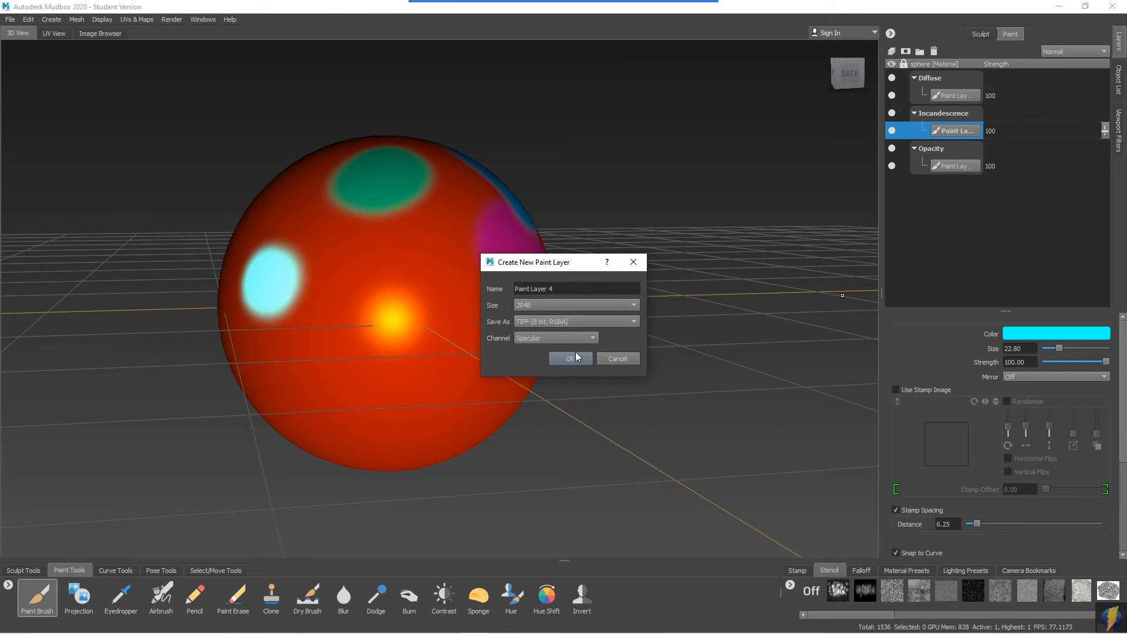
click(570, 358)
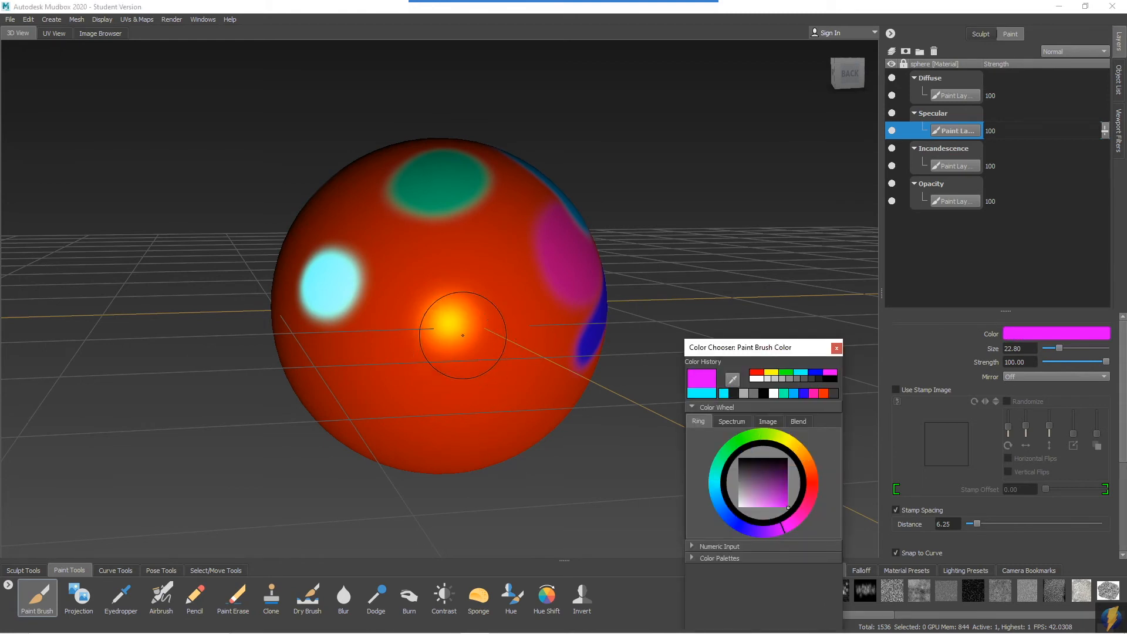
click(459, 334)
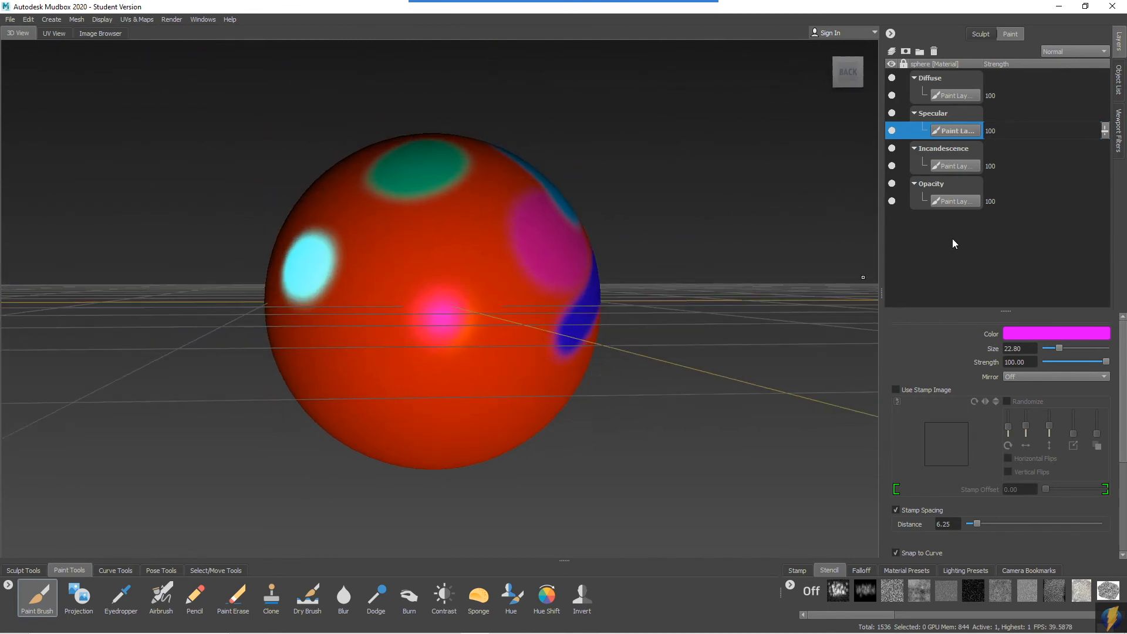
Solo the Specular layer to check the magenta patch, then unsolo and orbit the sphere.
right_click(956, 130)
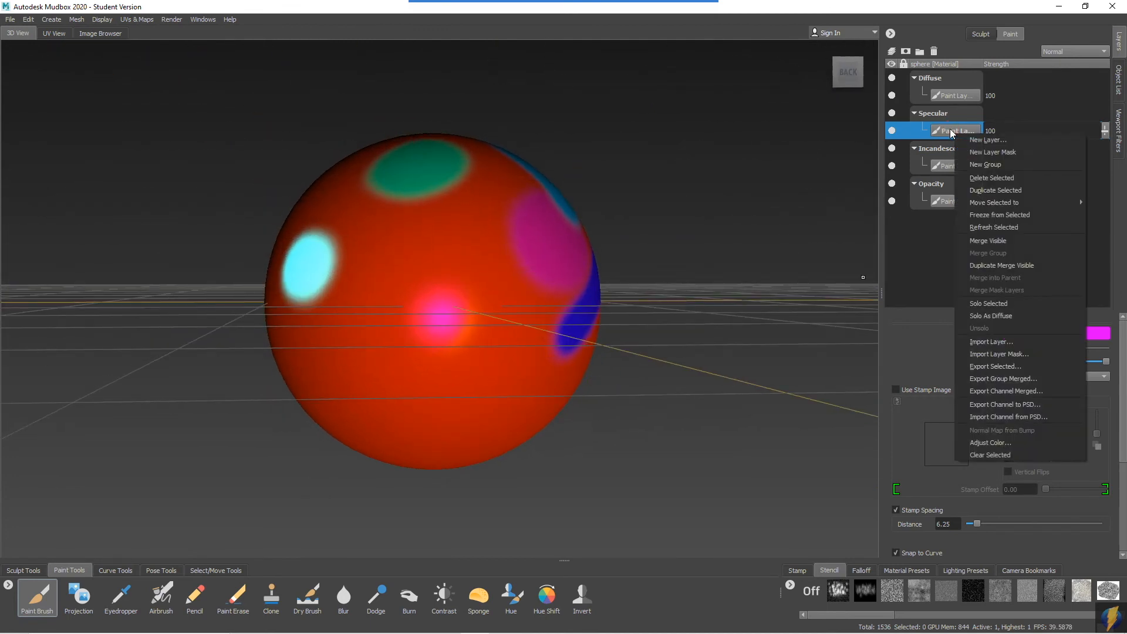
mouse_move(988, 302)
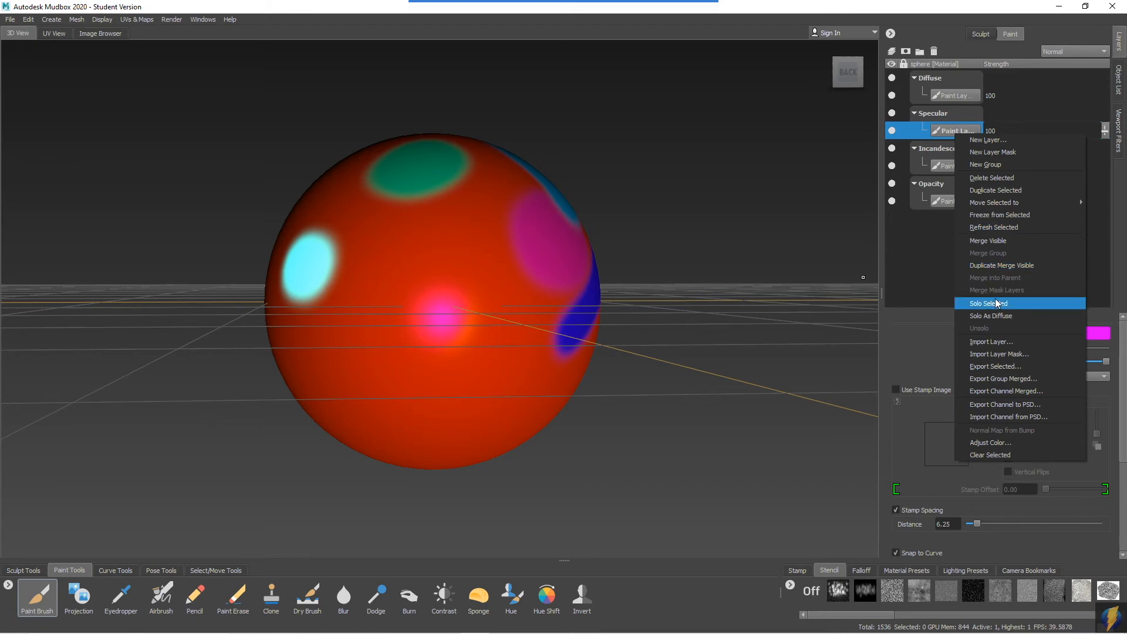
click(989, 302)
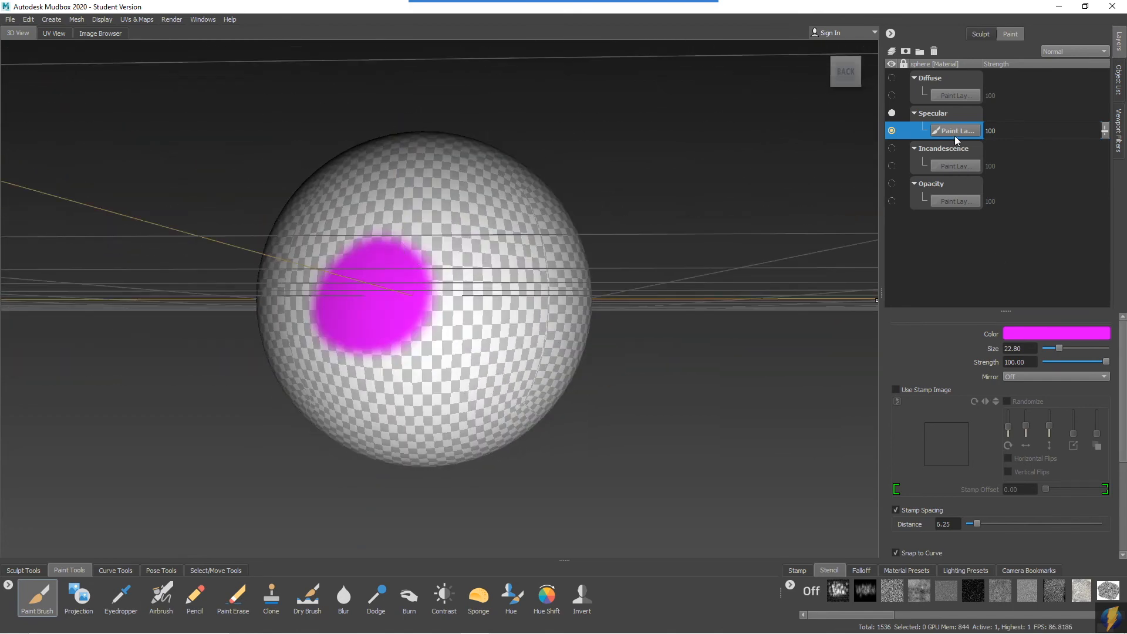
right_click(955, 130)
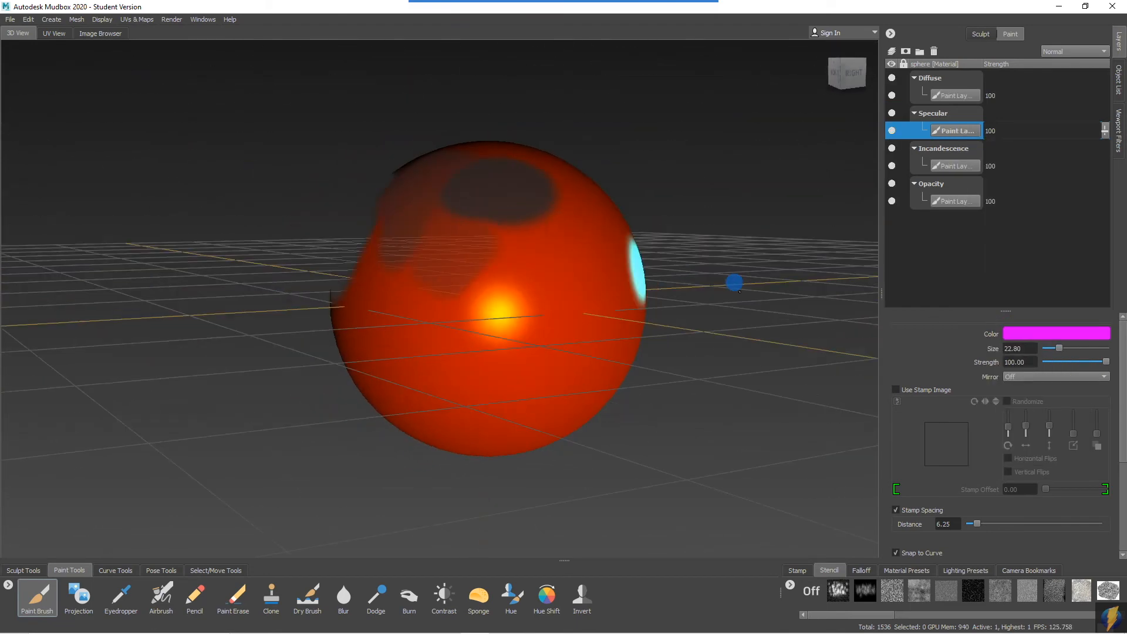
drag(734, 281, 583, 364)
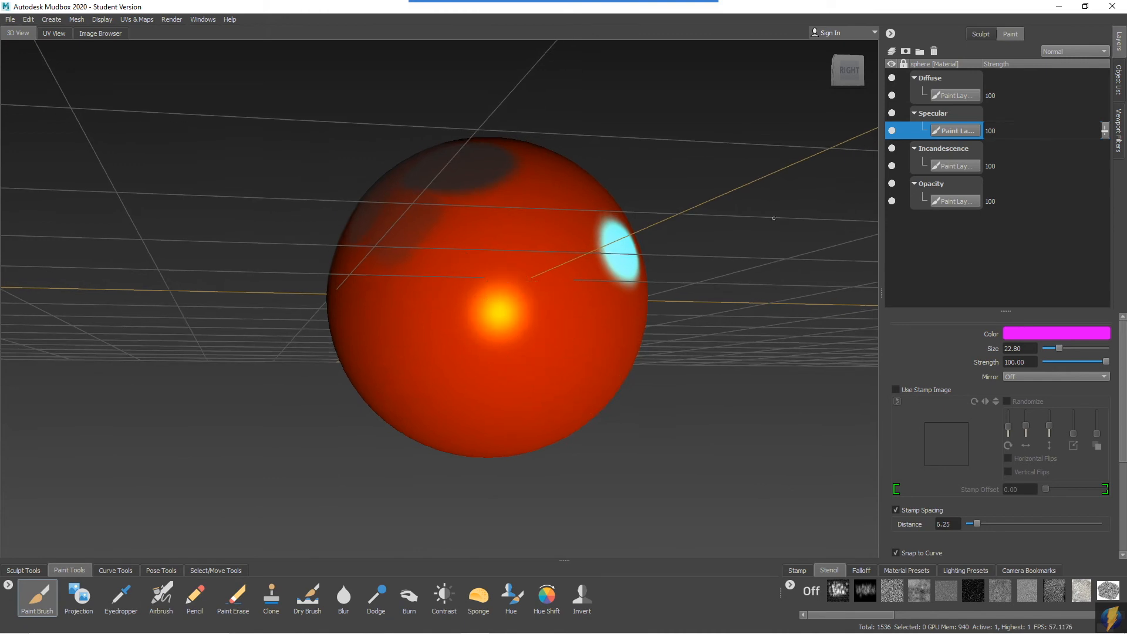
Create a new paint layer on the Gloss channel of the sphere material.
click(891, 50)
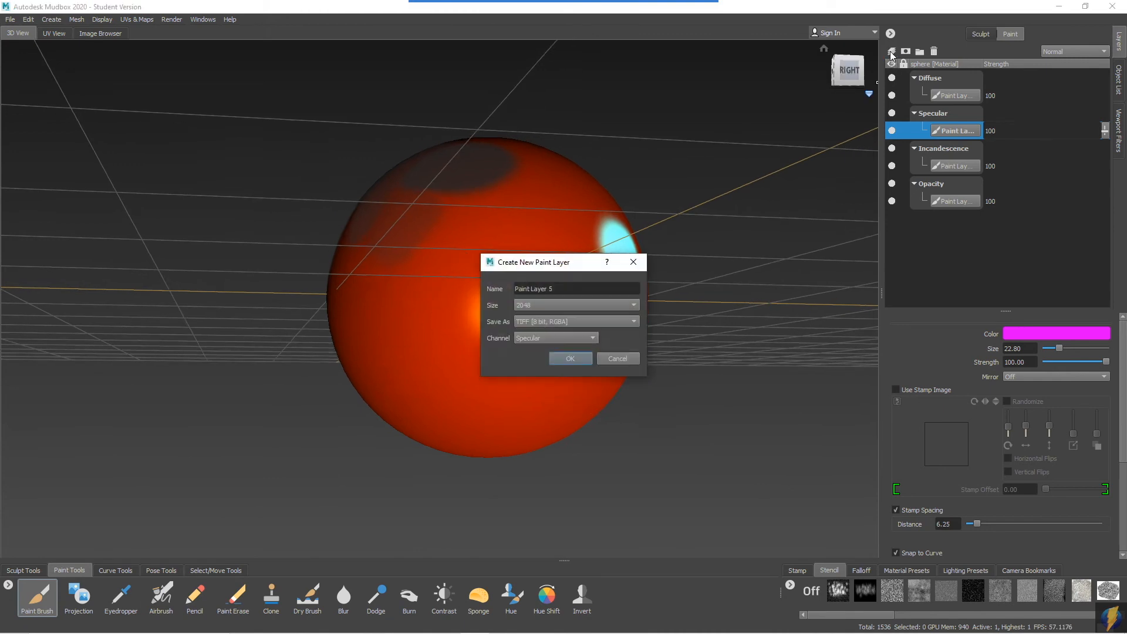
click(555, 338)
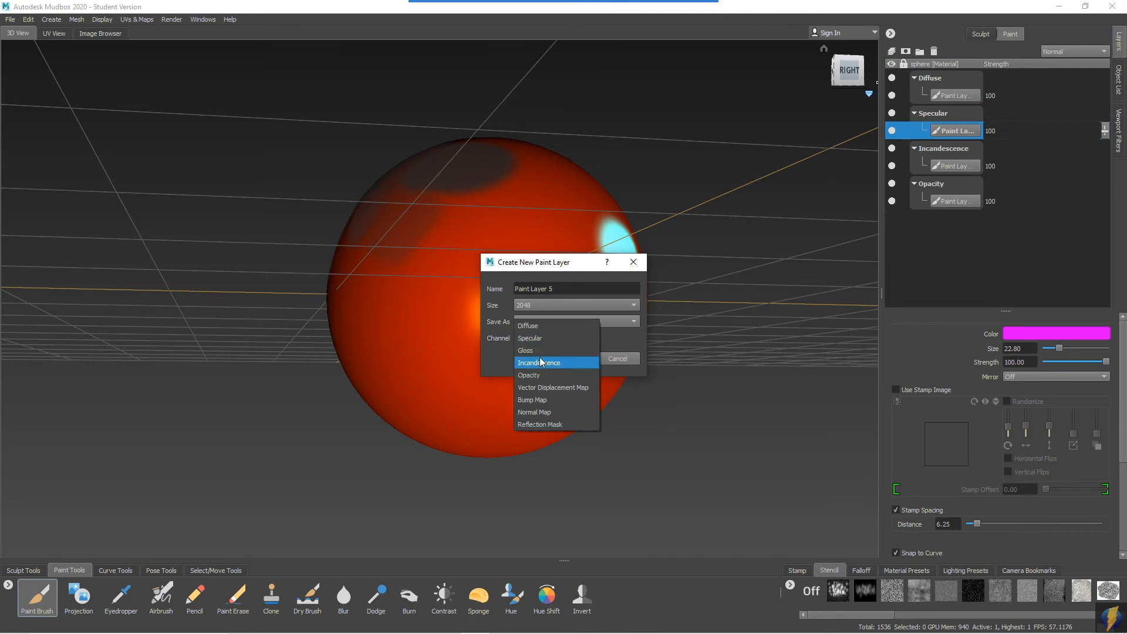
click(525, 350)
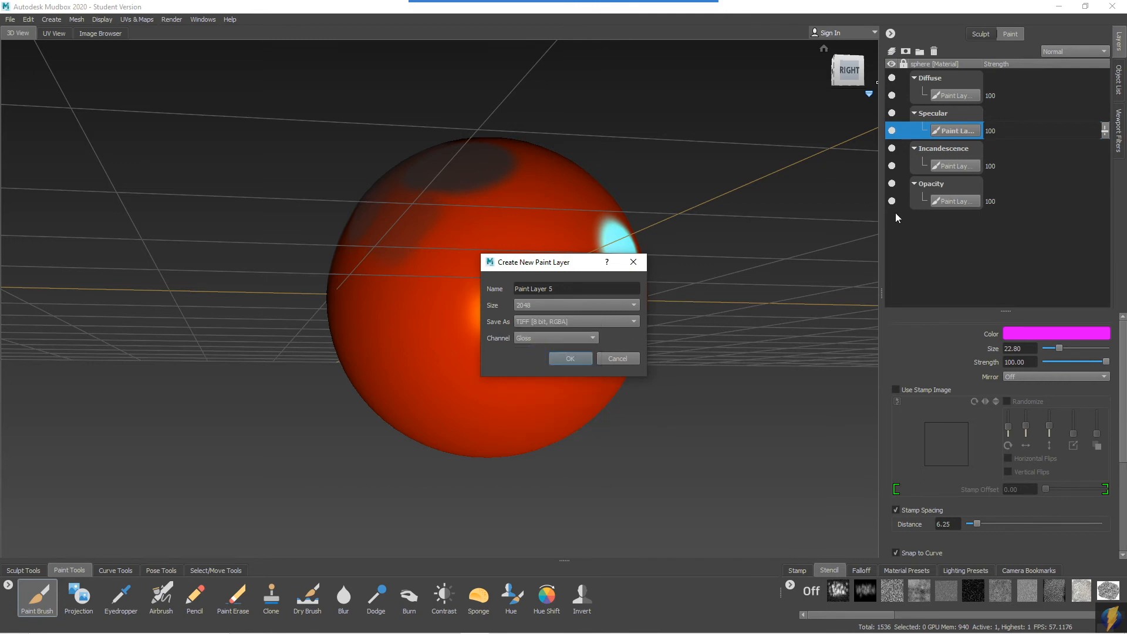
click(570, 358)
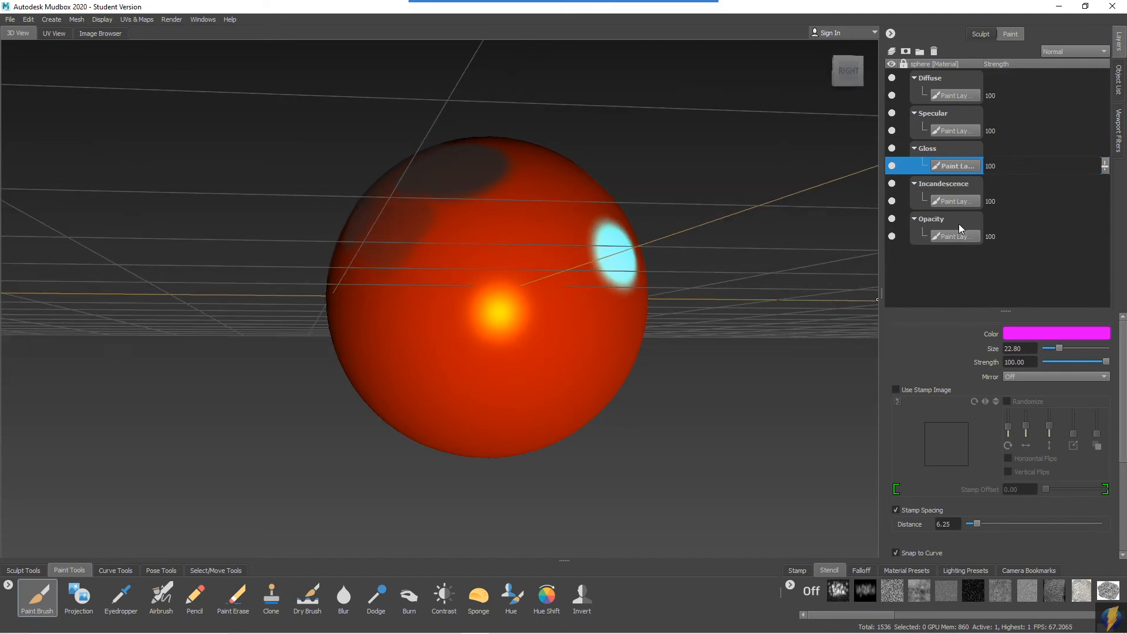
Solo the Gloss layer and choose a grey brush colour from the recent swatches for flooding it.
right_click(955, 166)
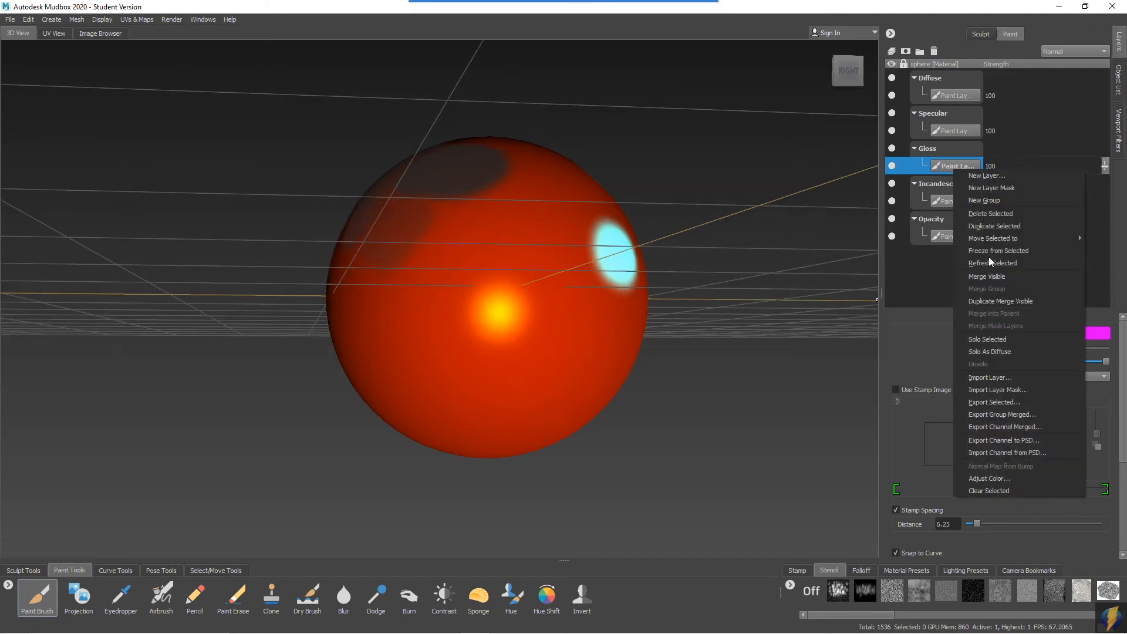
mouse_move(1002, 328)
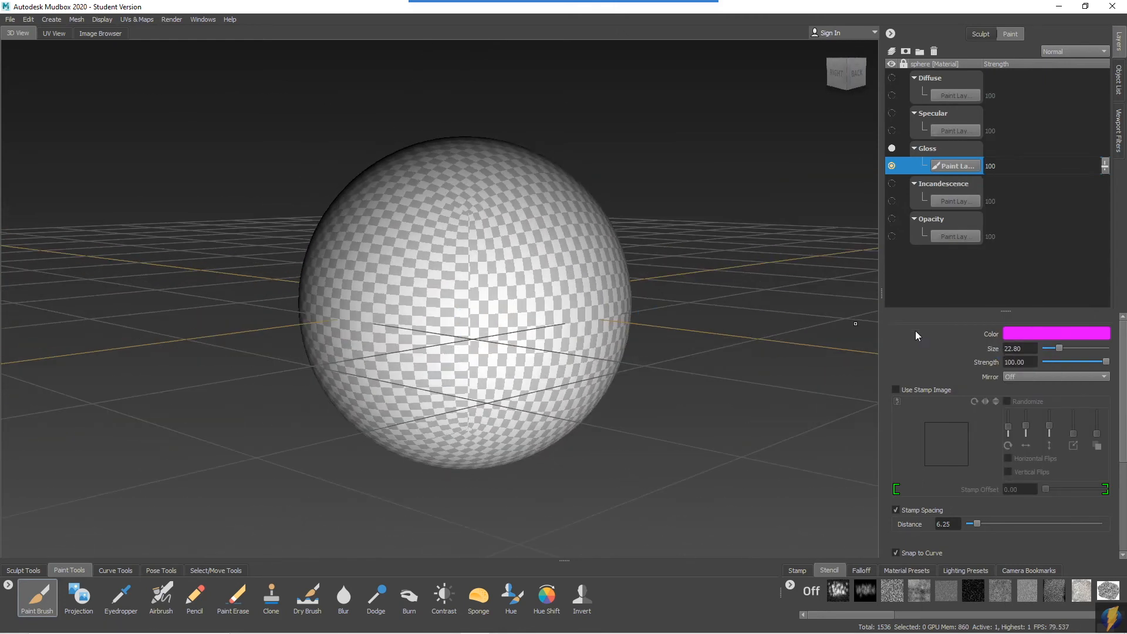
click(1041, 333)
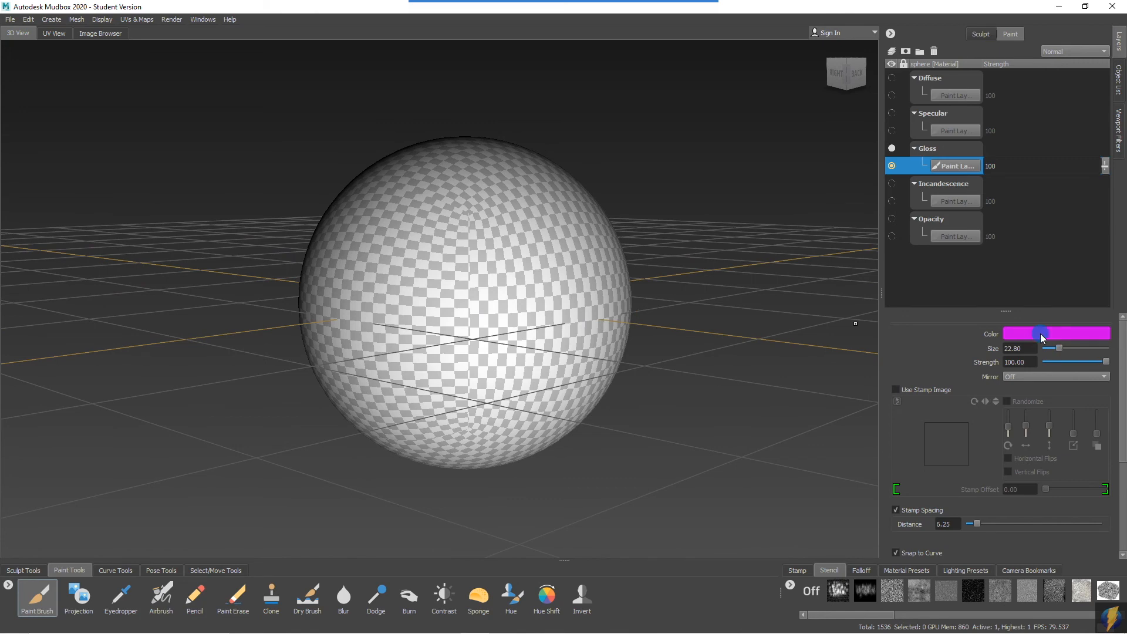
click(1057, 333)
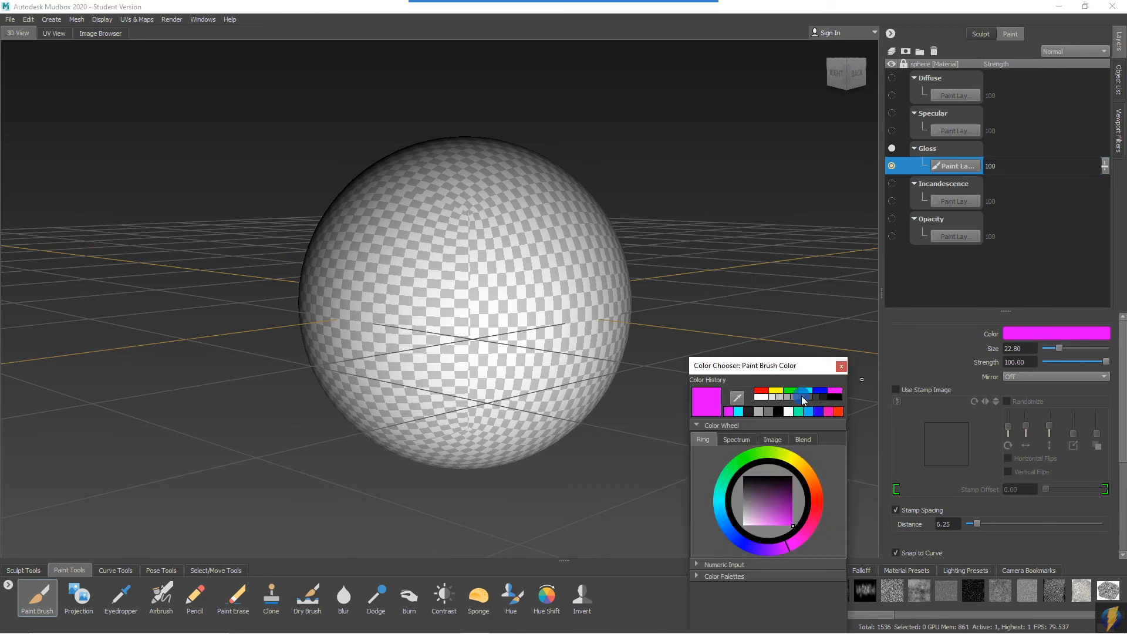
click(744, 498)
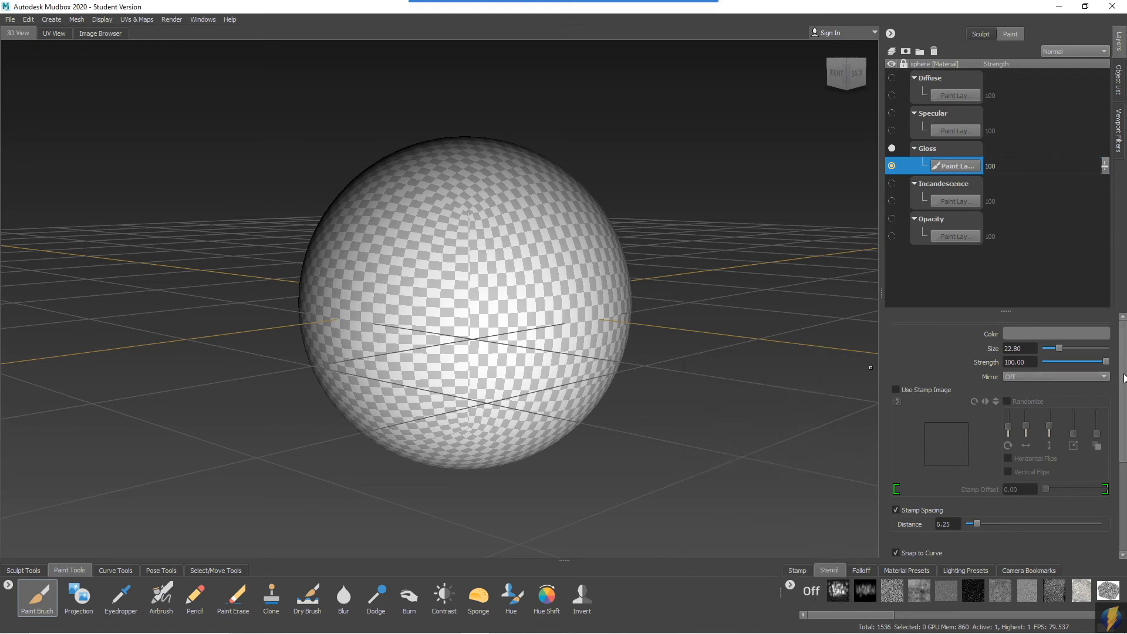
scroll(down, 3)
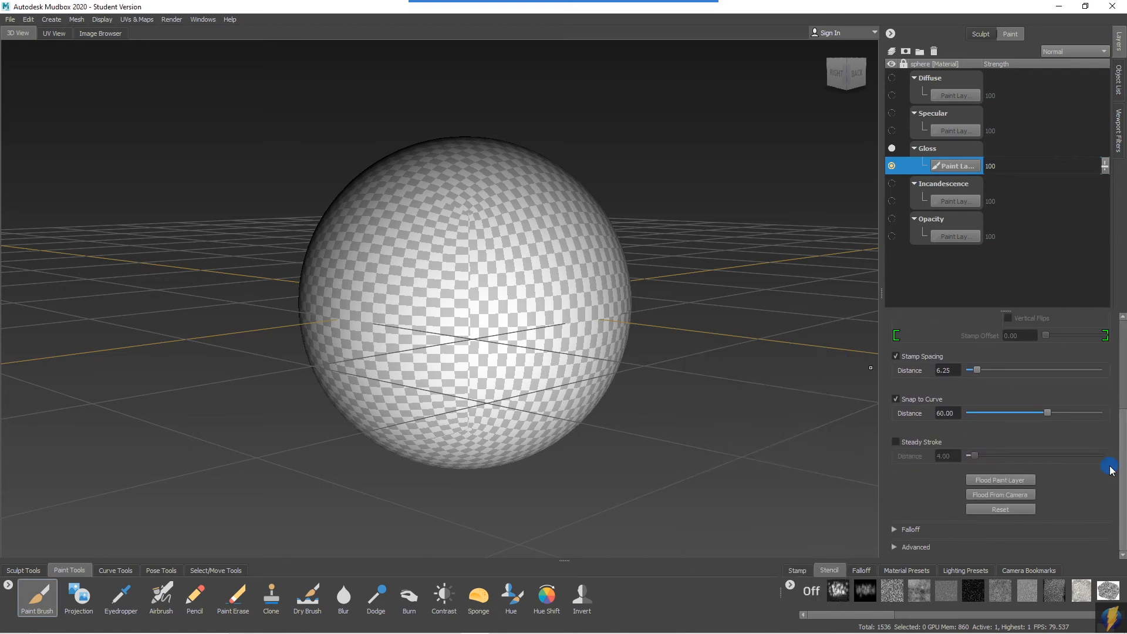
mouse_move(1010, 479)
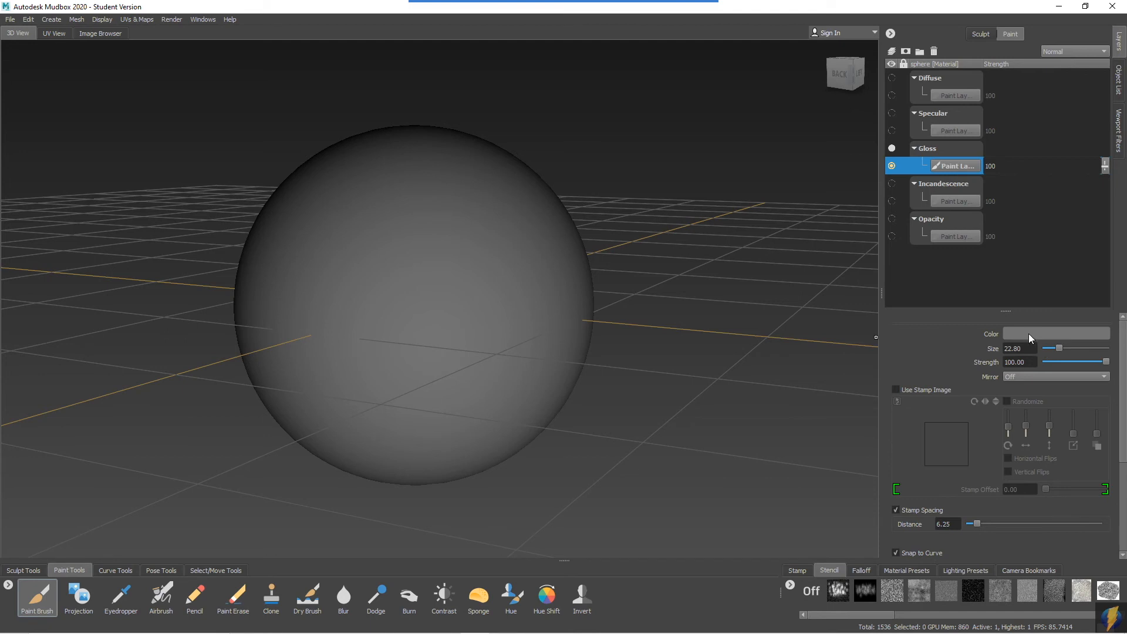
Paint gloss bands in grey and black on the sphere, orbiting to check them.
click(1055, 334)
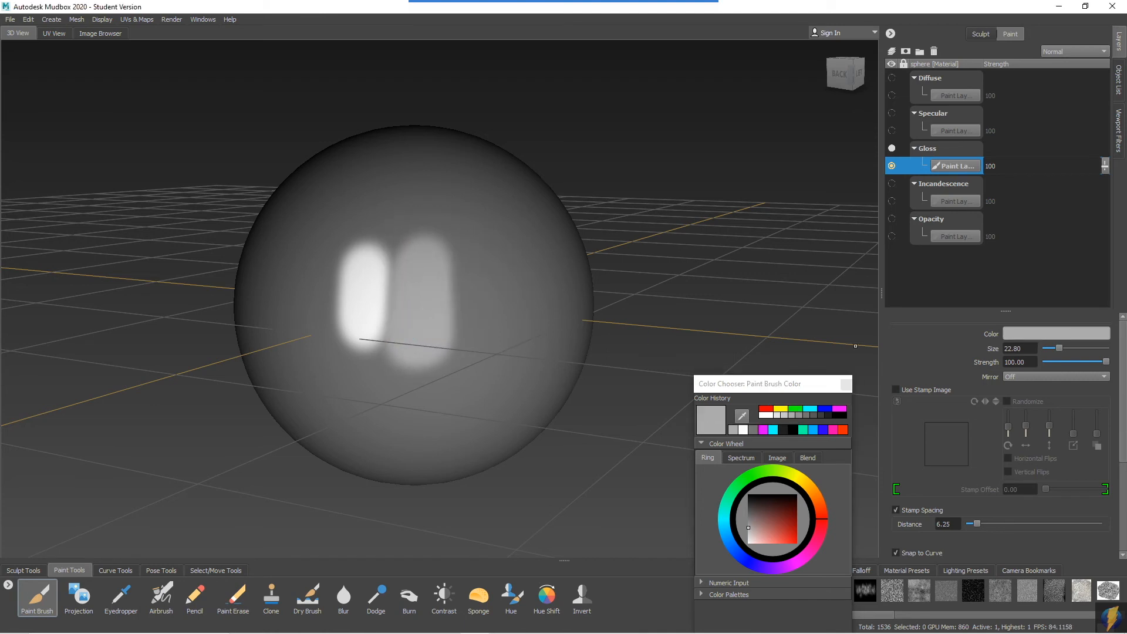
click(463, 268)
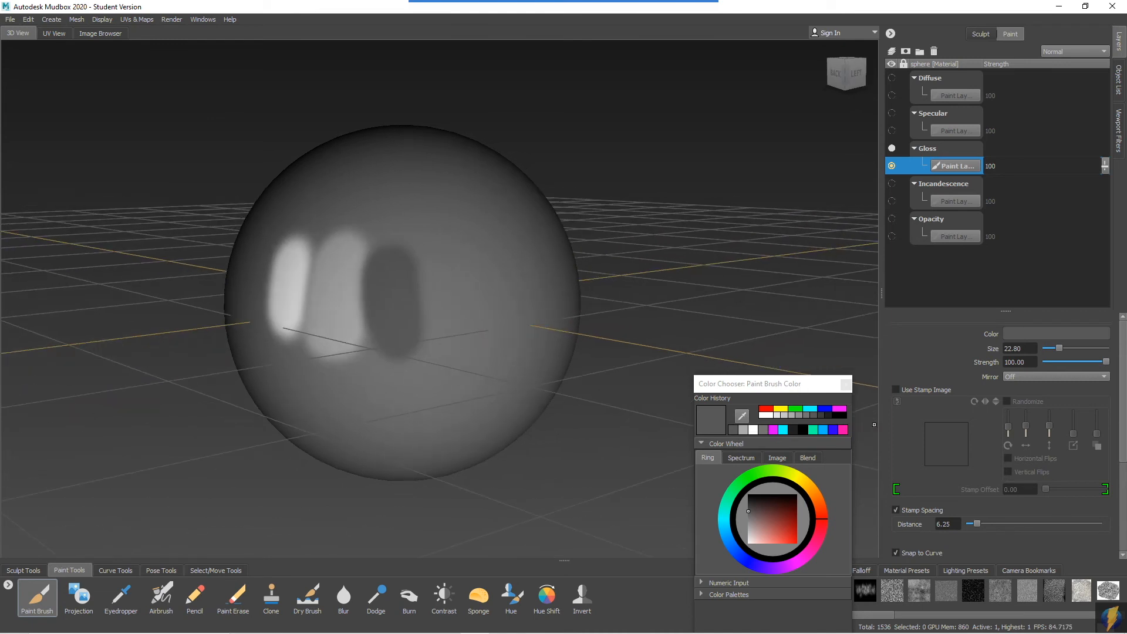
click(748, 495)
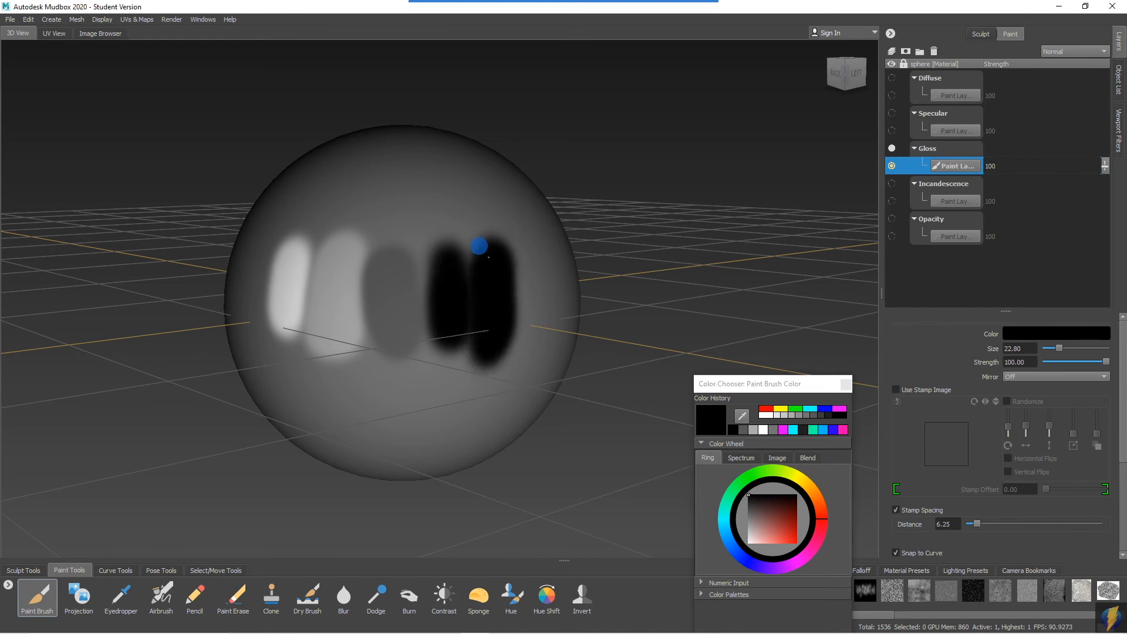
drag(481, 244, 412, 354)
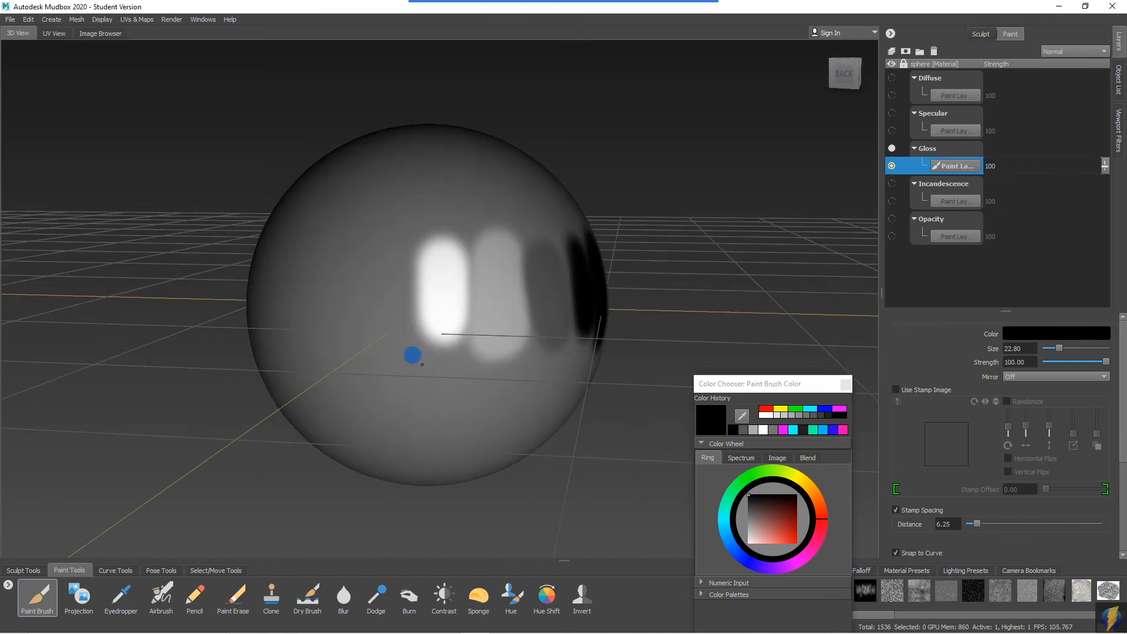
right_click(956, 167)
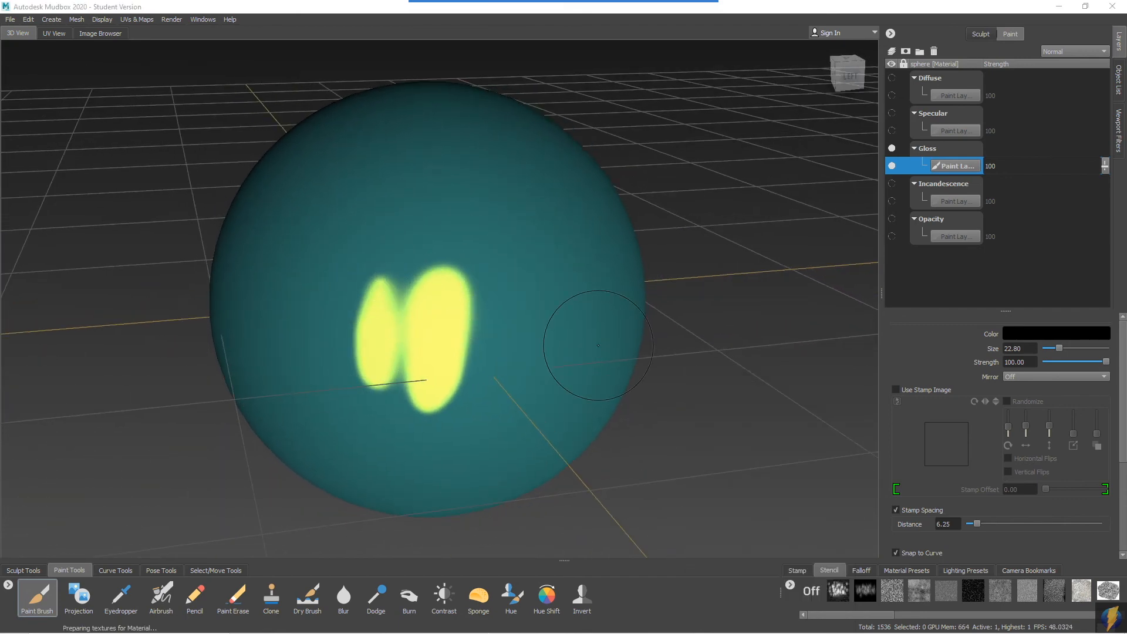
mouse_move(607, 367)
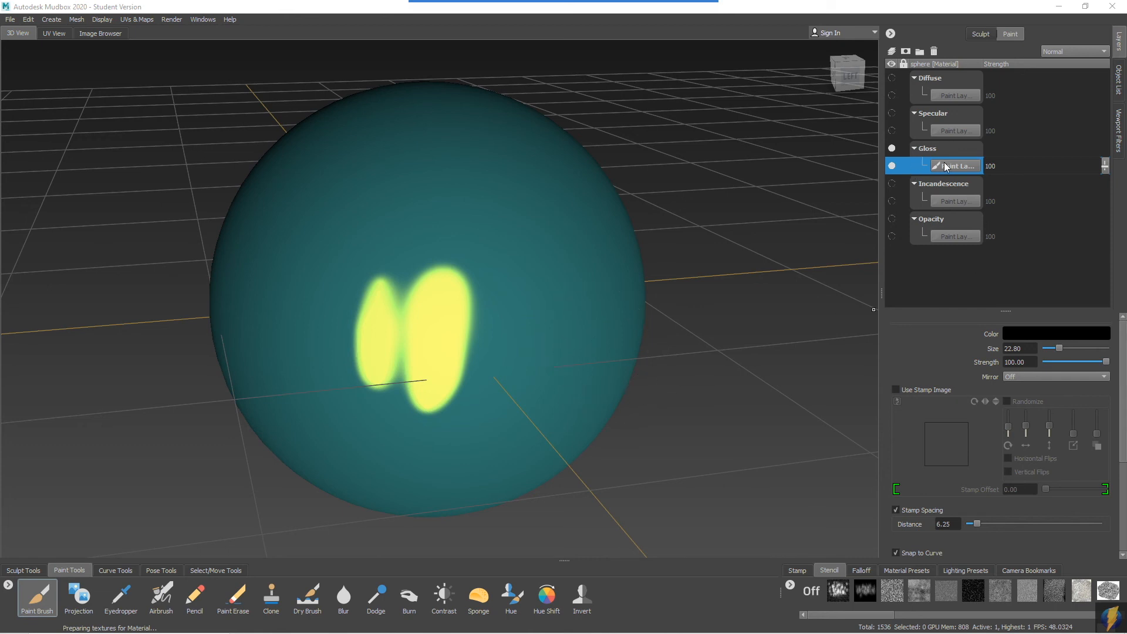
mouse_move(938, 176)
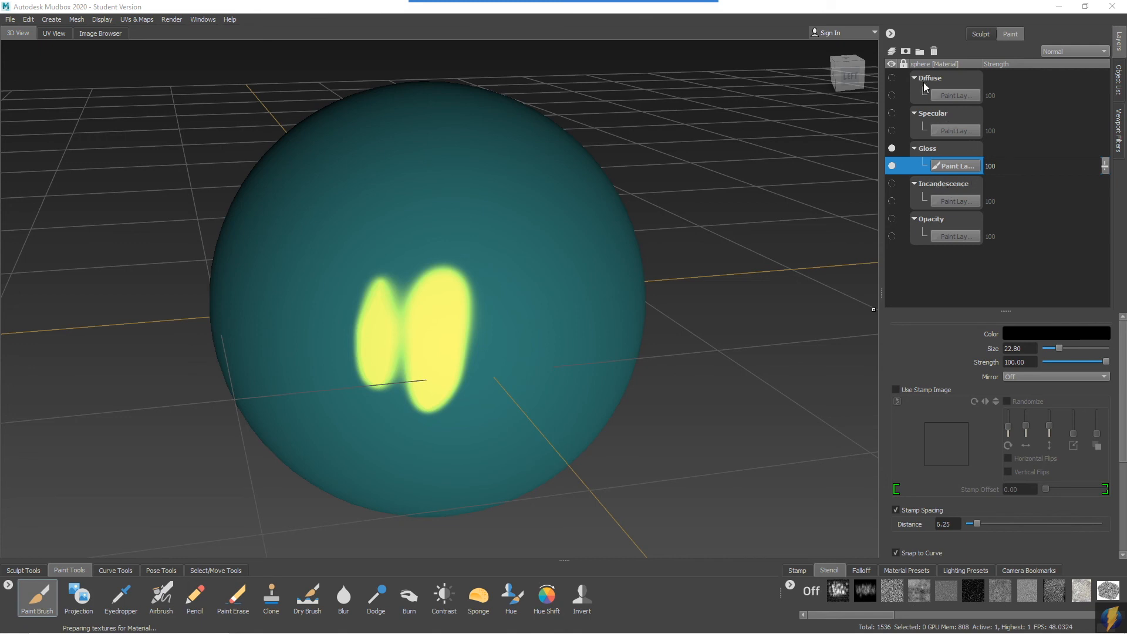
mouse_move(958, 221)
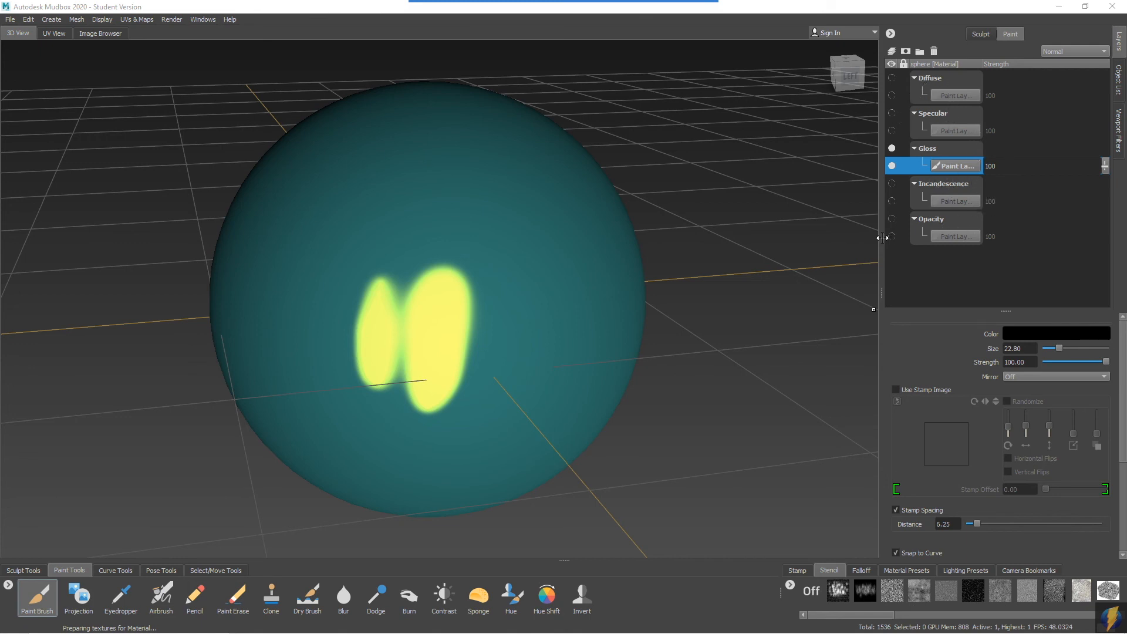
mouse_move(939, 192)
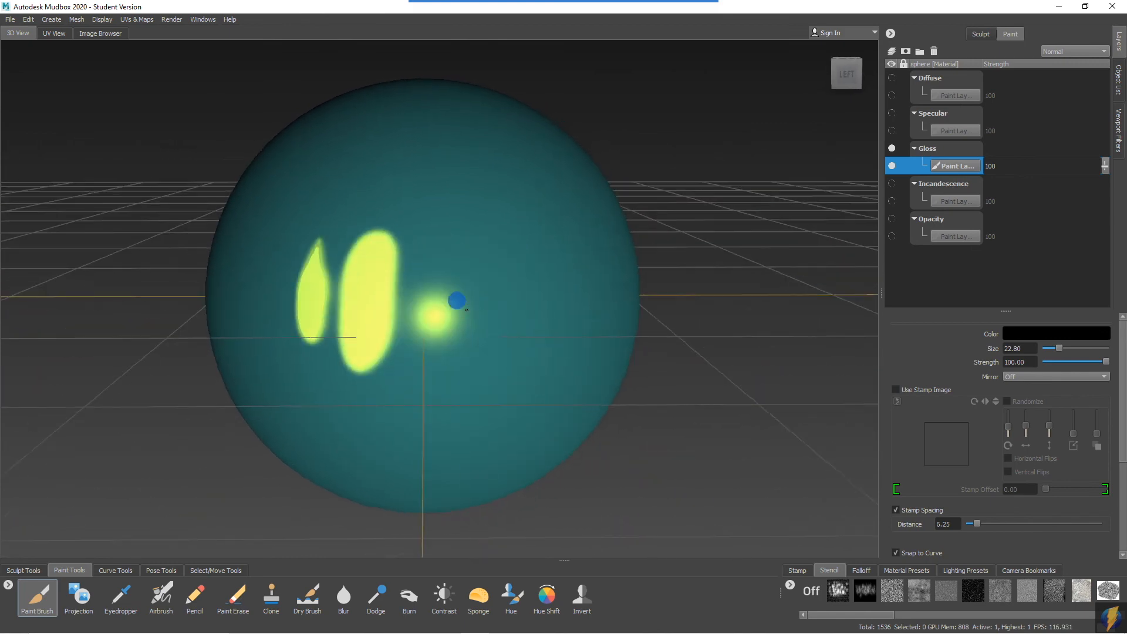
Orbit the teal sphere to watch the yellow highlight shift across the gloss bands.
drag(457, 301, 574, 324)
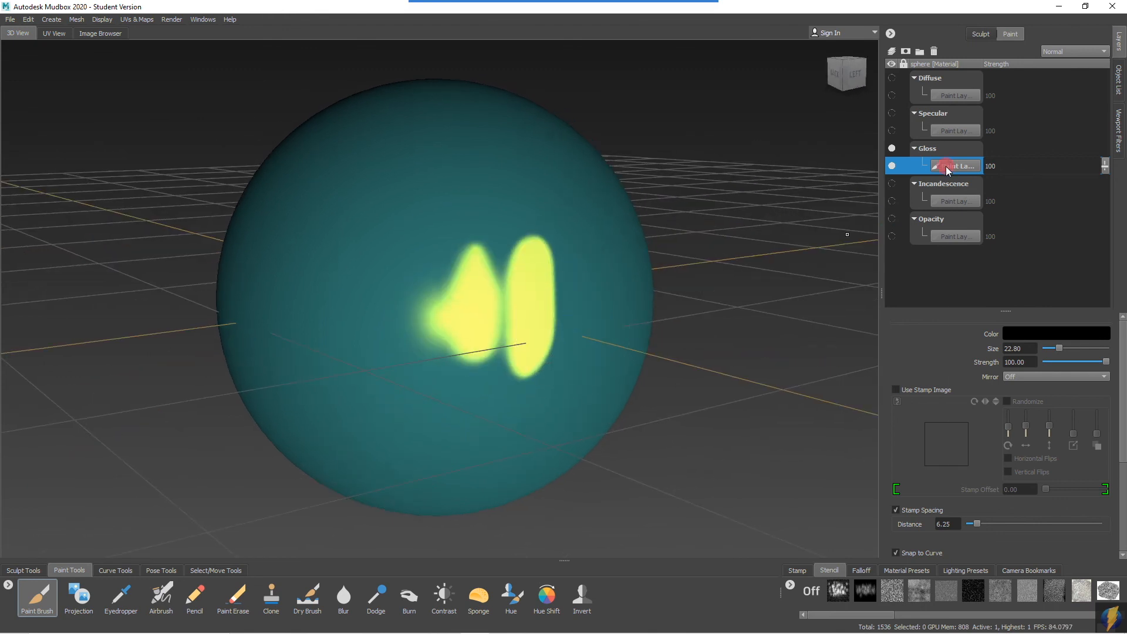
Solo the Gloss layer and paint a large dark-grey patch over the black bands.
right_click(947, 167)
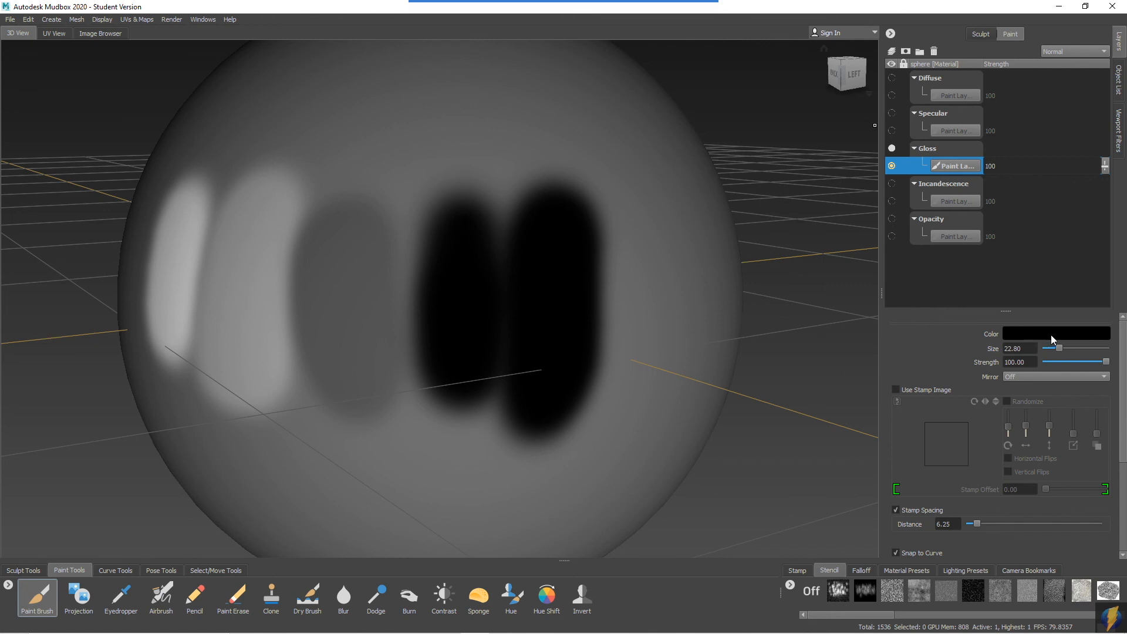
click(1056, 333)
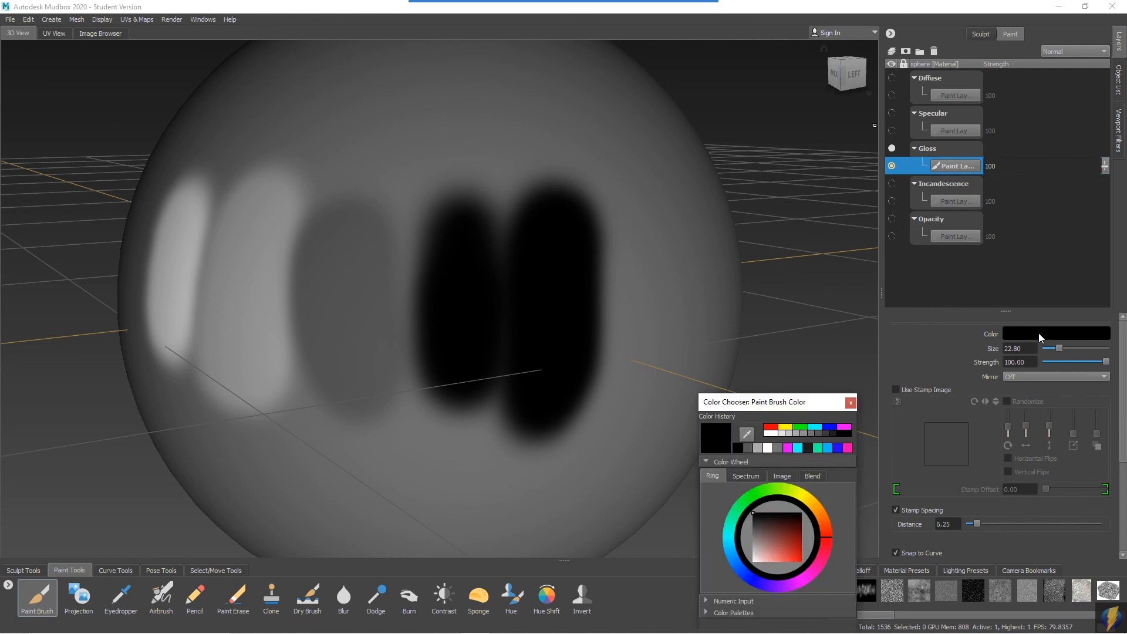
mouse_move(834, 437)
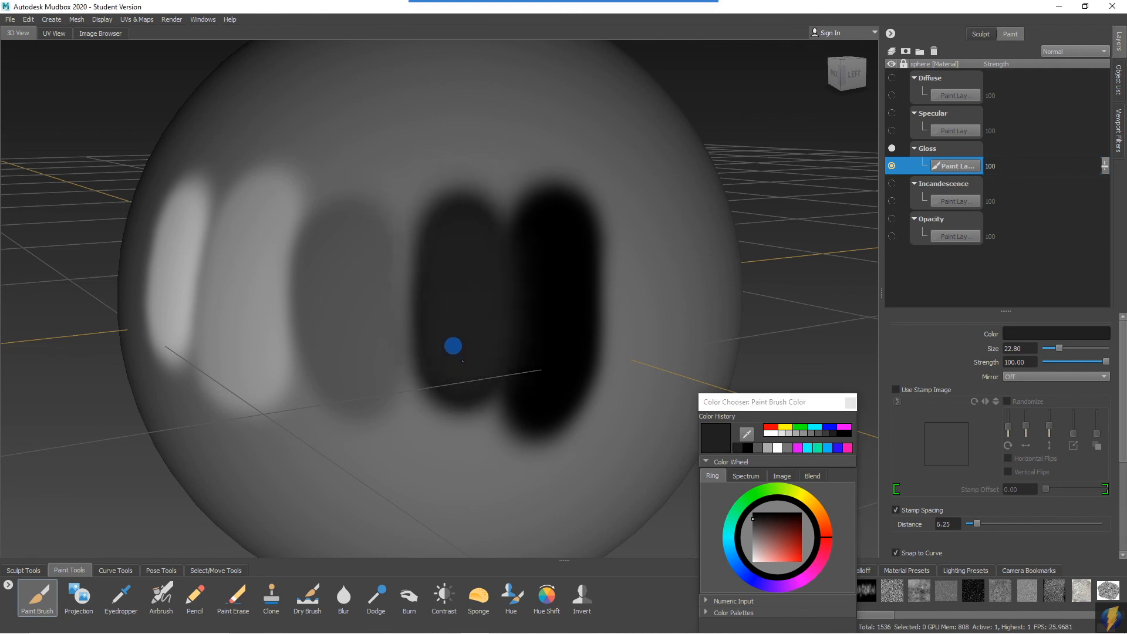
drag(452, 345, 559, 405)
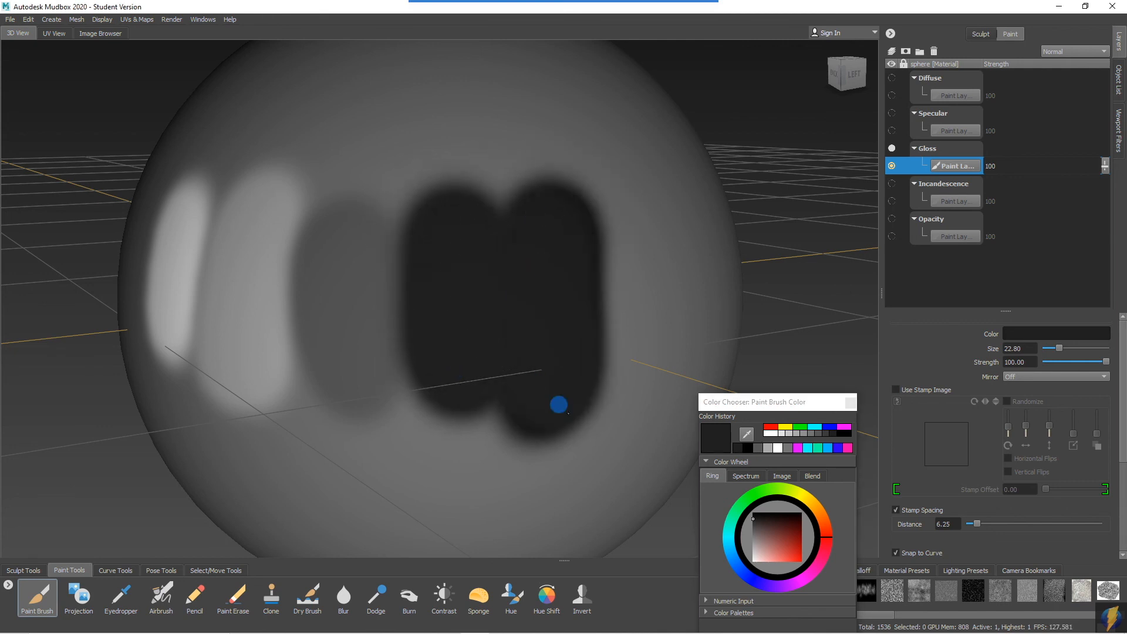
drag(558, 405, 576, 171)
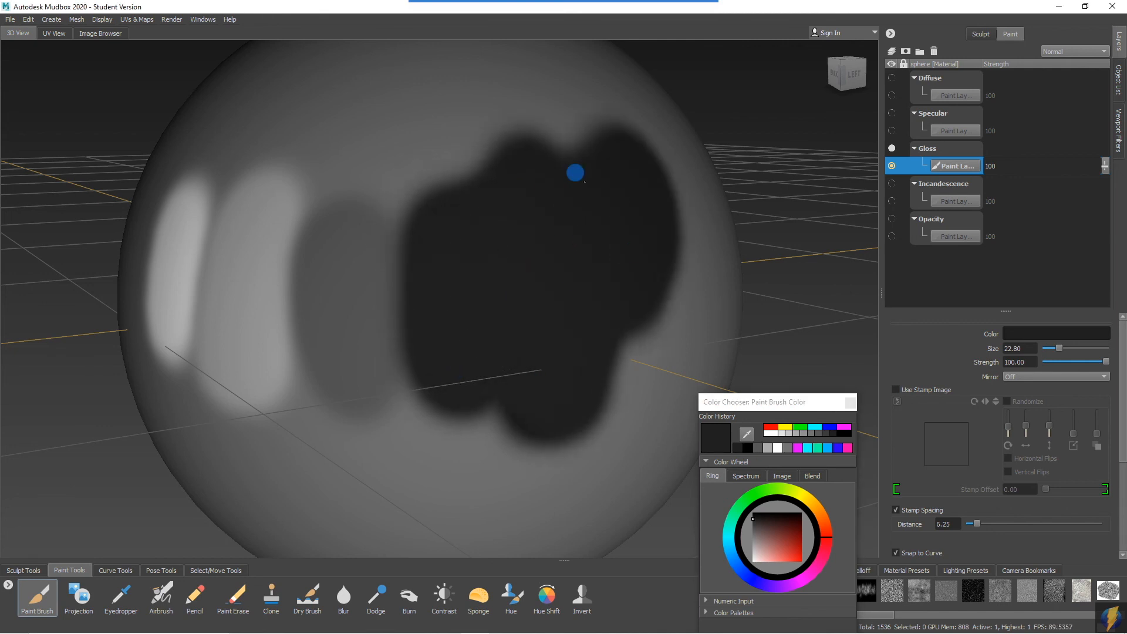
drag(574, 172, 608, 232)
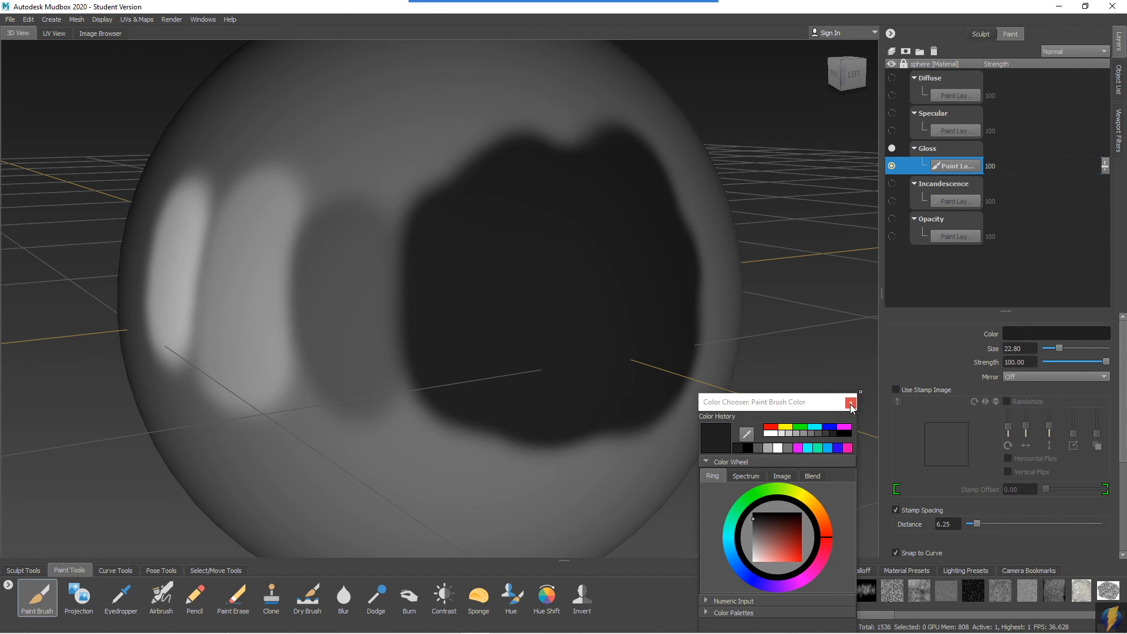
Return to full material view, inspect the highlight from several angles and pick white as brush colour.
click(850, 401)
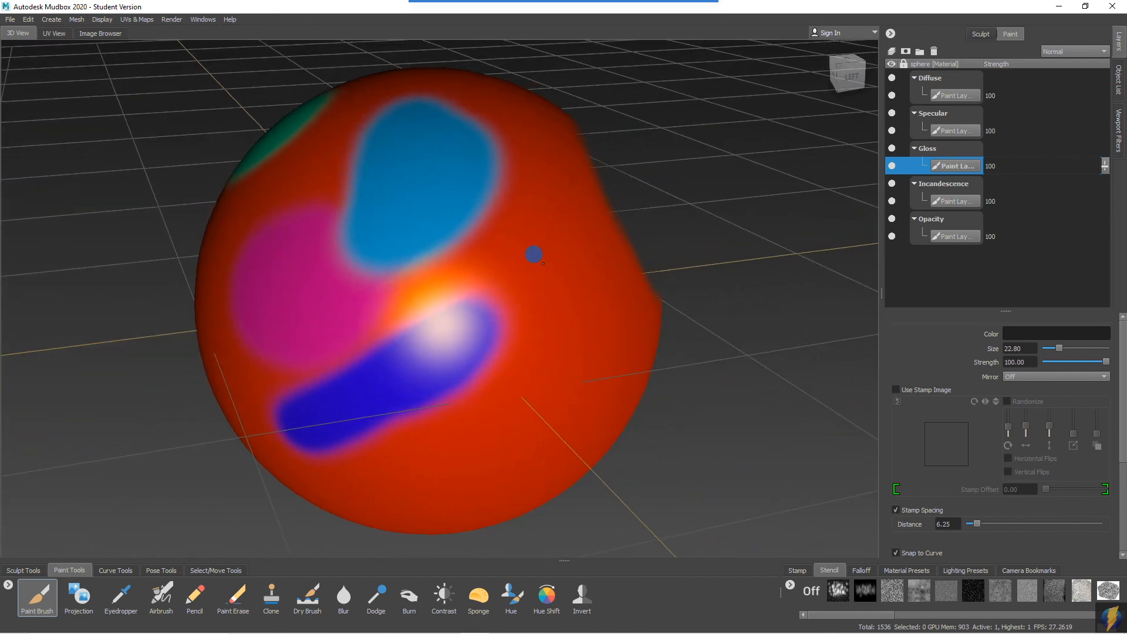
mouse_move(523, 365)
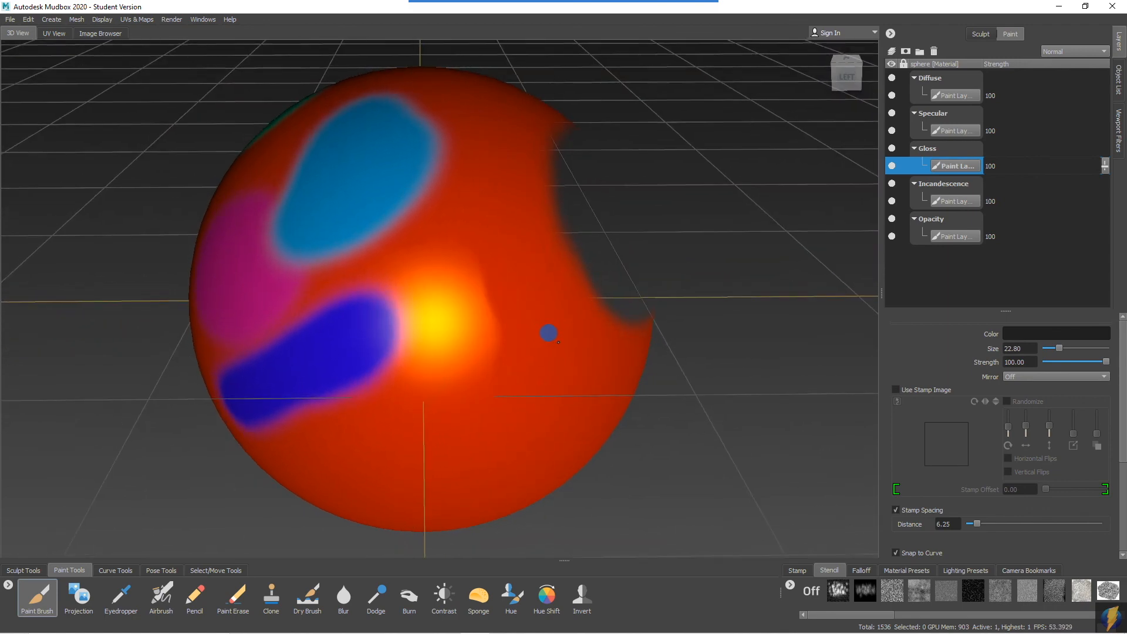
drag(548, 332, 529, 337)
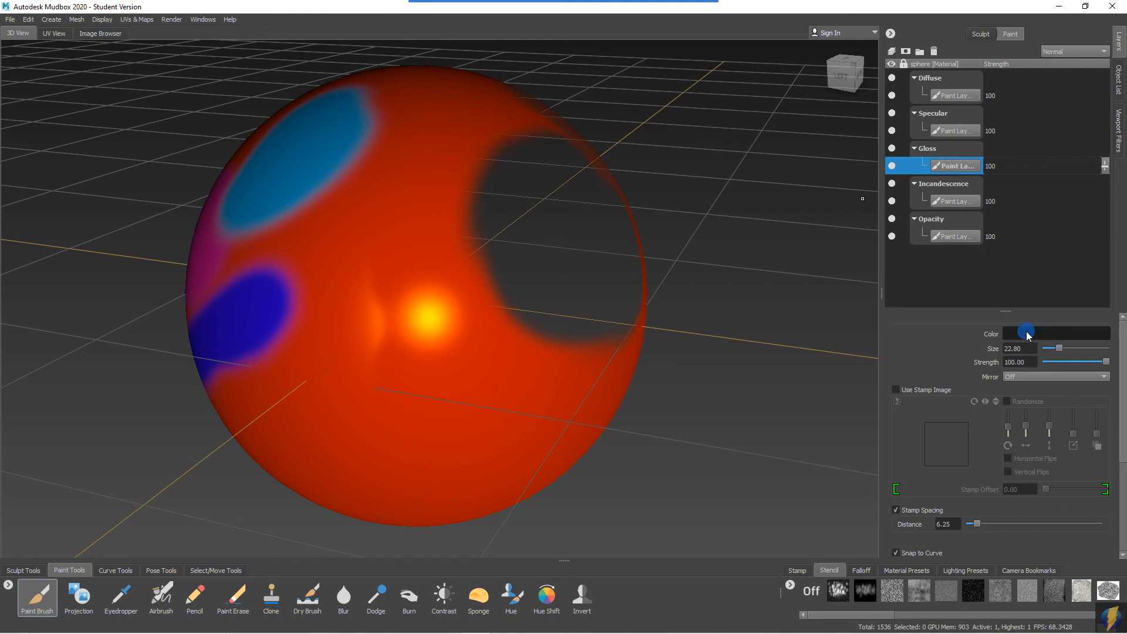
click(1055, 333)
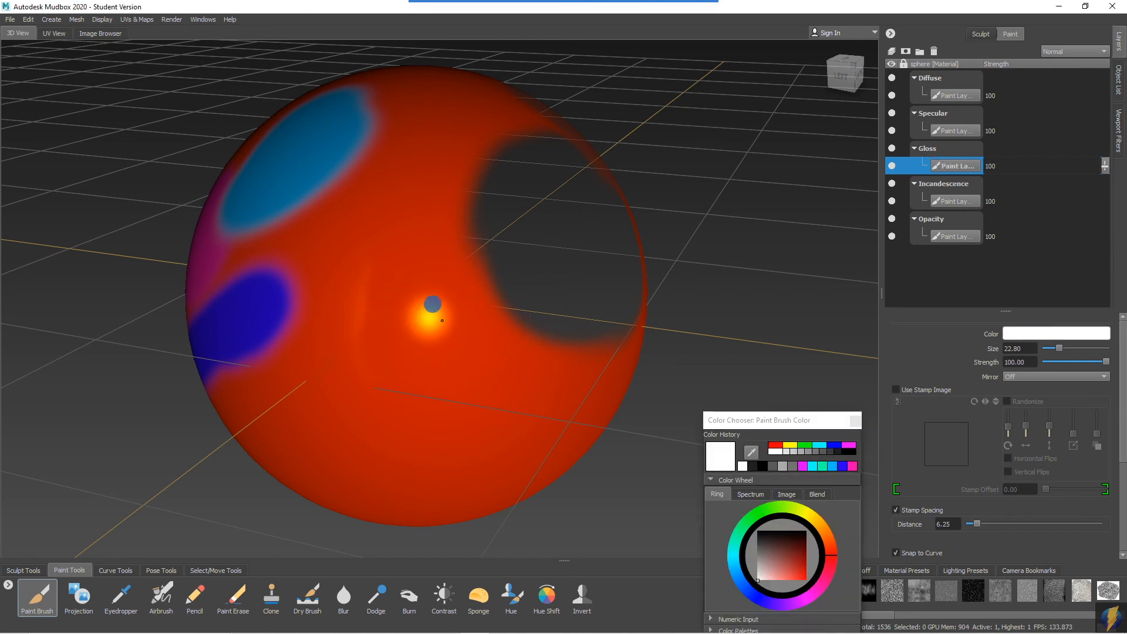
mouse_move(474, 333)
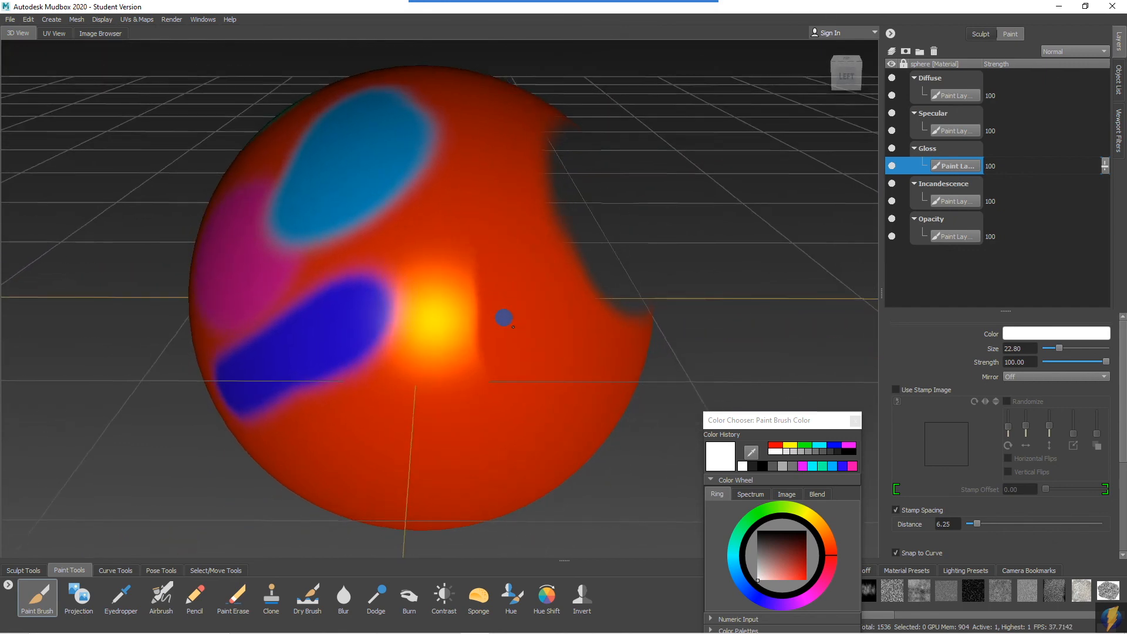
drag(511, 324, 488, 319)
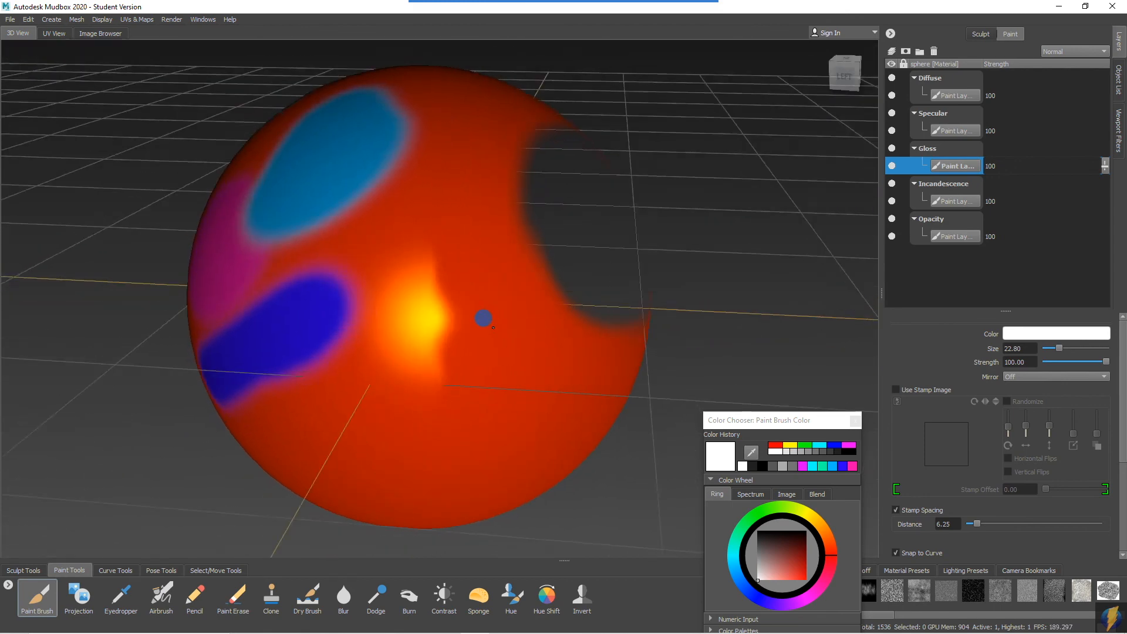
drag(481, 319, 553, 328)
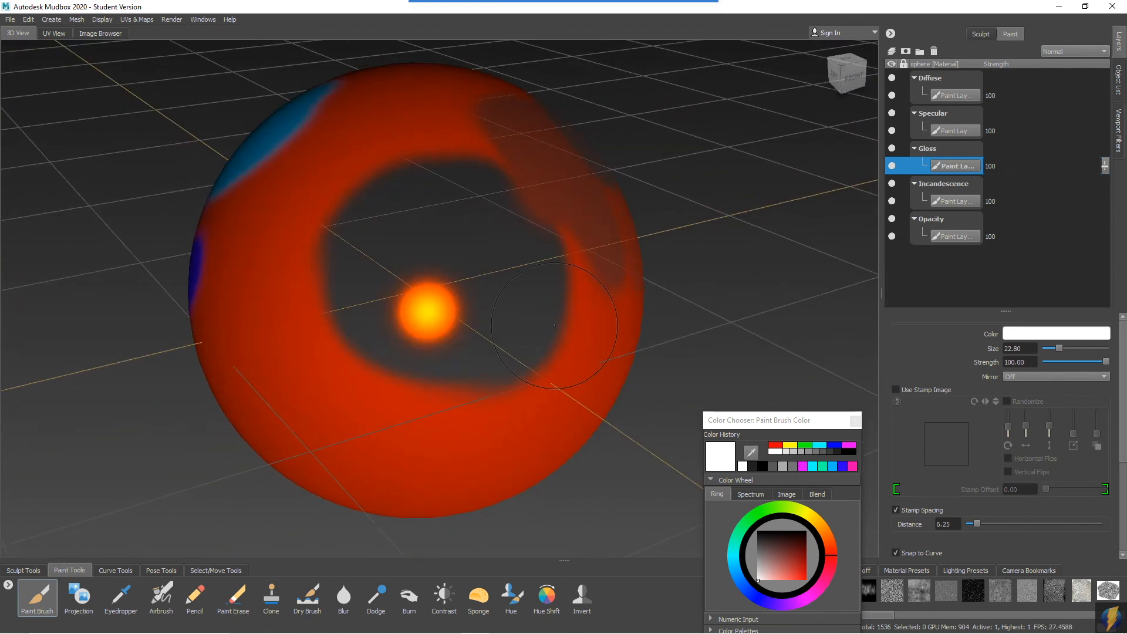